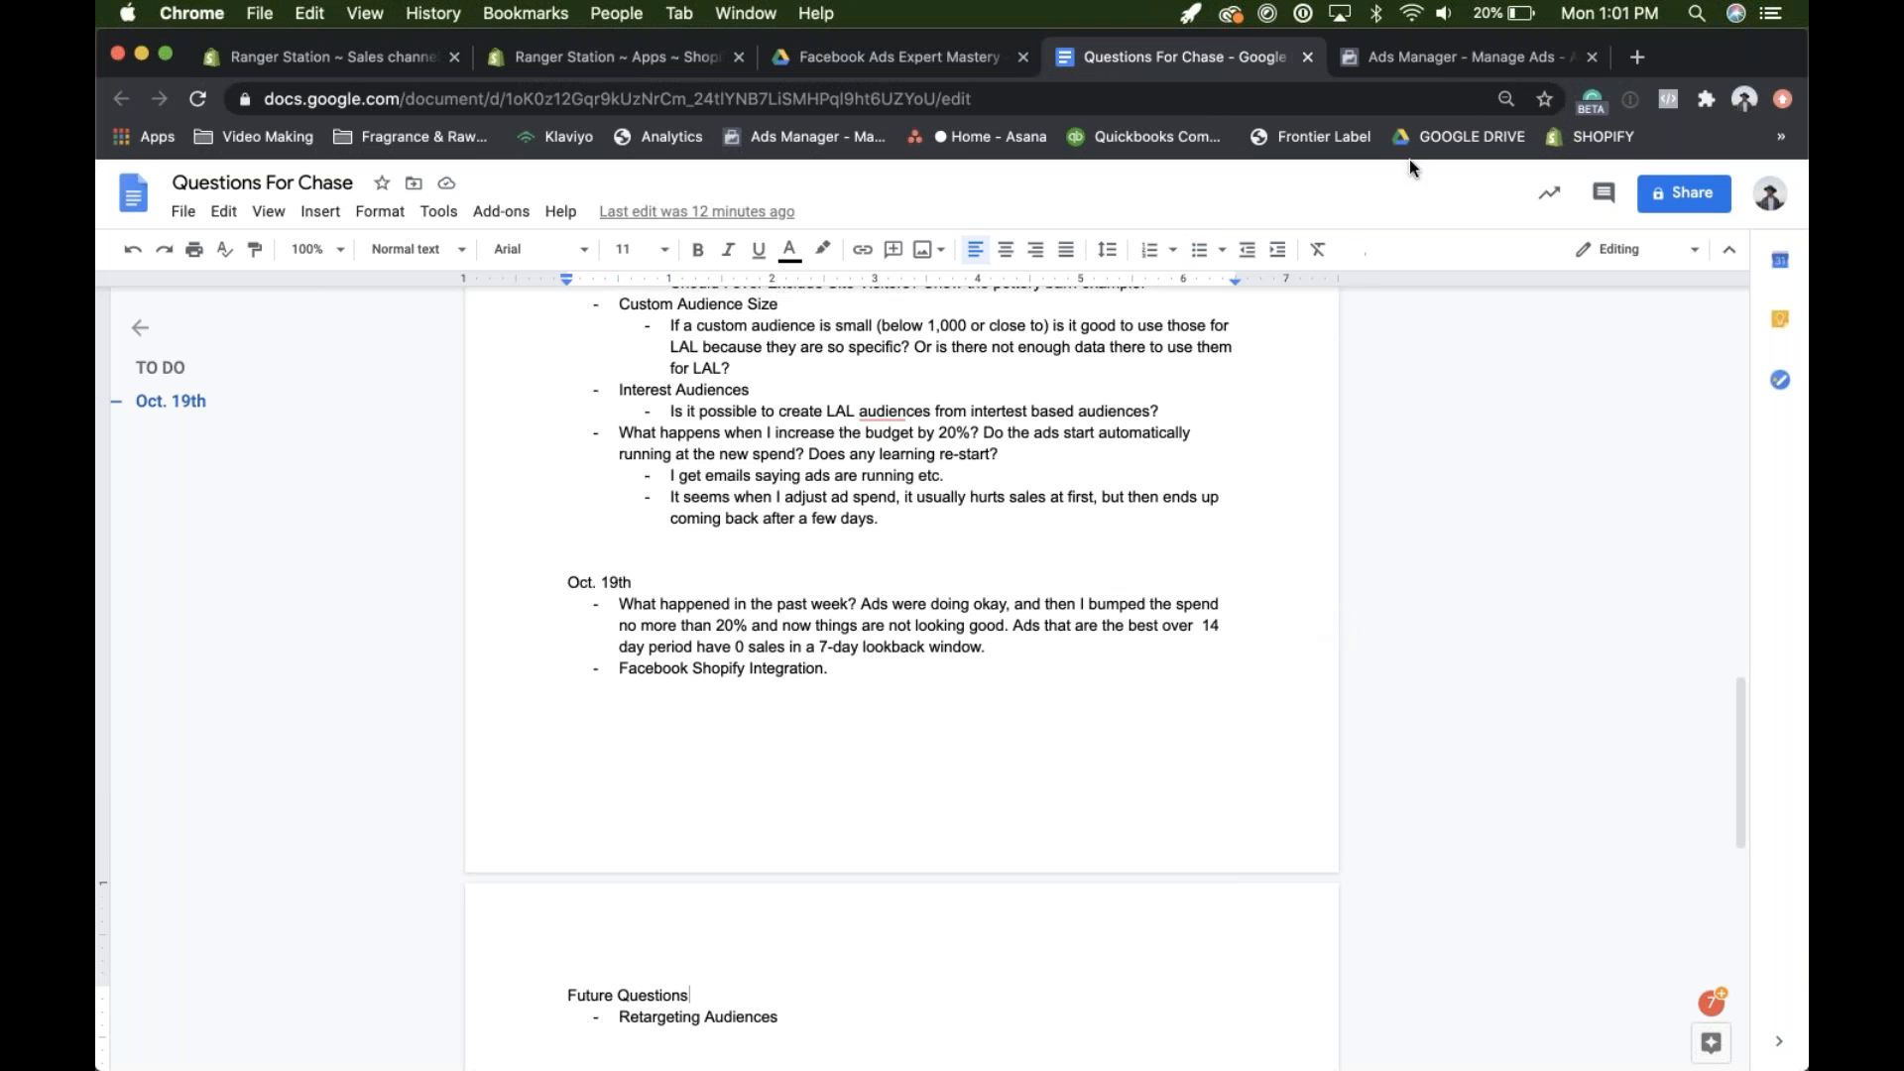
mouse_move(1358, 930)
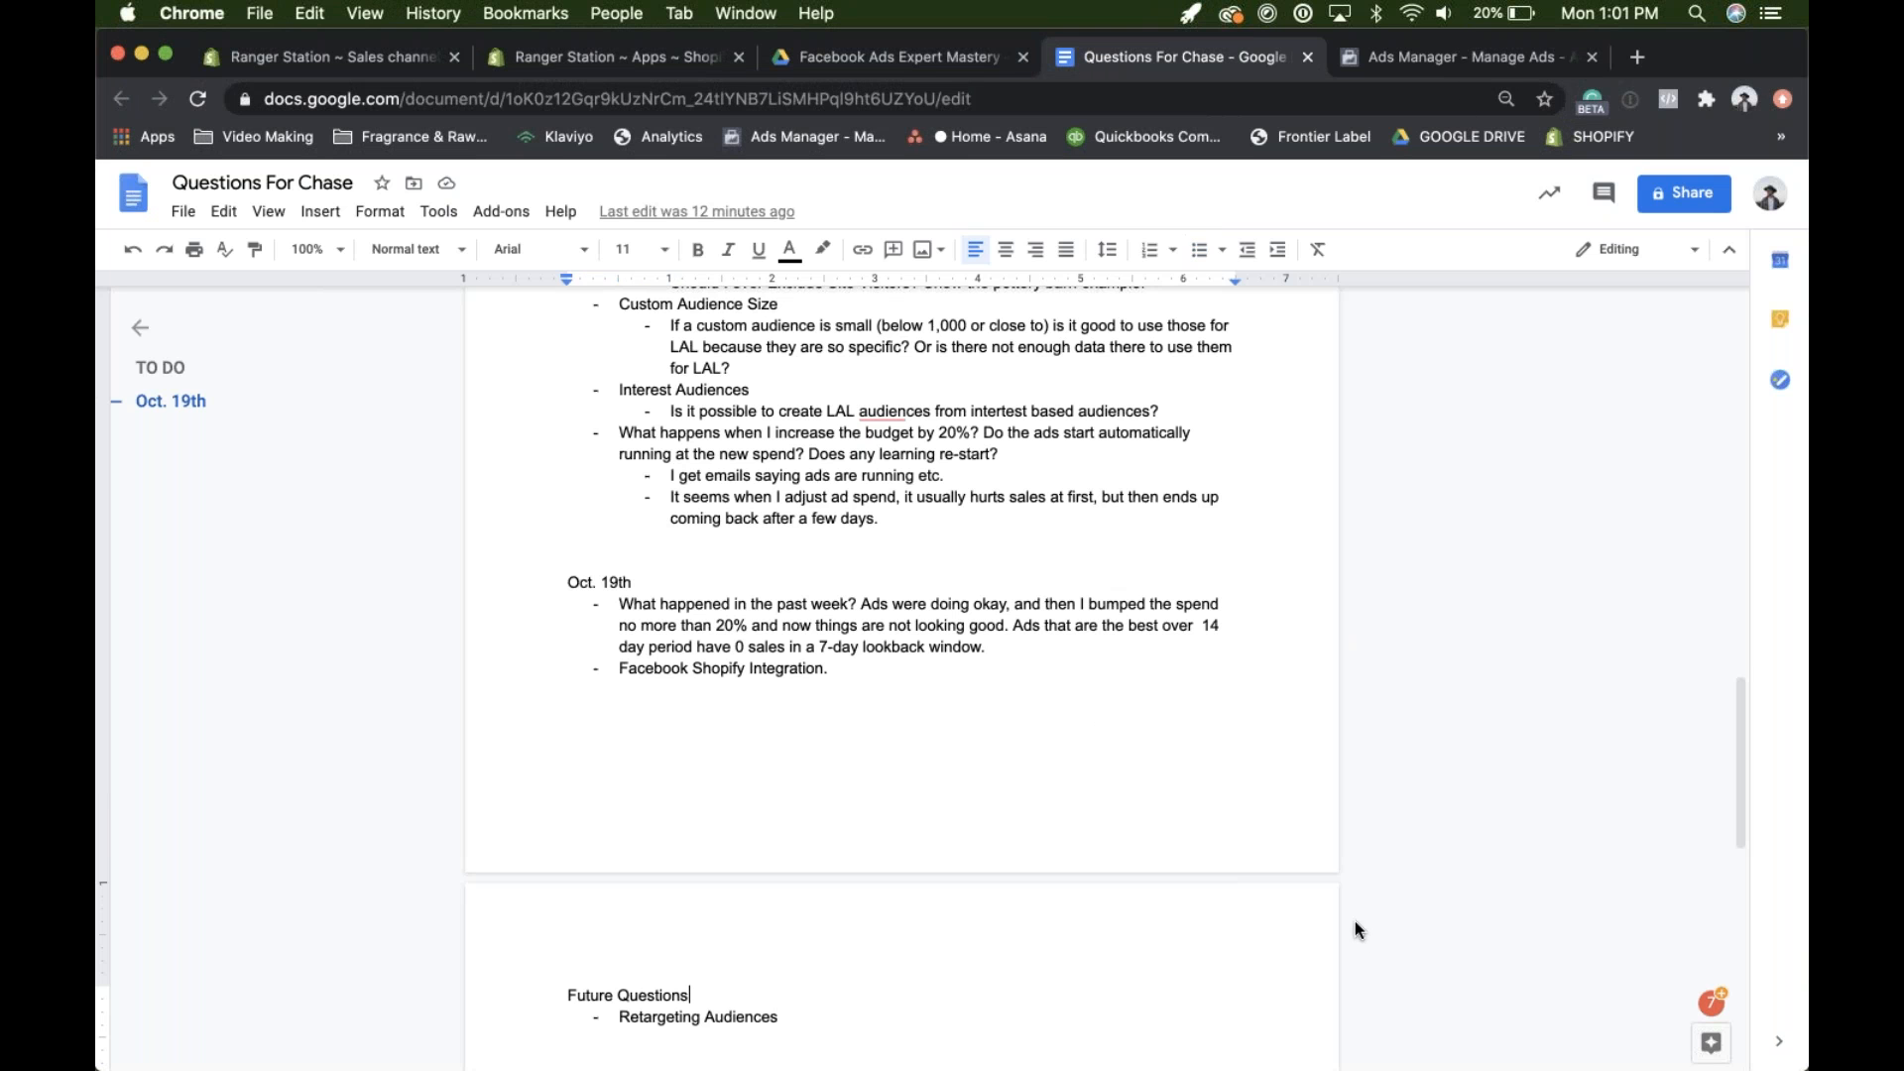
mouse_move(886, 720)
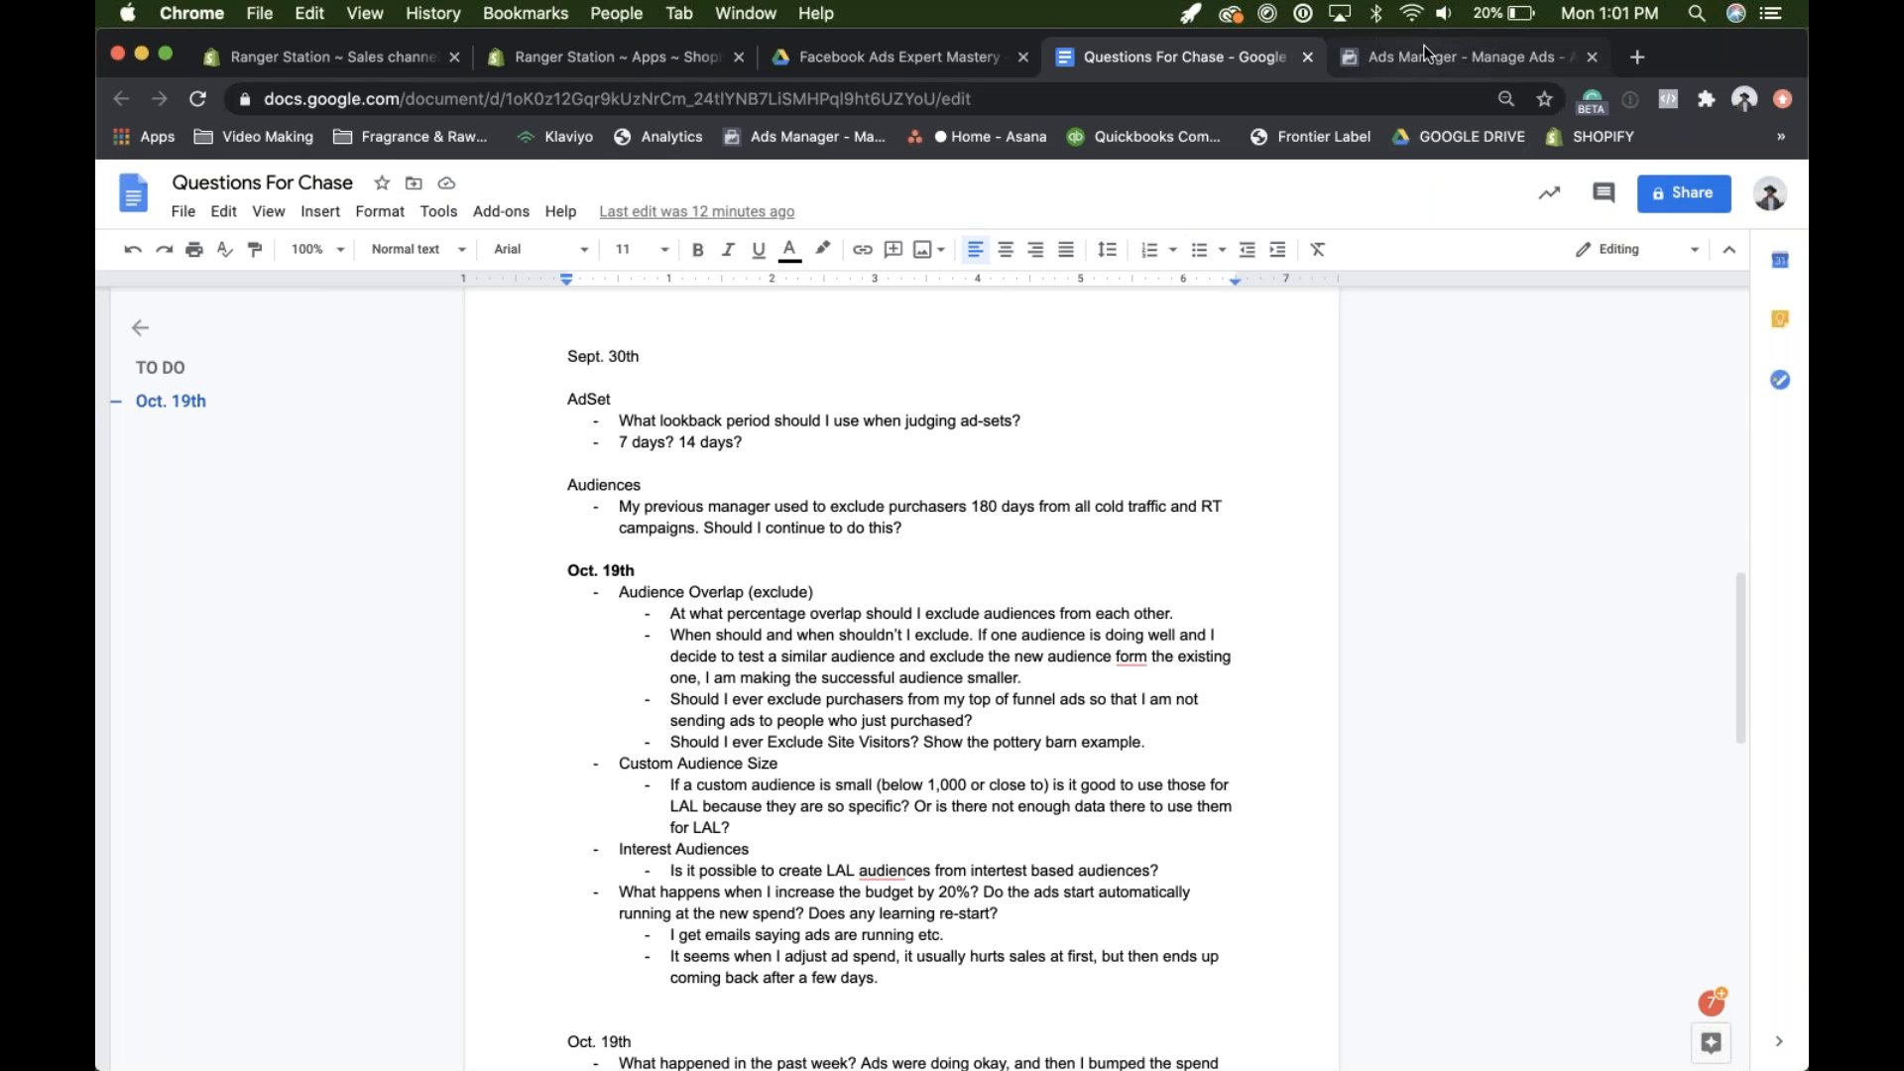
mouse_move(1457, 56)
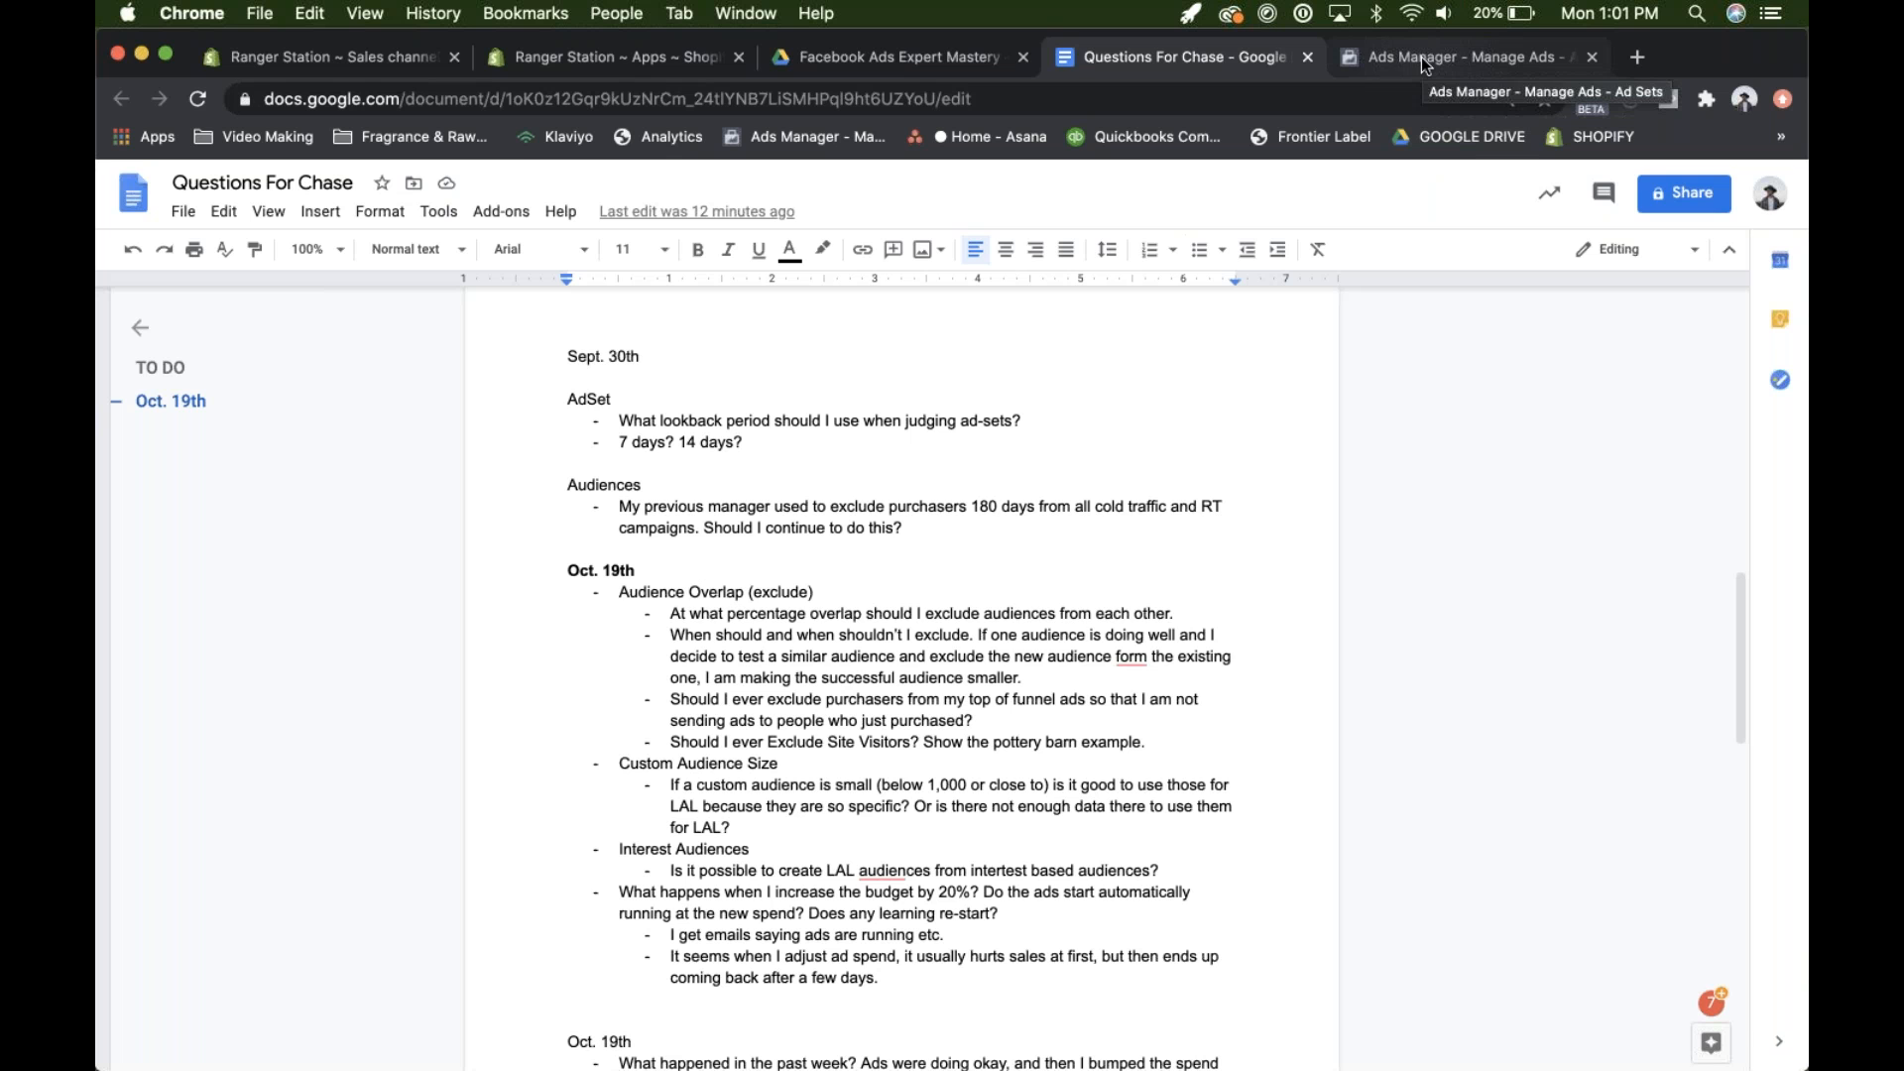
- Review Ranger Station's 15 ad sets for Oct 12–18: $834.05 spent, 27 purchases
click(1463, 57)
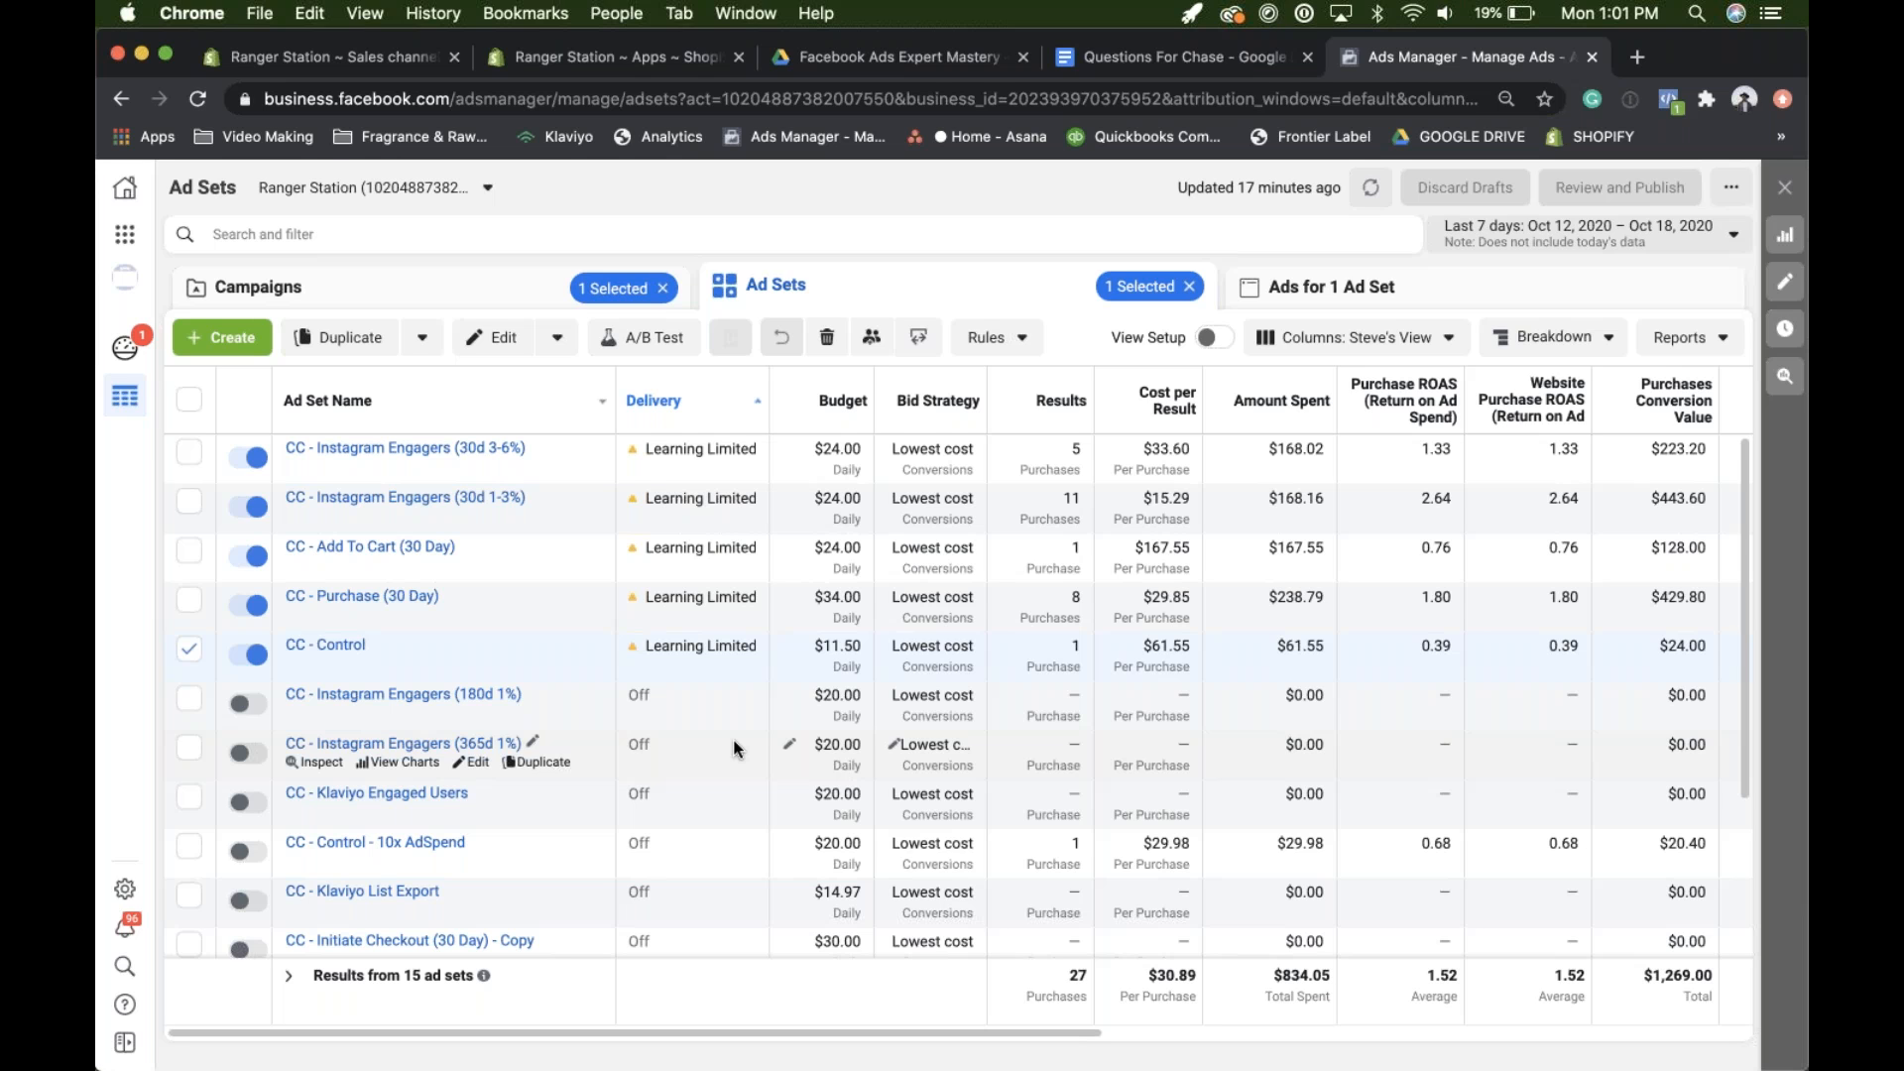
mouse_move(800, 650)
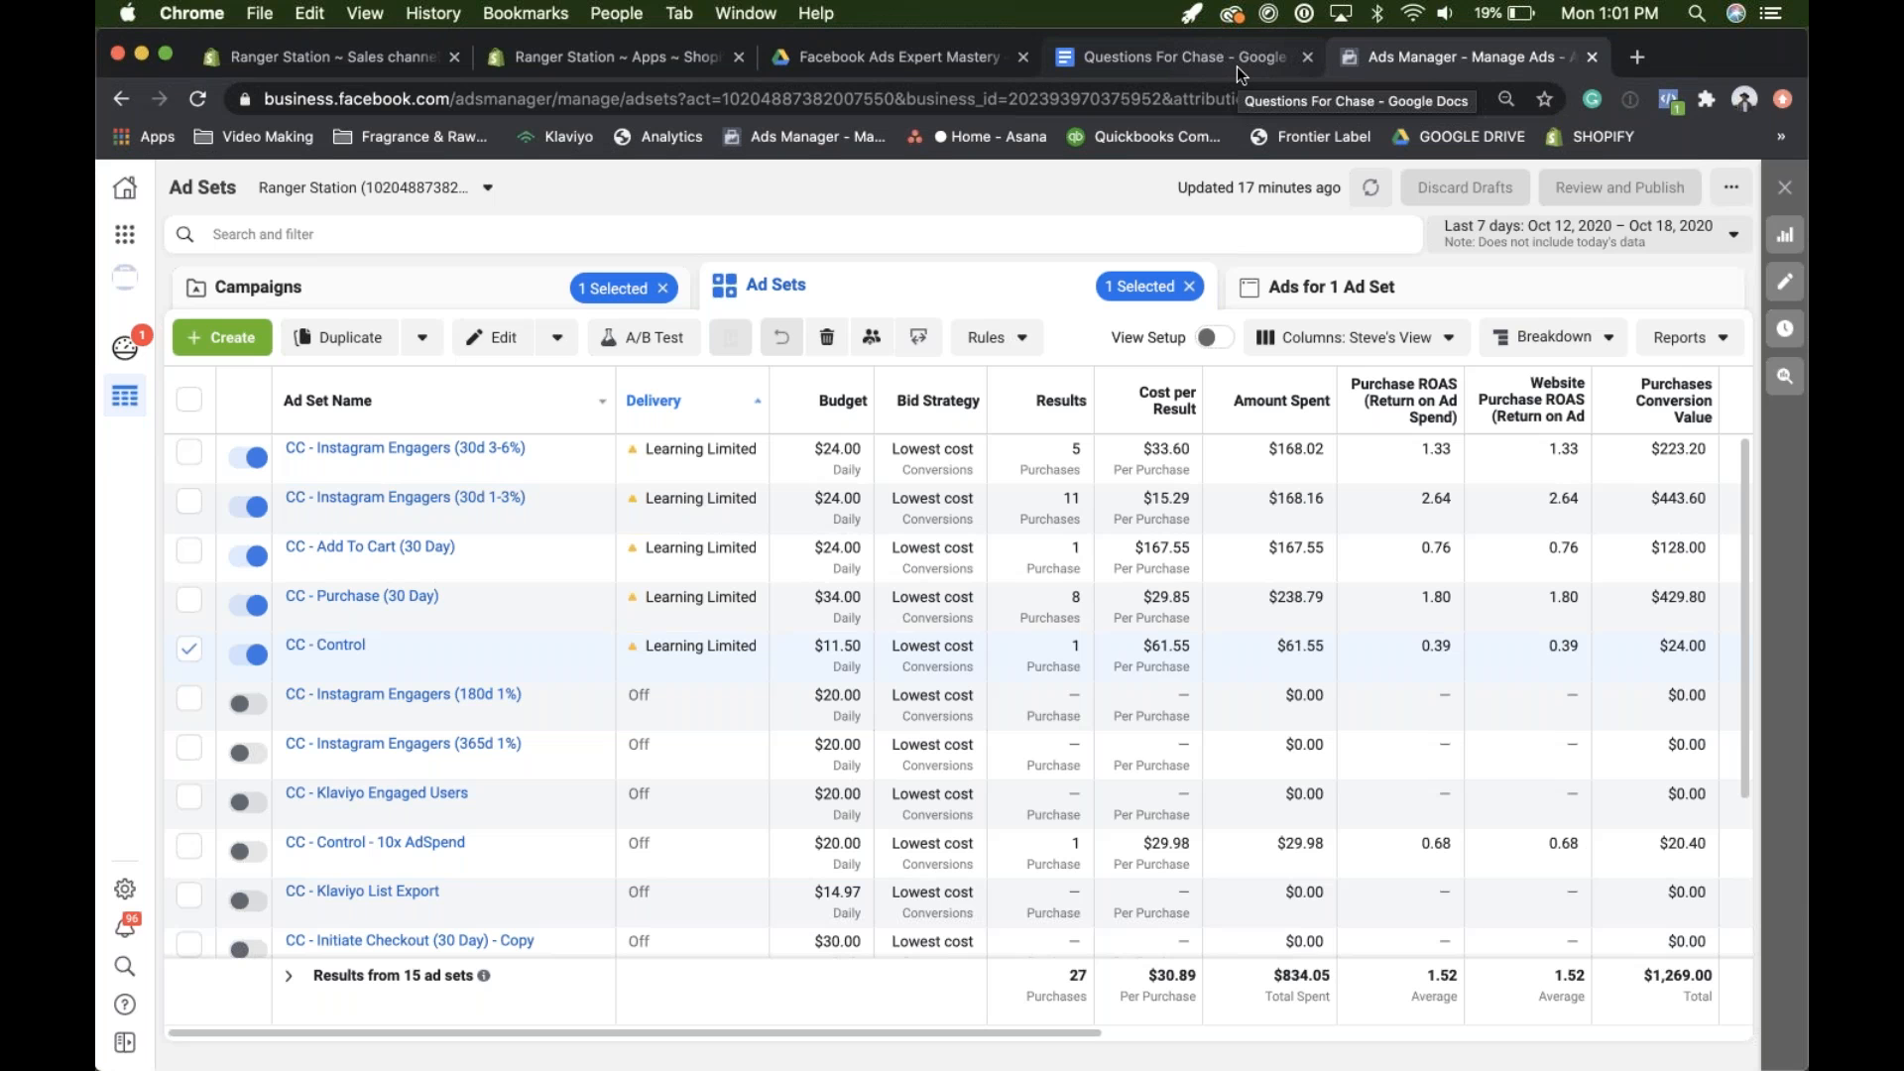
mouse_move(768, 460)
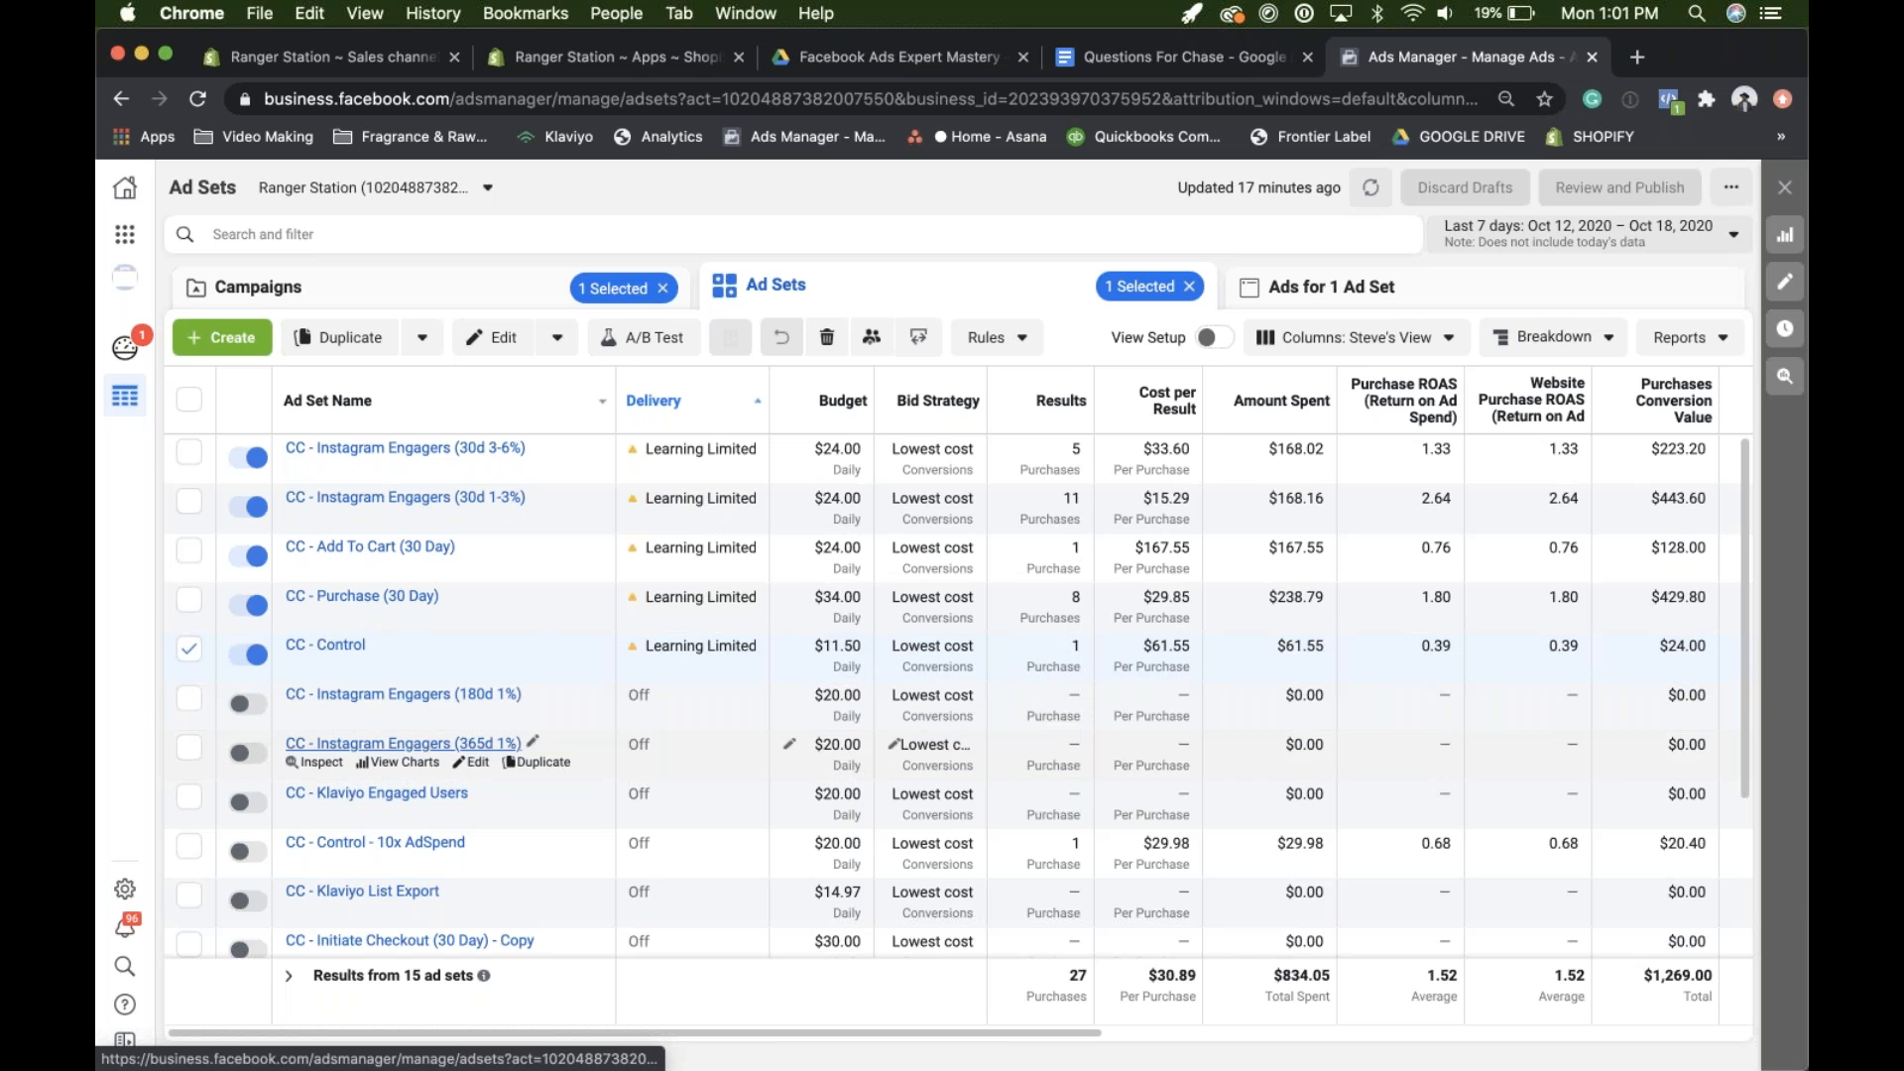
mouse_move(405, 693)
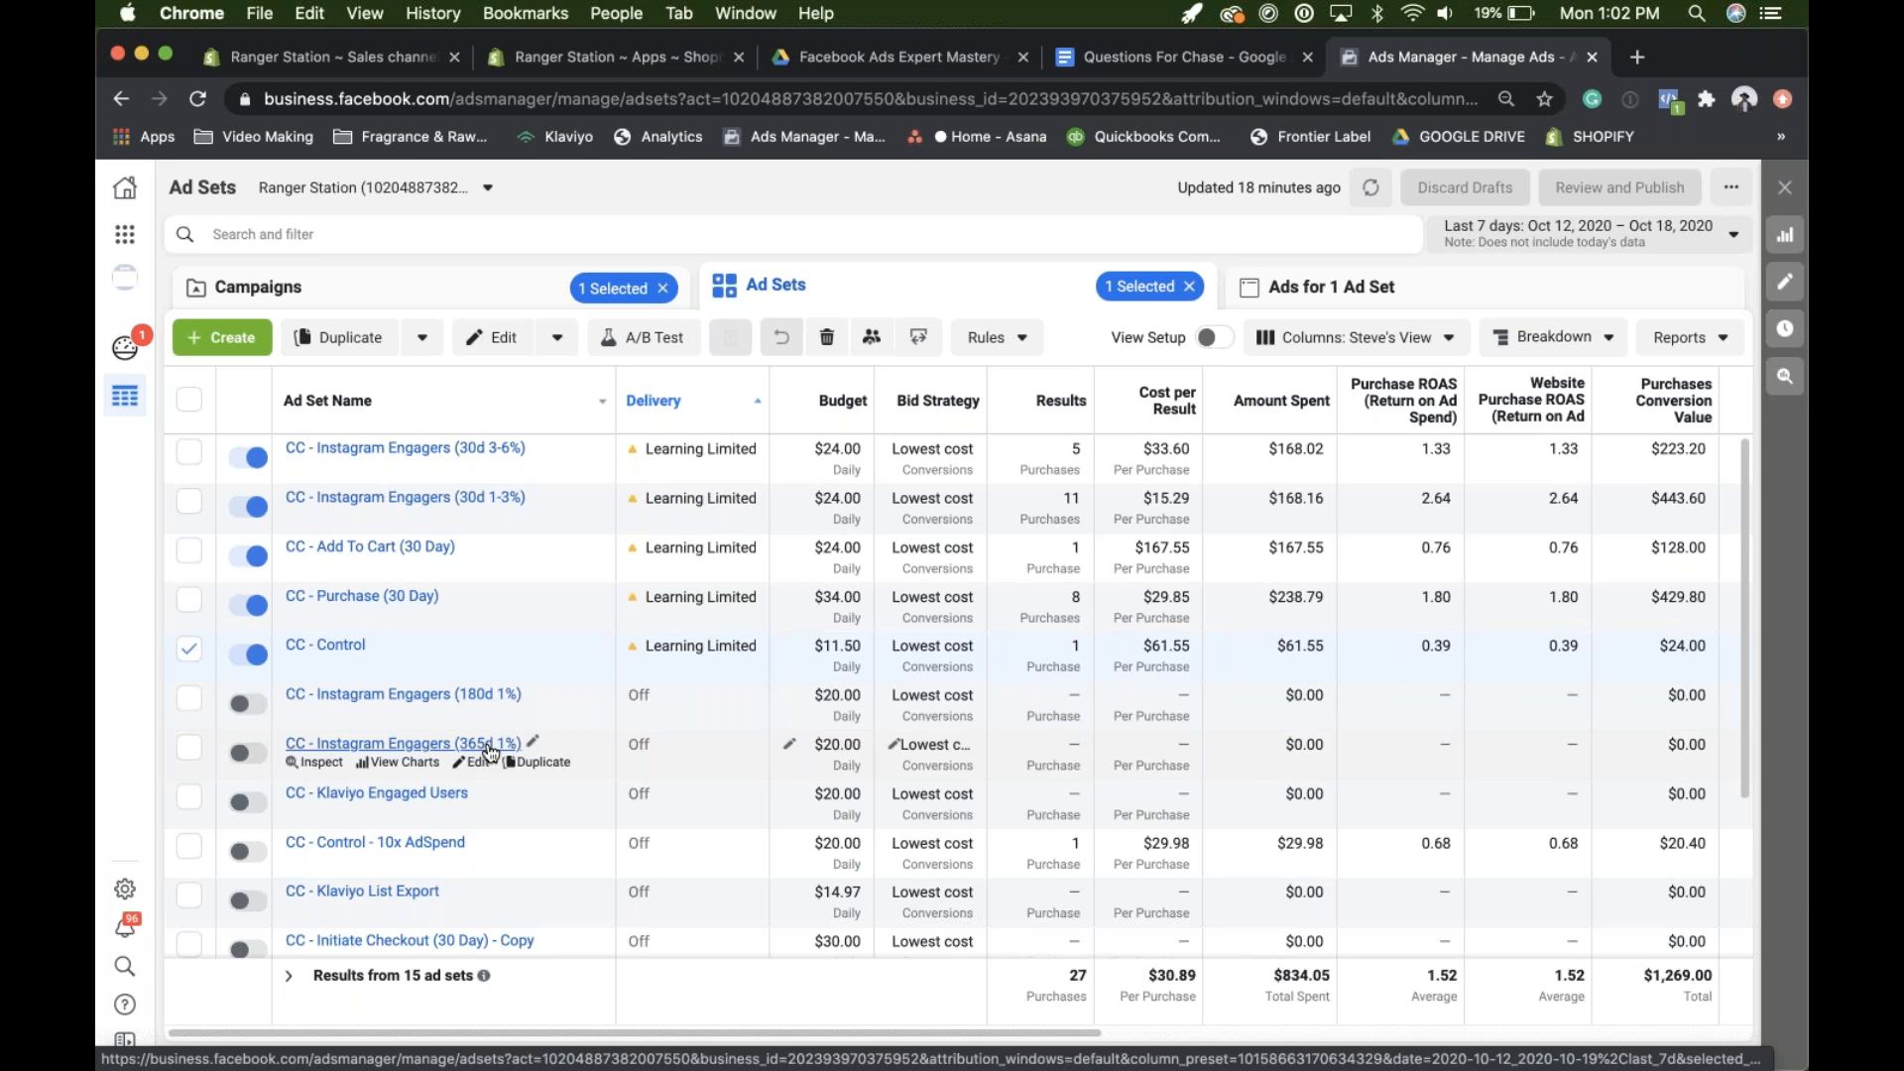
mouse_move(491, 747)
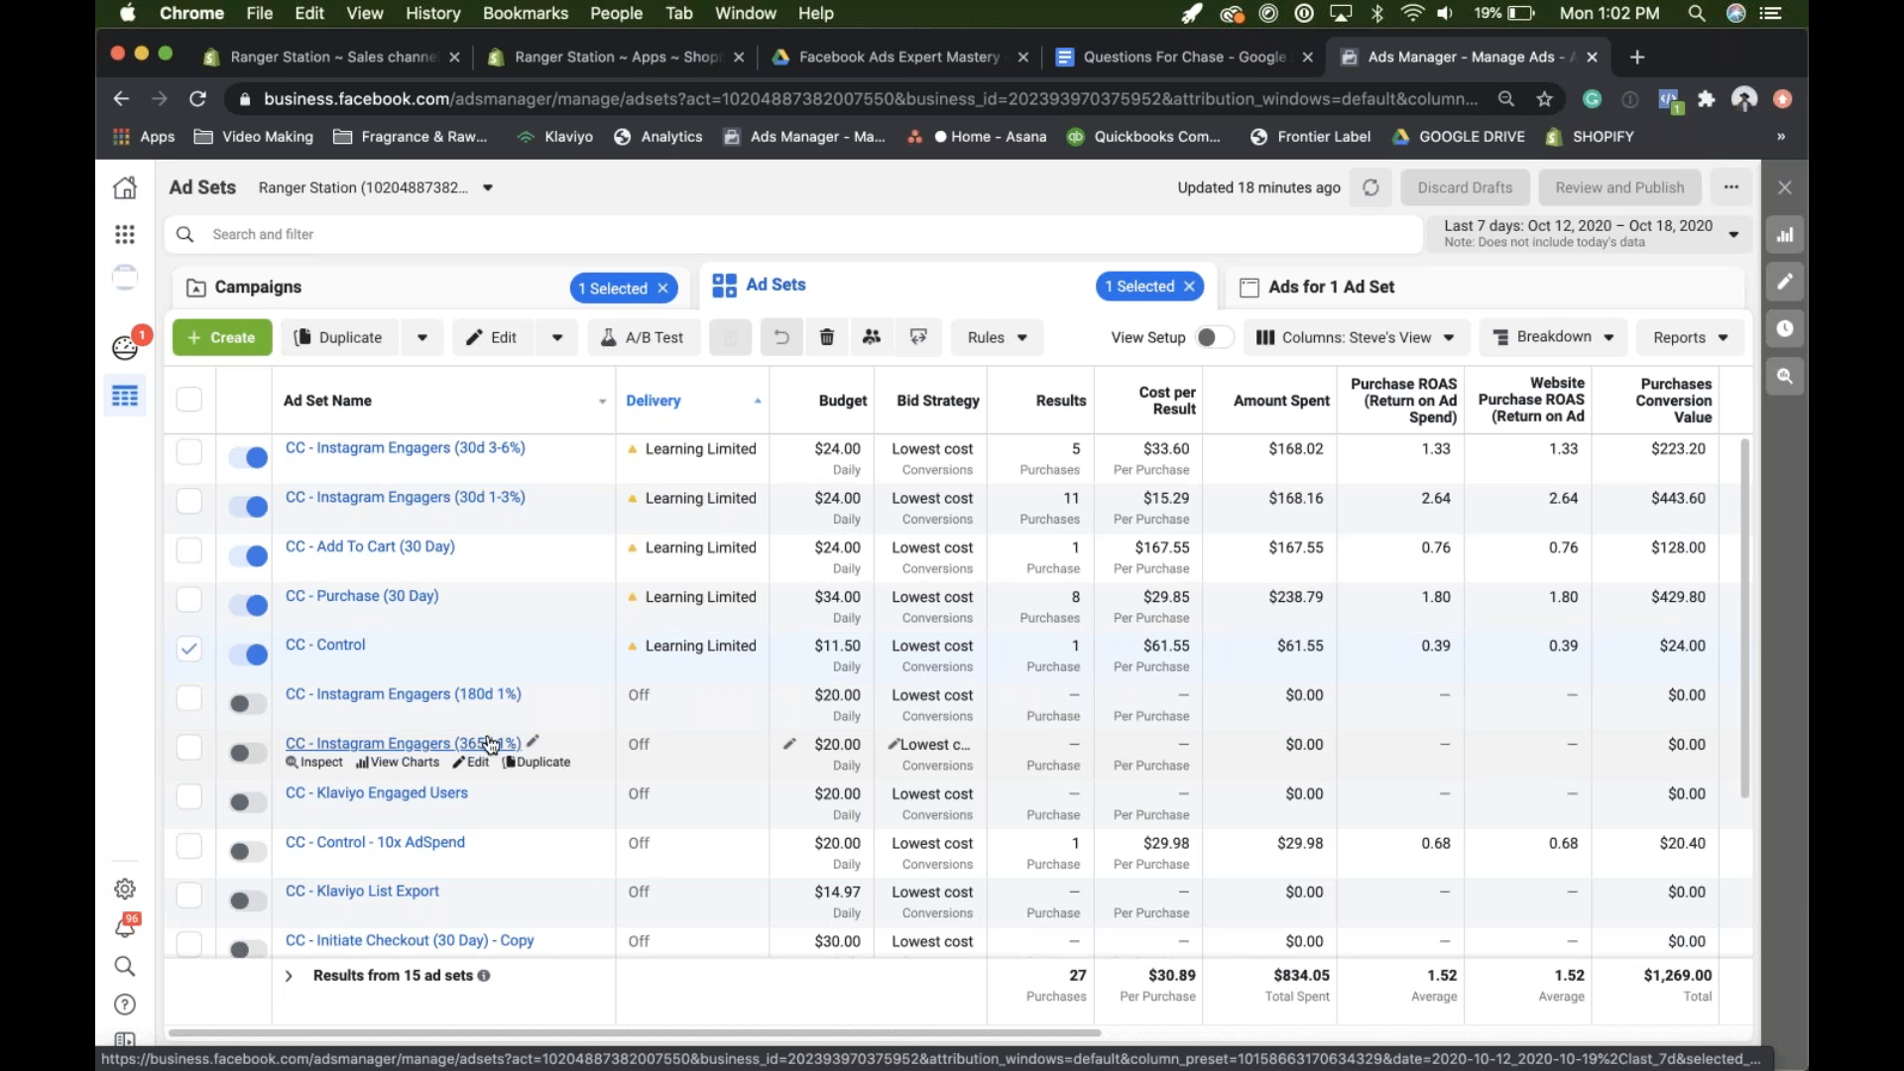
mouse_move(487, 750)
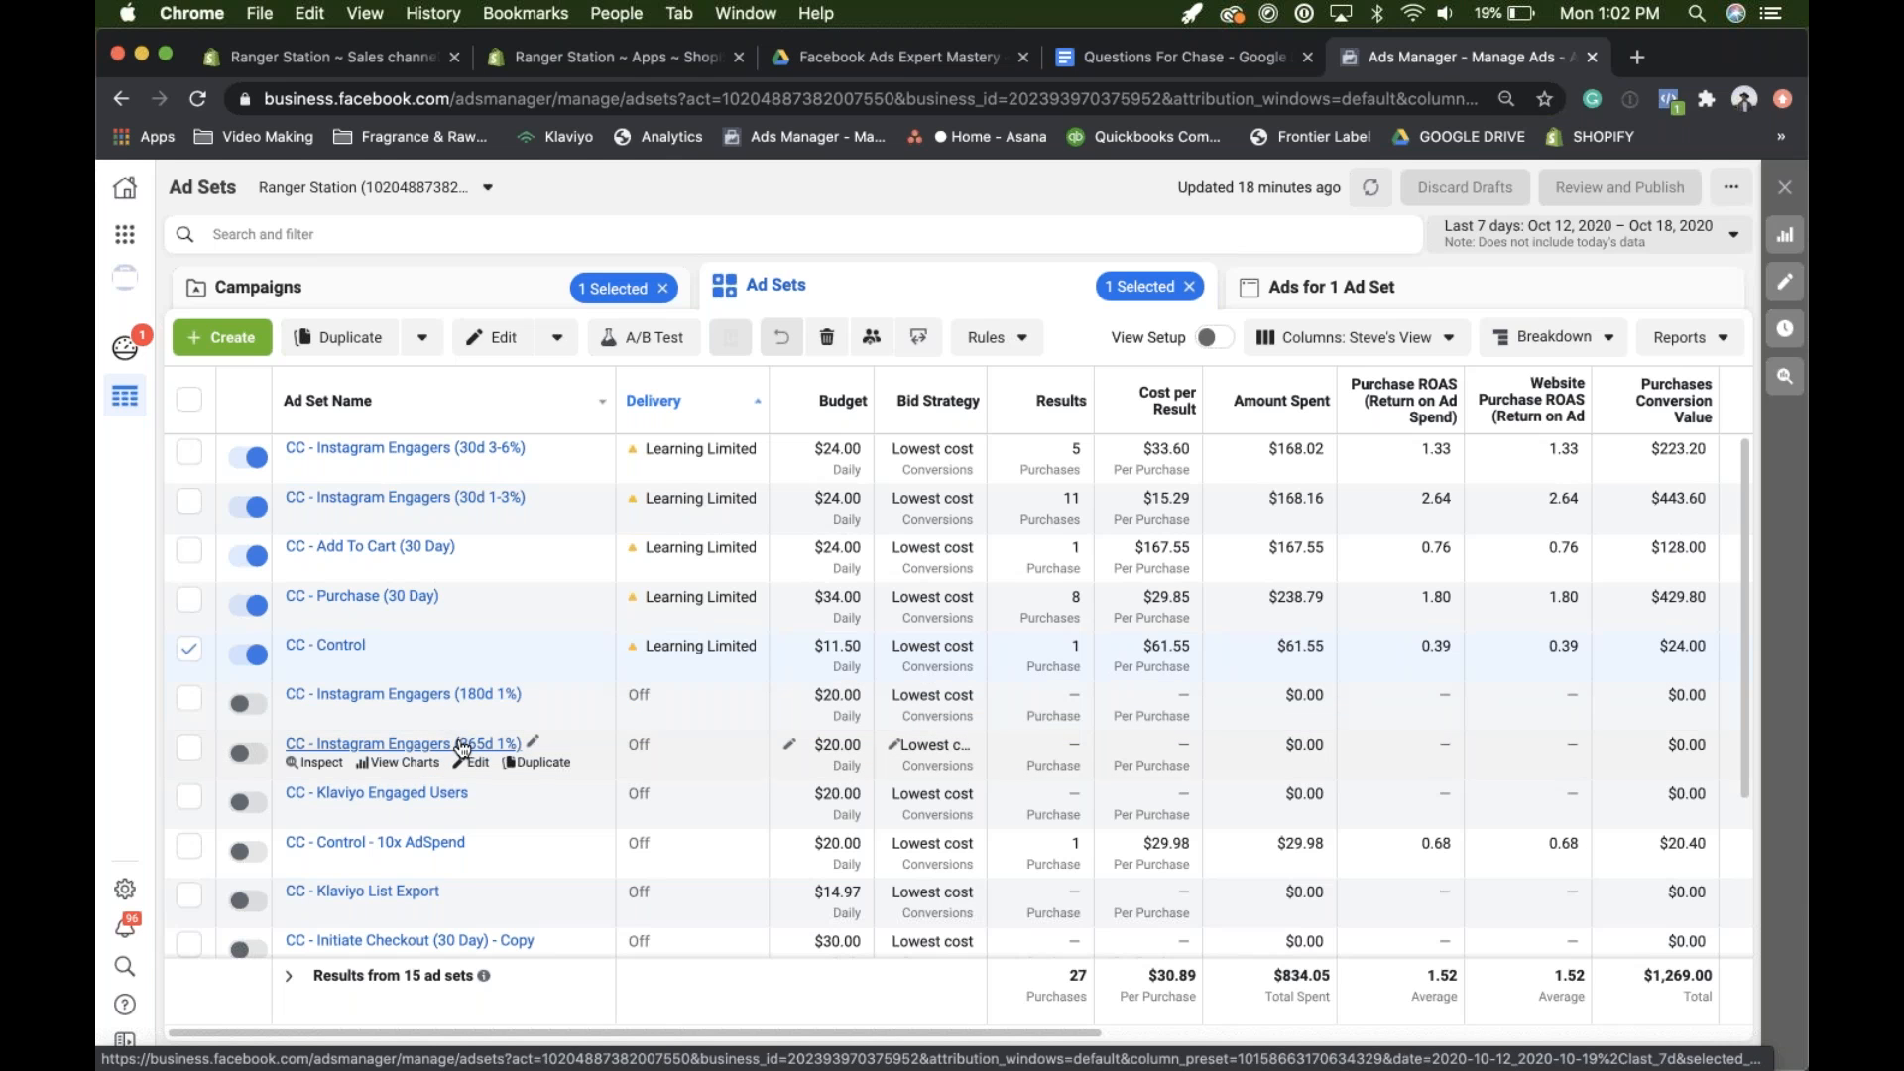
mouse_move(407, 693)
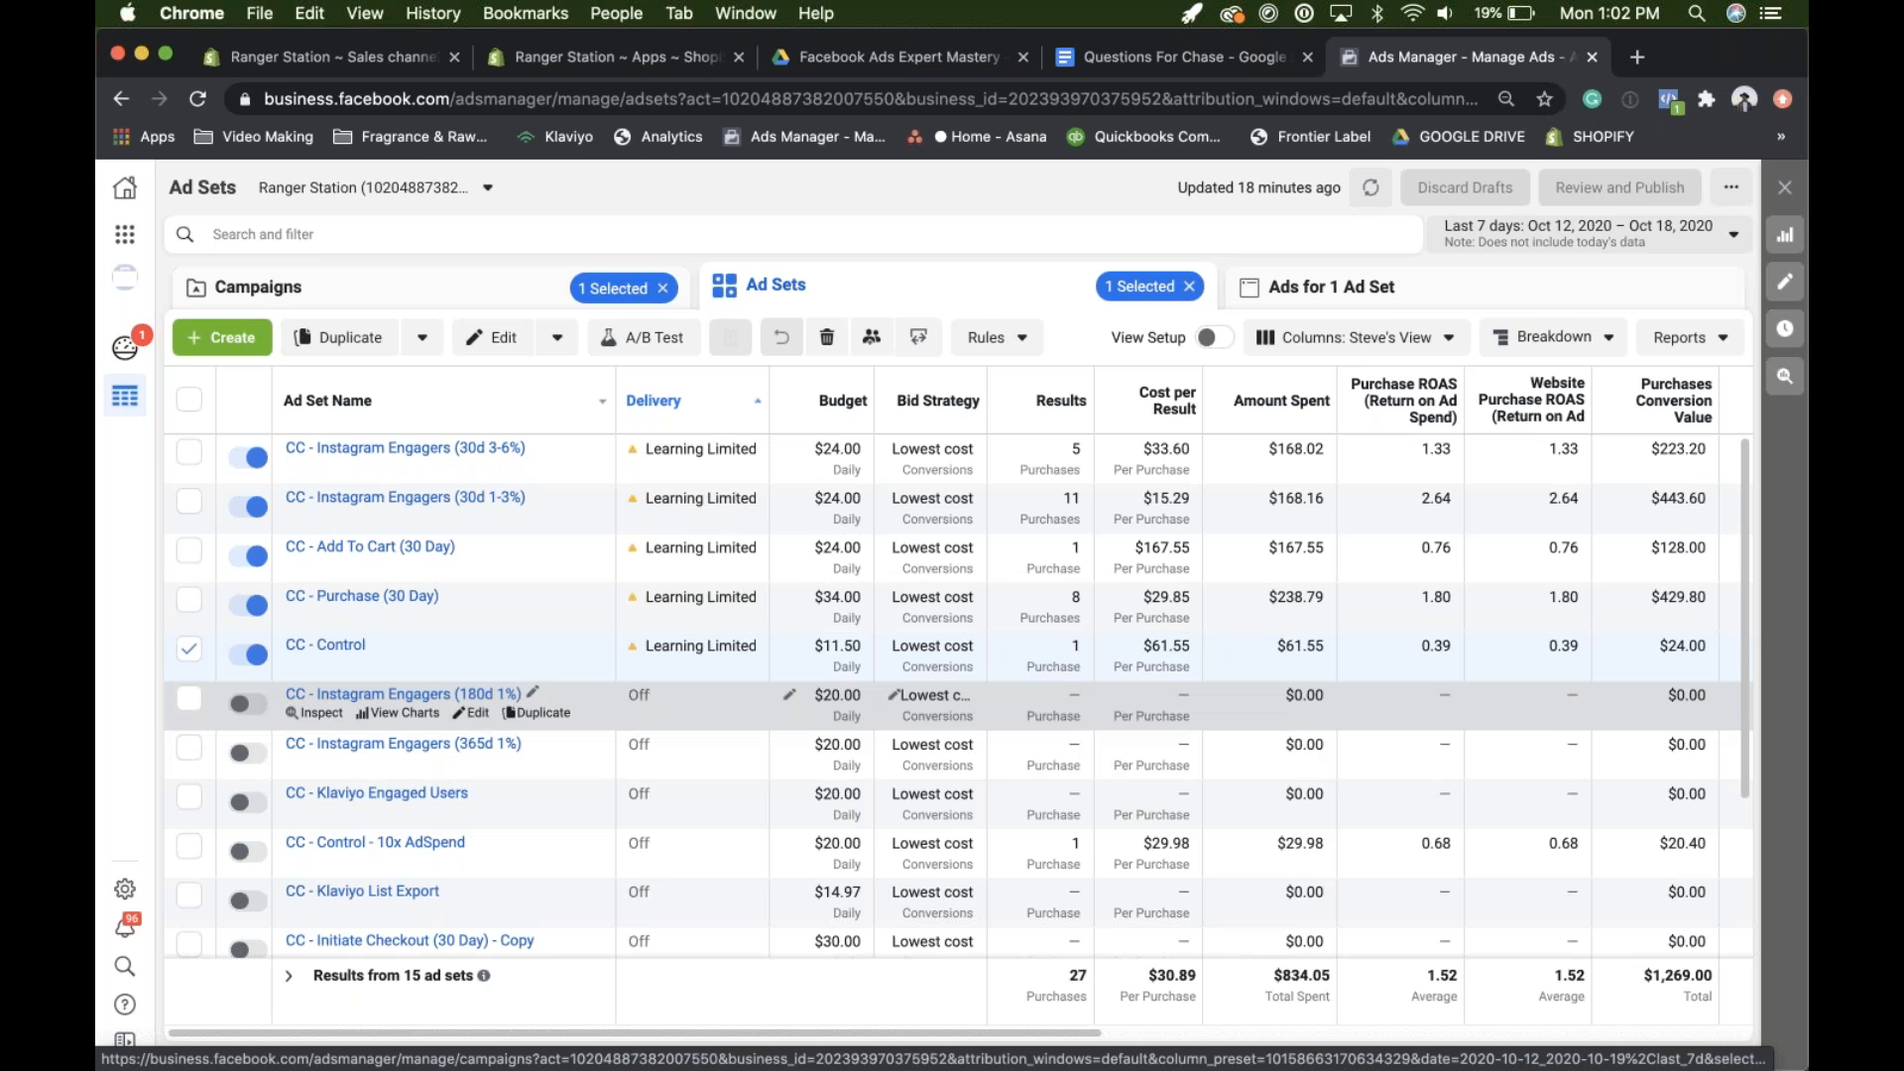
mouse_move(577, 456)
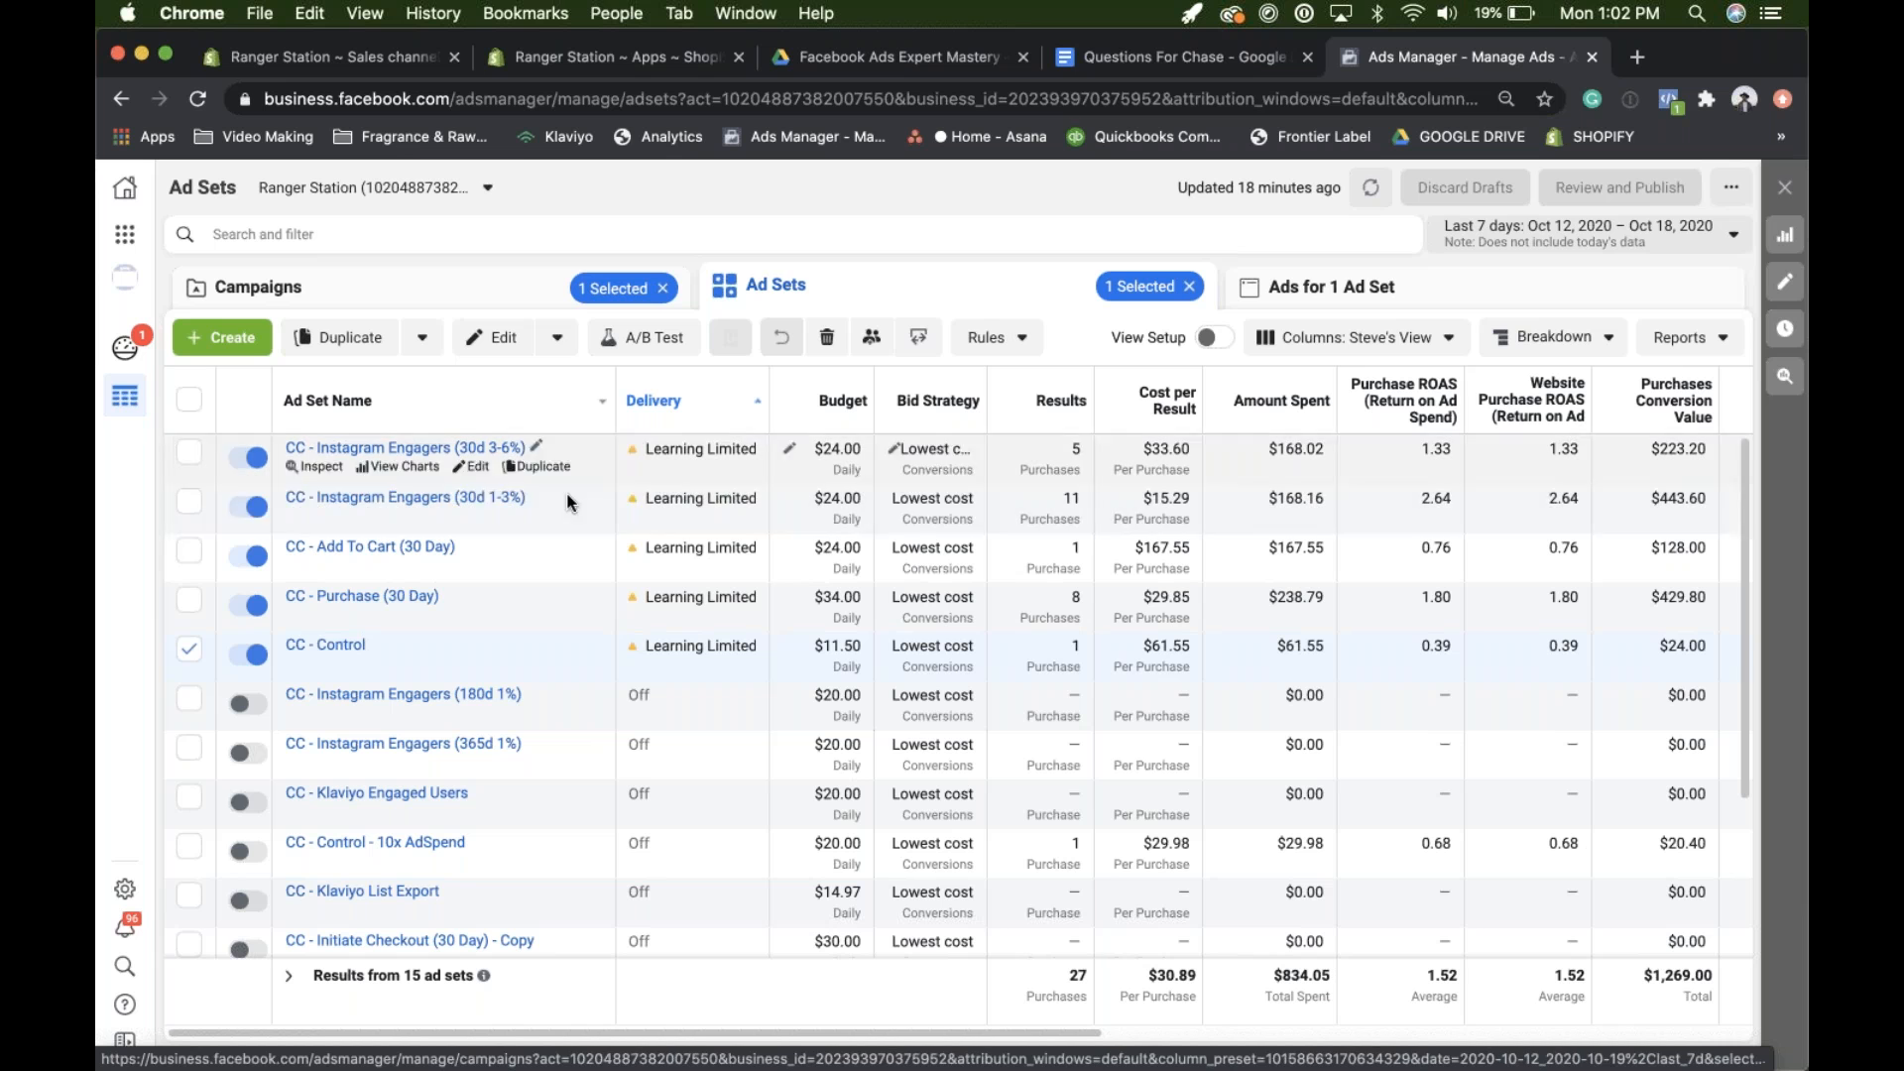
mouse_move(571, 503)
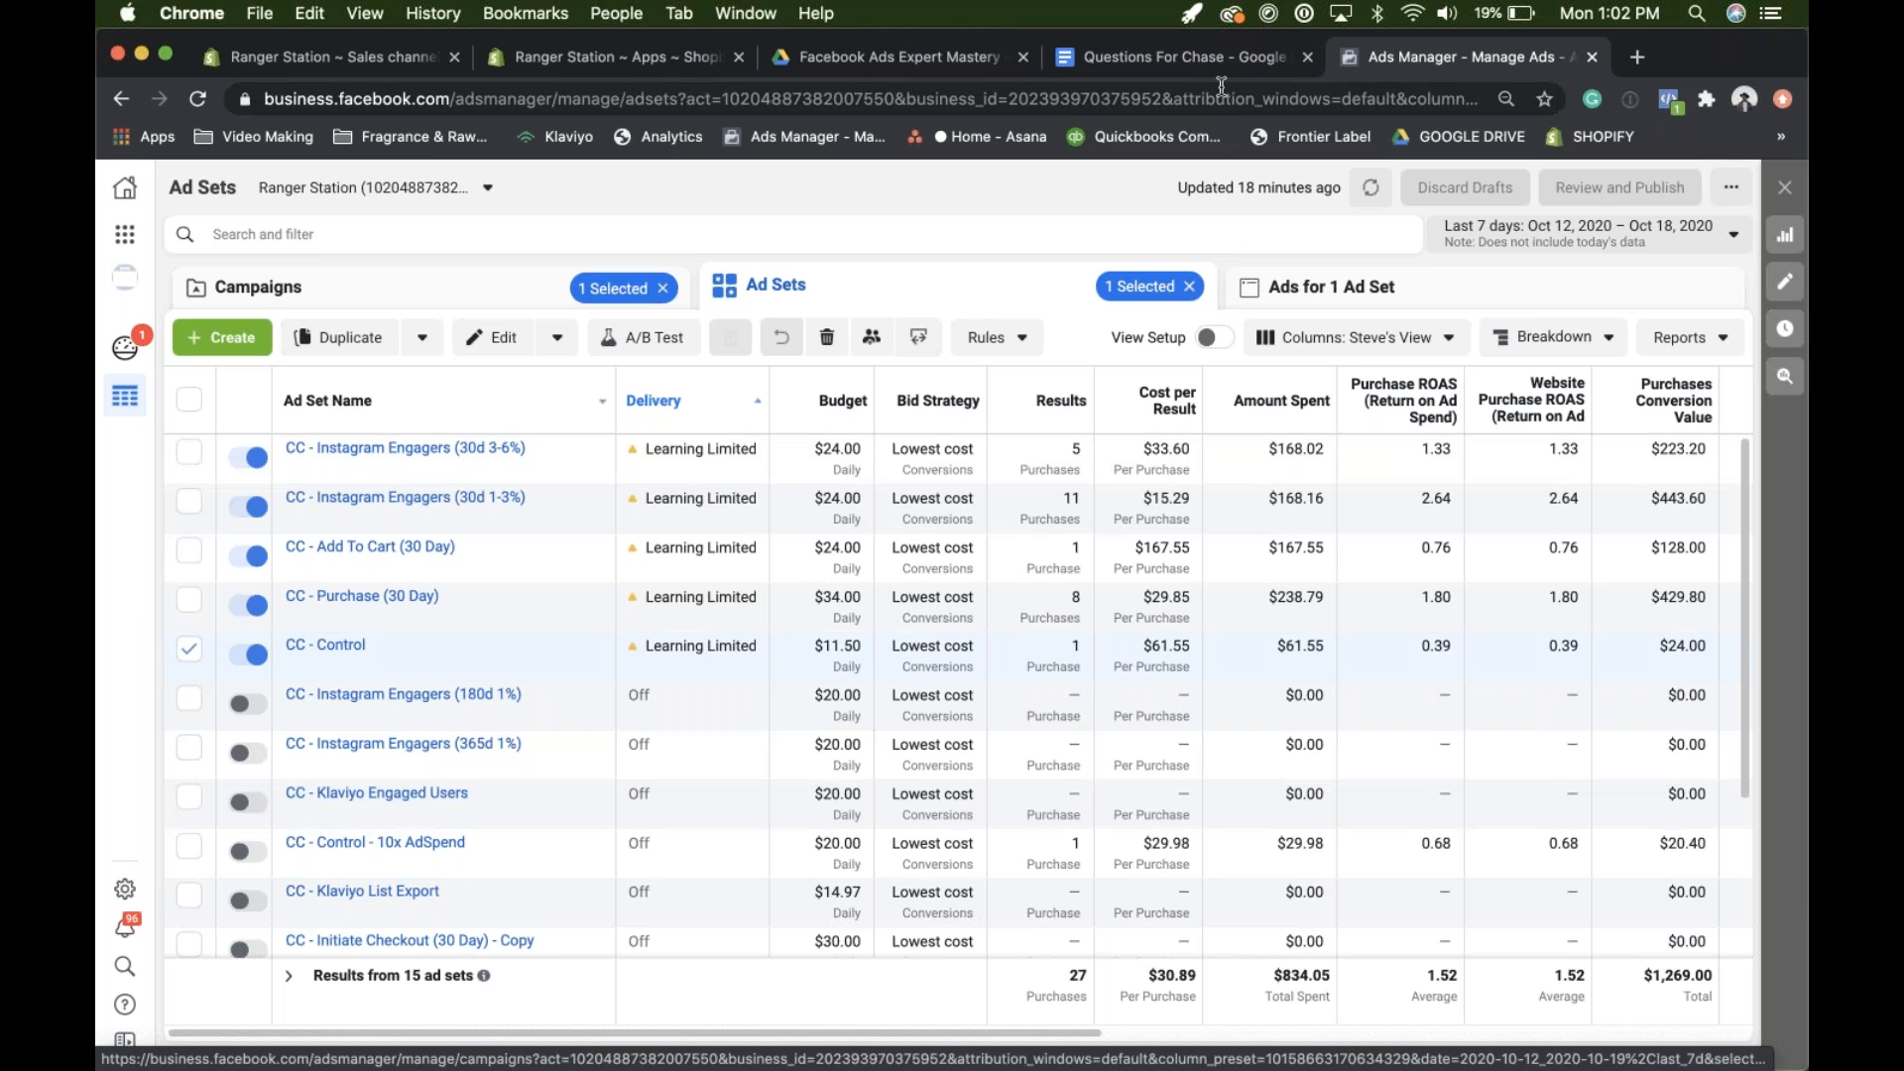
mouse_move(405, 693)
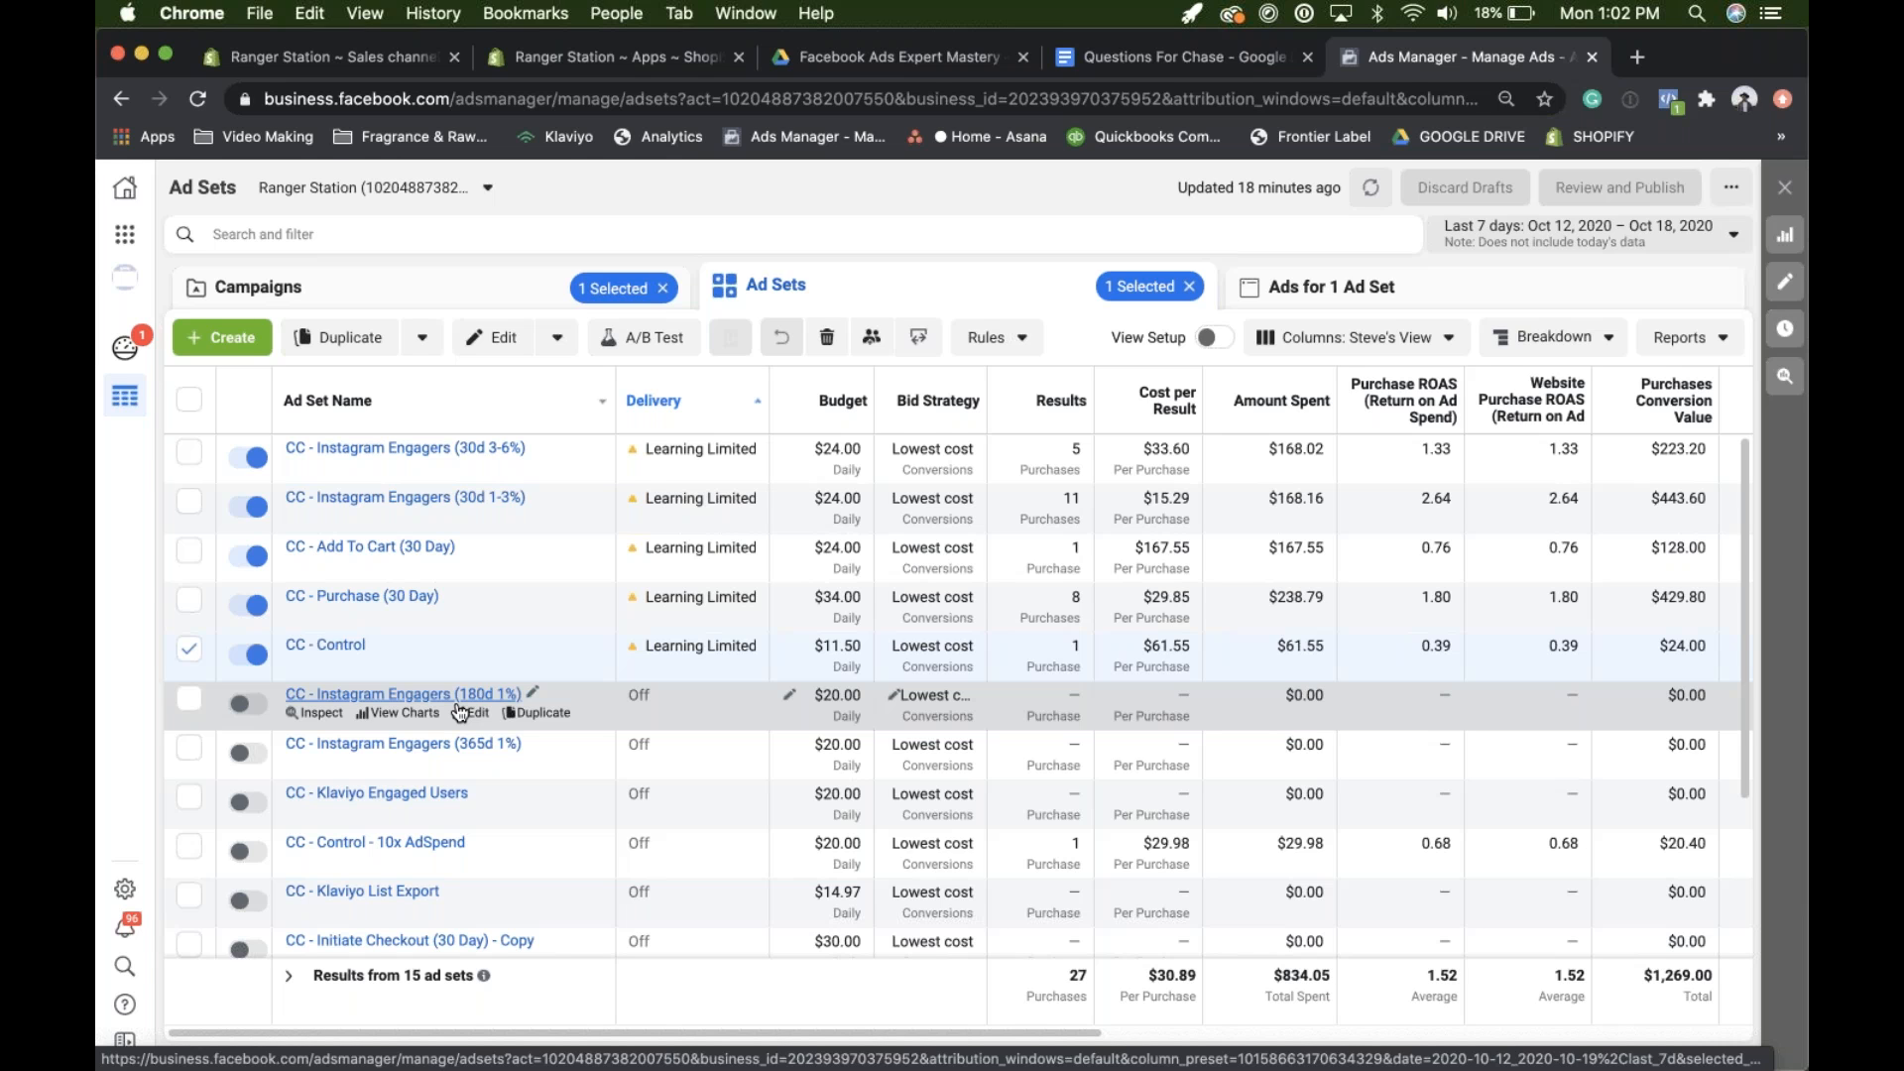
mouse_move(459, 702)
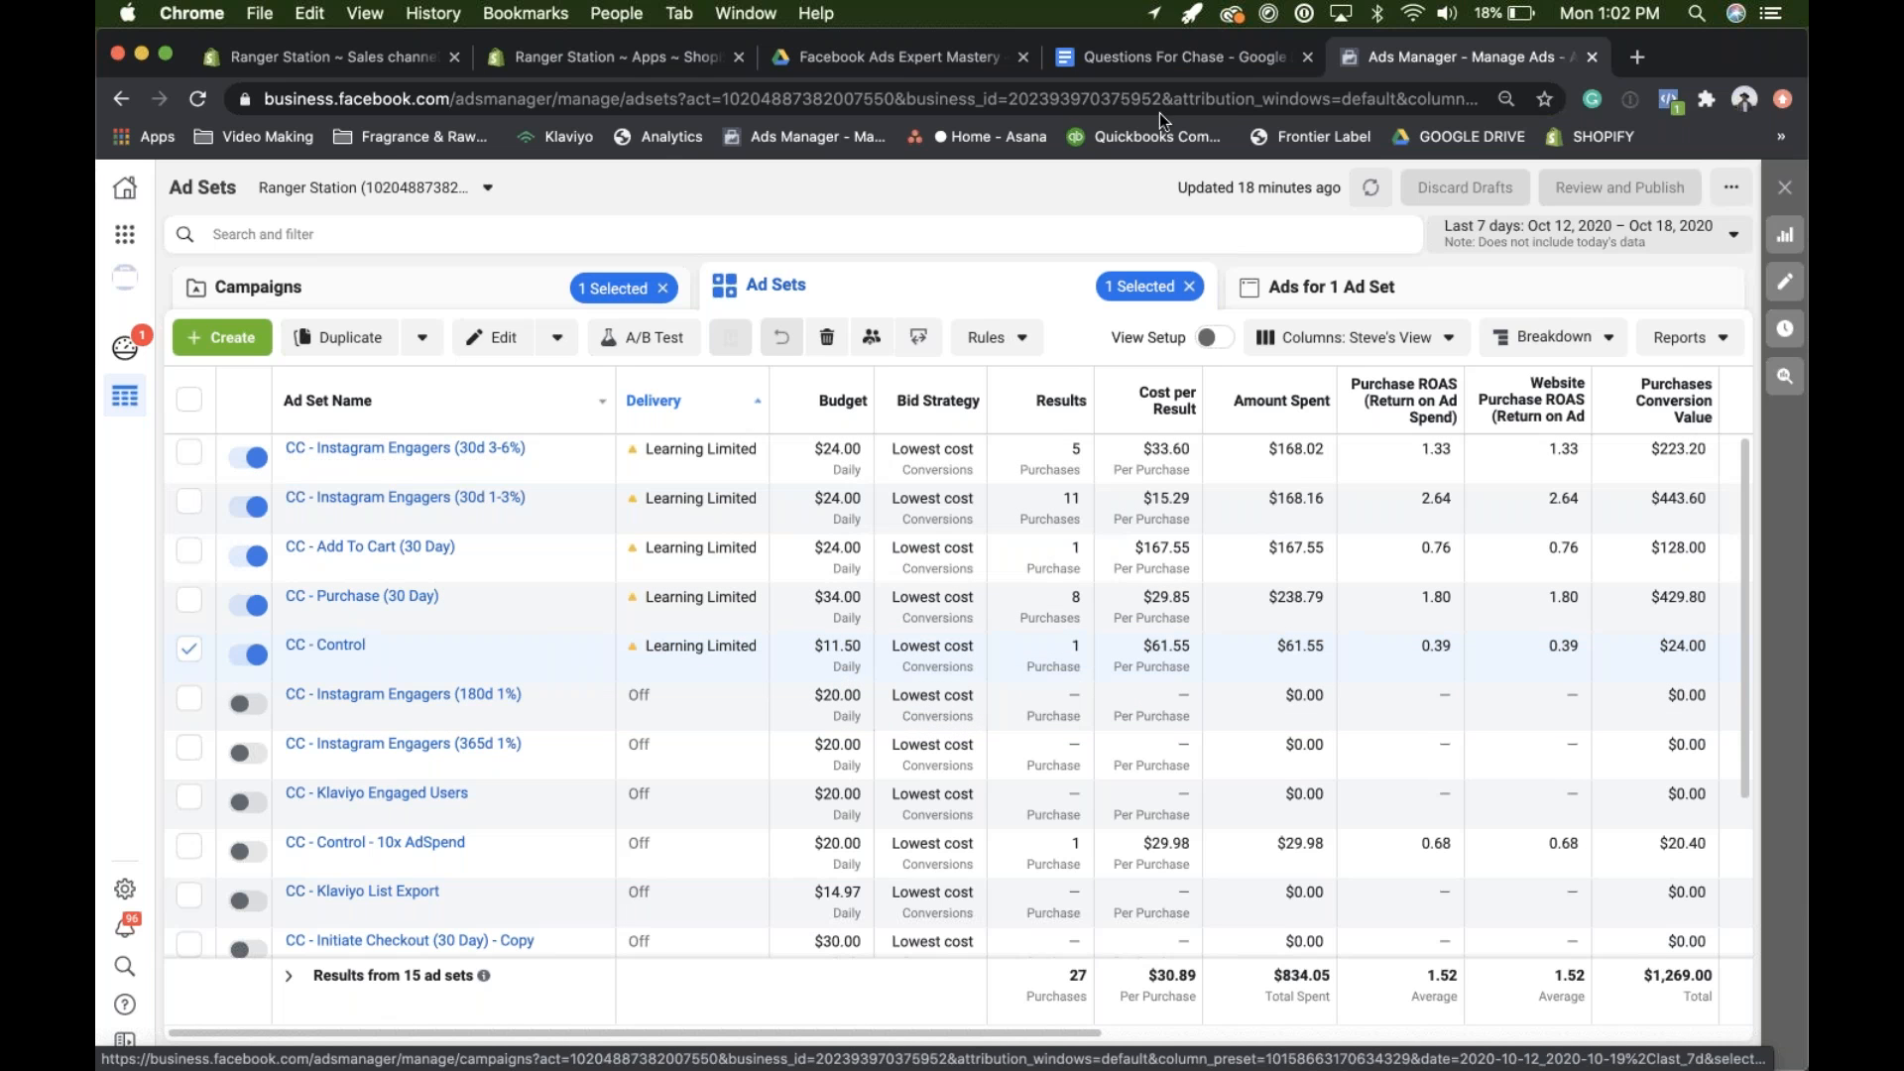
- Add a TO DO heading with the bullet 'Instagram Engagers 10%' to the questions document
click(1173, 58)
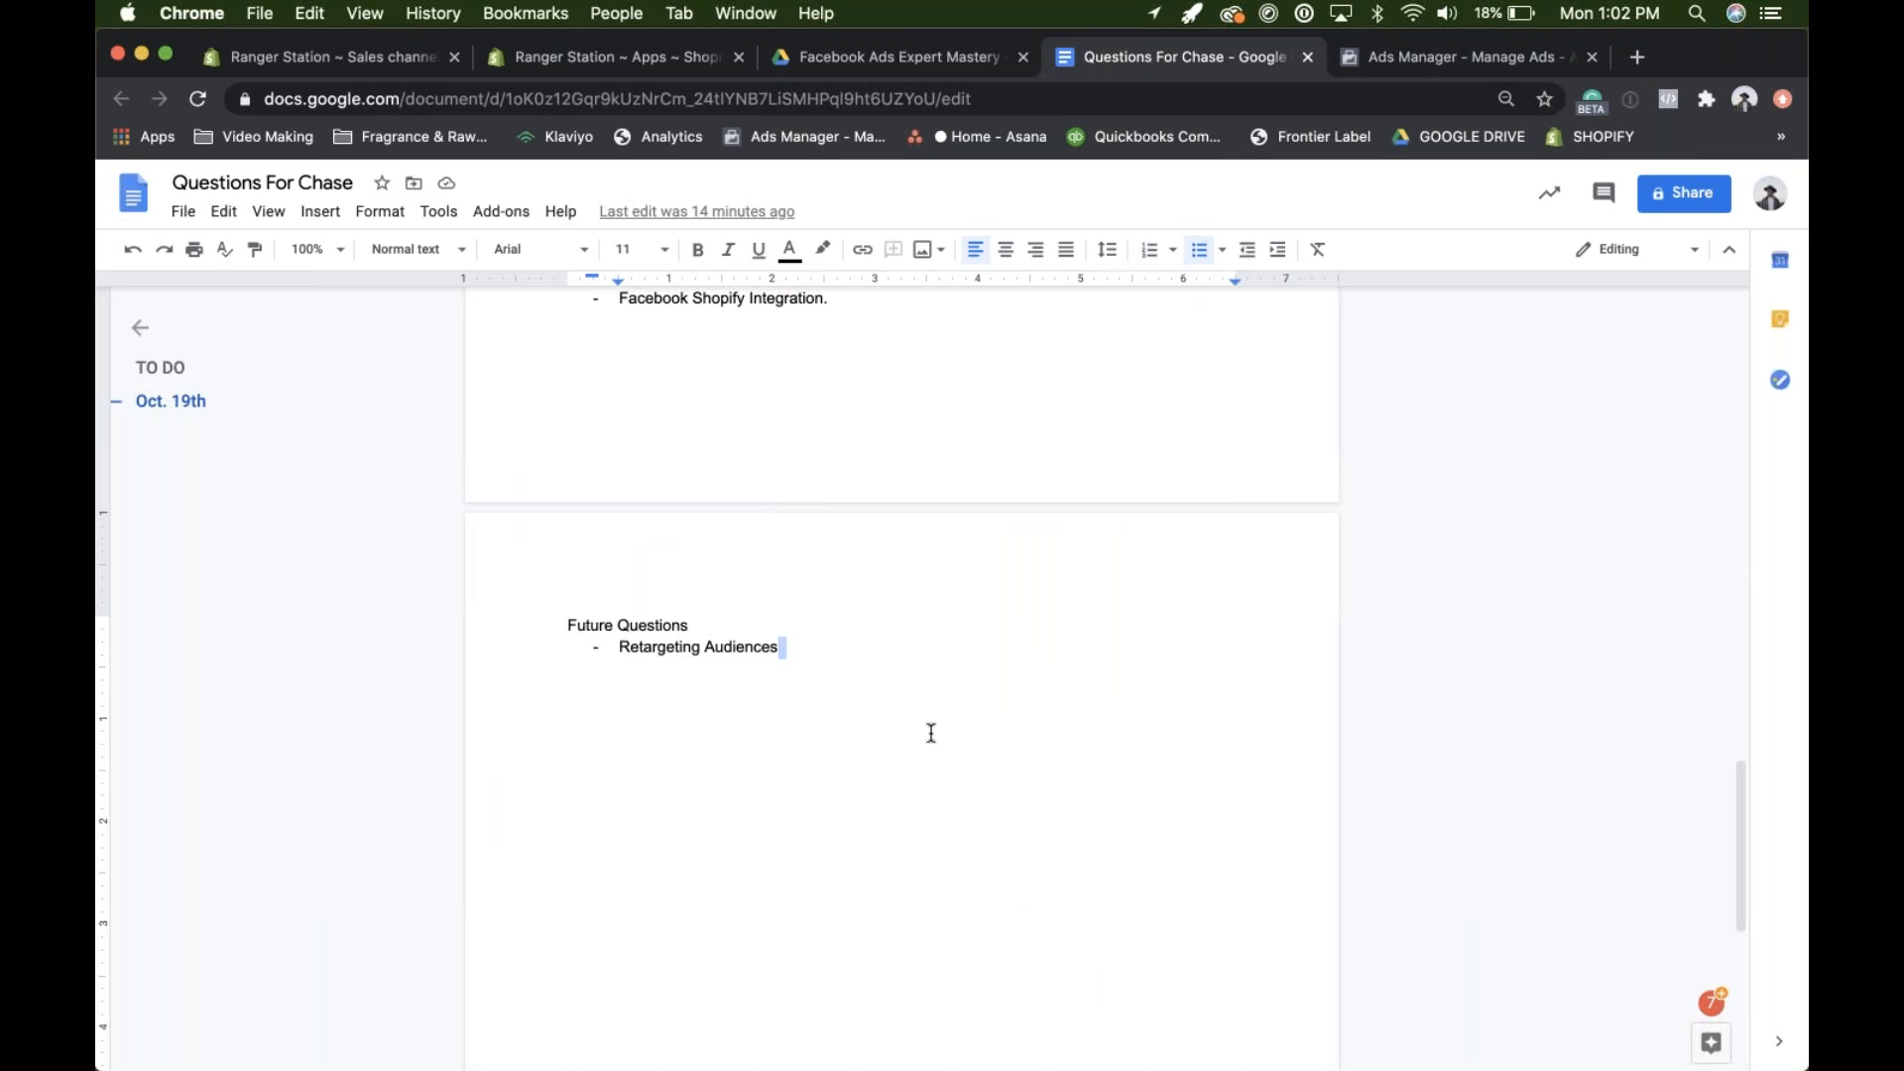
text(TO DO)
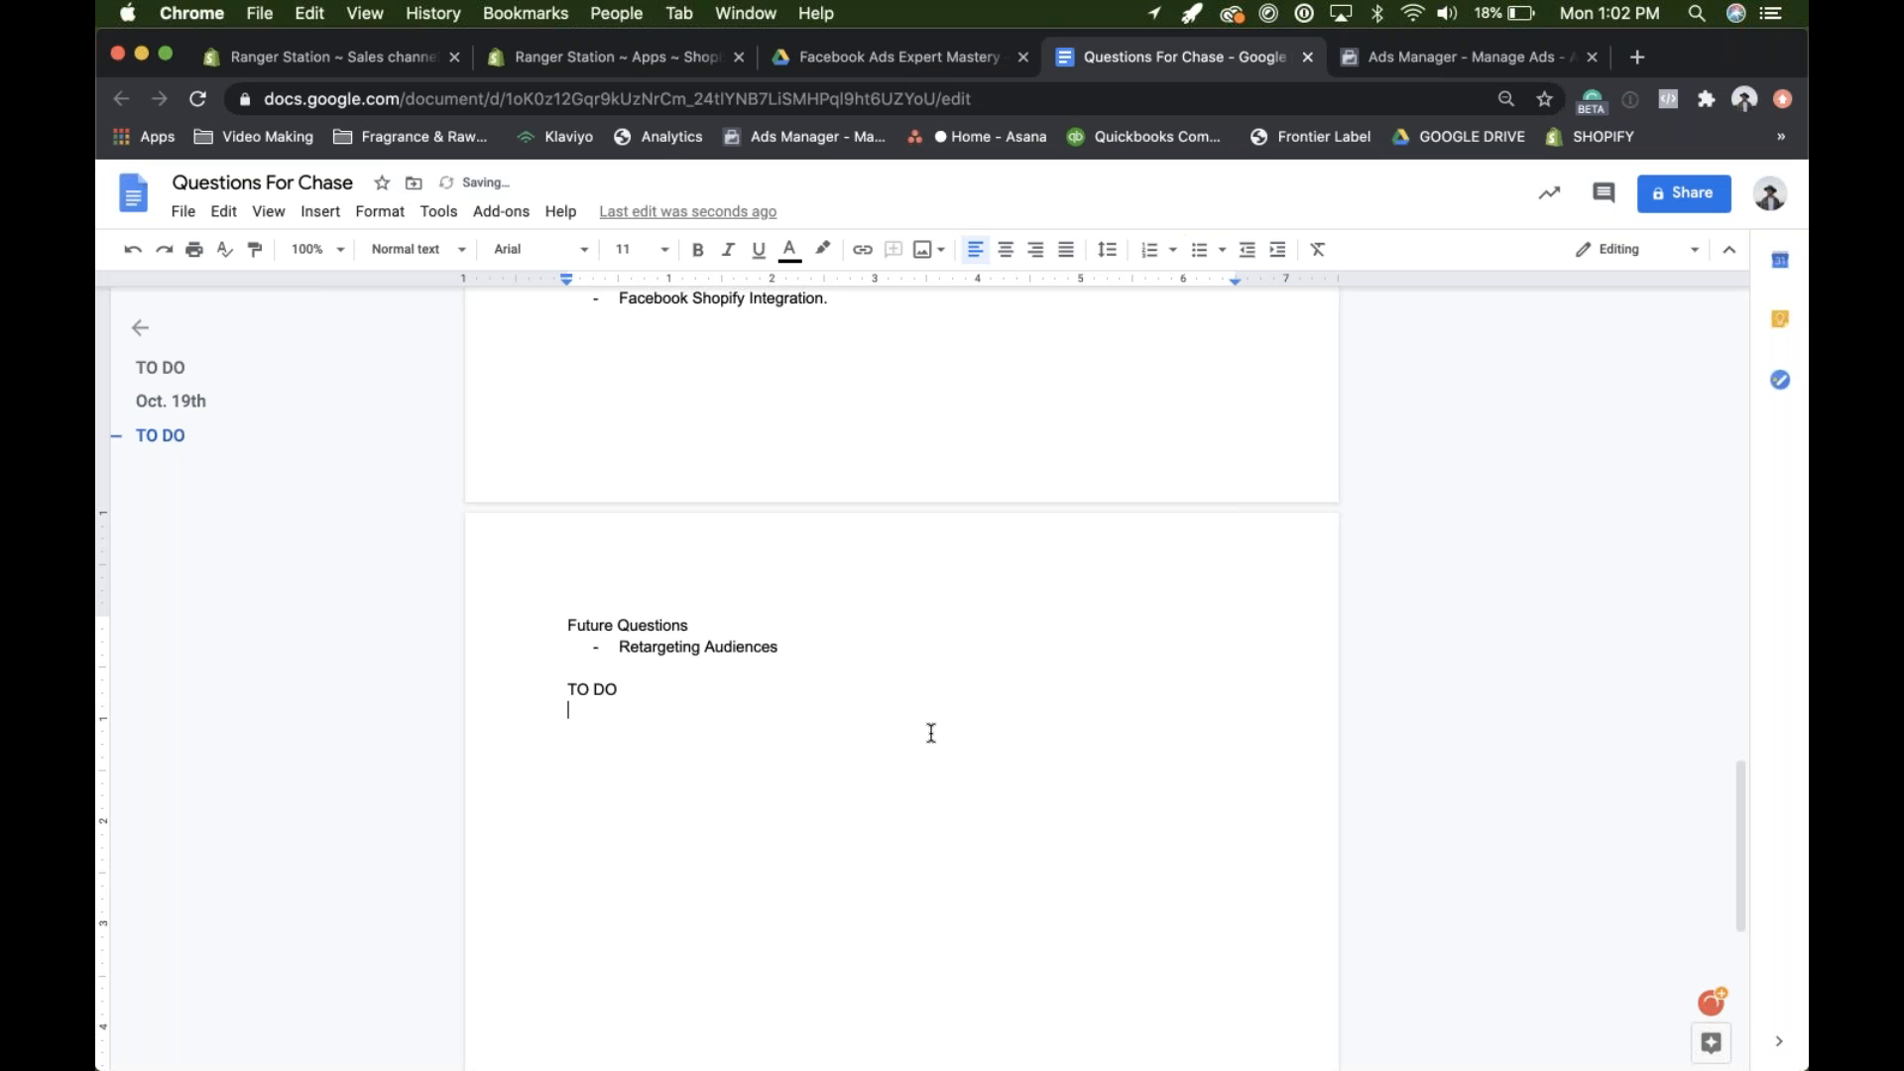
click(1197, 248)
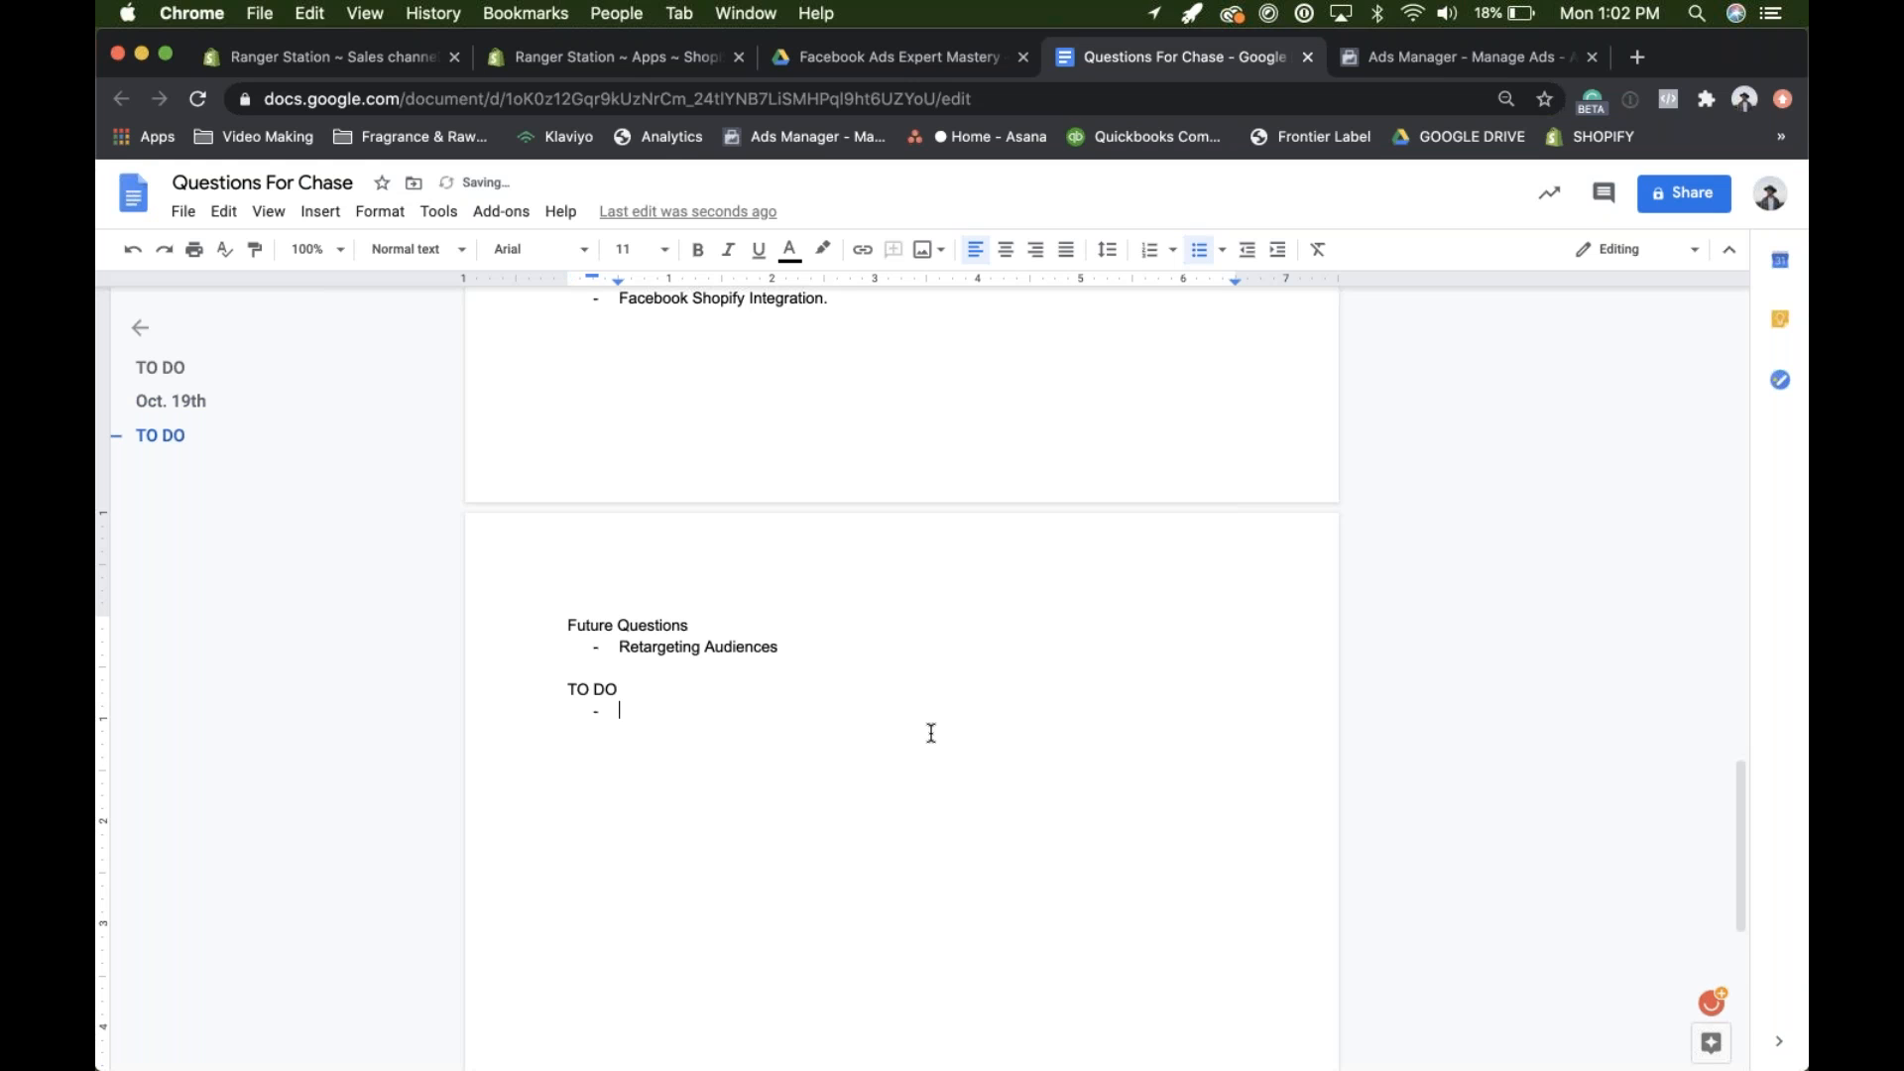
text(Insta)
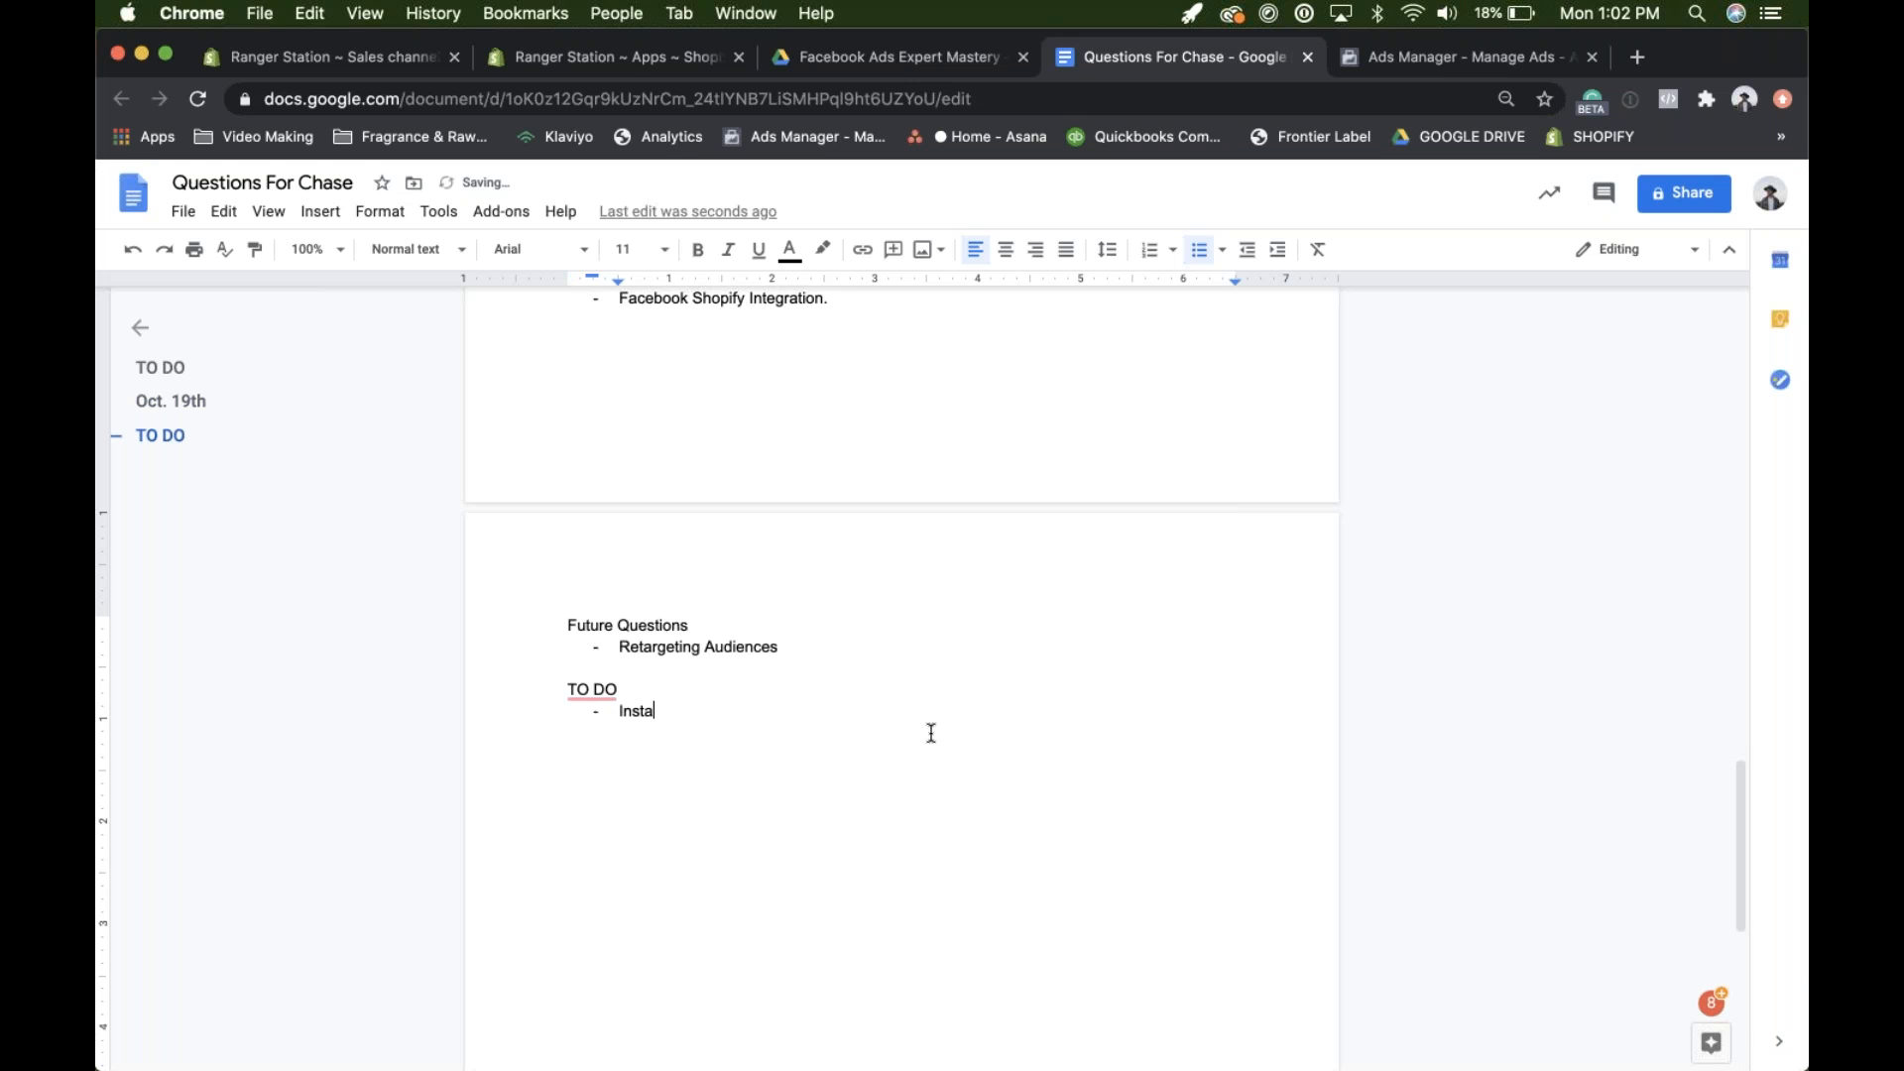
text(gram Dn)
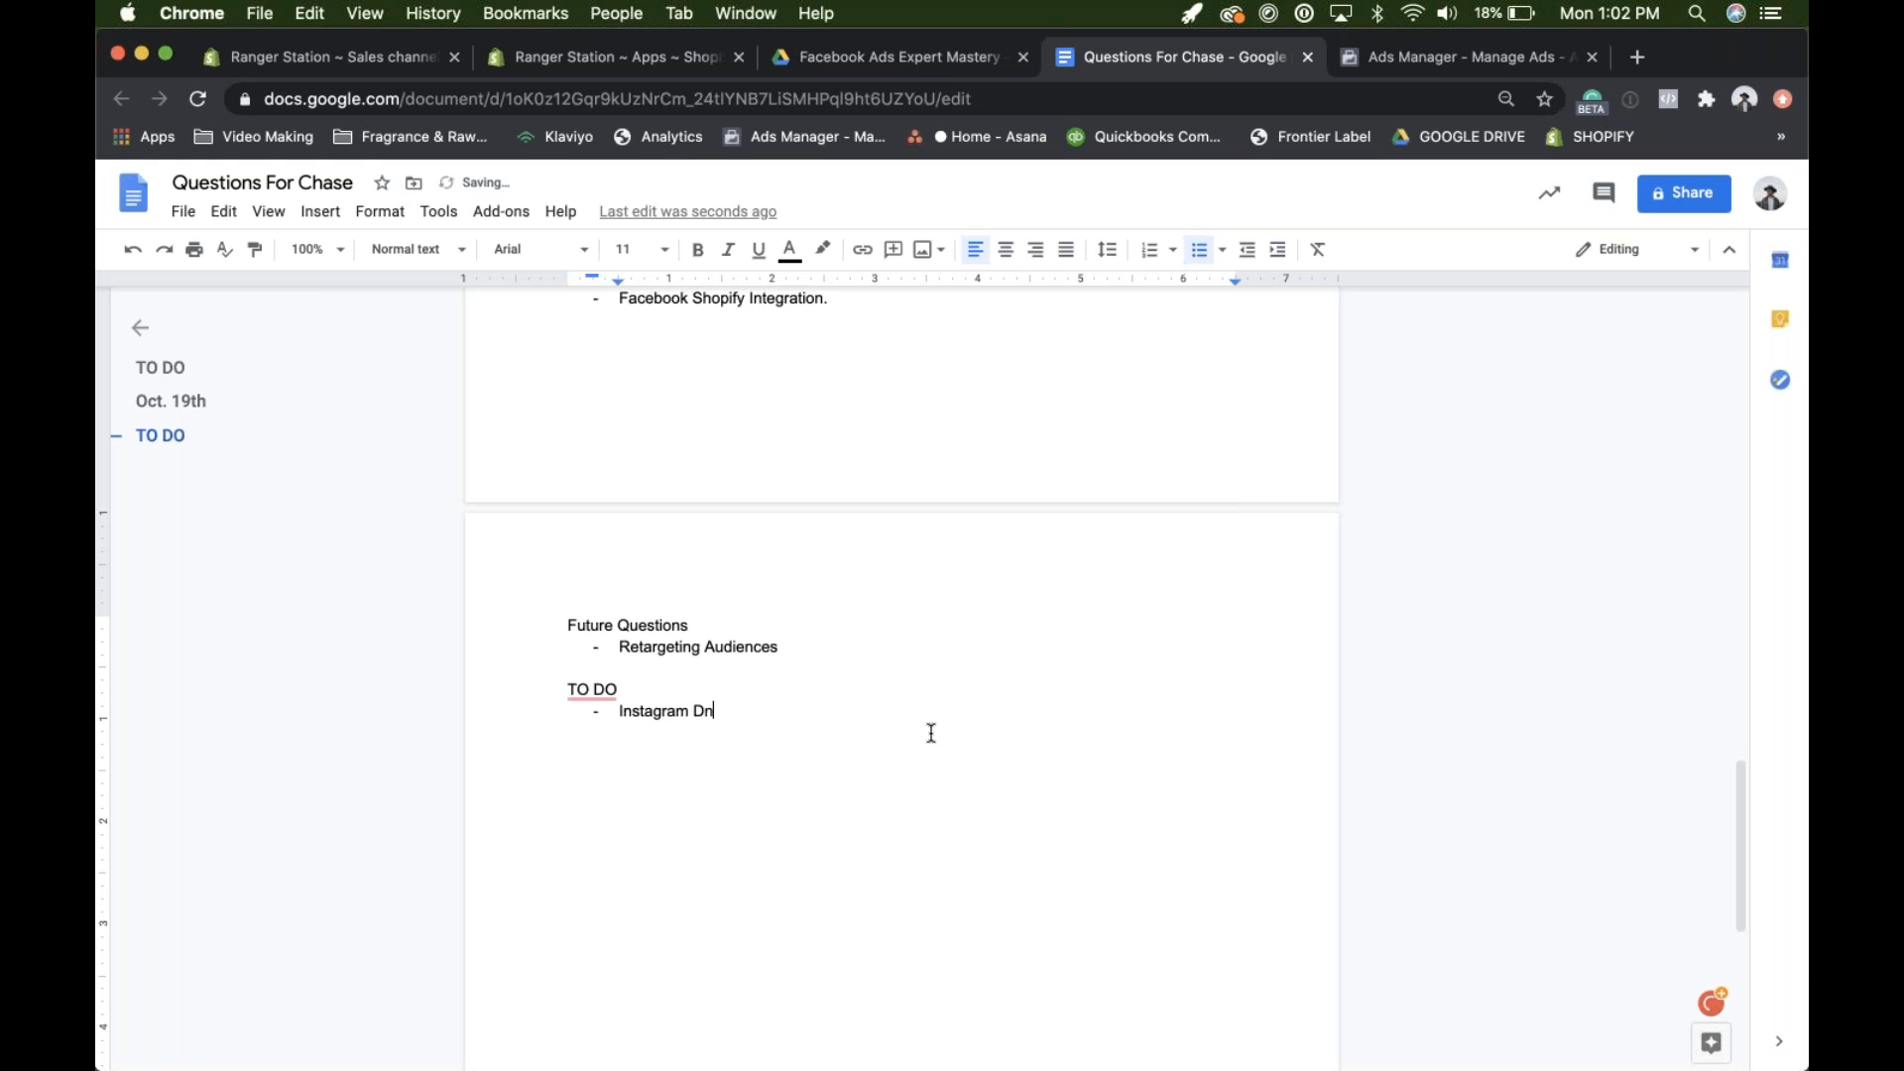
text(Engagers)
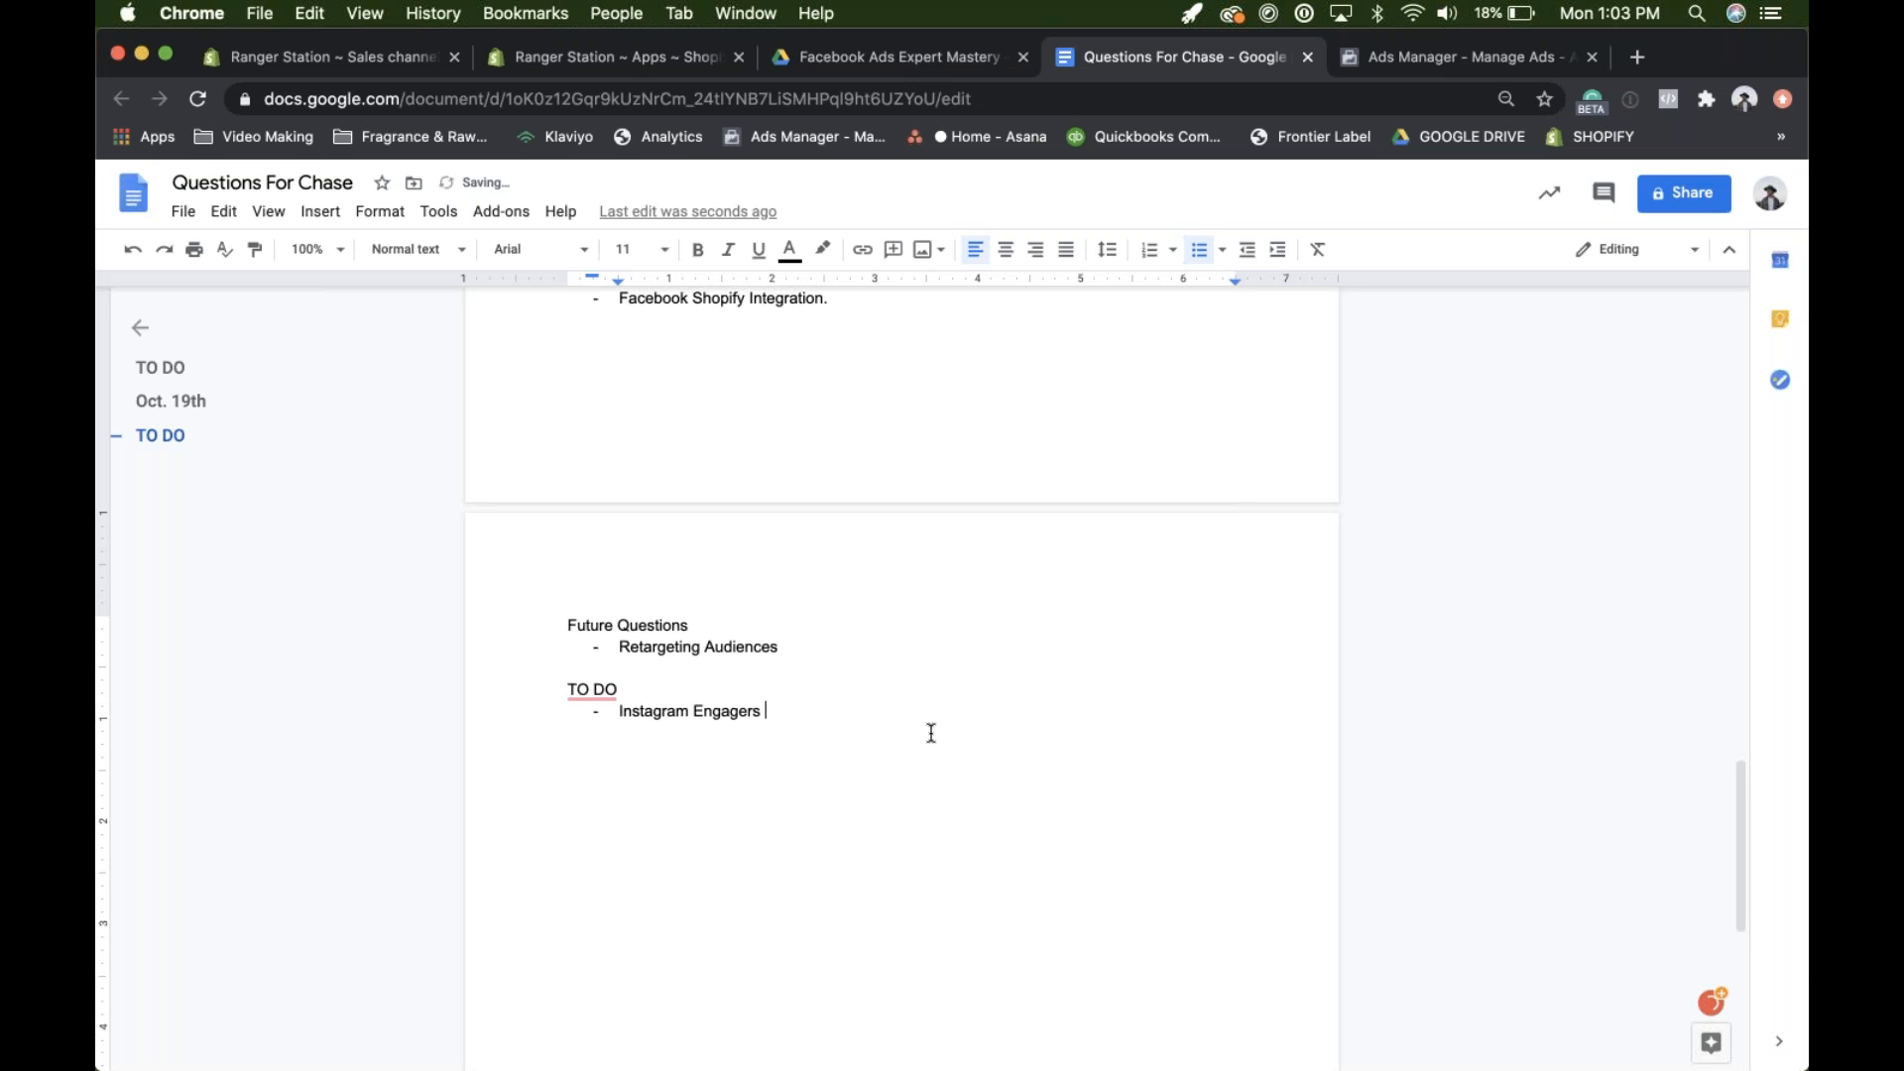
text(10%)
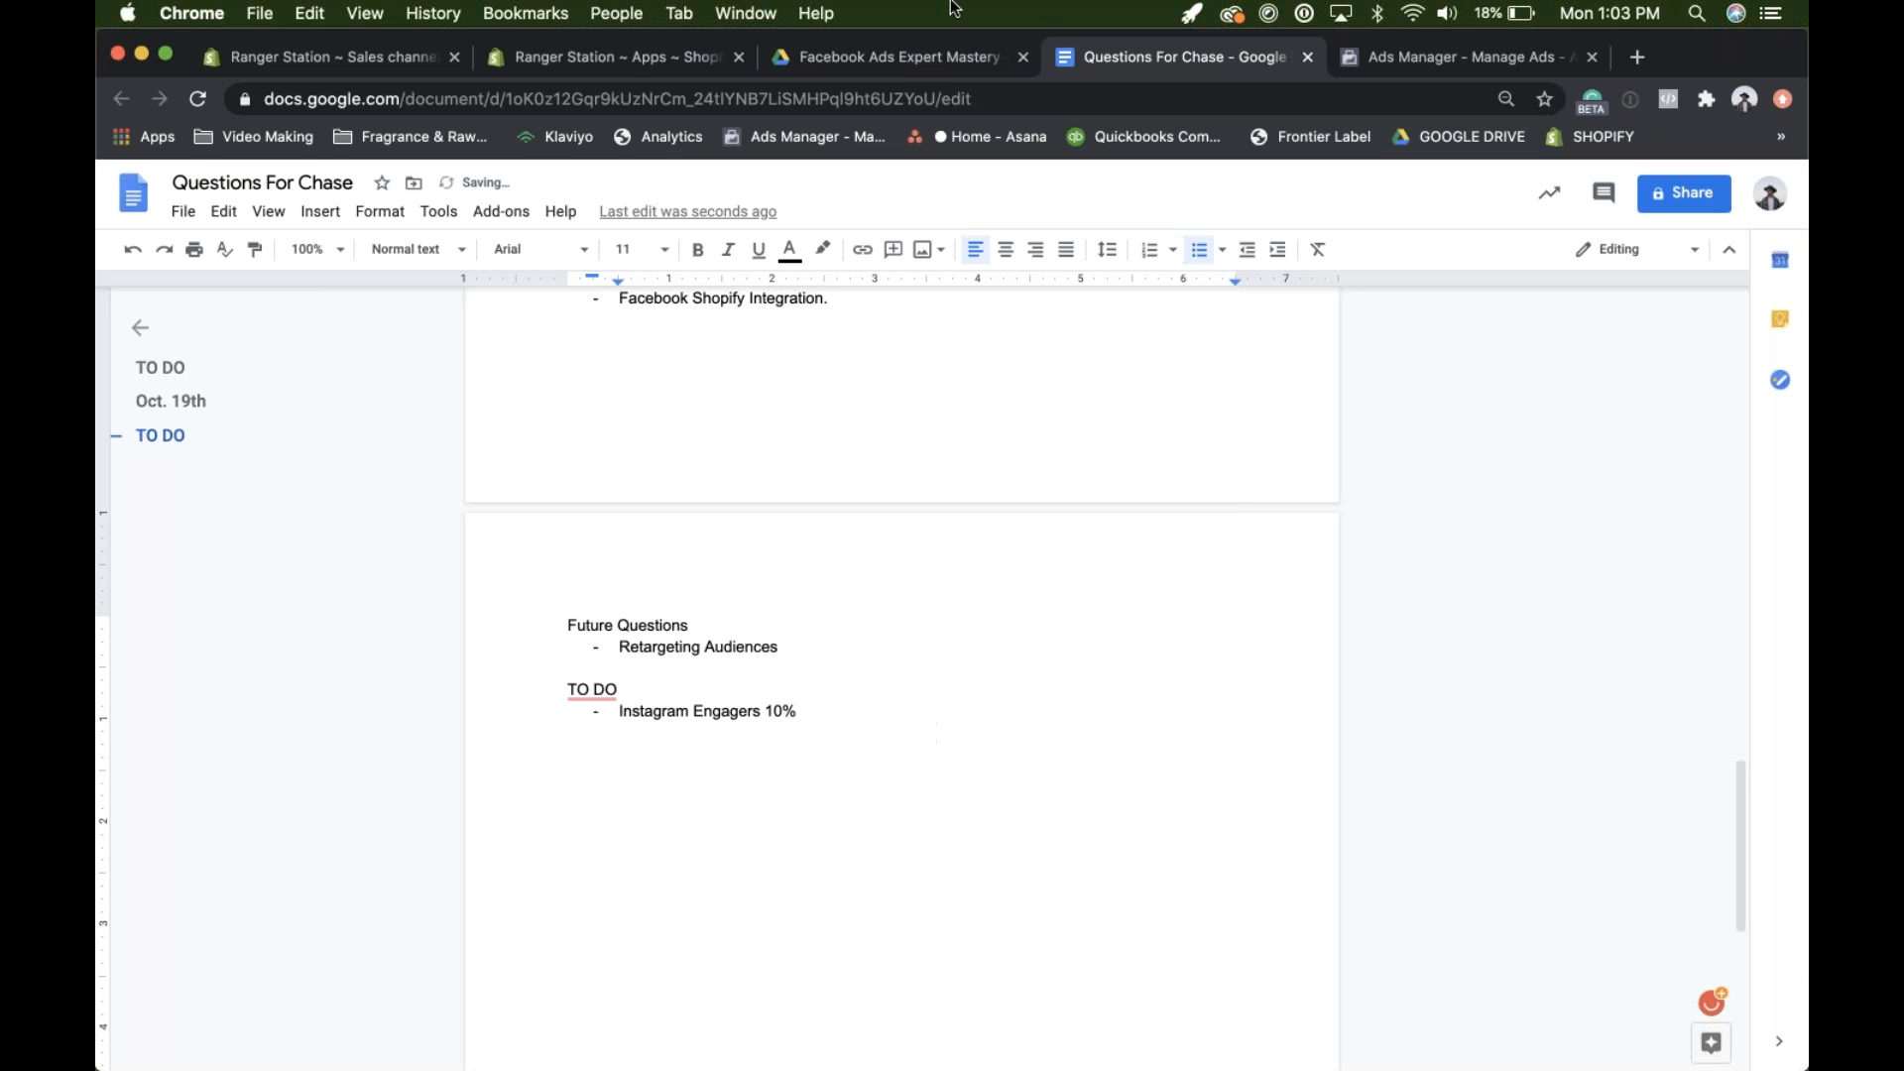
click(1464, 57)
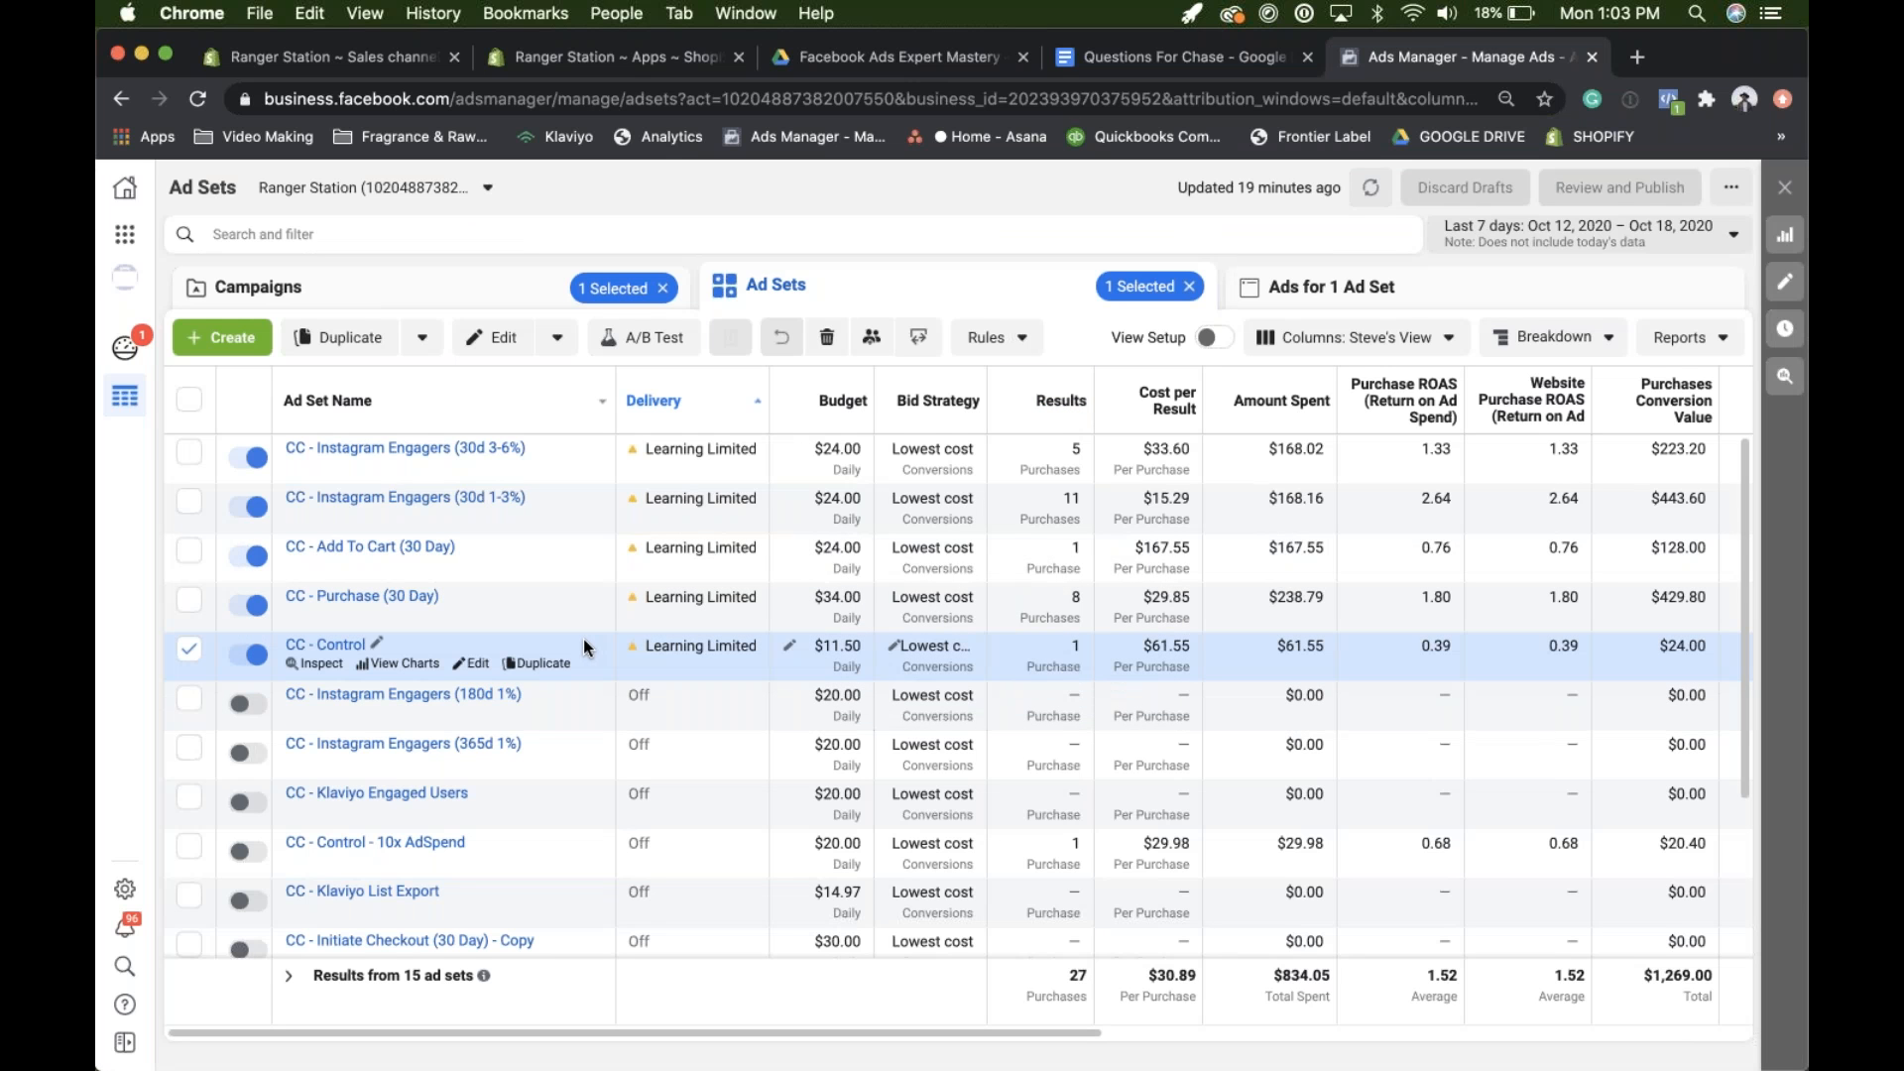
mouse_move(523, 632)
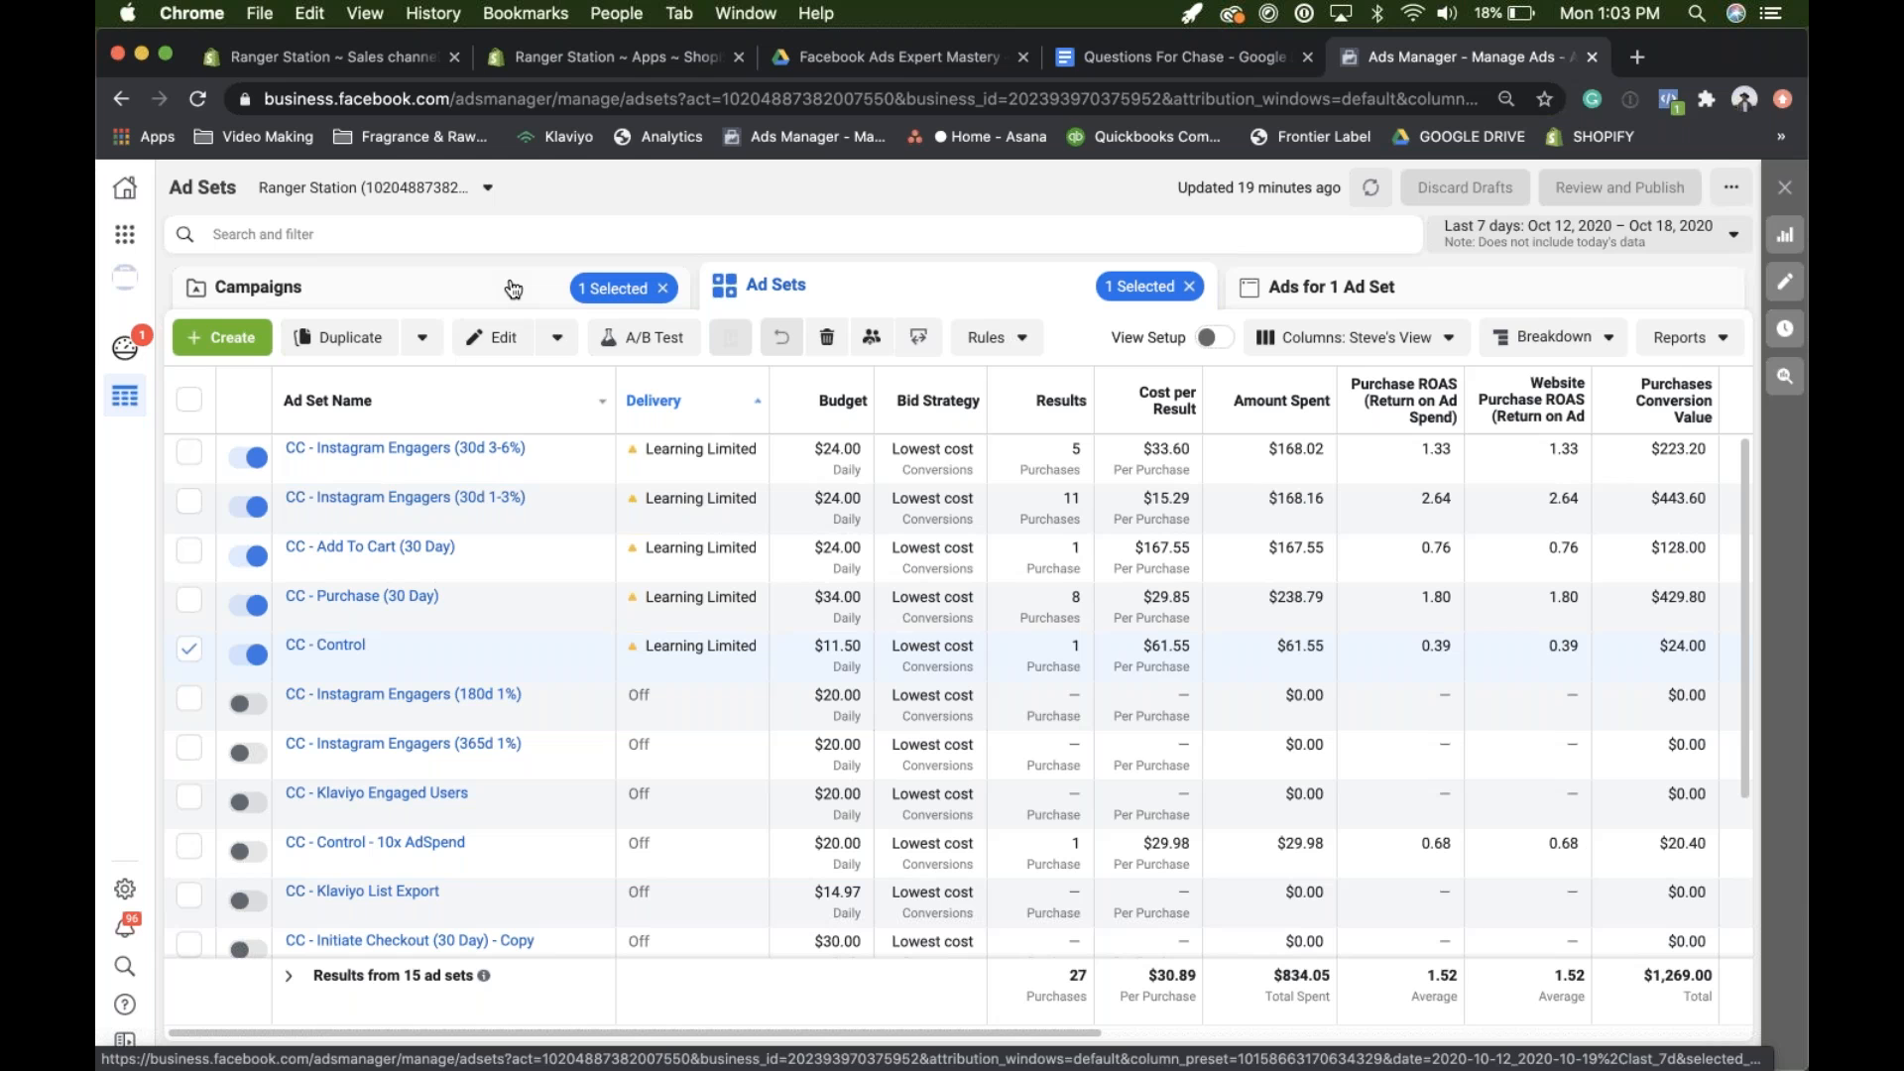
mouse_move(544, 550)
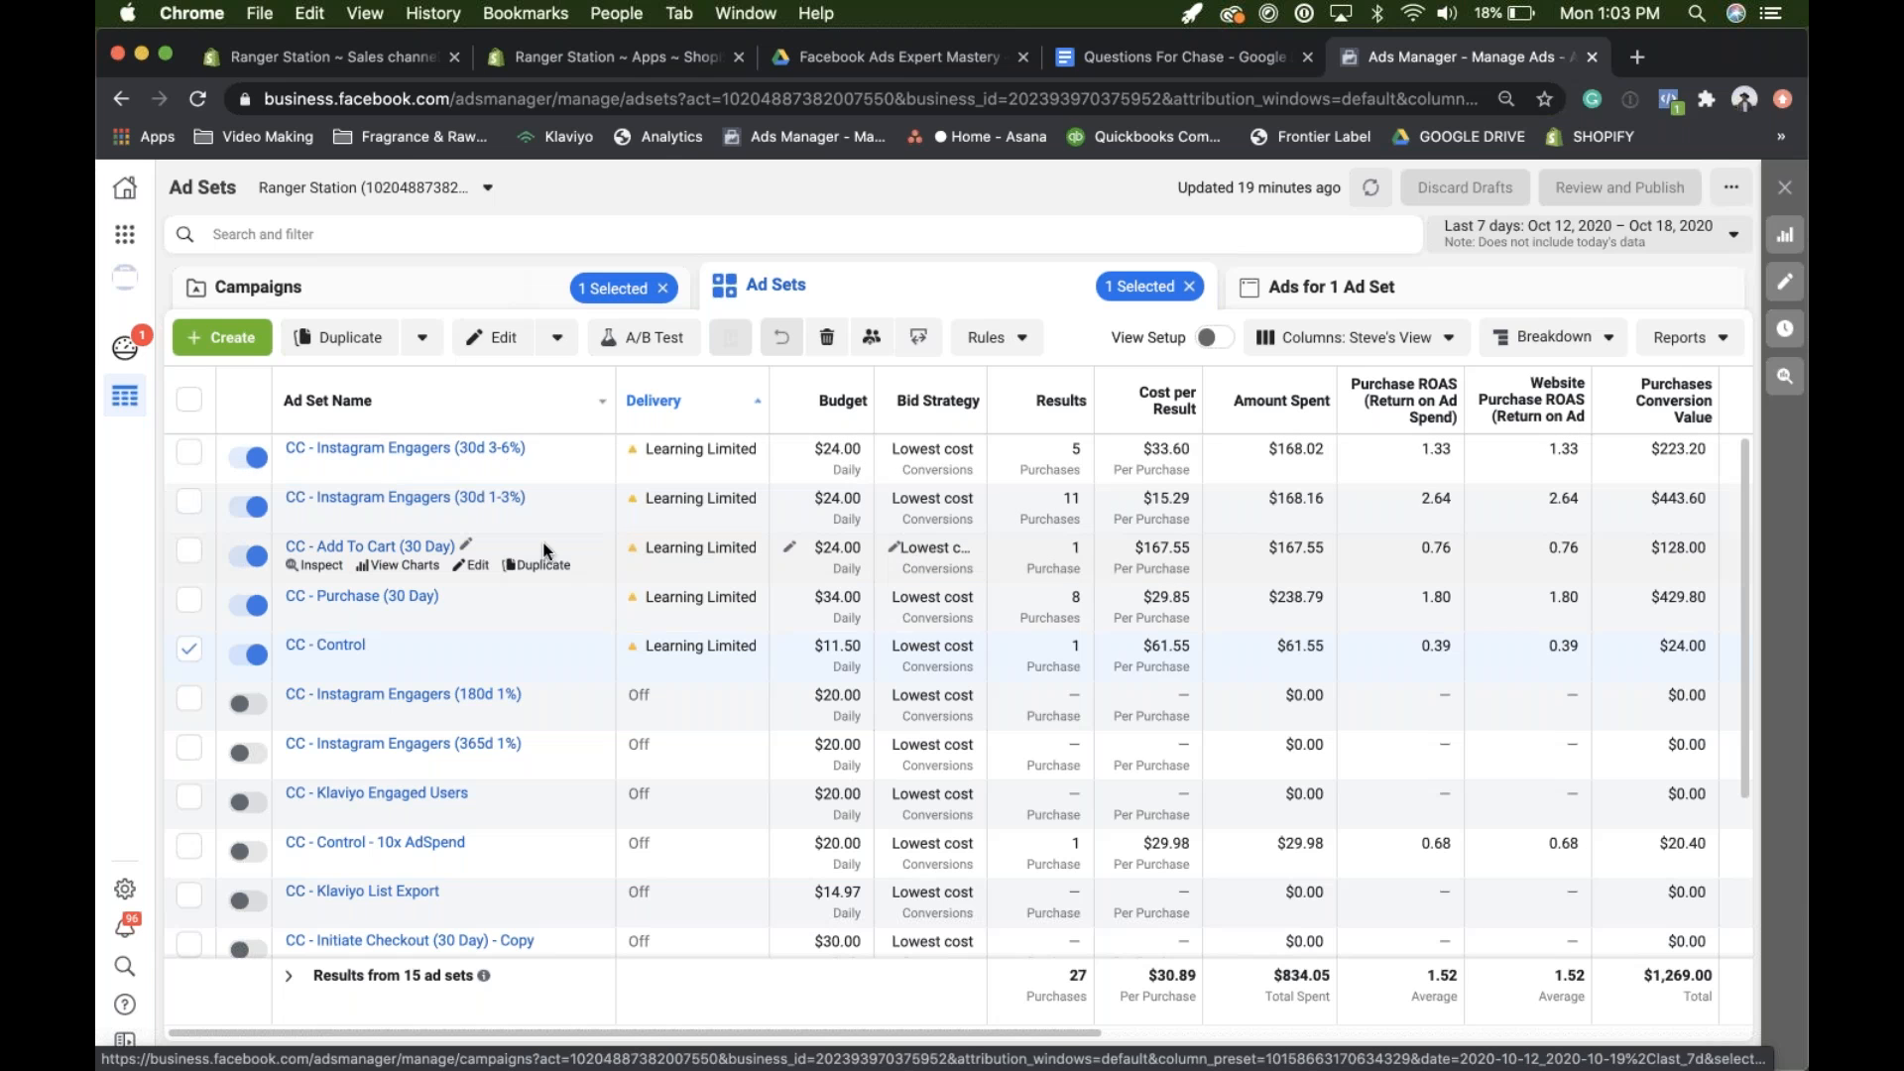
mouse_move(595, 553)
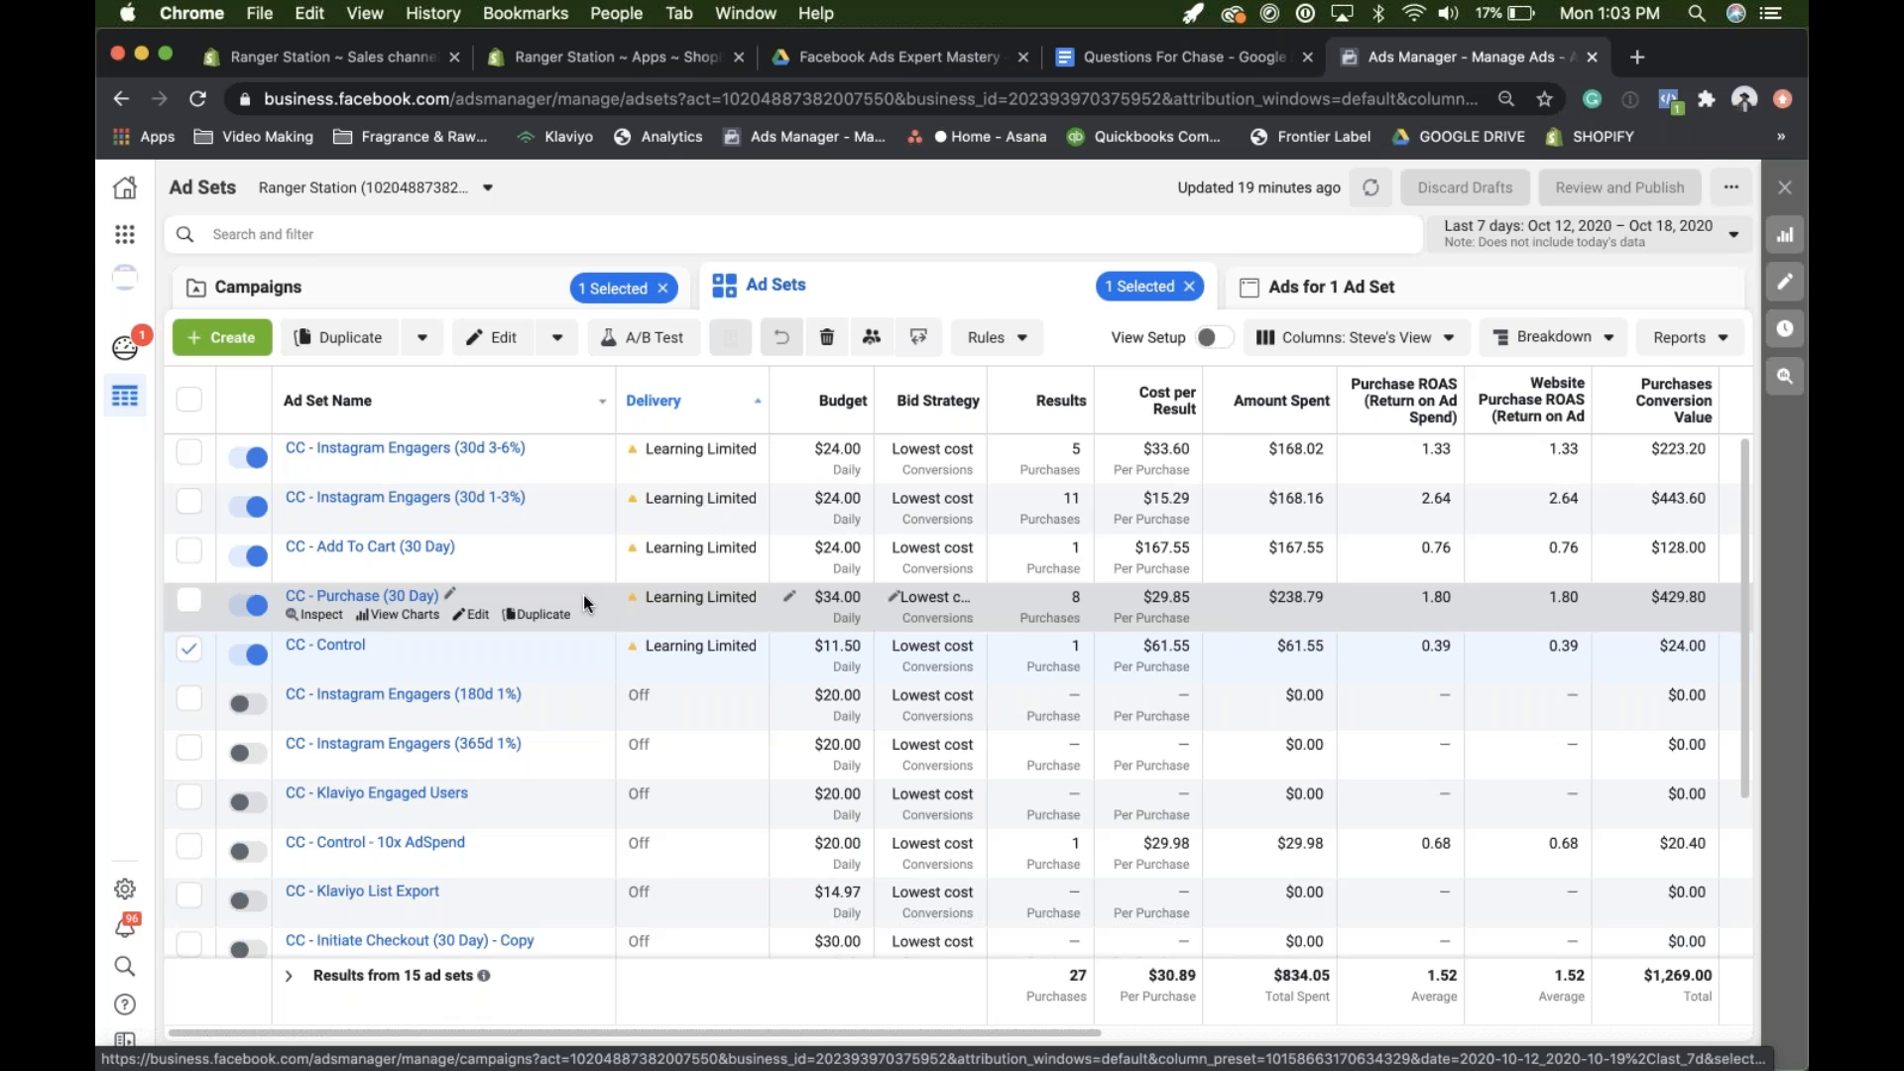
mouse_move(1172, 133)
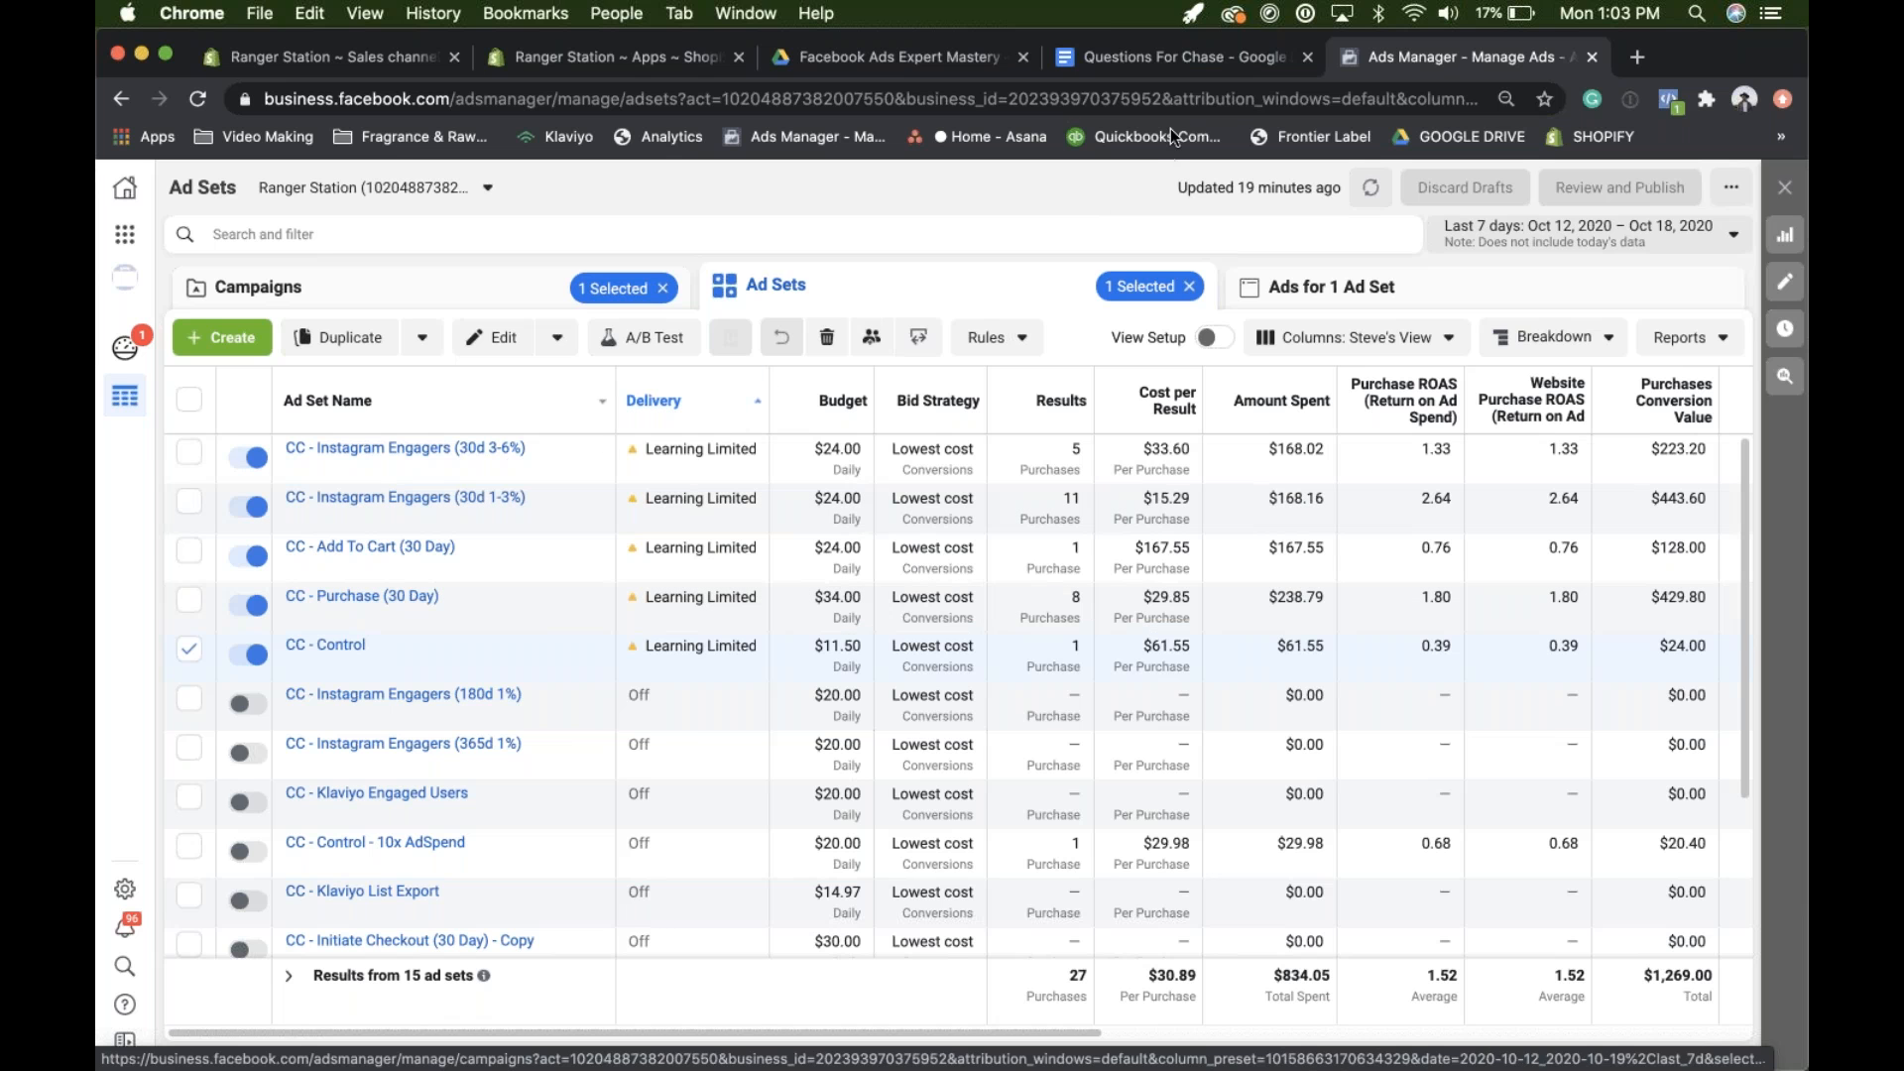
- Add a second TO DO bullet reading 'Contat Michael in the group'
click(1172, 58)
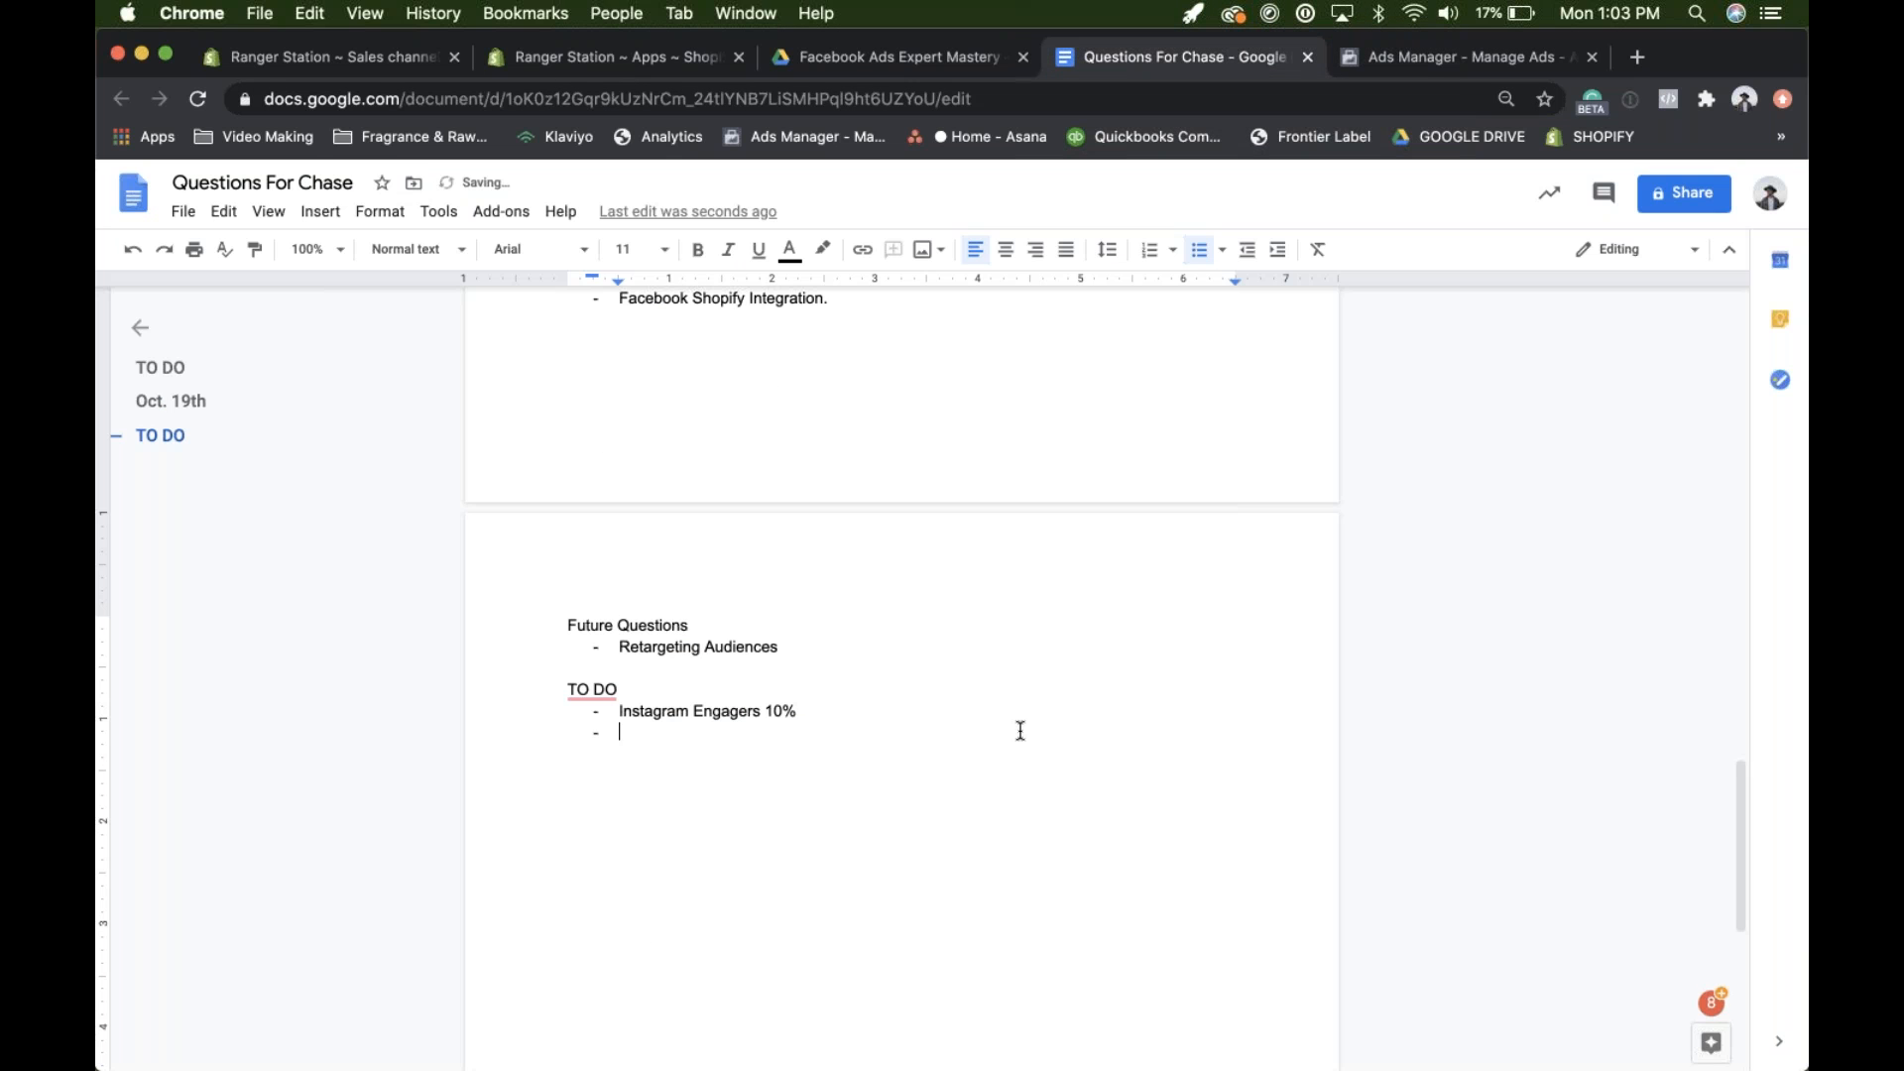
text(Contat)
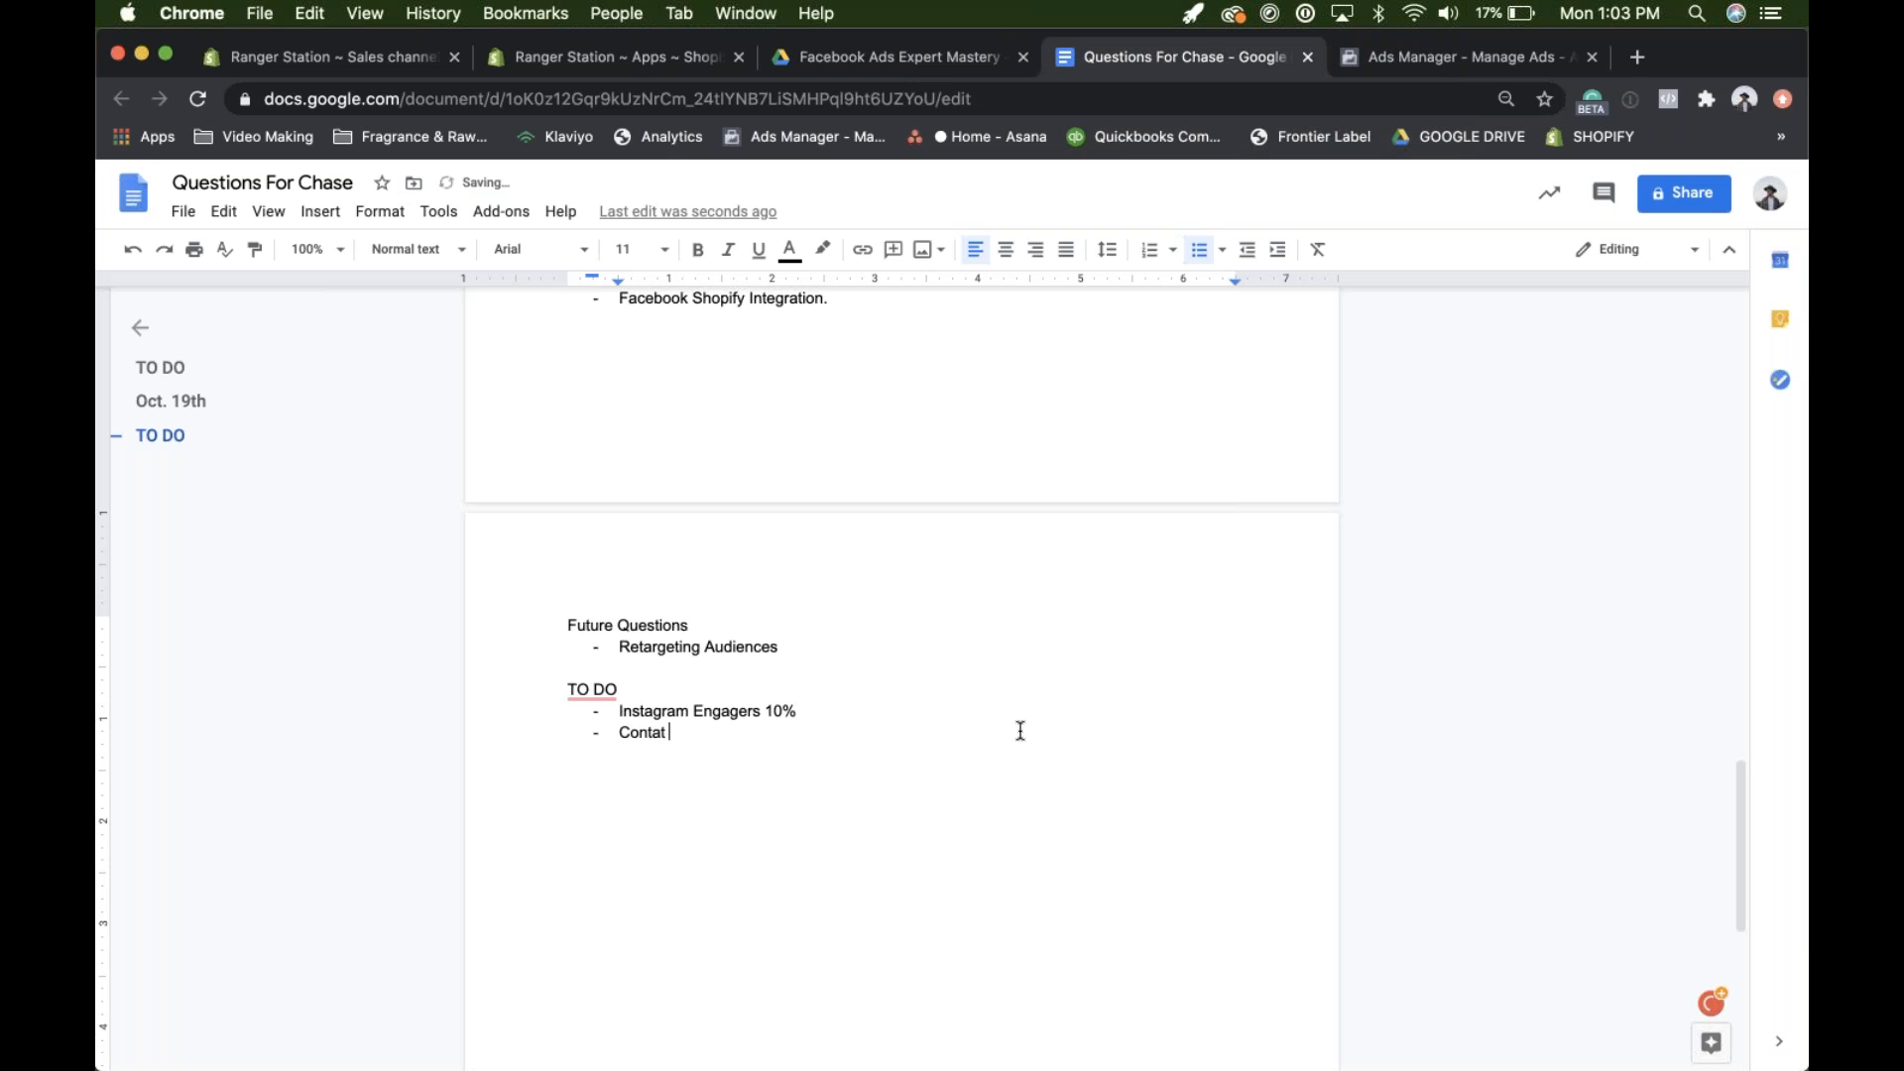
text(Michael in the group)
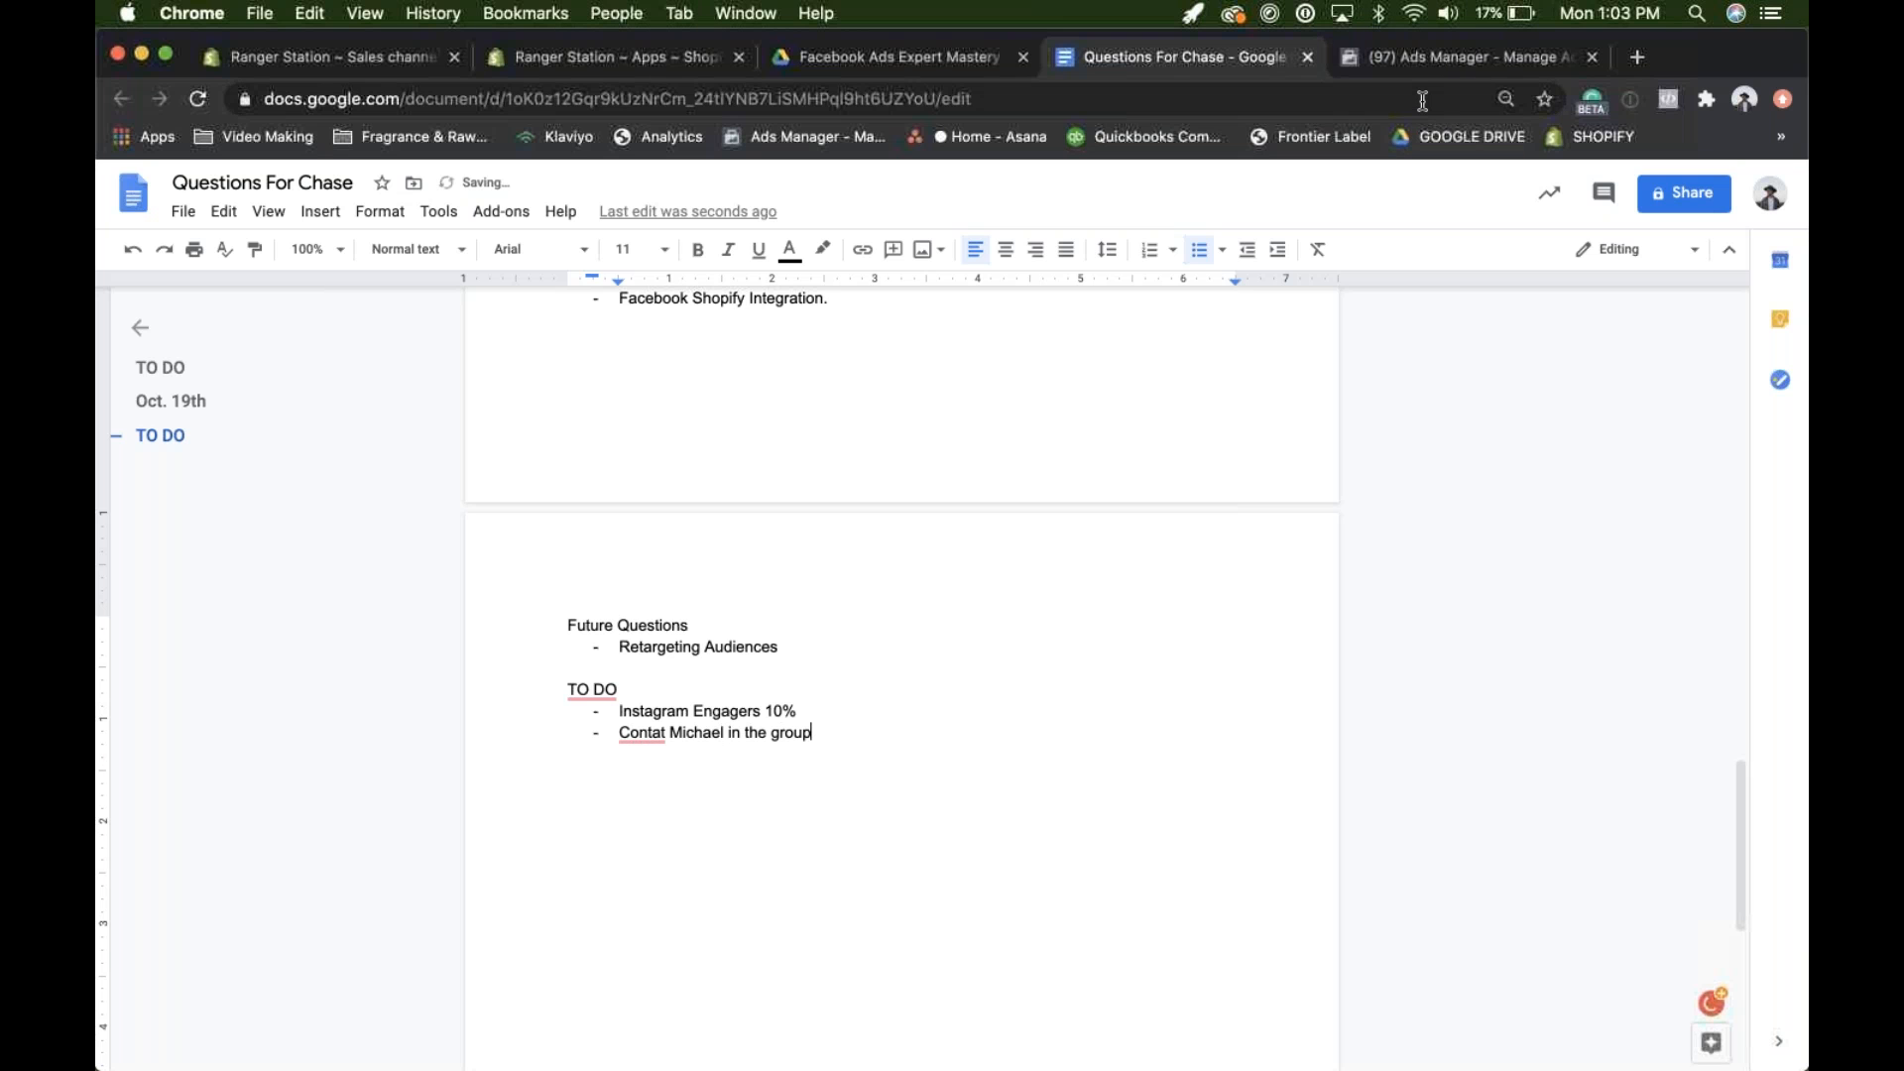
click(1465, 55)
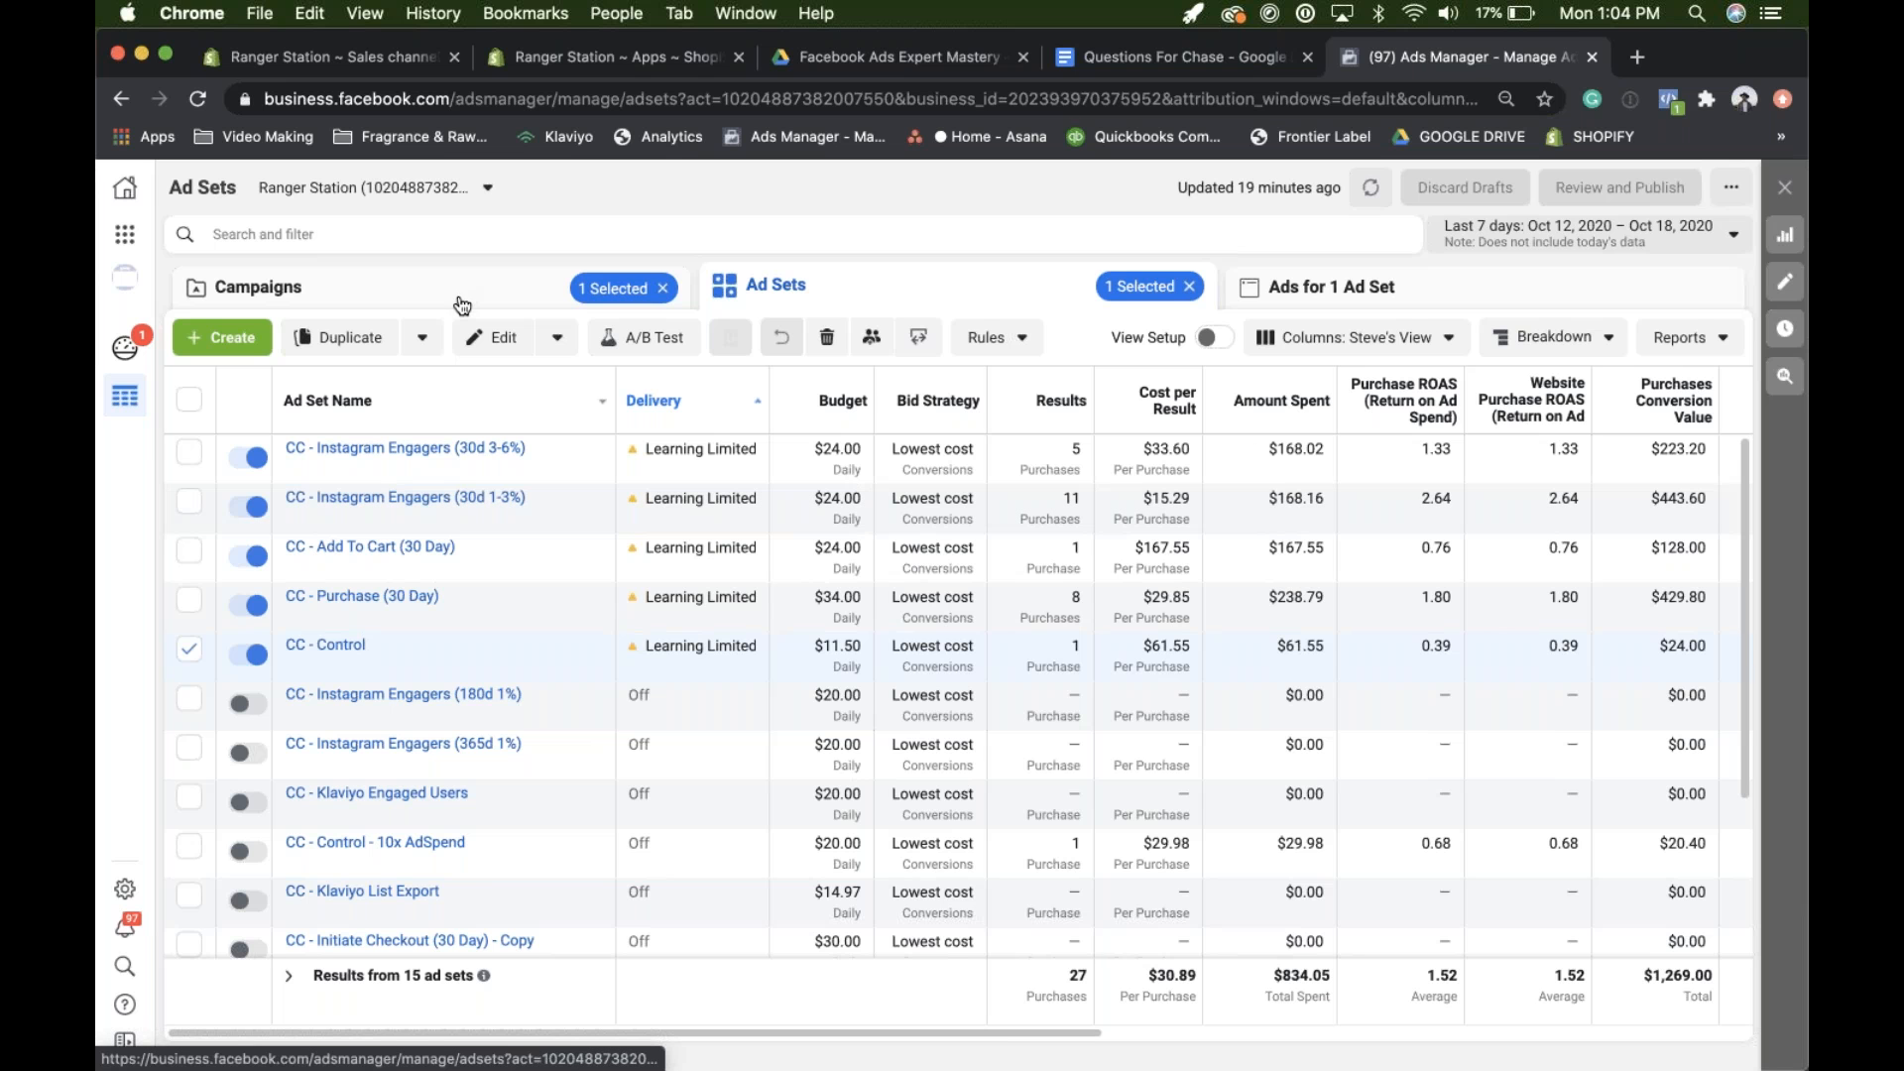
- Switch to the campaigns list showing 67 campaigns with $1,638.55 spent
click(255, 285)
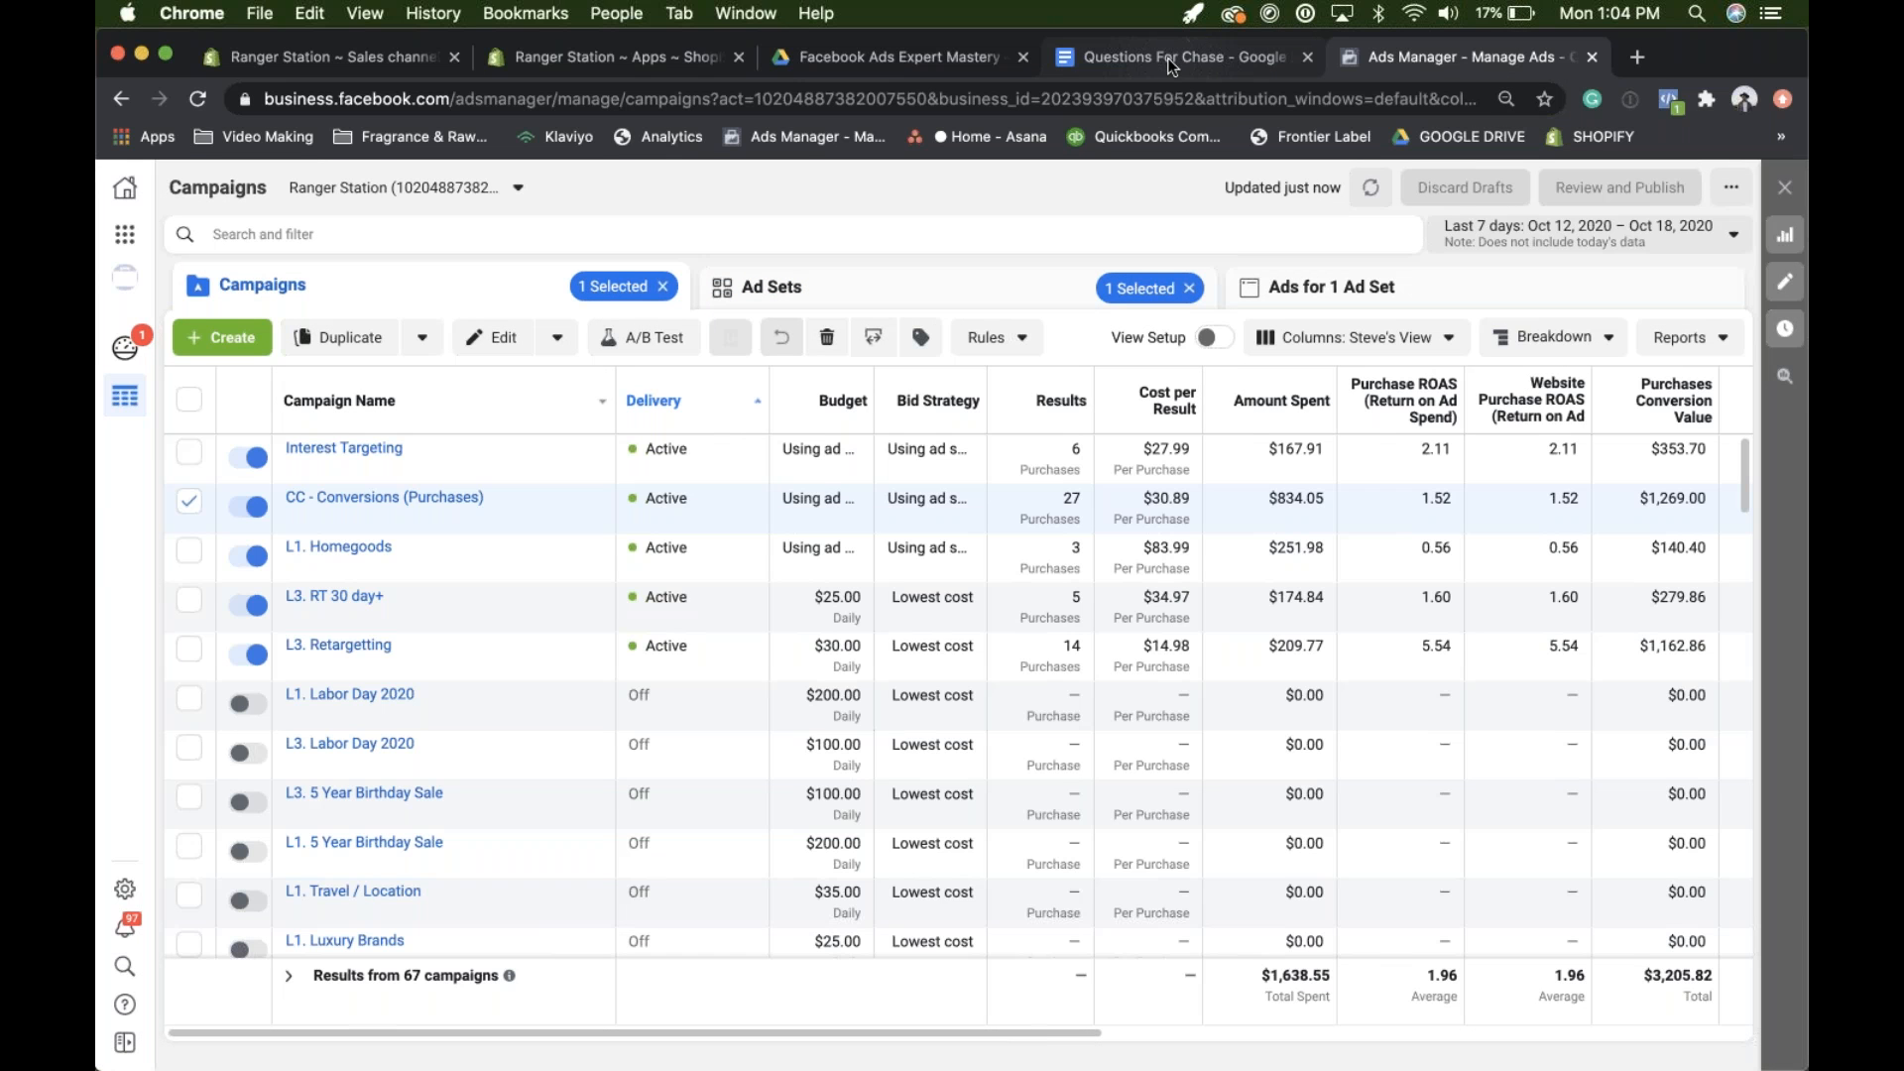
mouse_move(1174, 57)
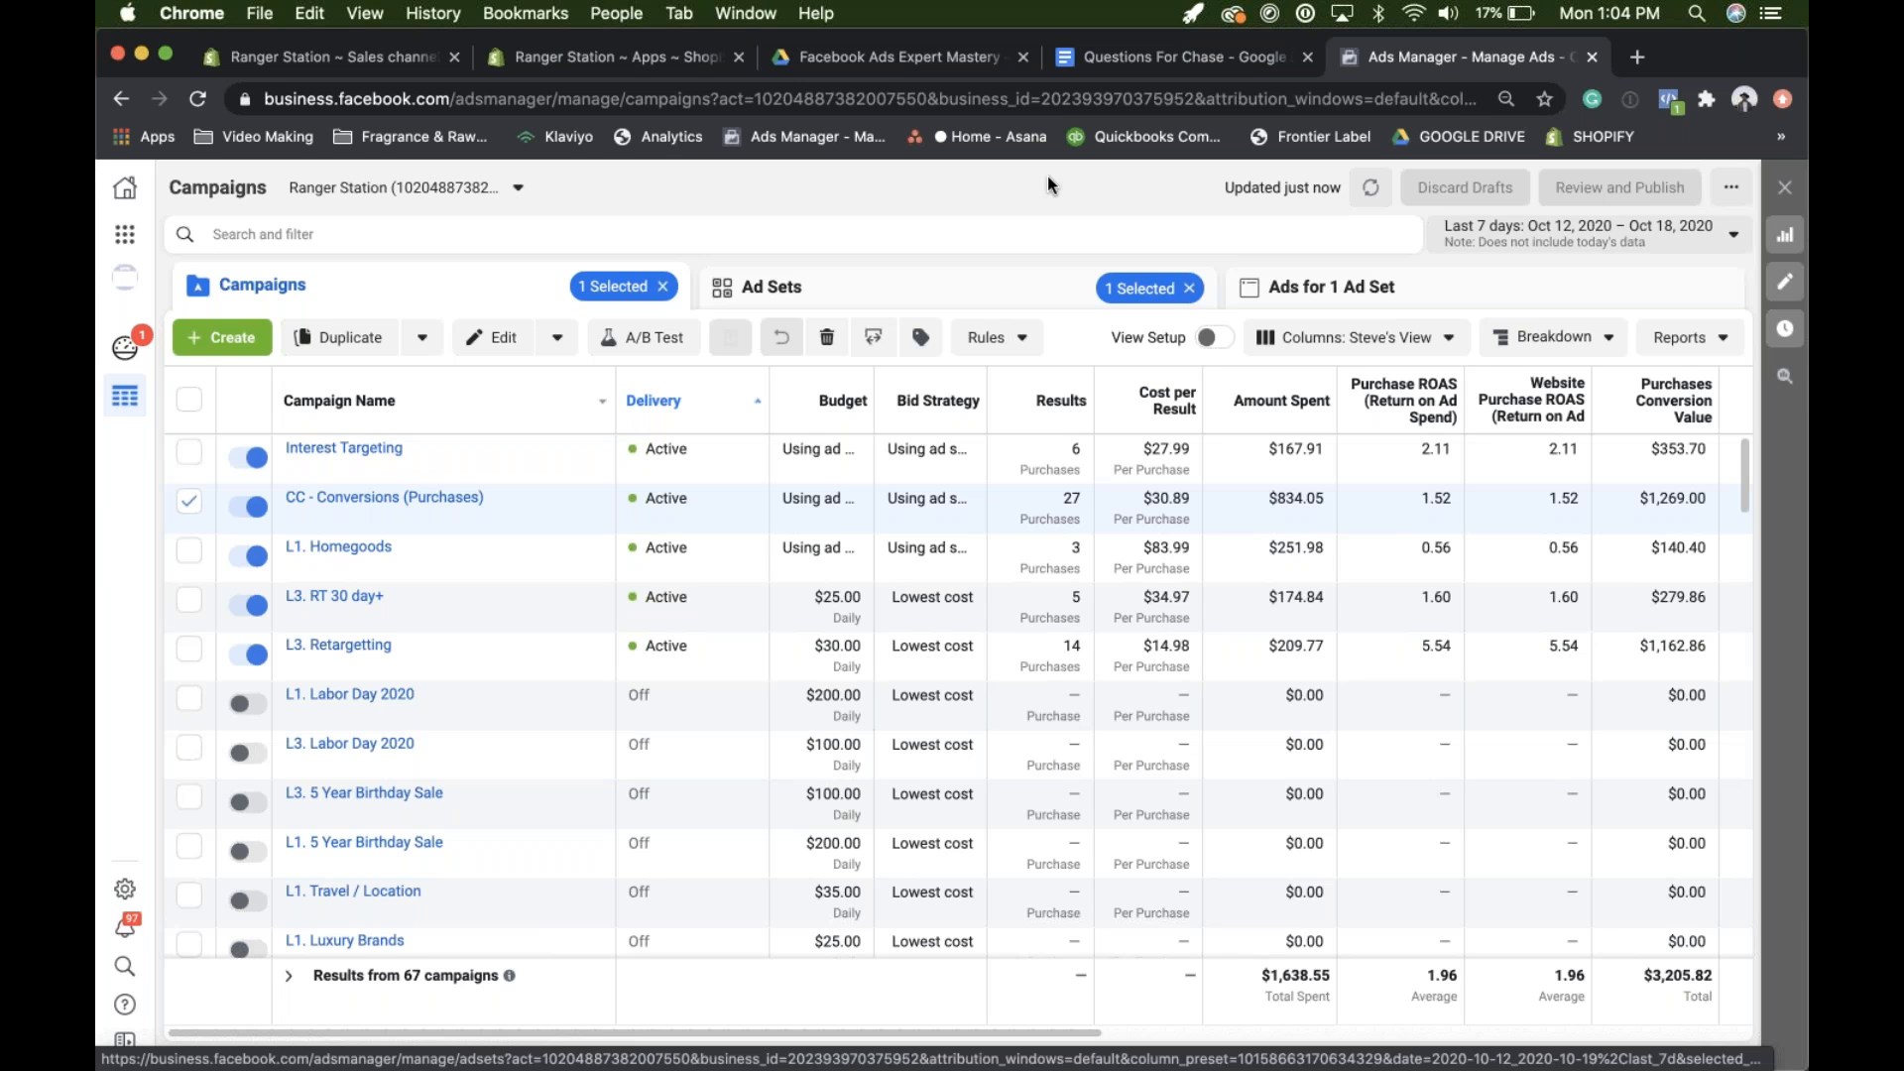
mouse_move(871, 285)
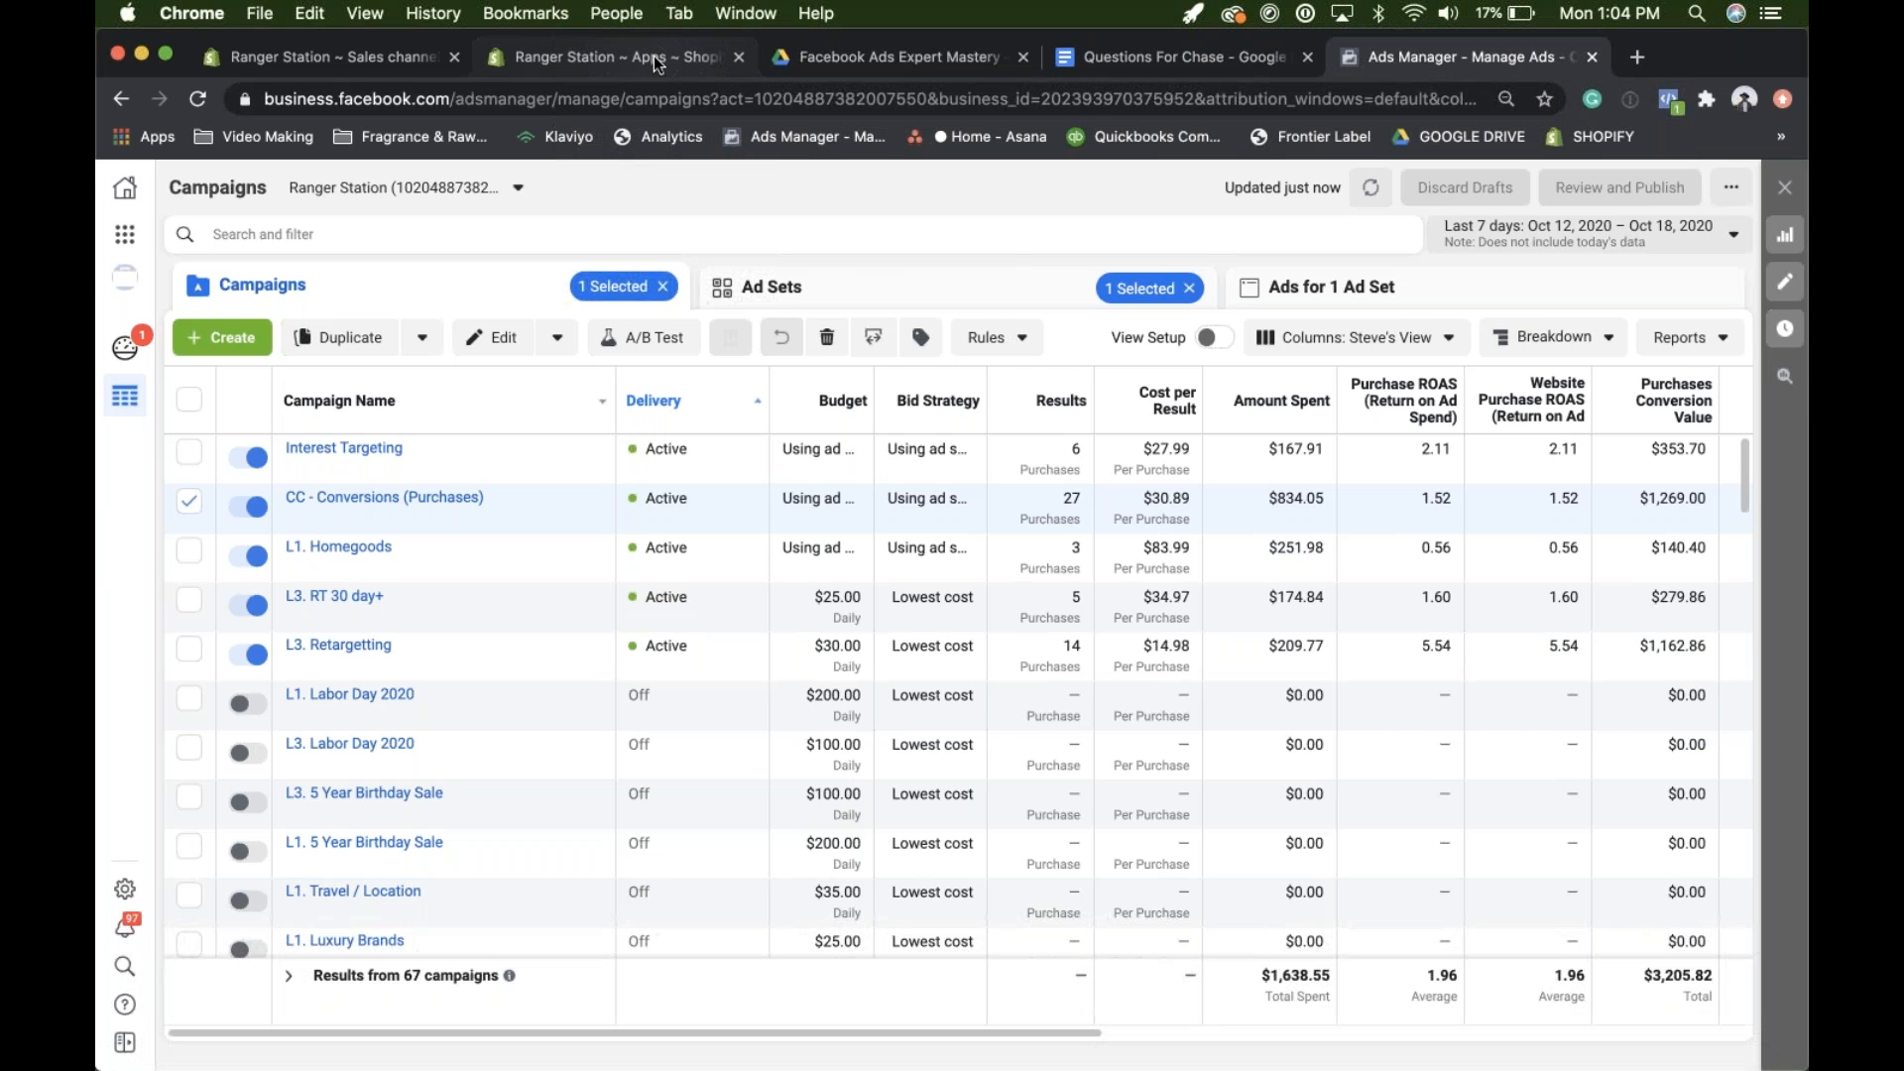
click(613, 55)
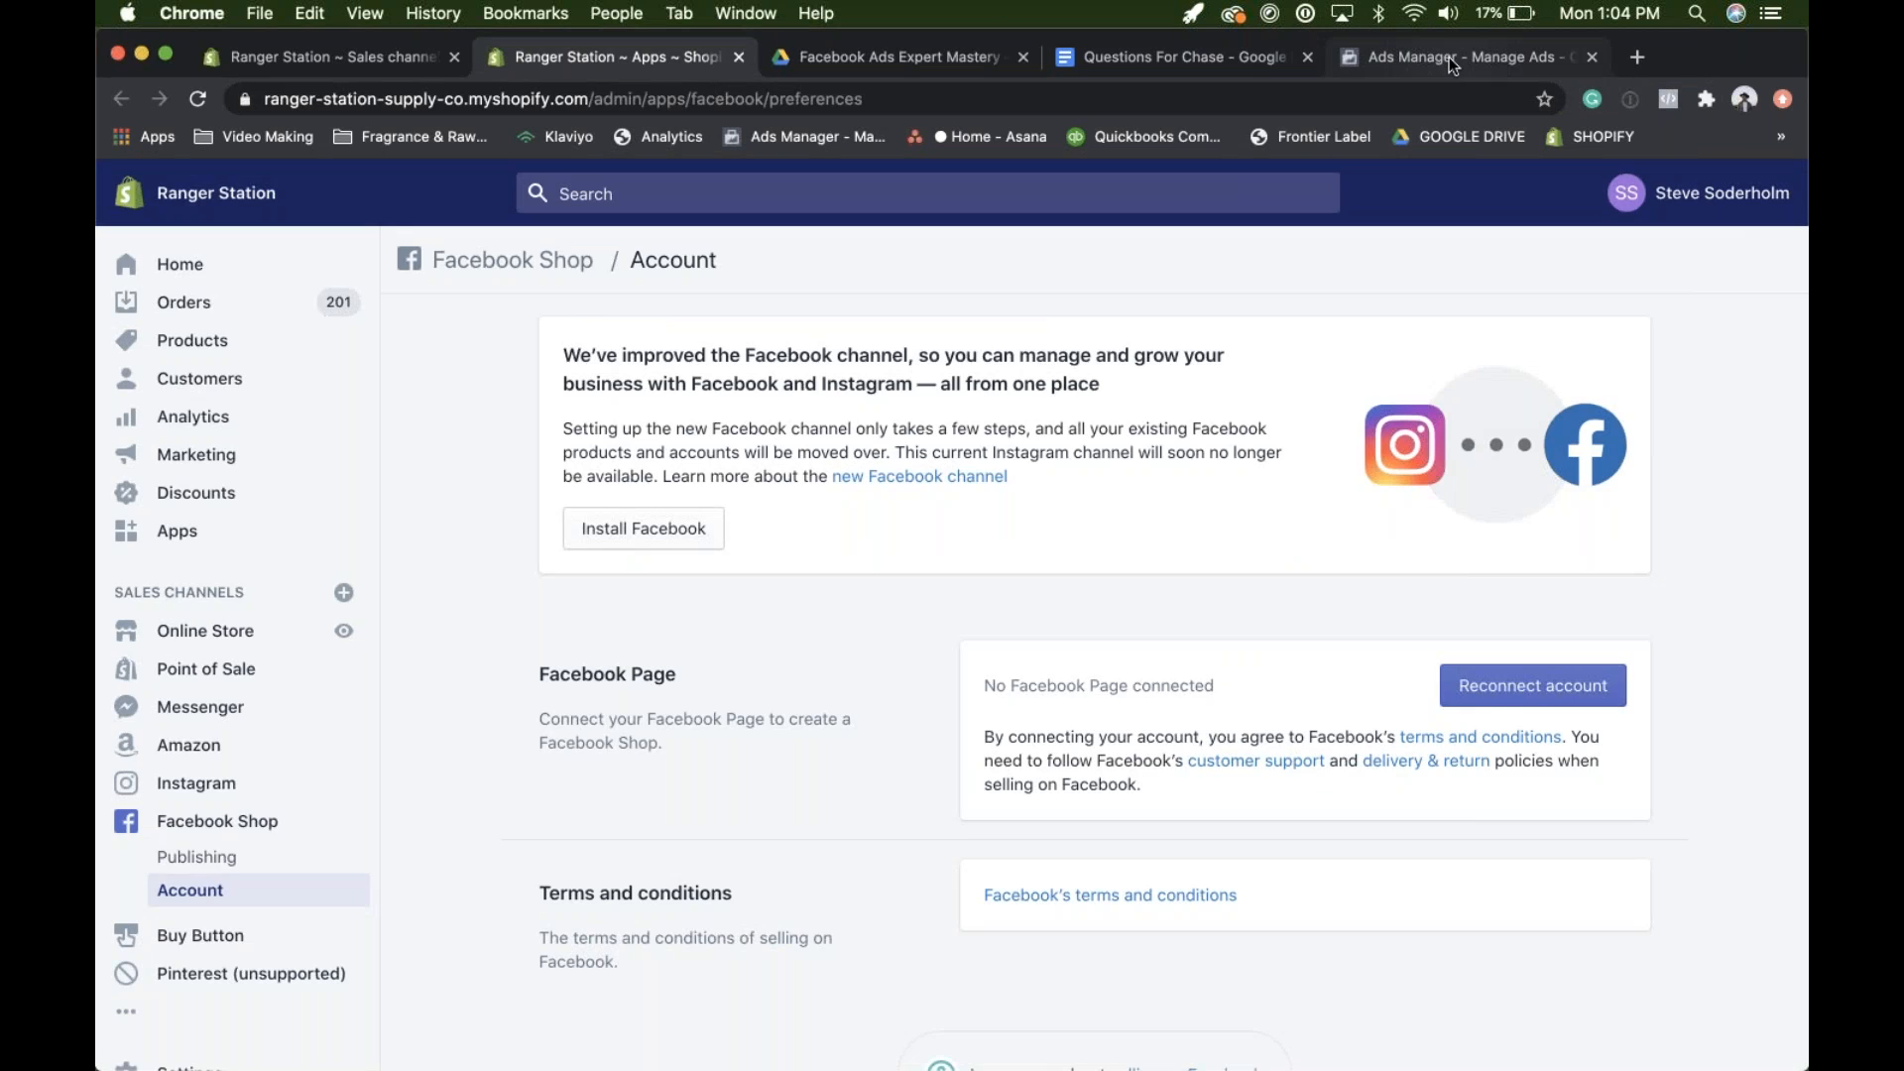
click(1464, 55)
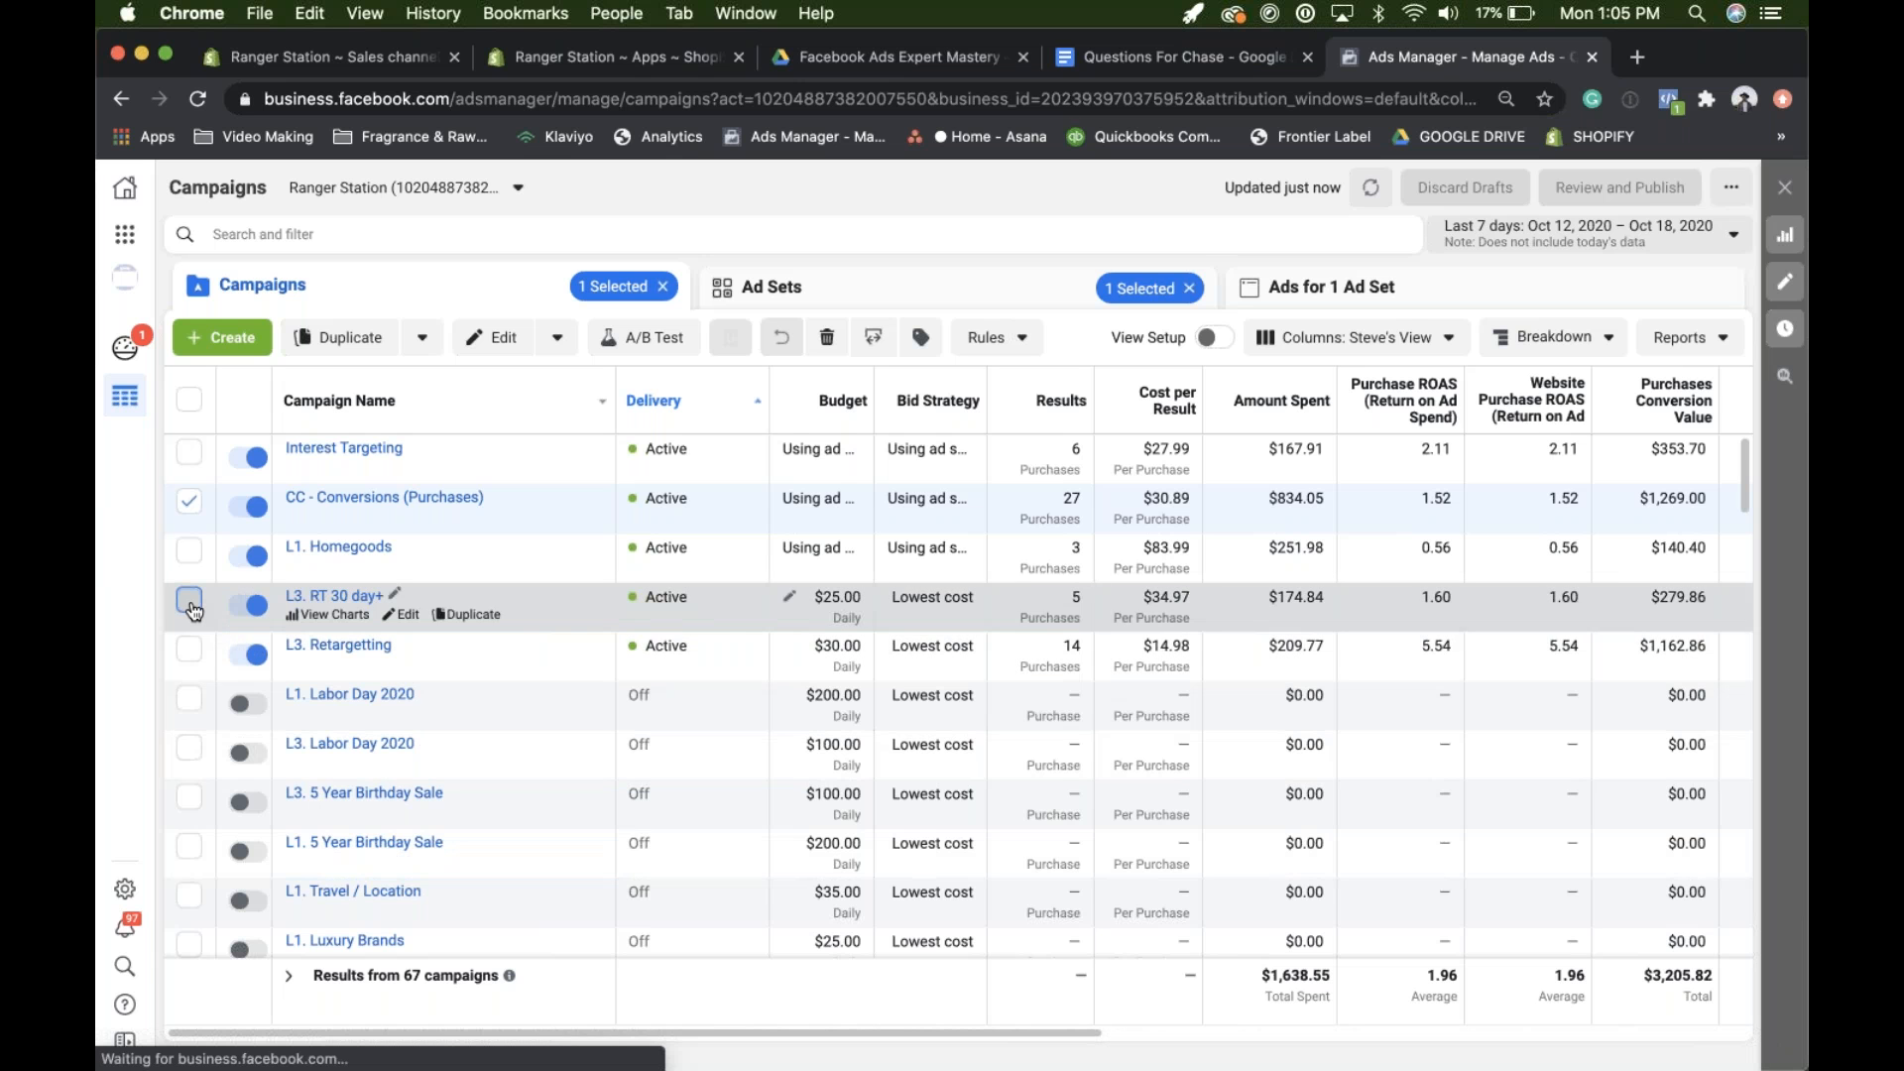
- Review the L3. RT 30 day+ and L3. Retargetting ad sets, then select L1. Homegoods
click(835, 285)
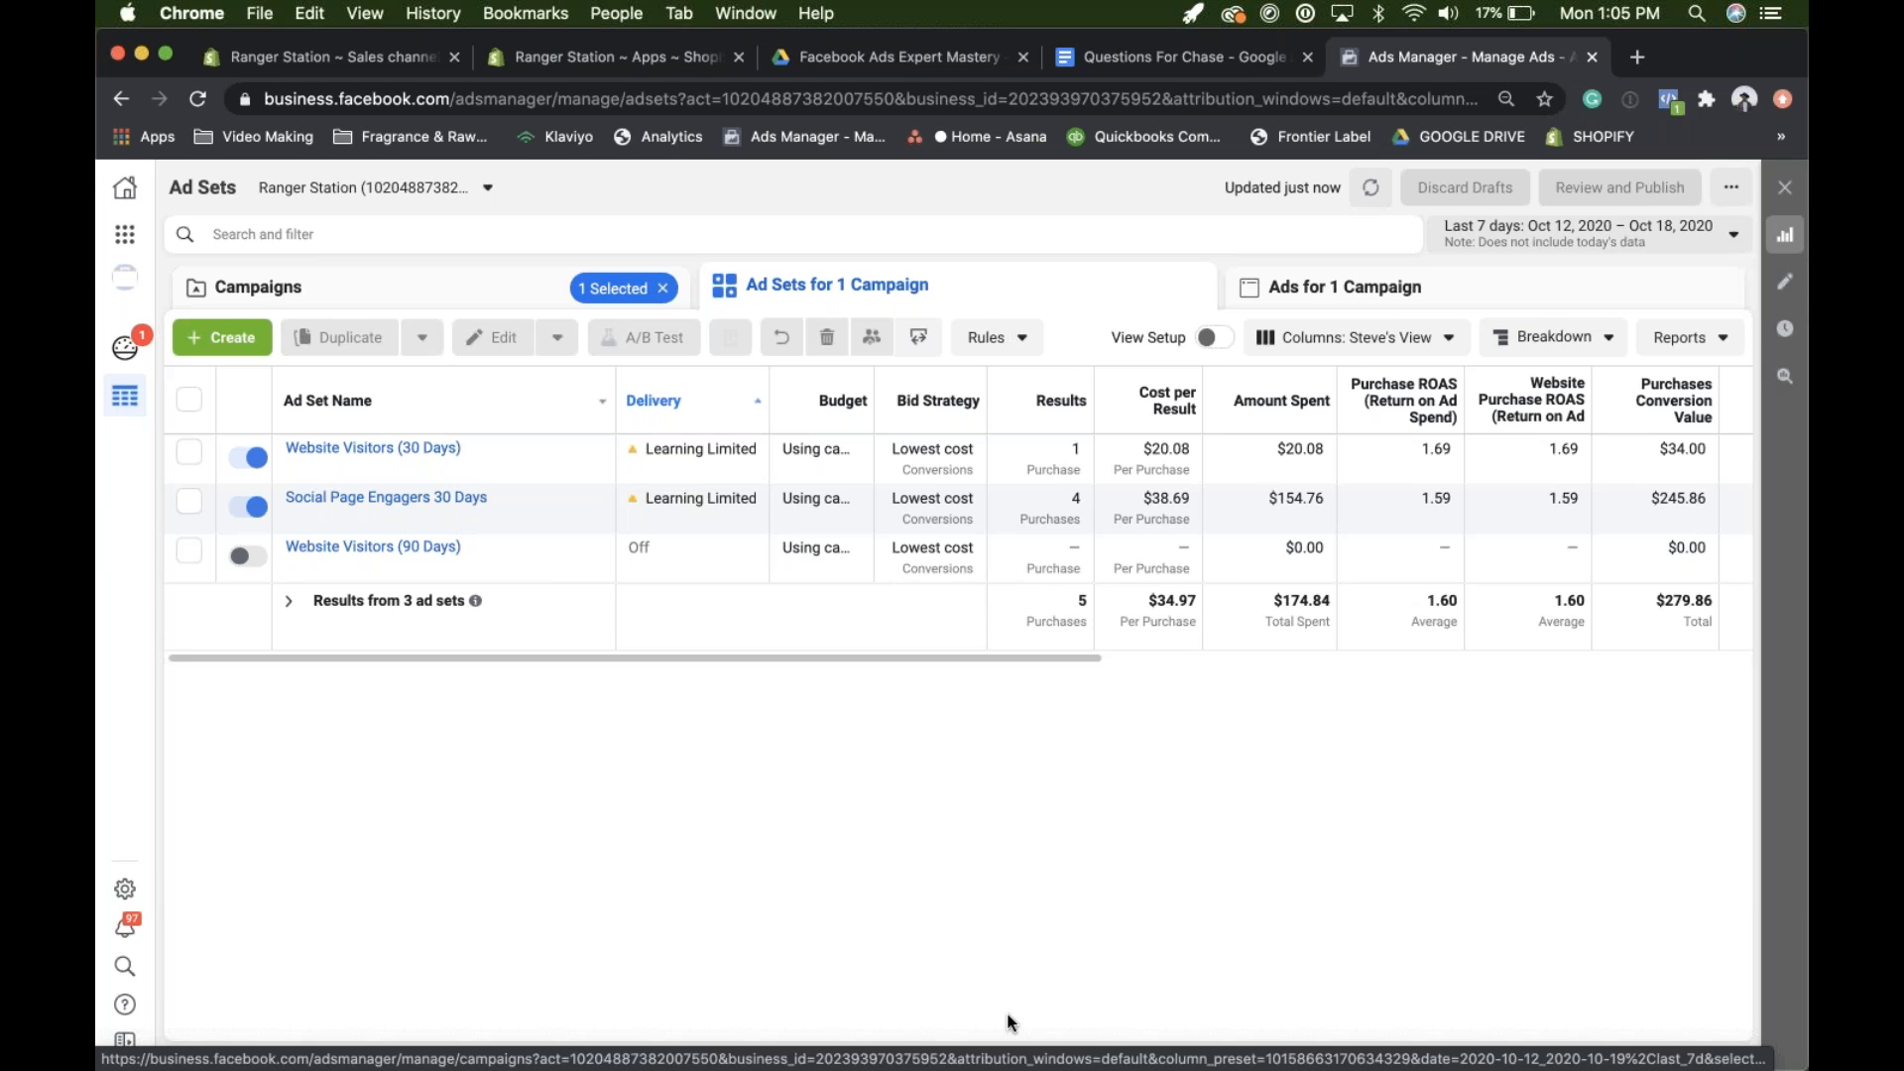
mouse_move(796, 729)
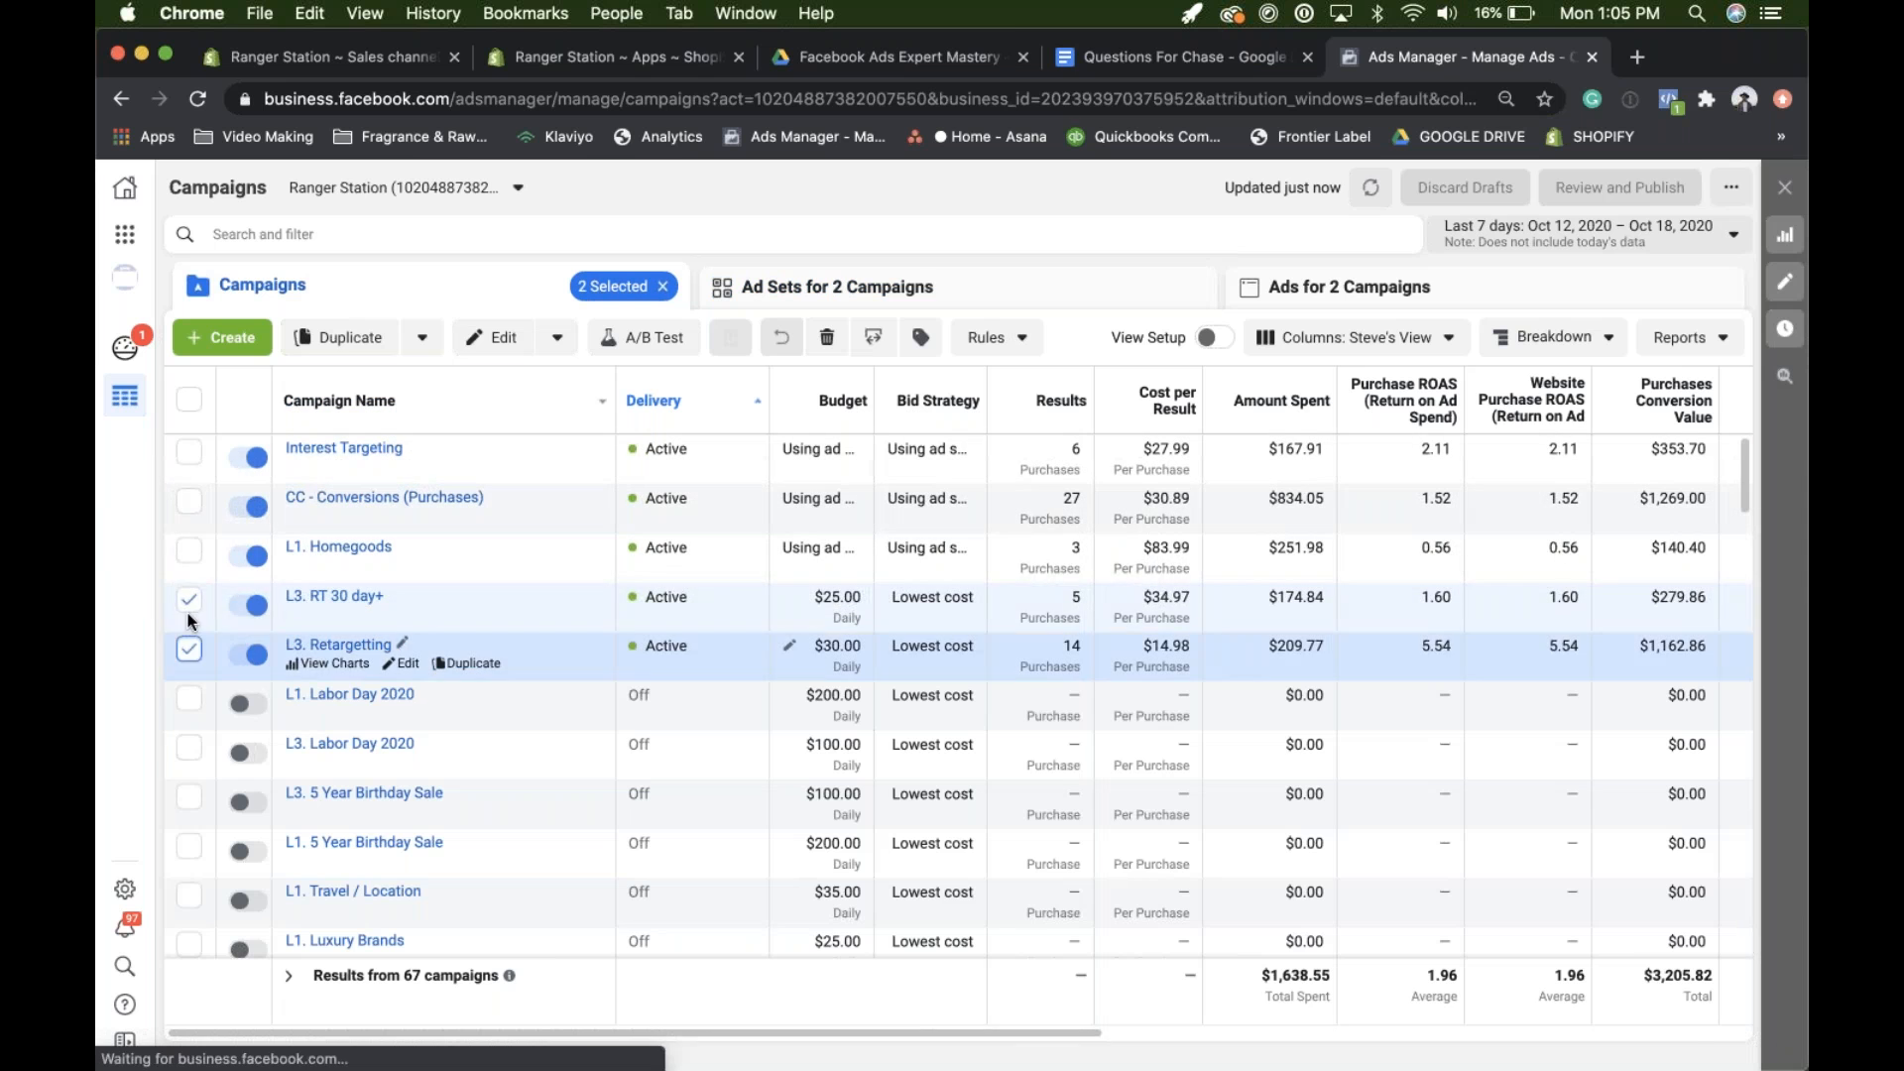
click(835, 285)
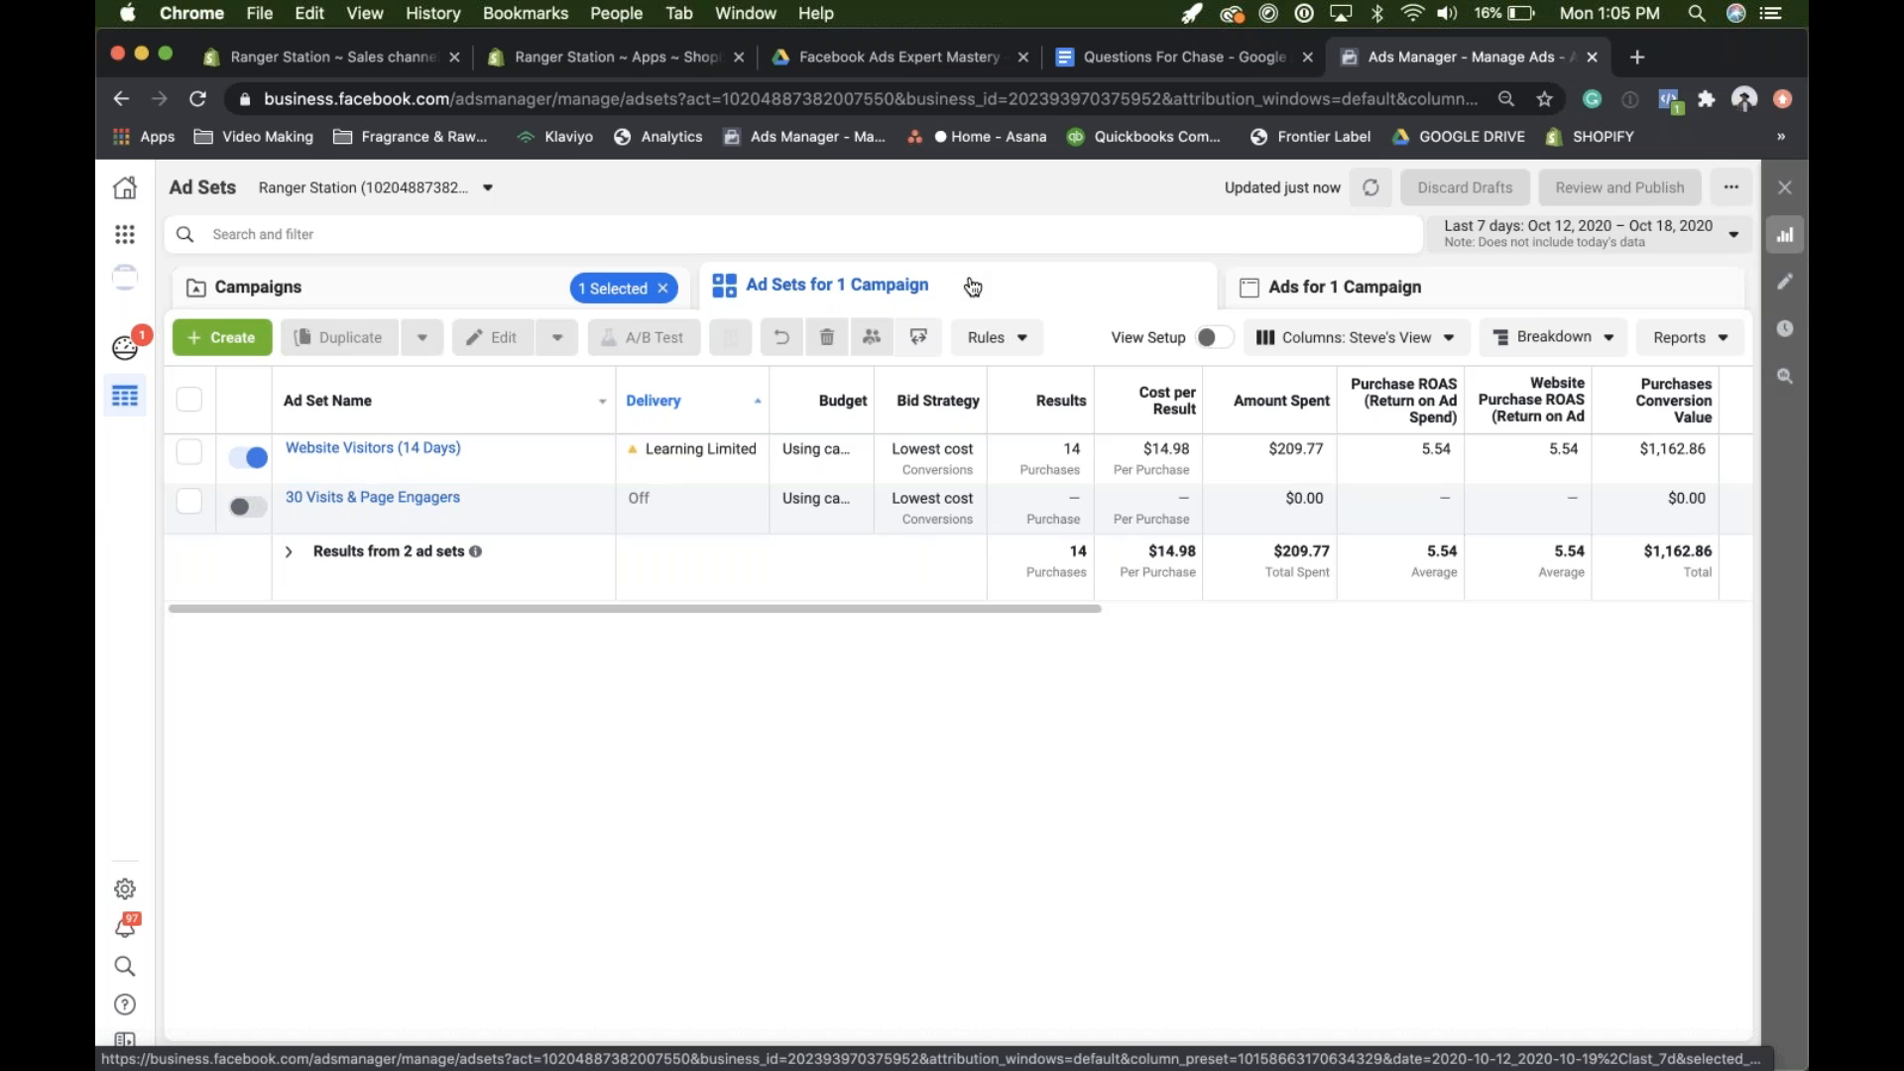
click(255, 287)
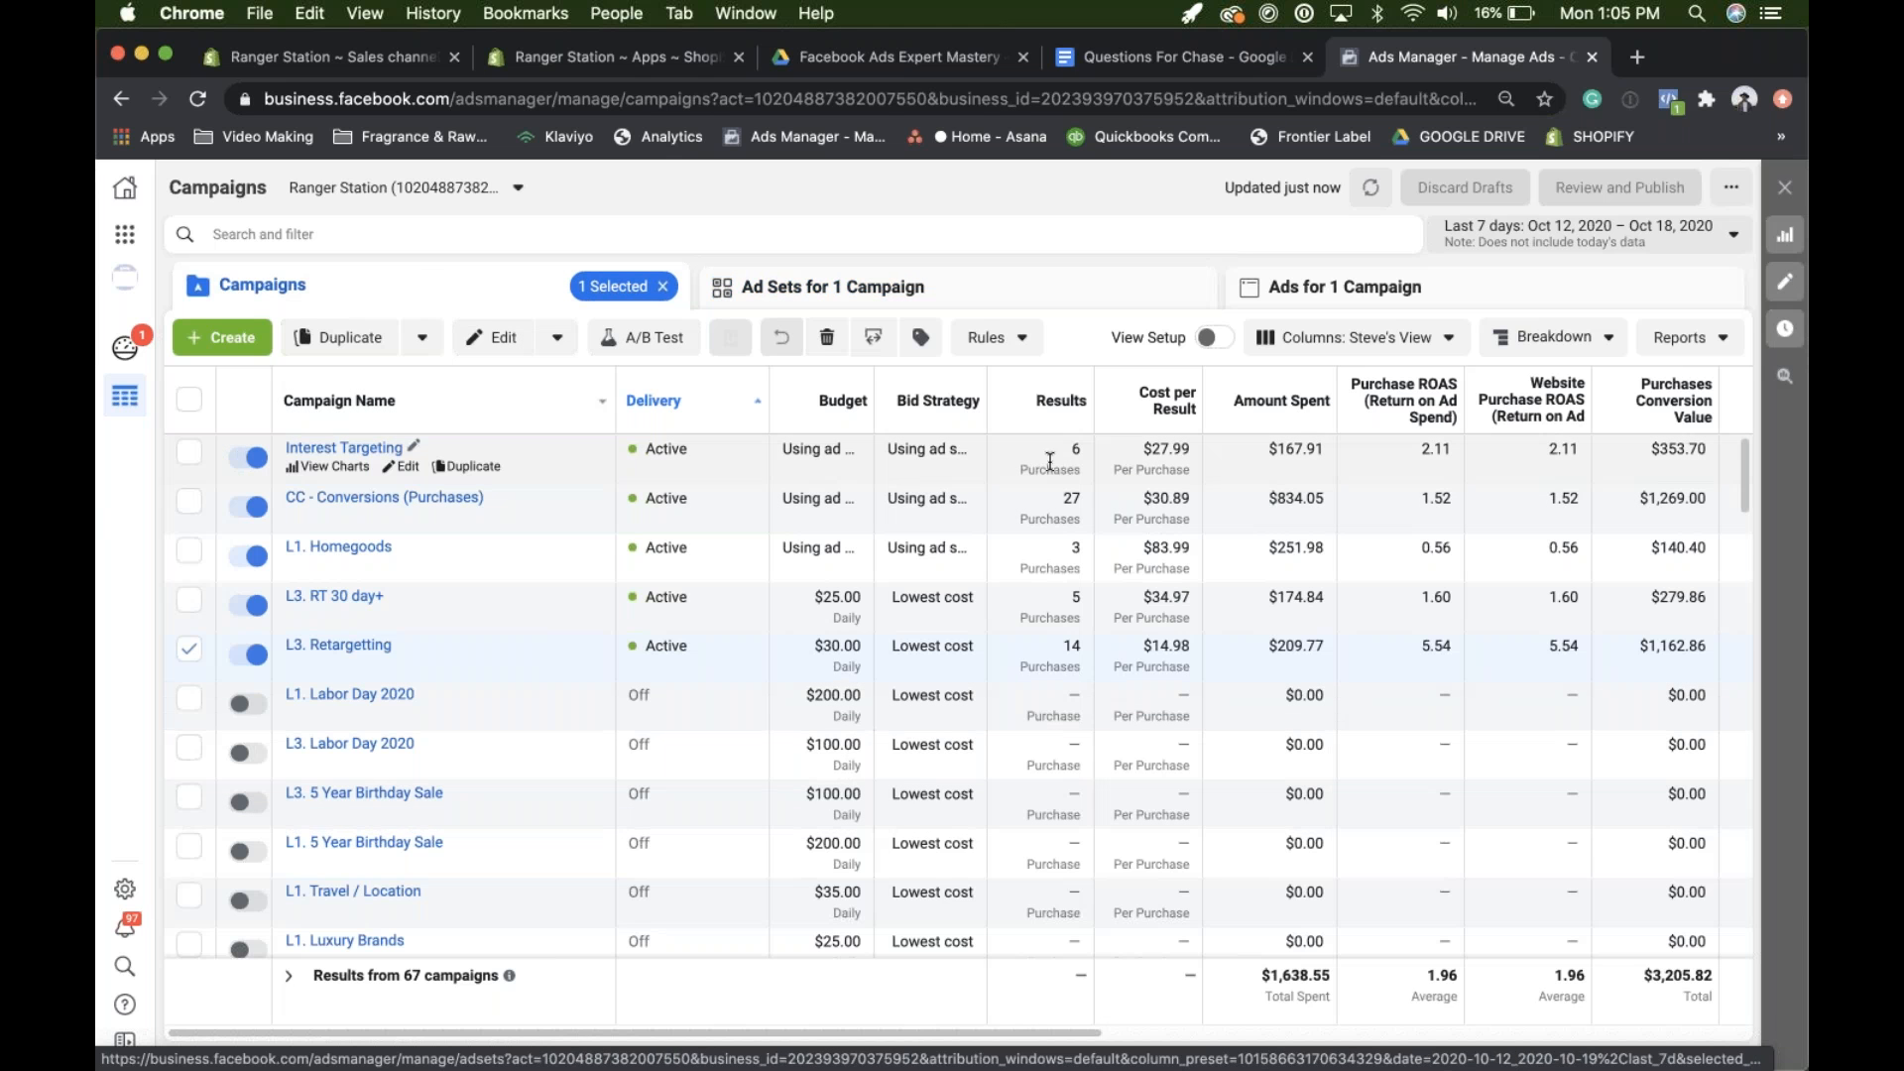
click(190, 653)
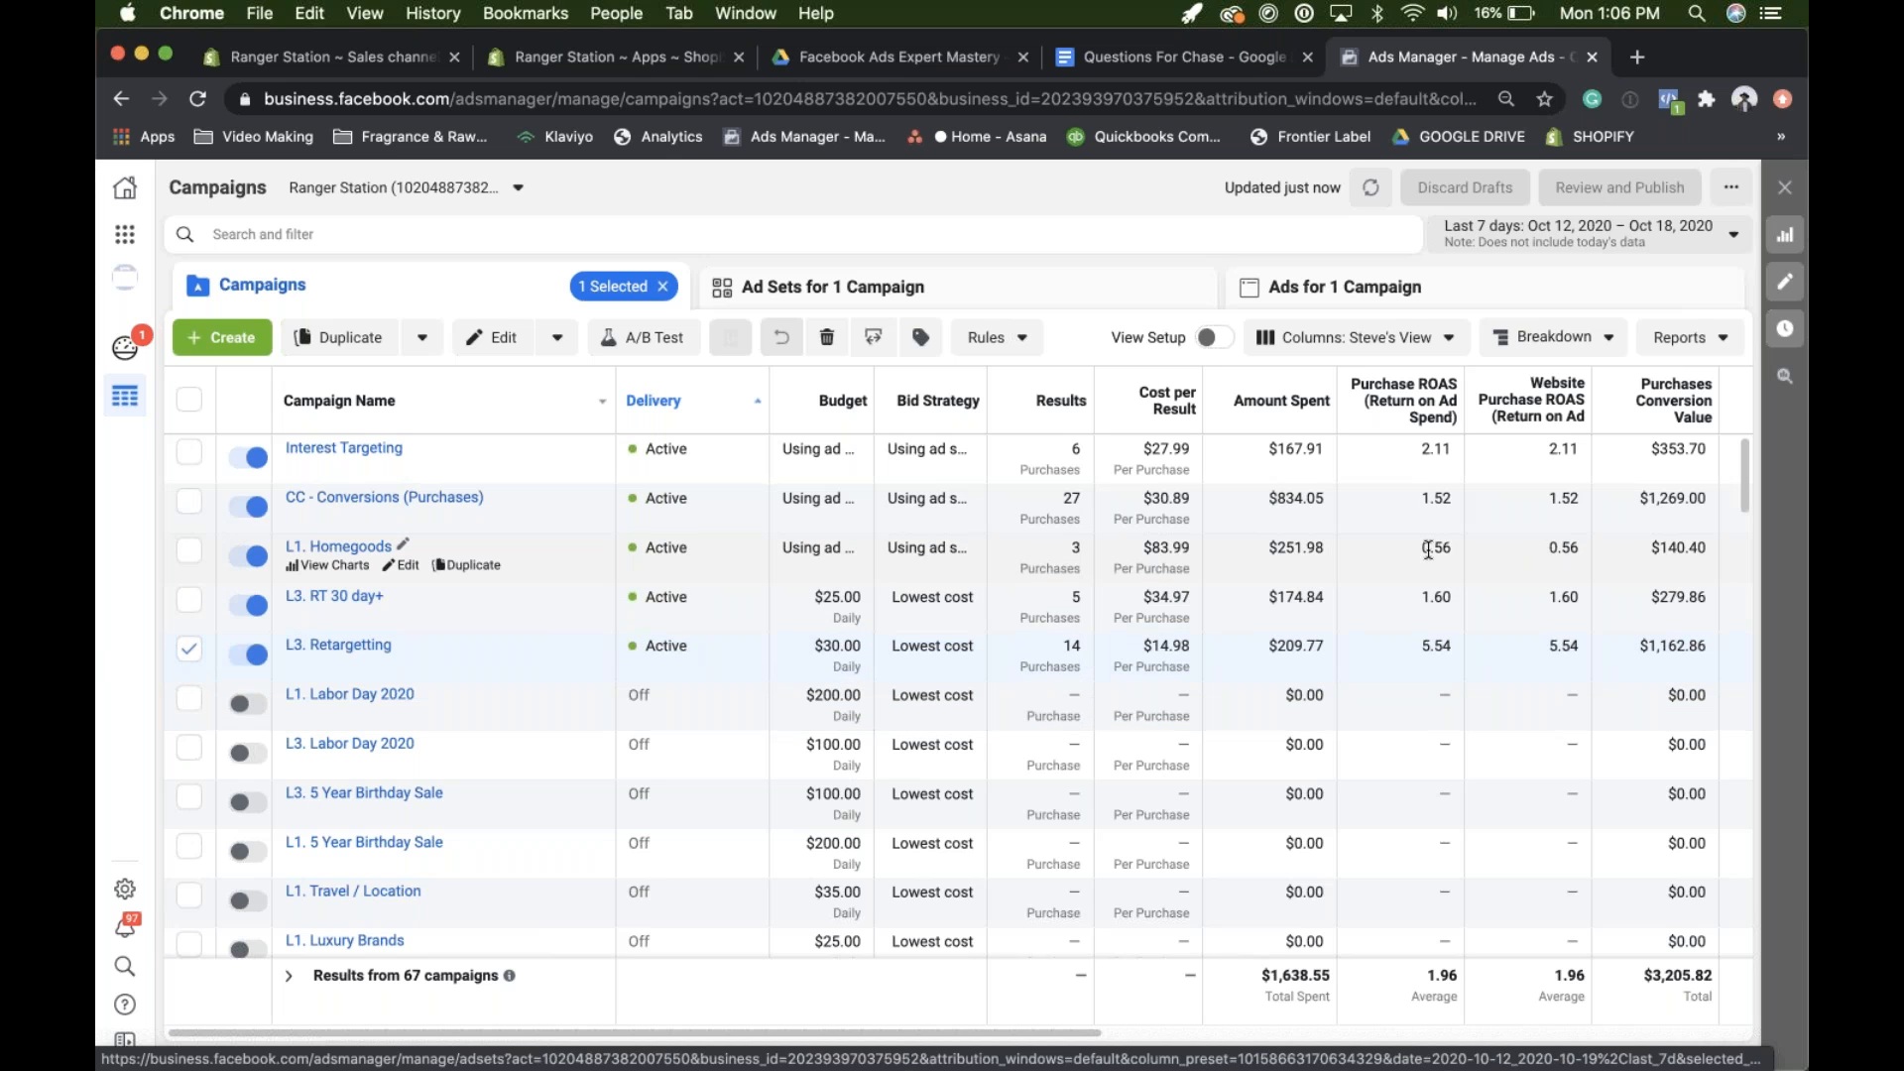
click(189, 550)
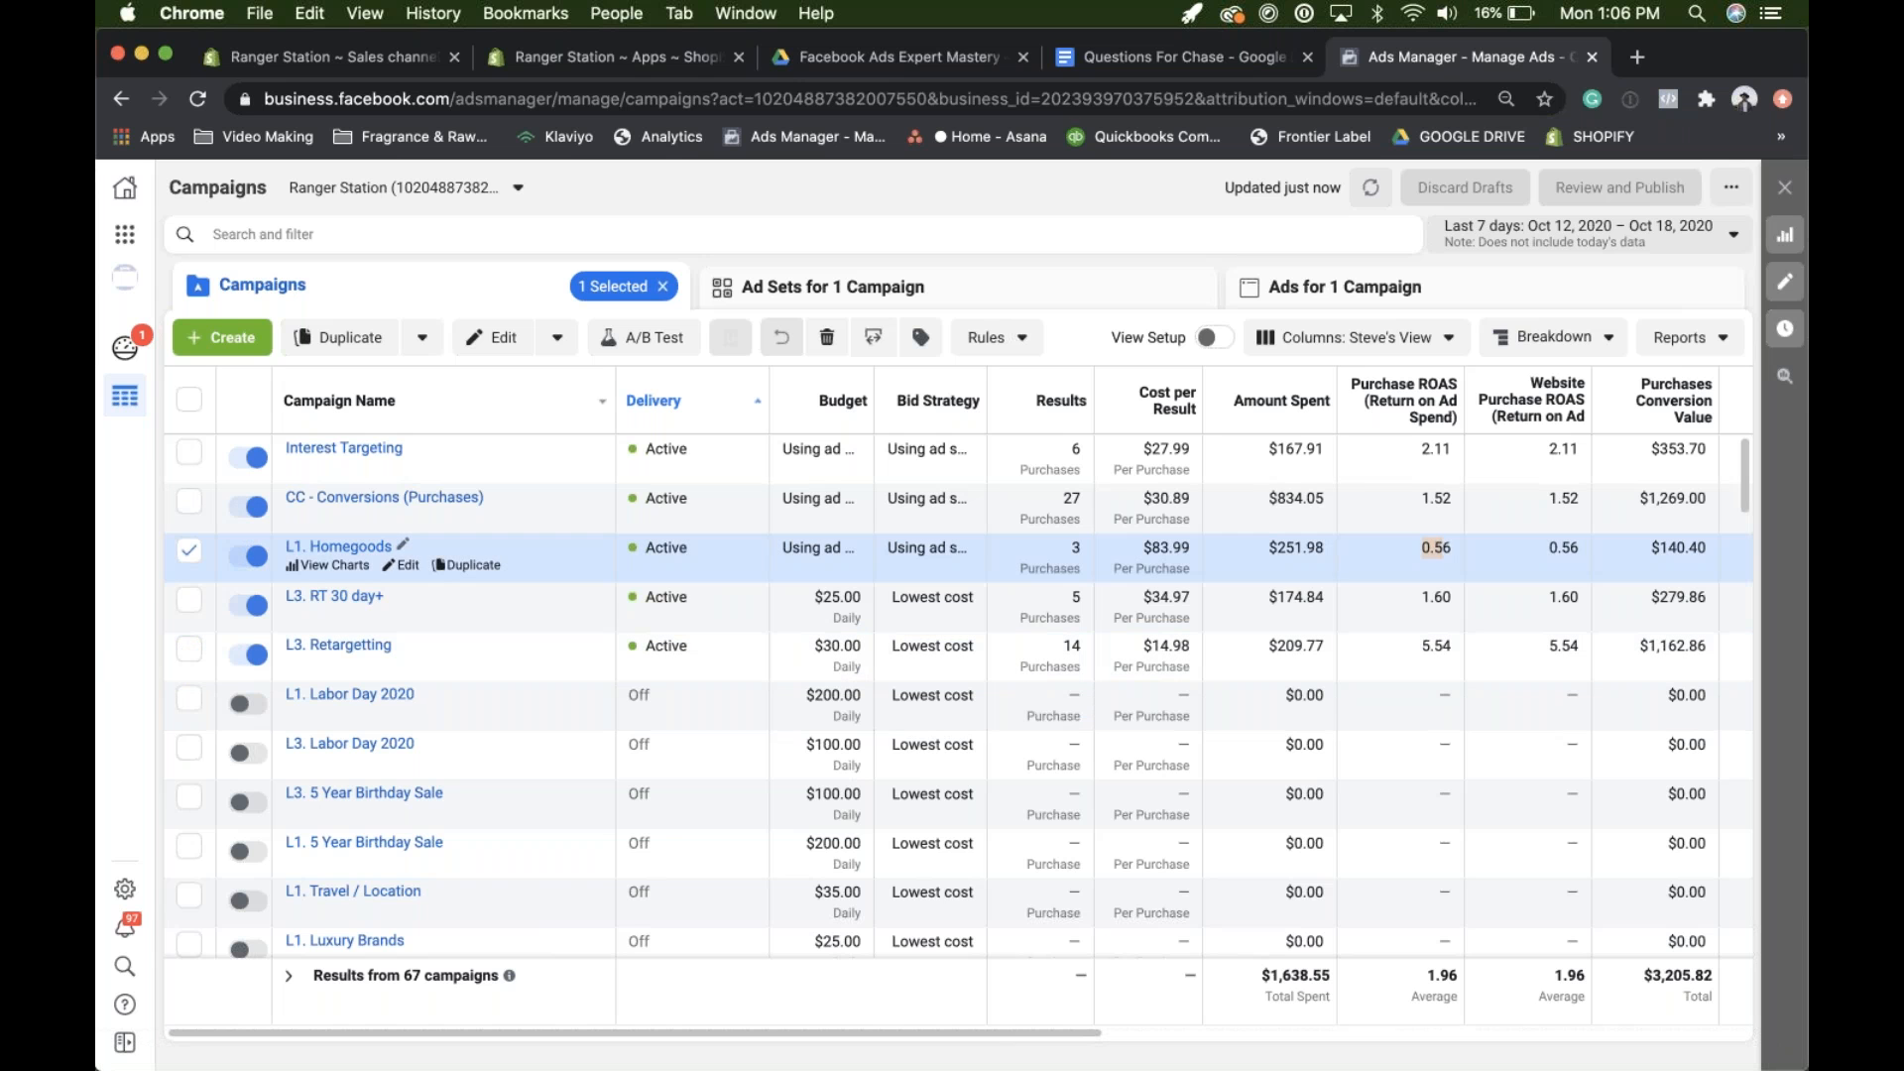
click(1585, 233)
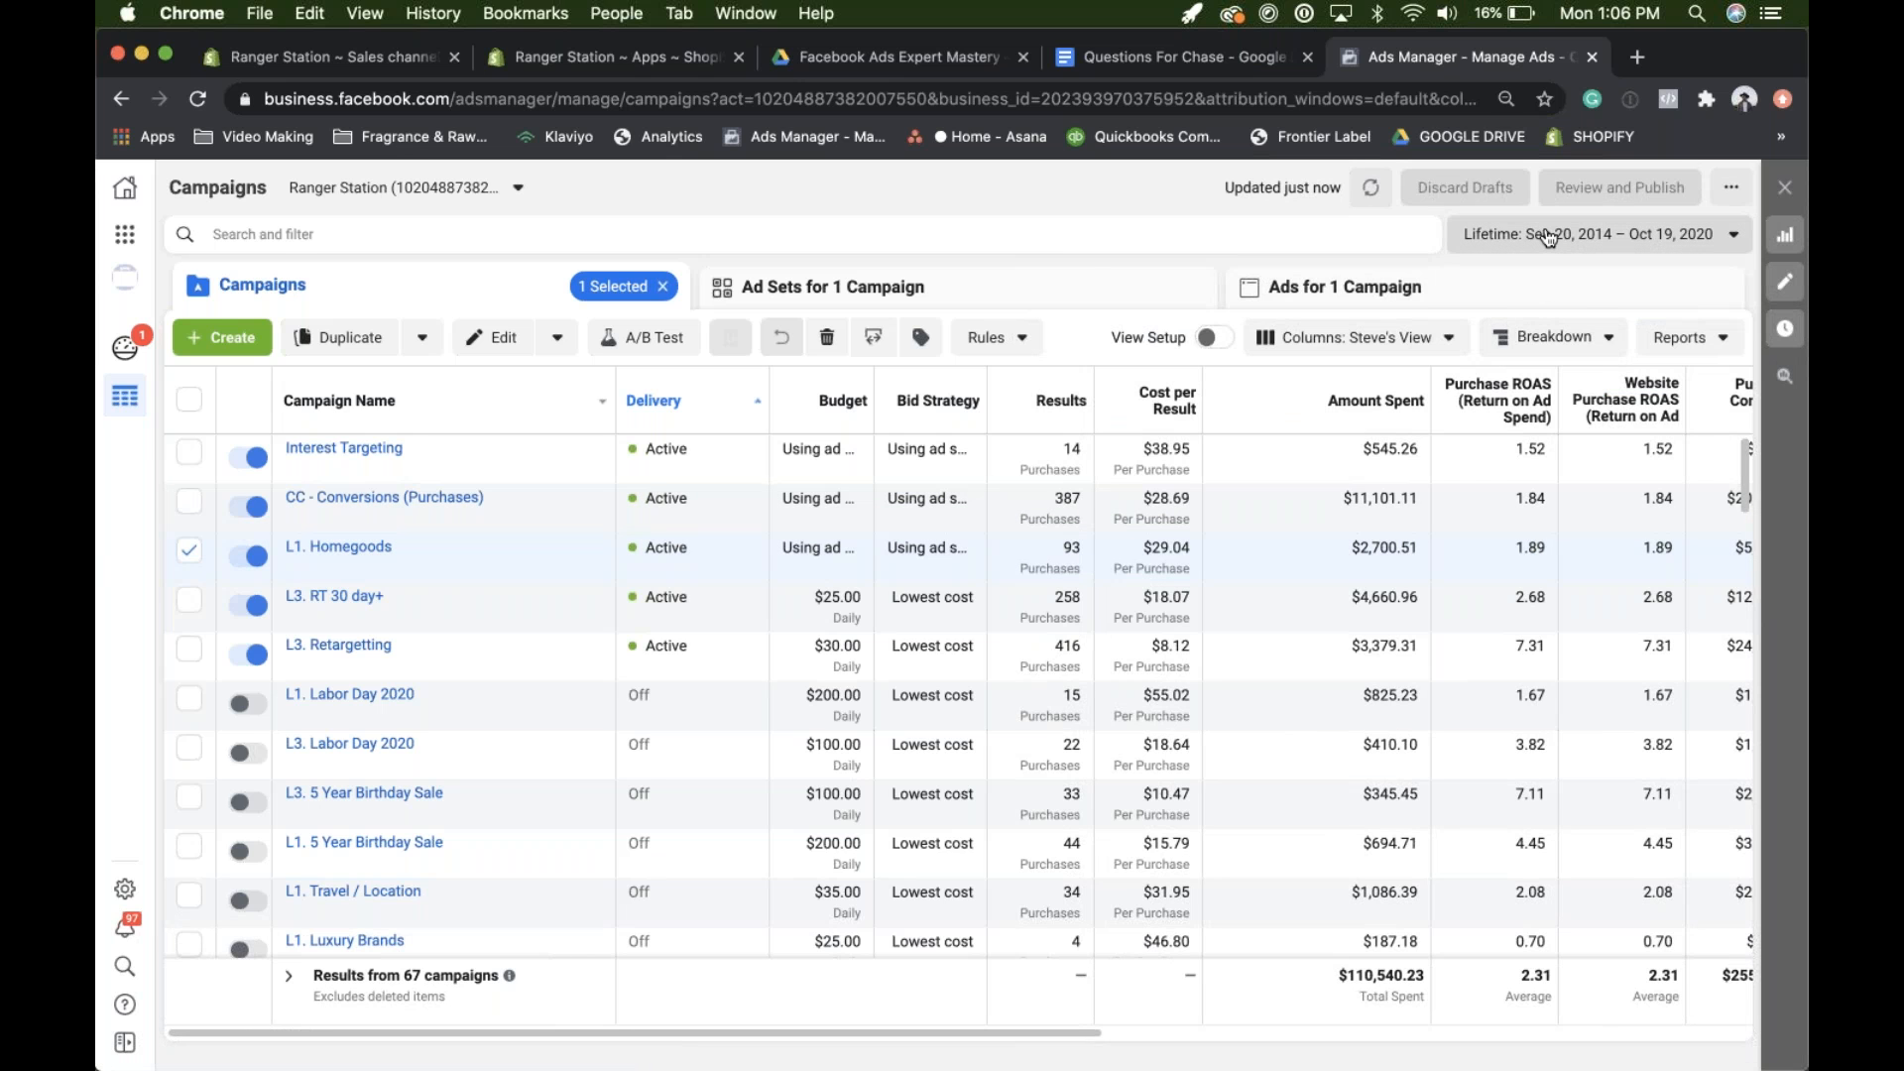
- Set the date range back to Last 7 days and switch off the CC - Control ad set
click(1597, 233)
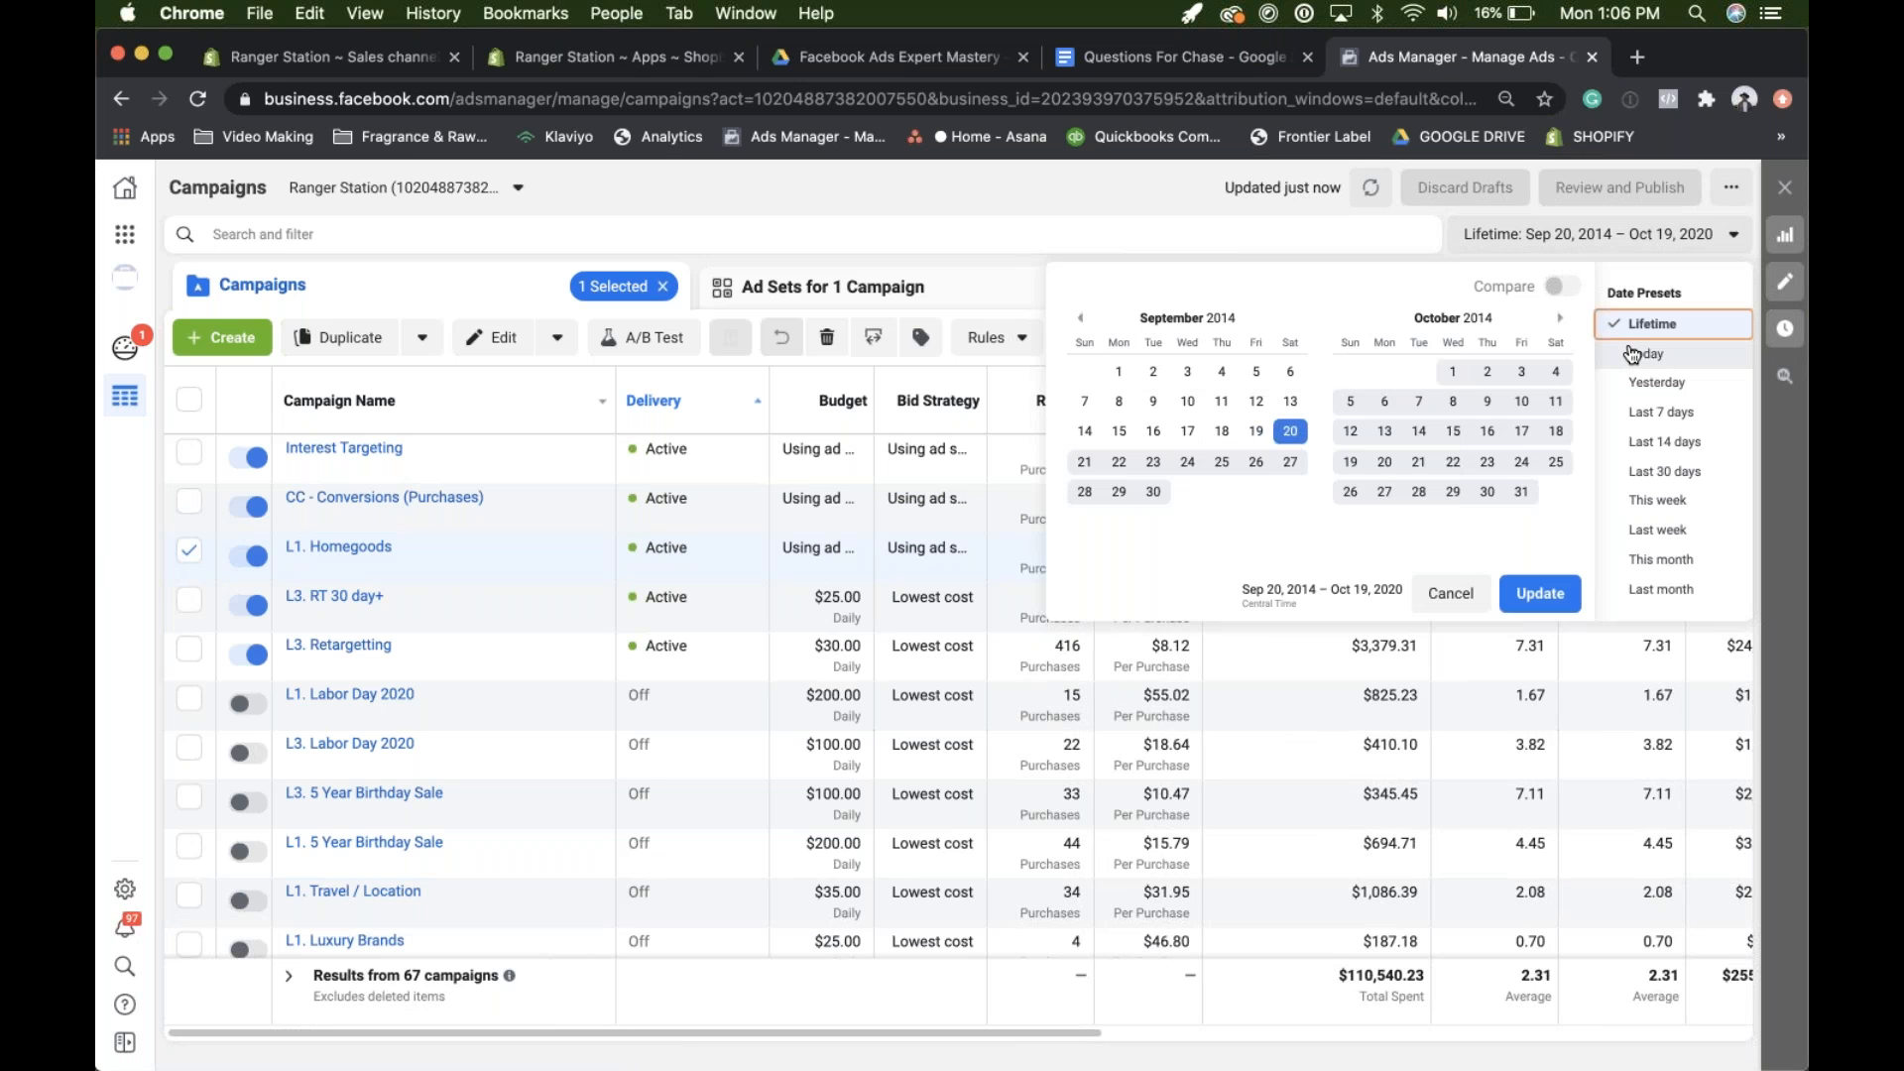
mouse_move(1651, 353)
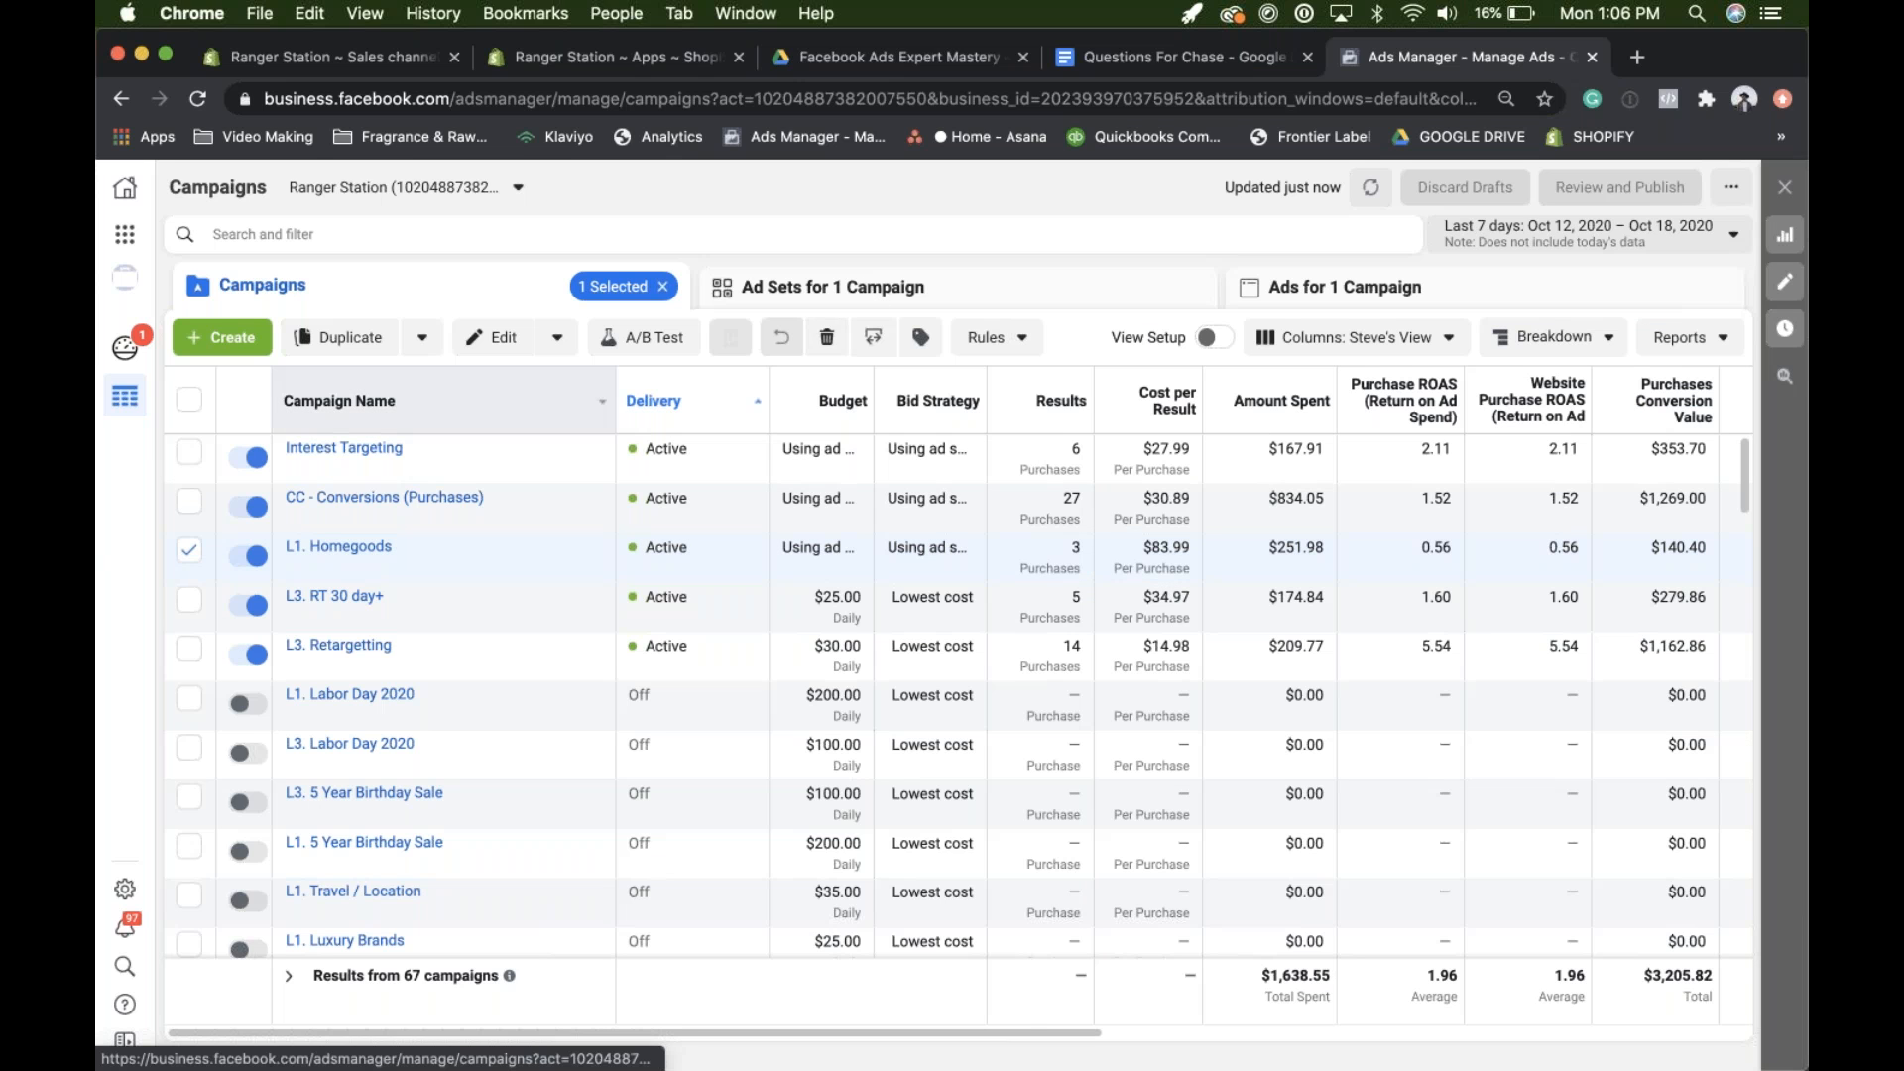
click(834, 287)
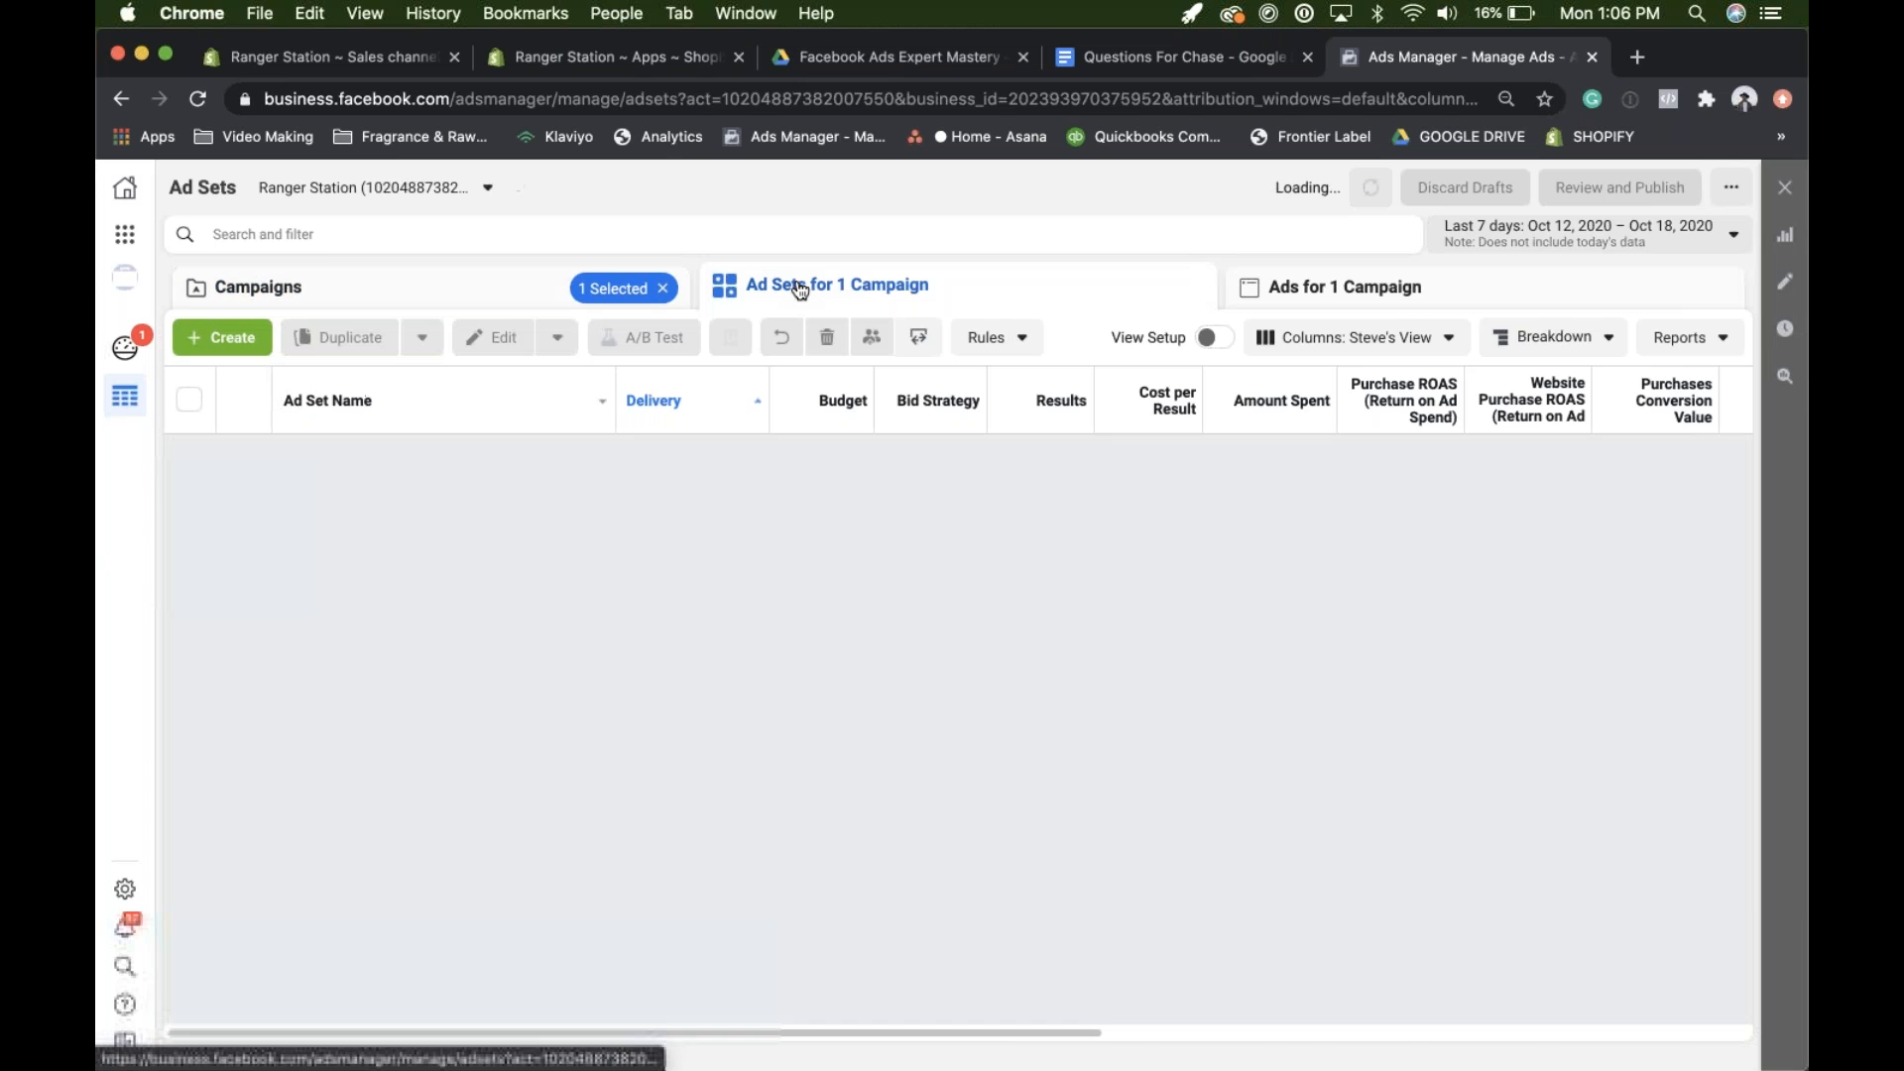
click(835, 284)
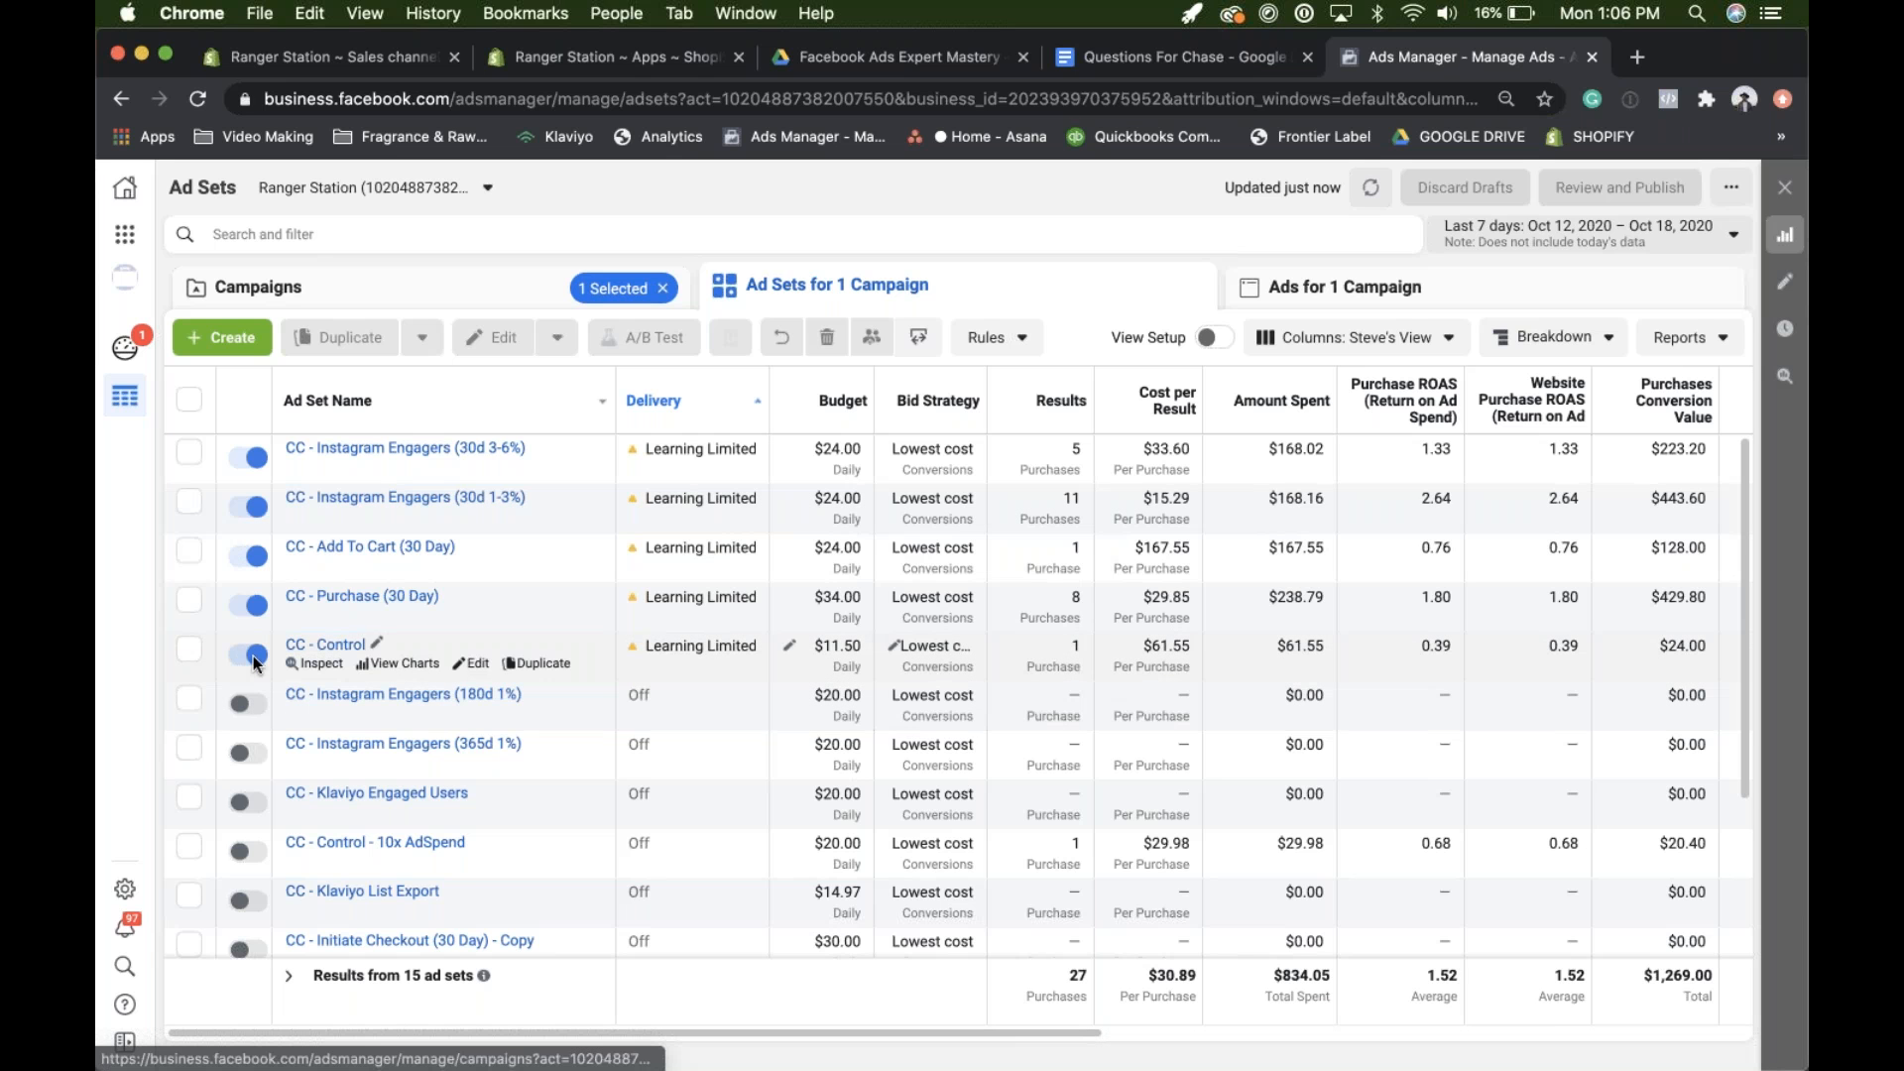
click(245, 654)
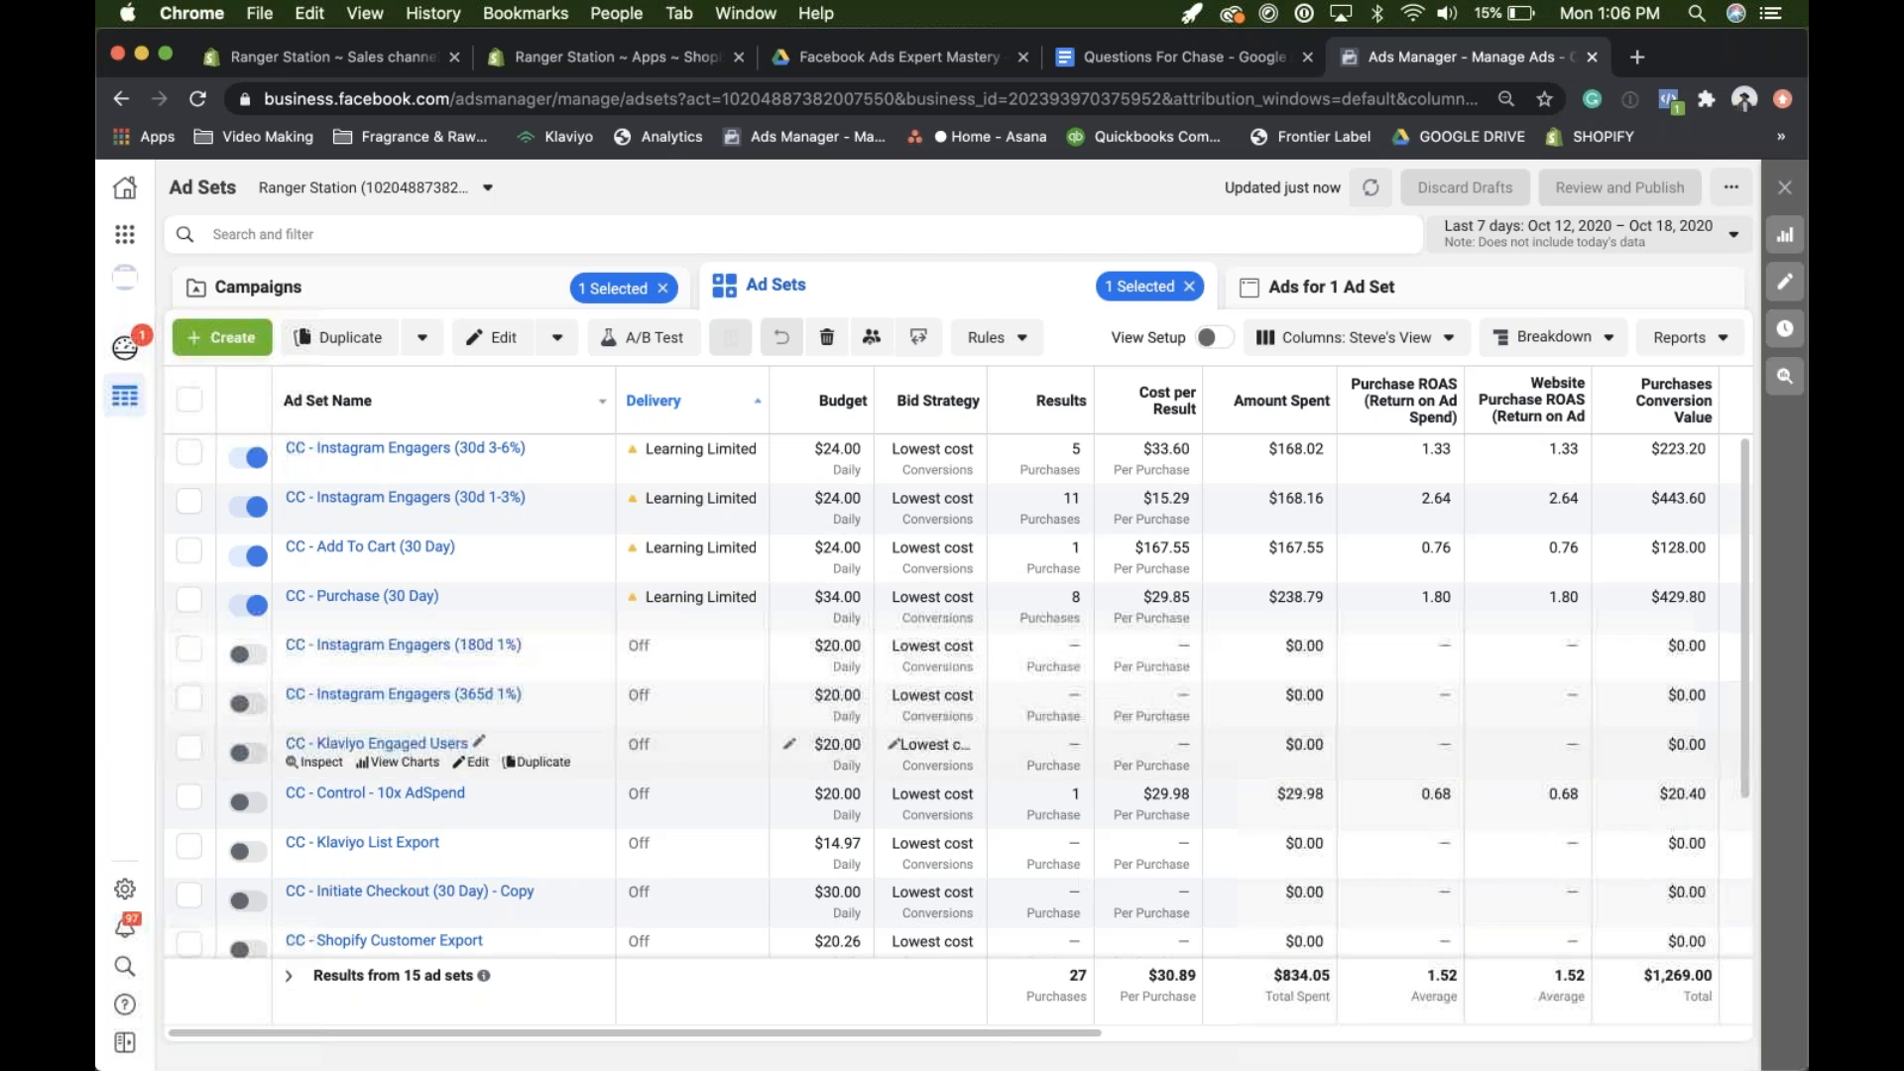
mouse_move(1493, 833)
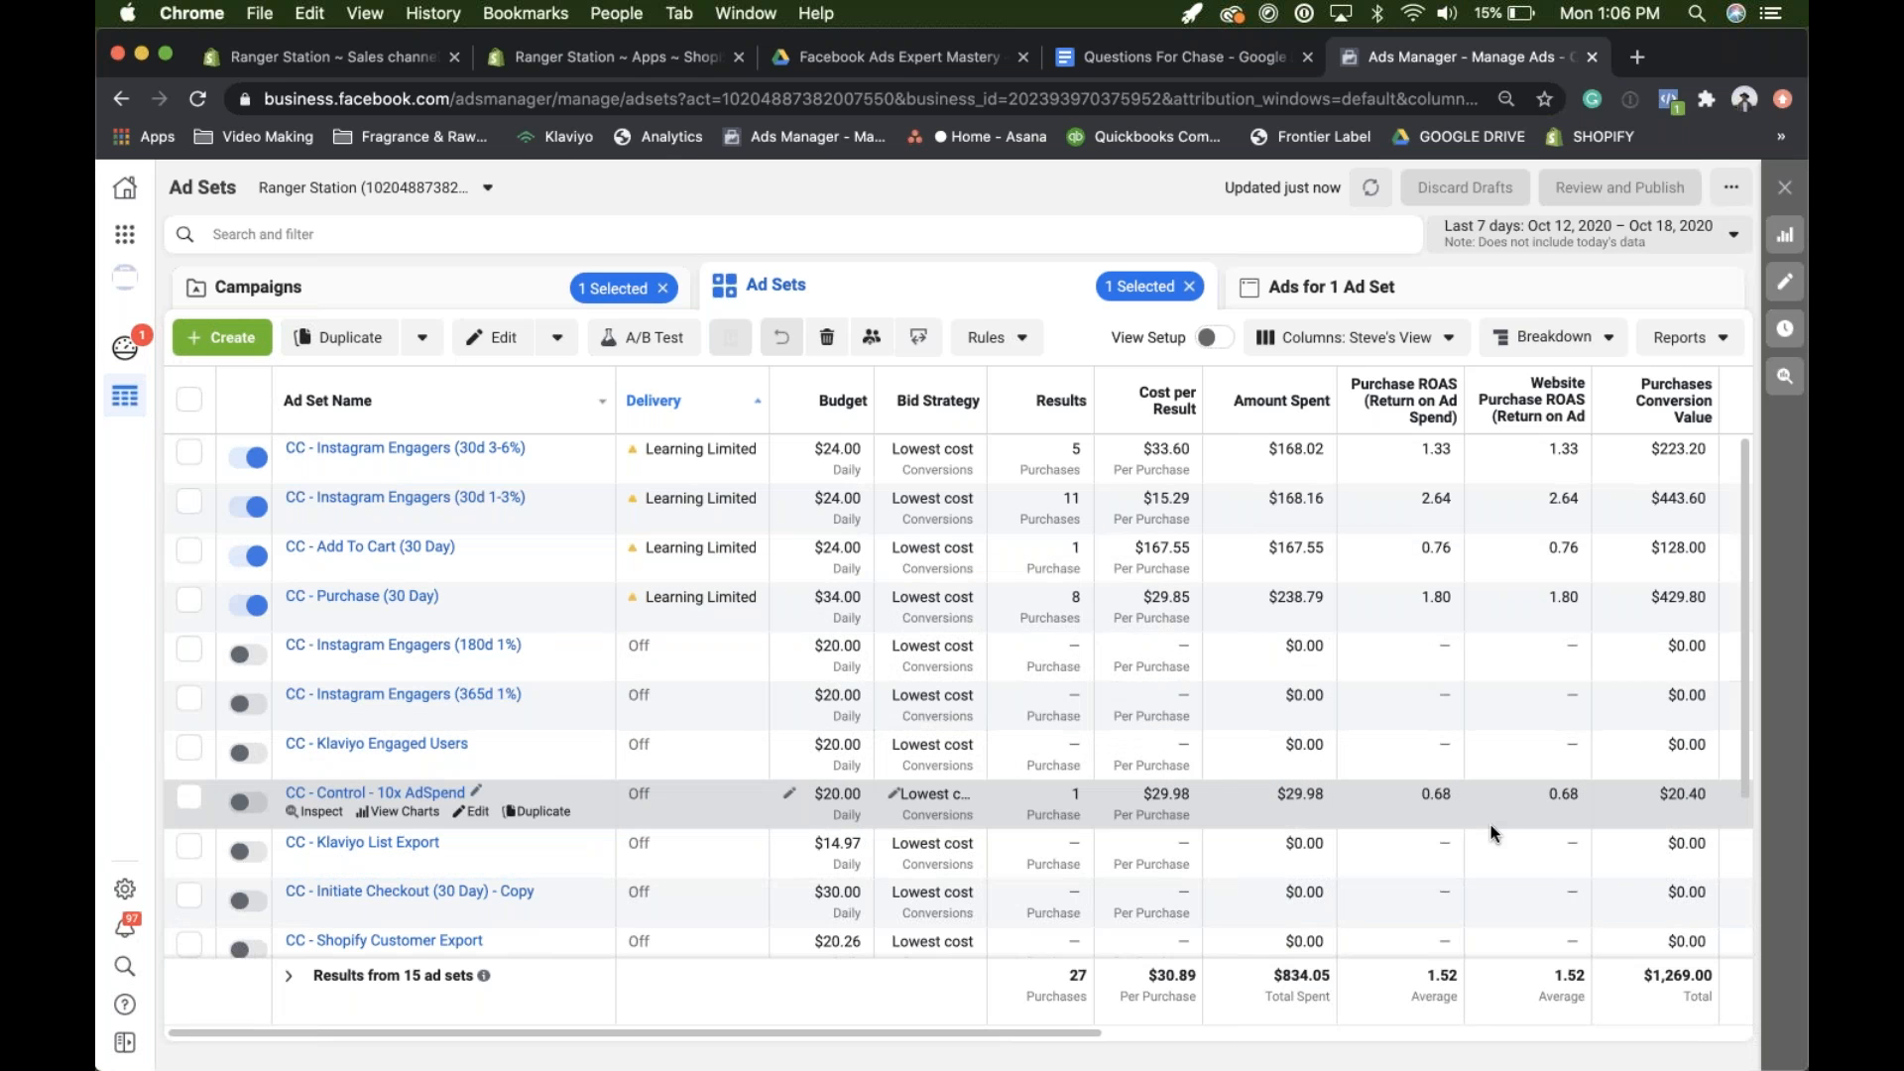
mouse_move(604, 443)
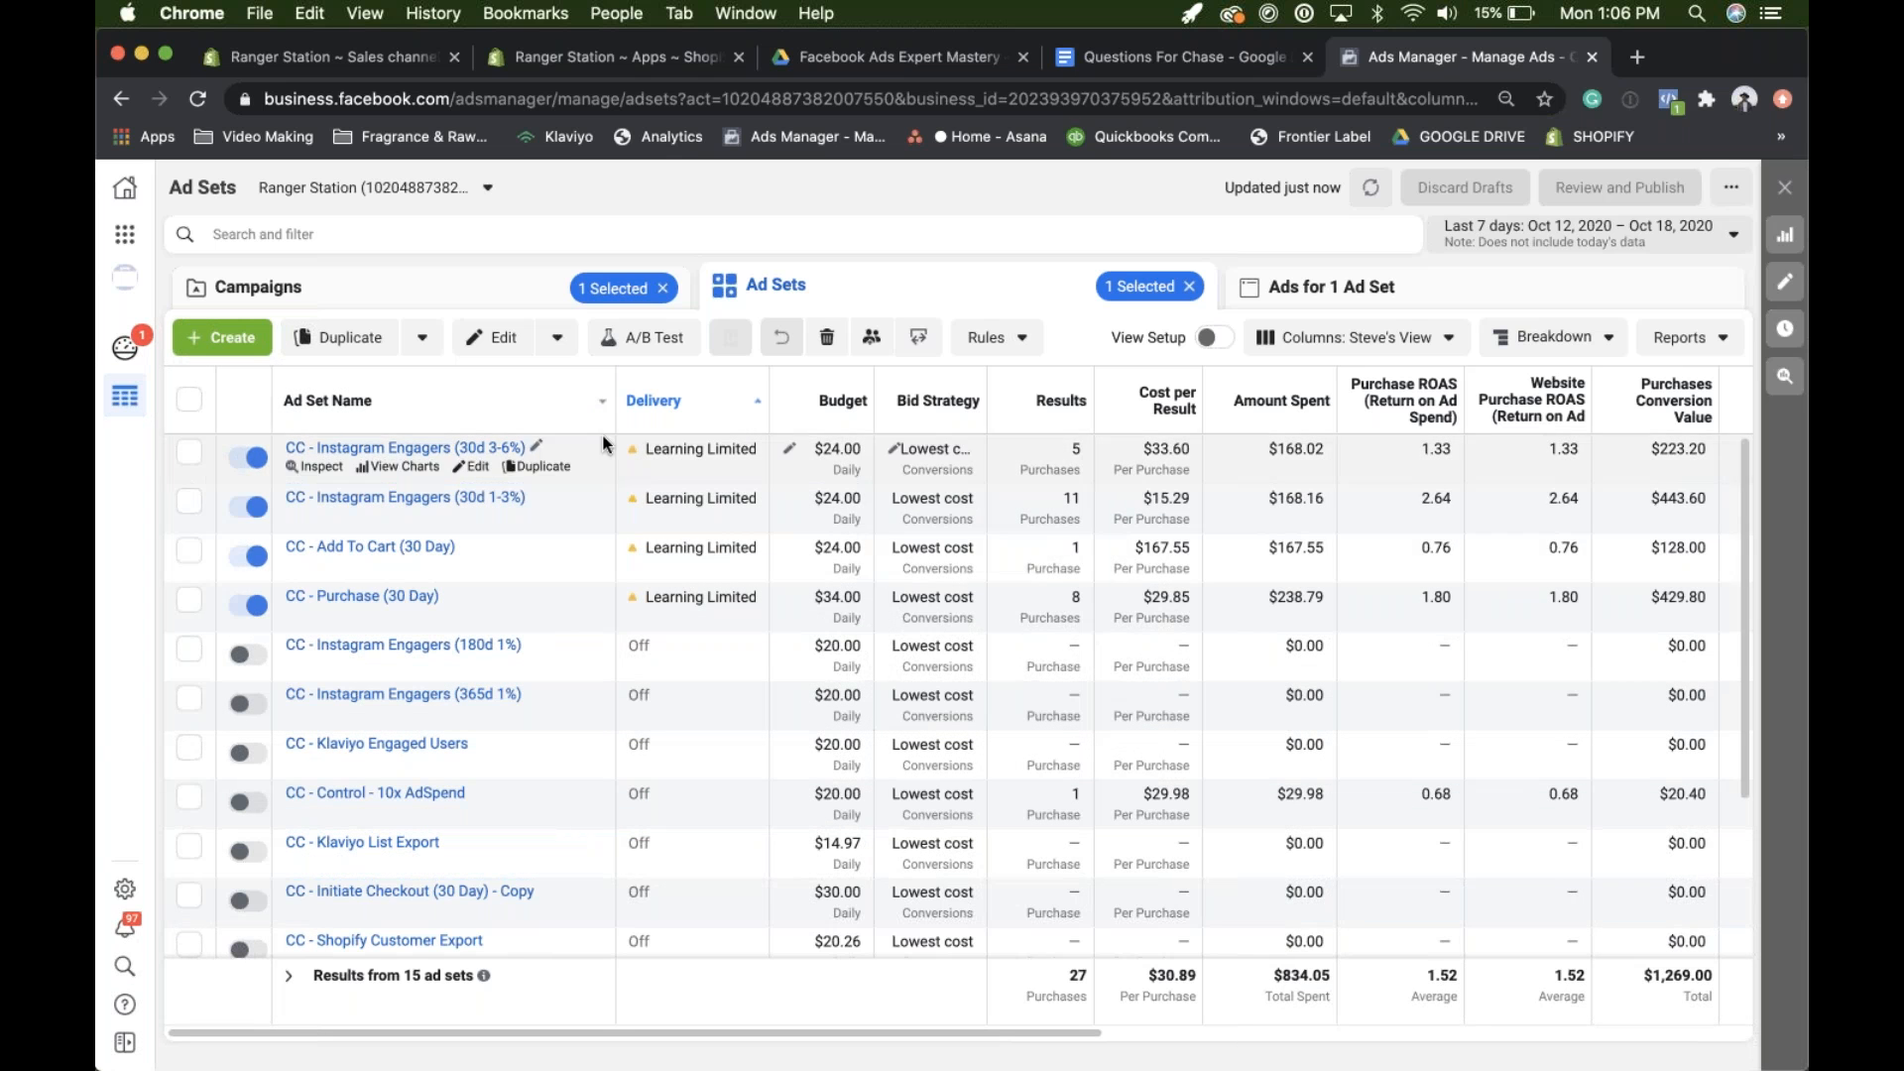
mouse_move(595, 503)
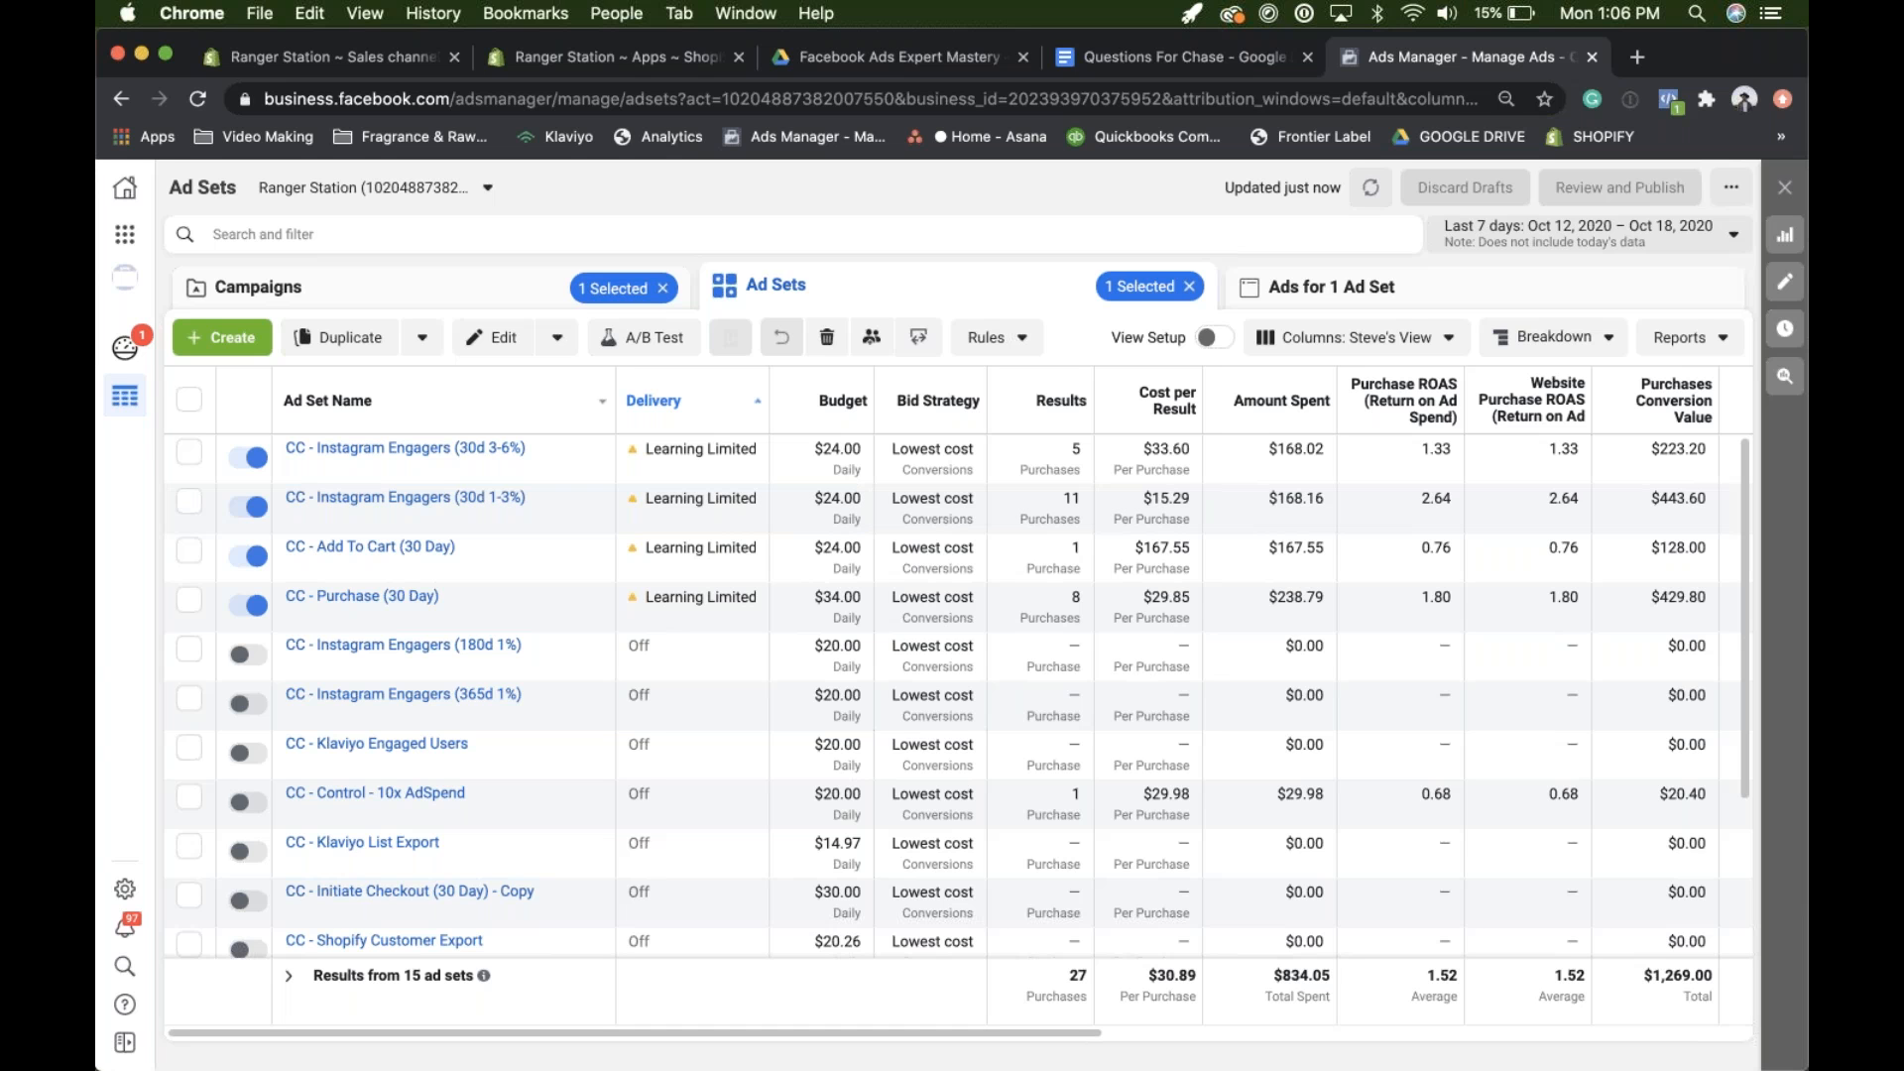
- Append '- $ 100 daily' to the first TO DO bullet and add a 'Purchasers 30d LAL' line
click(1178, 57)
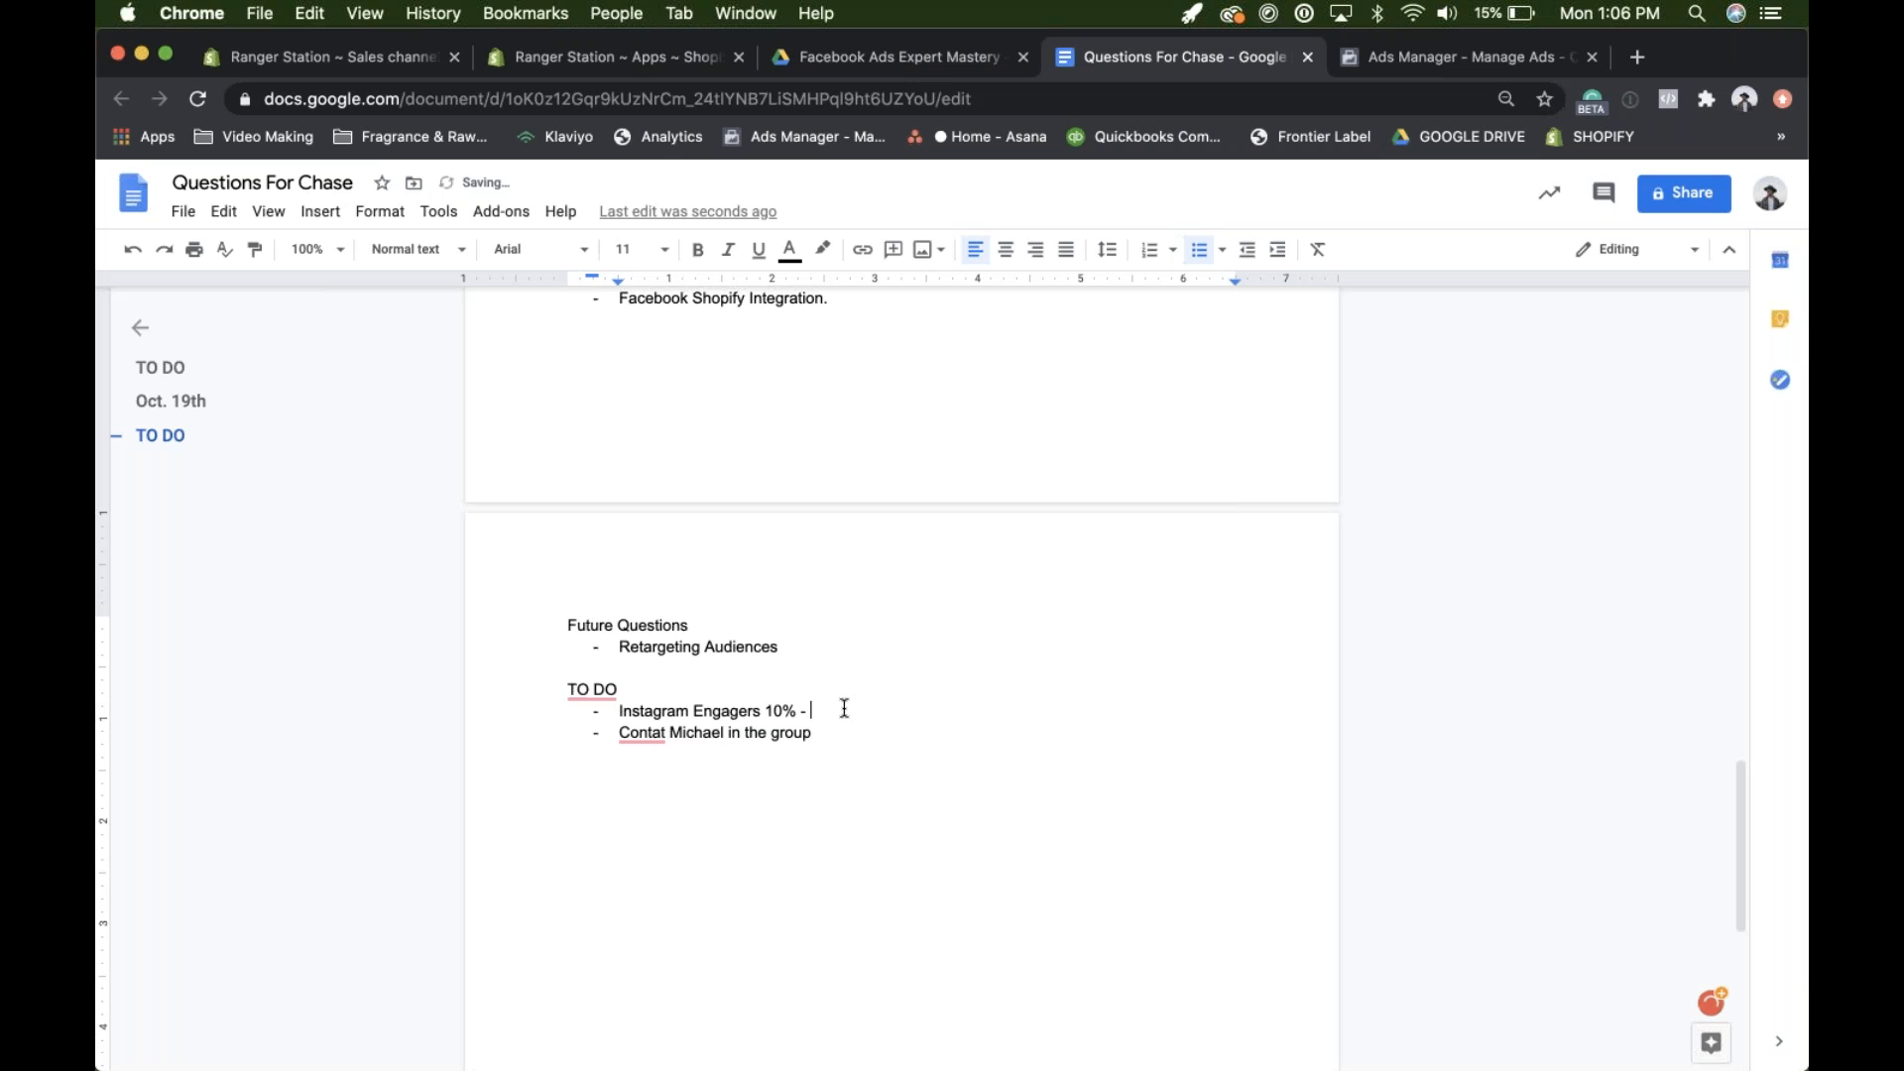
text($)
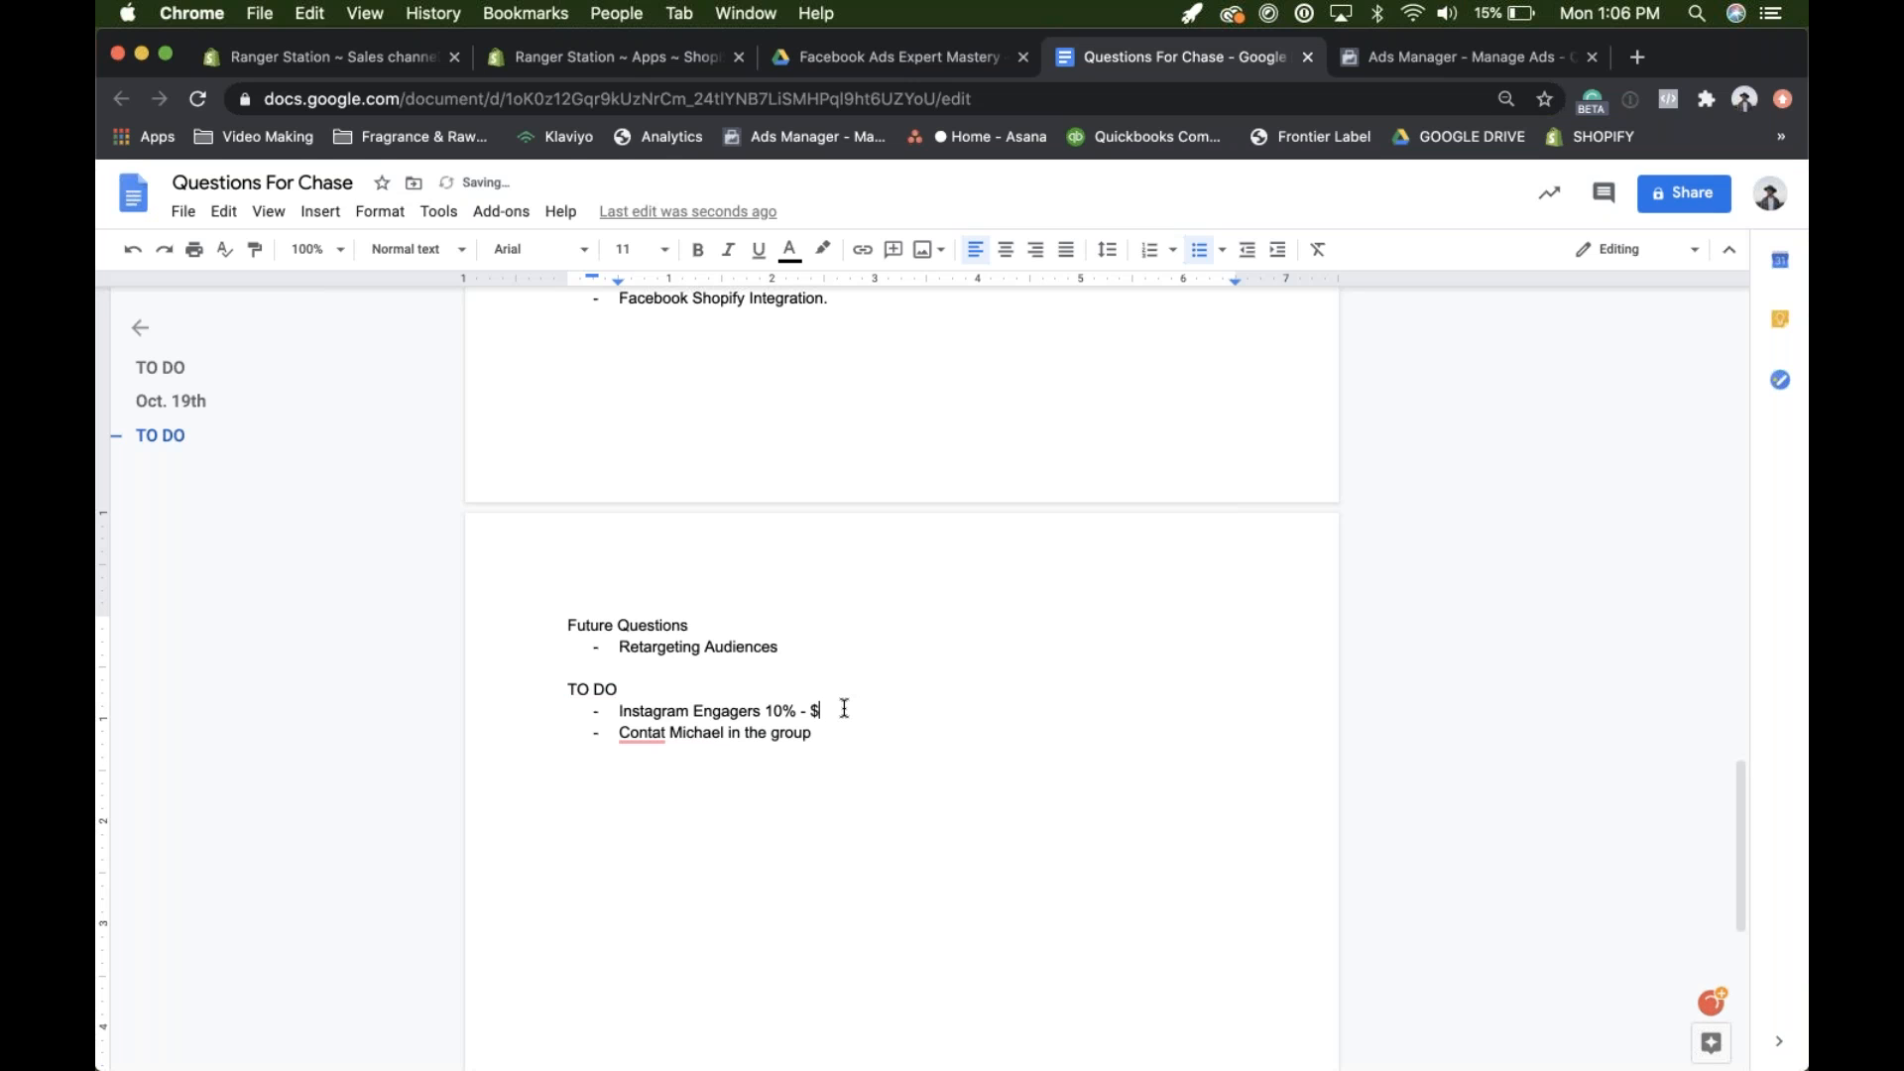
text(100 daily)
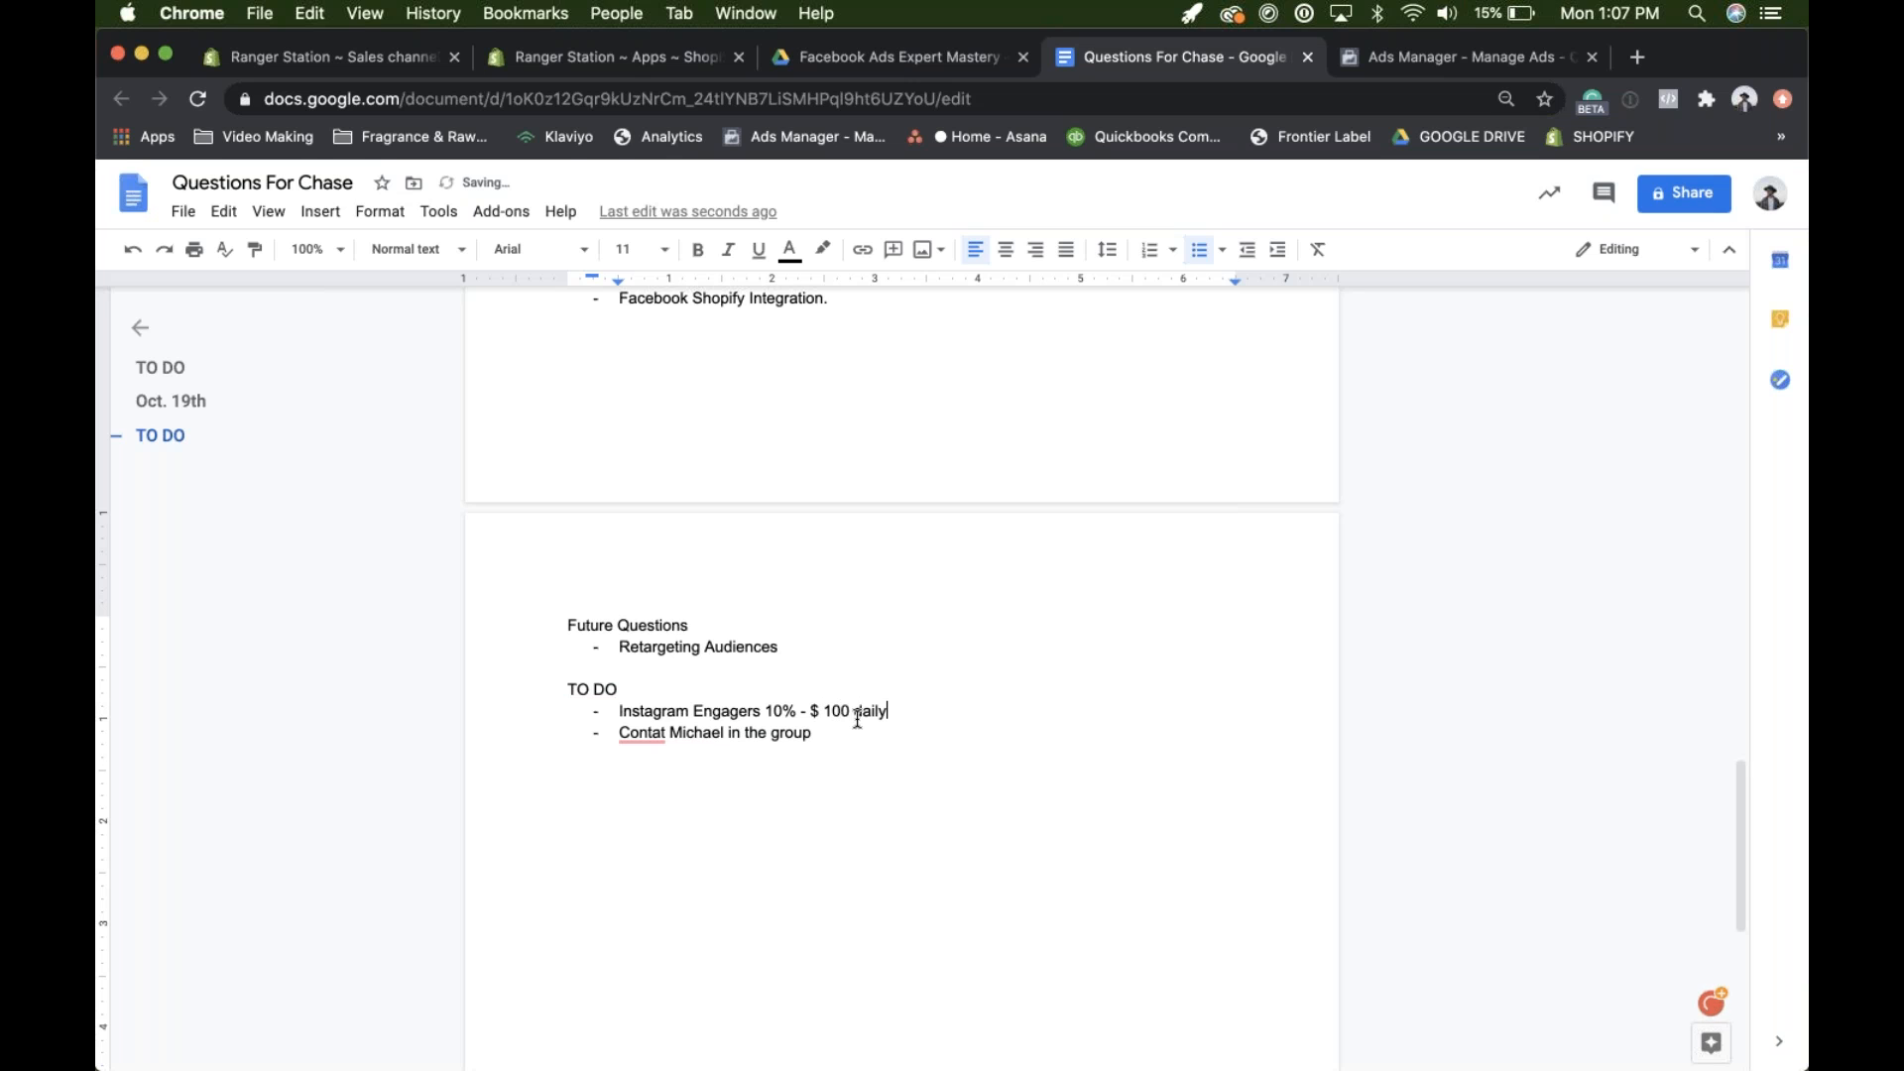
key(Return)
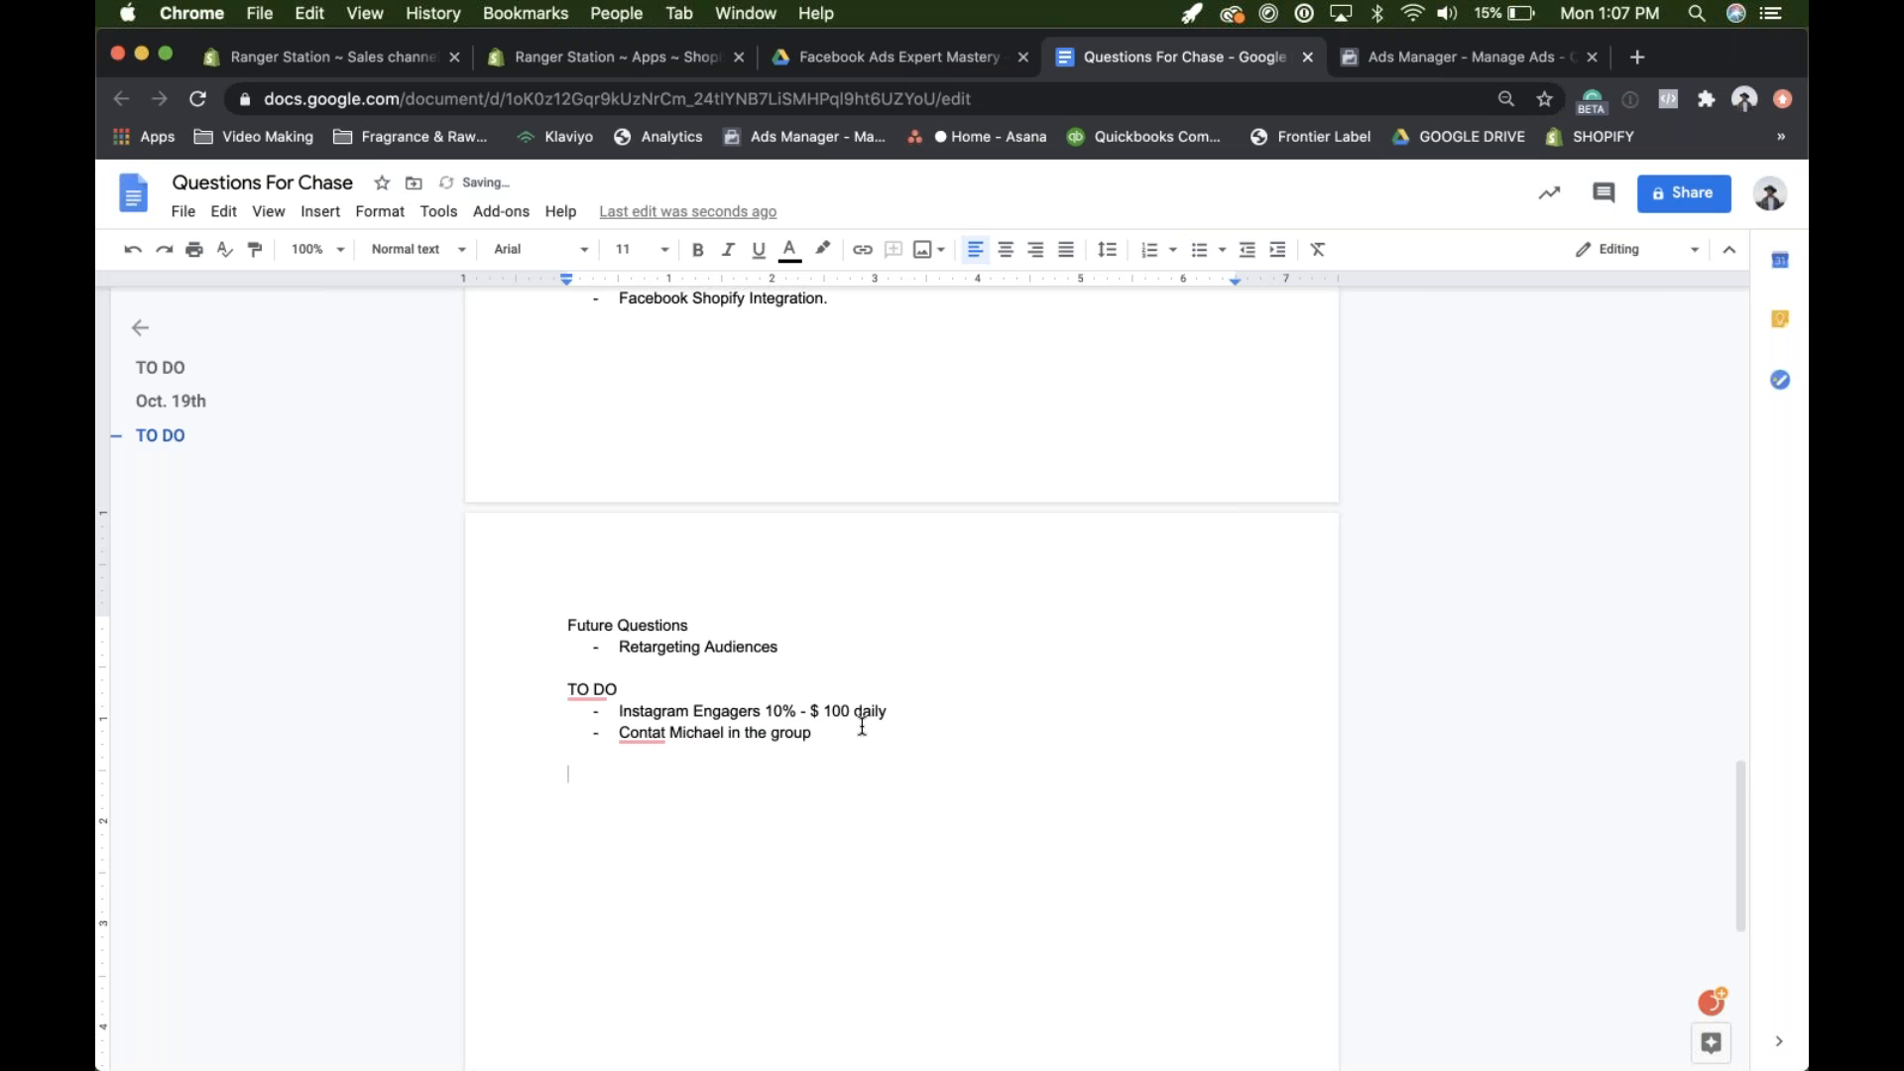
text(Purchasers LAL)
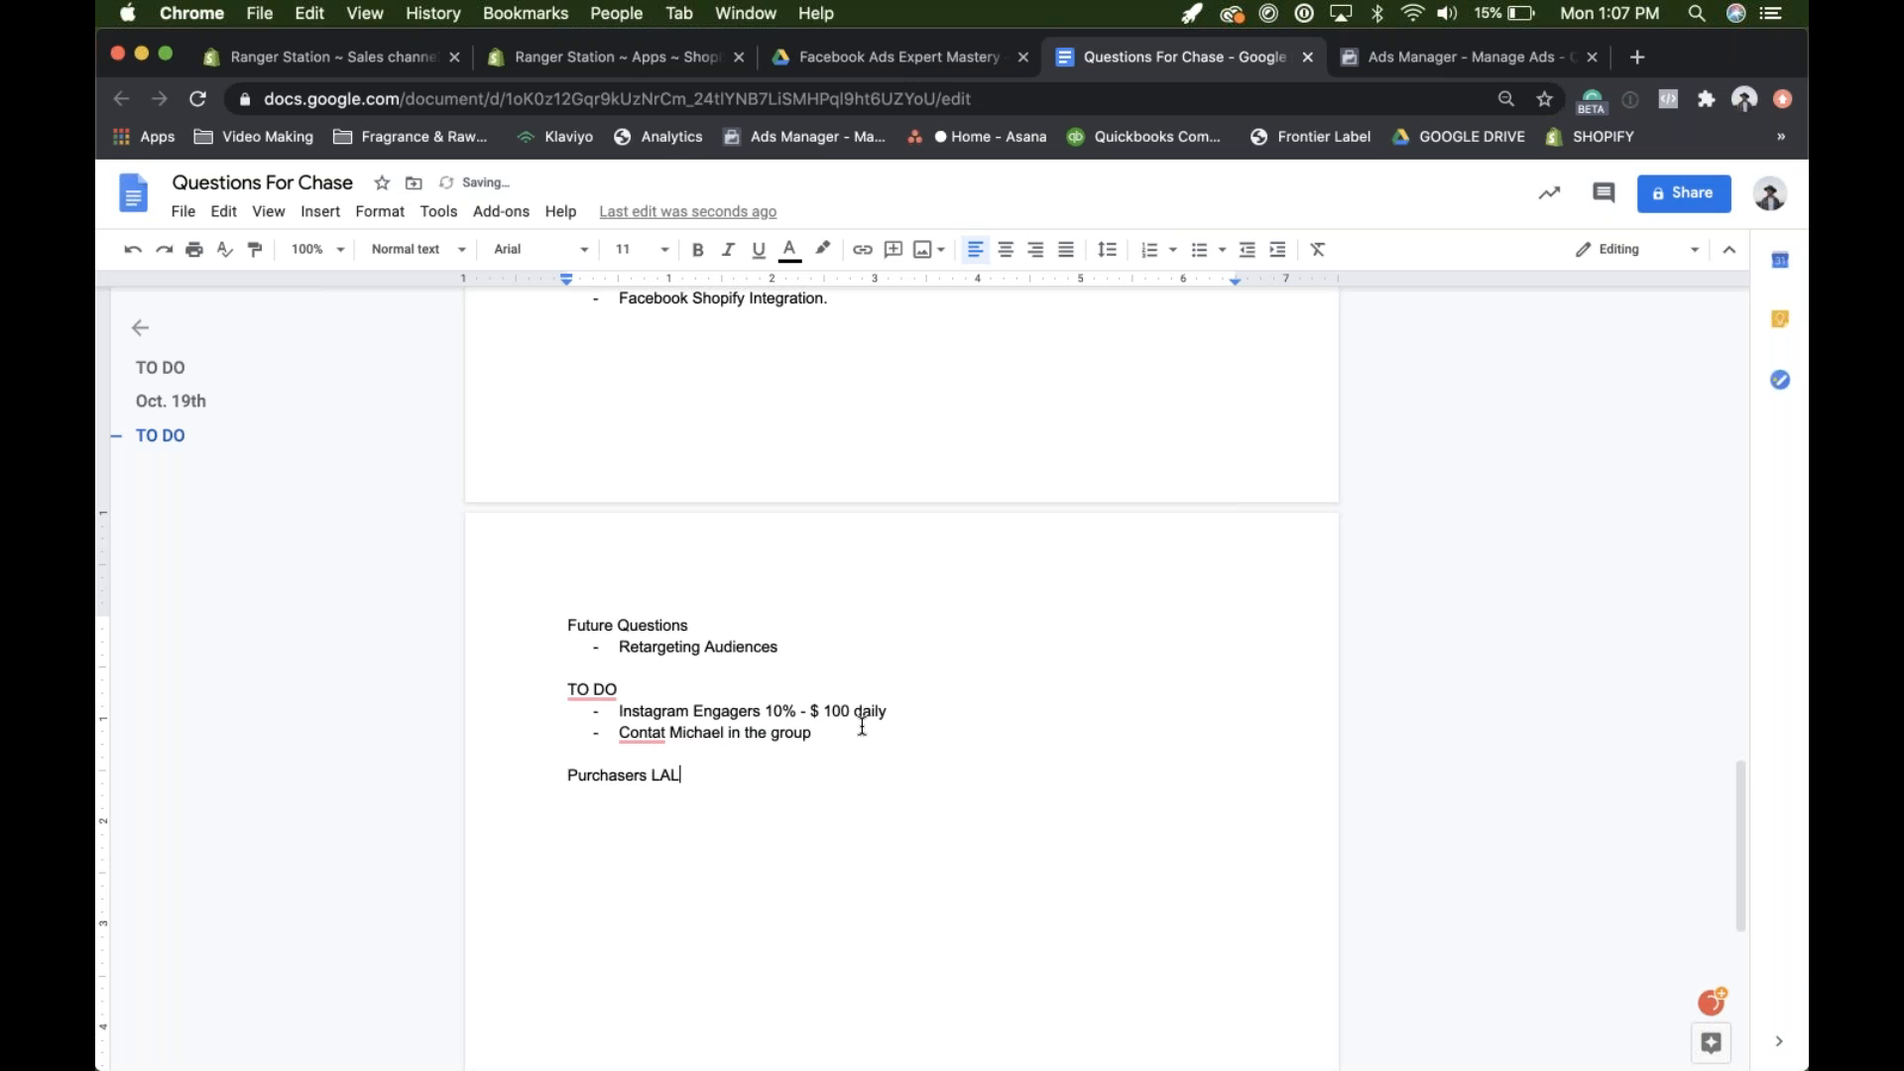
text(30d)
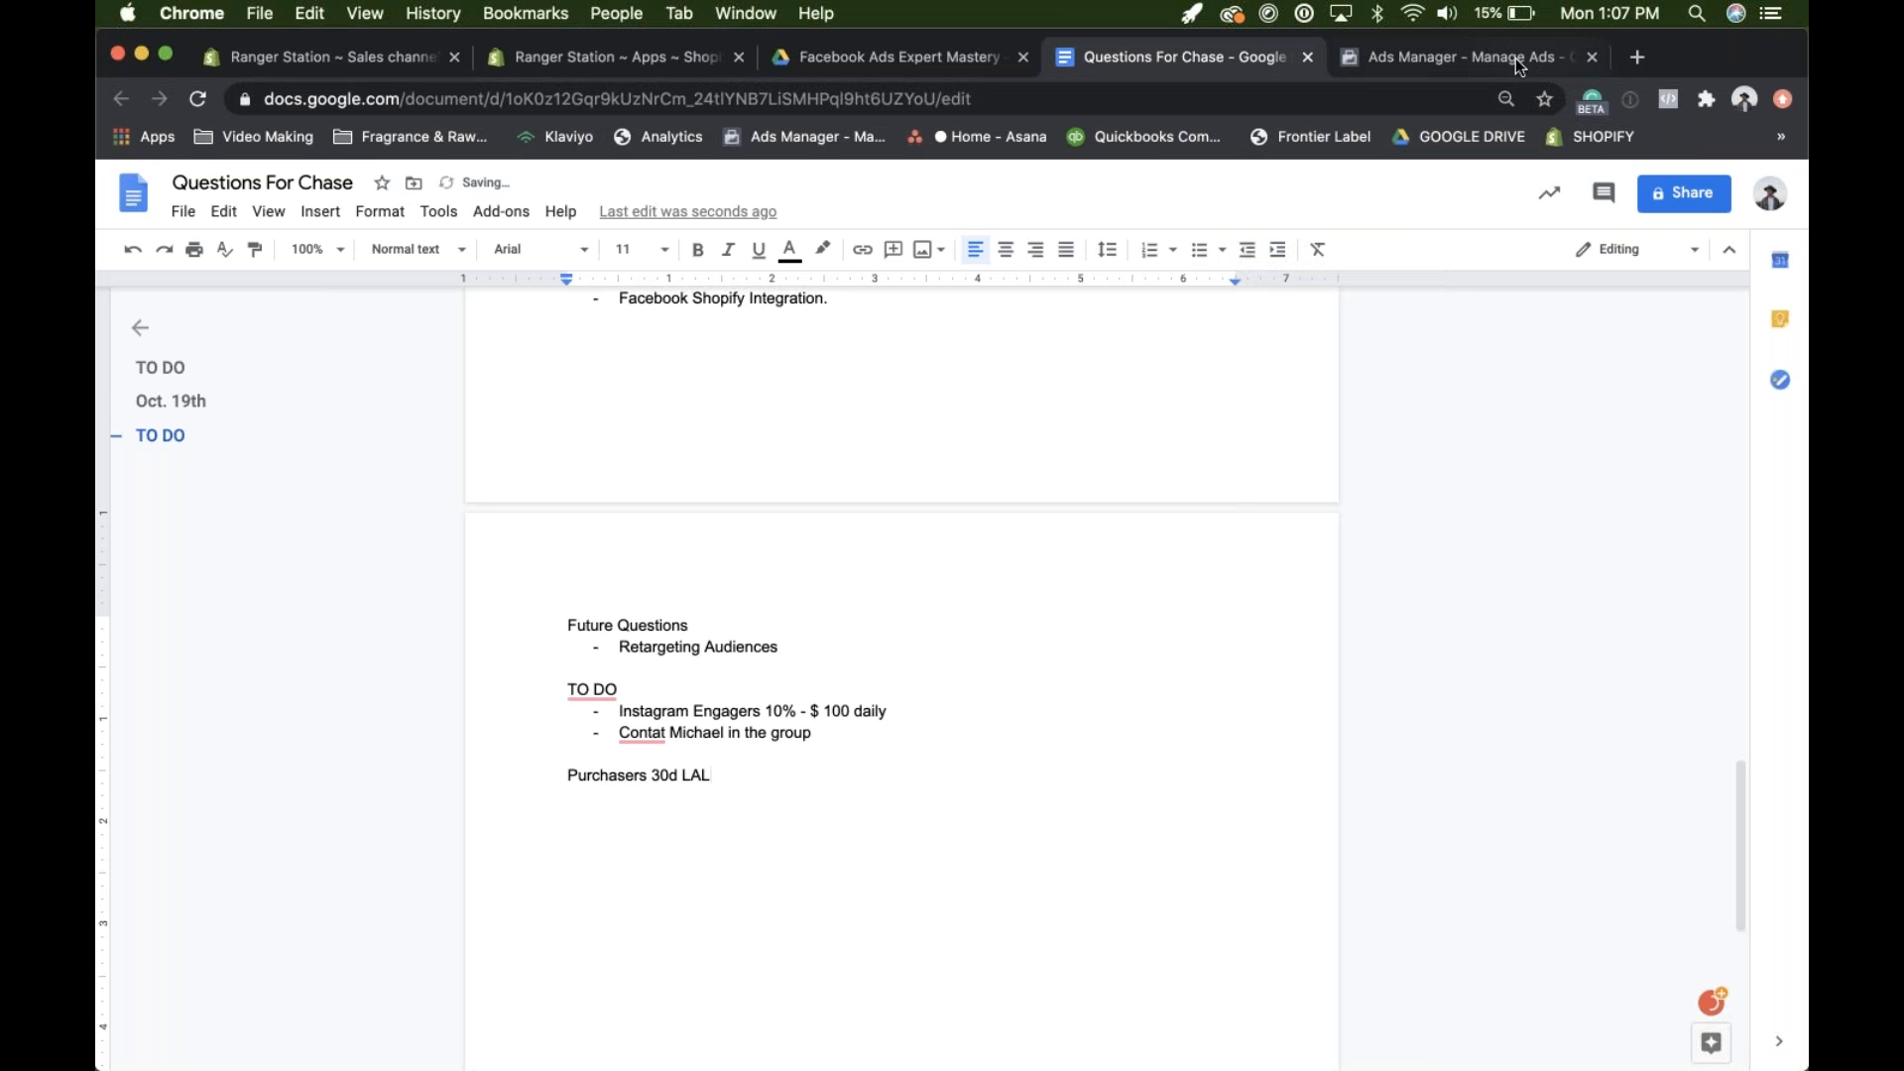
- Change the ad sets report to the last 14 days, Oct 5–18, 2020
click(1463, 55)
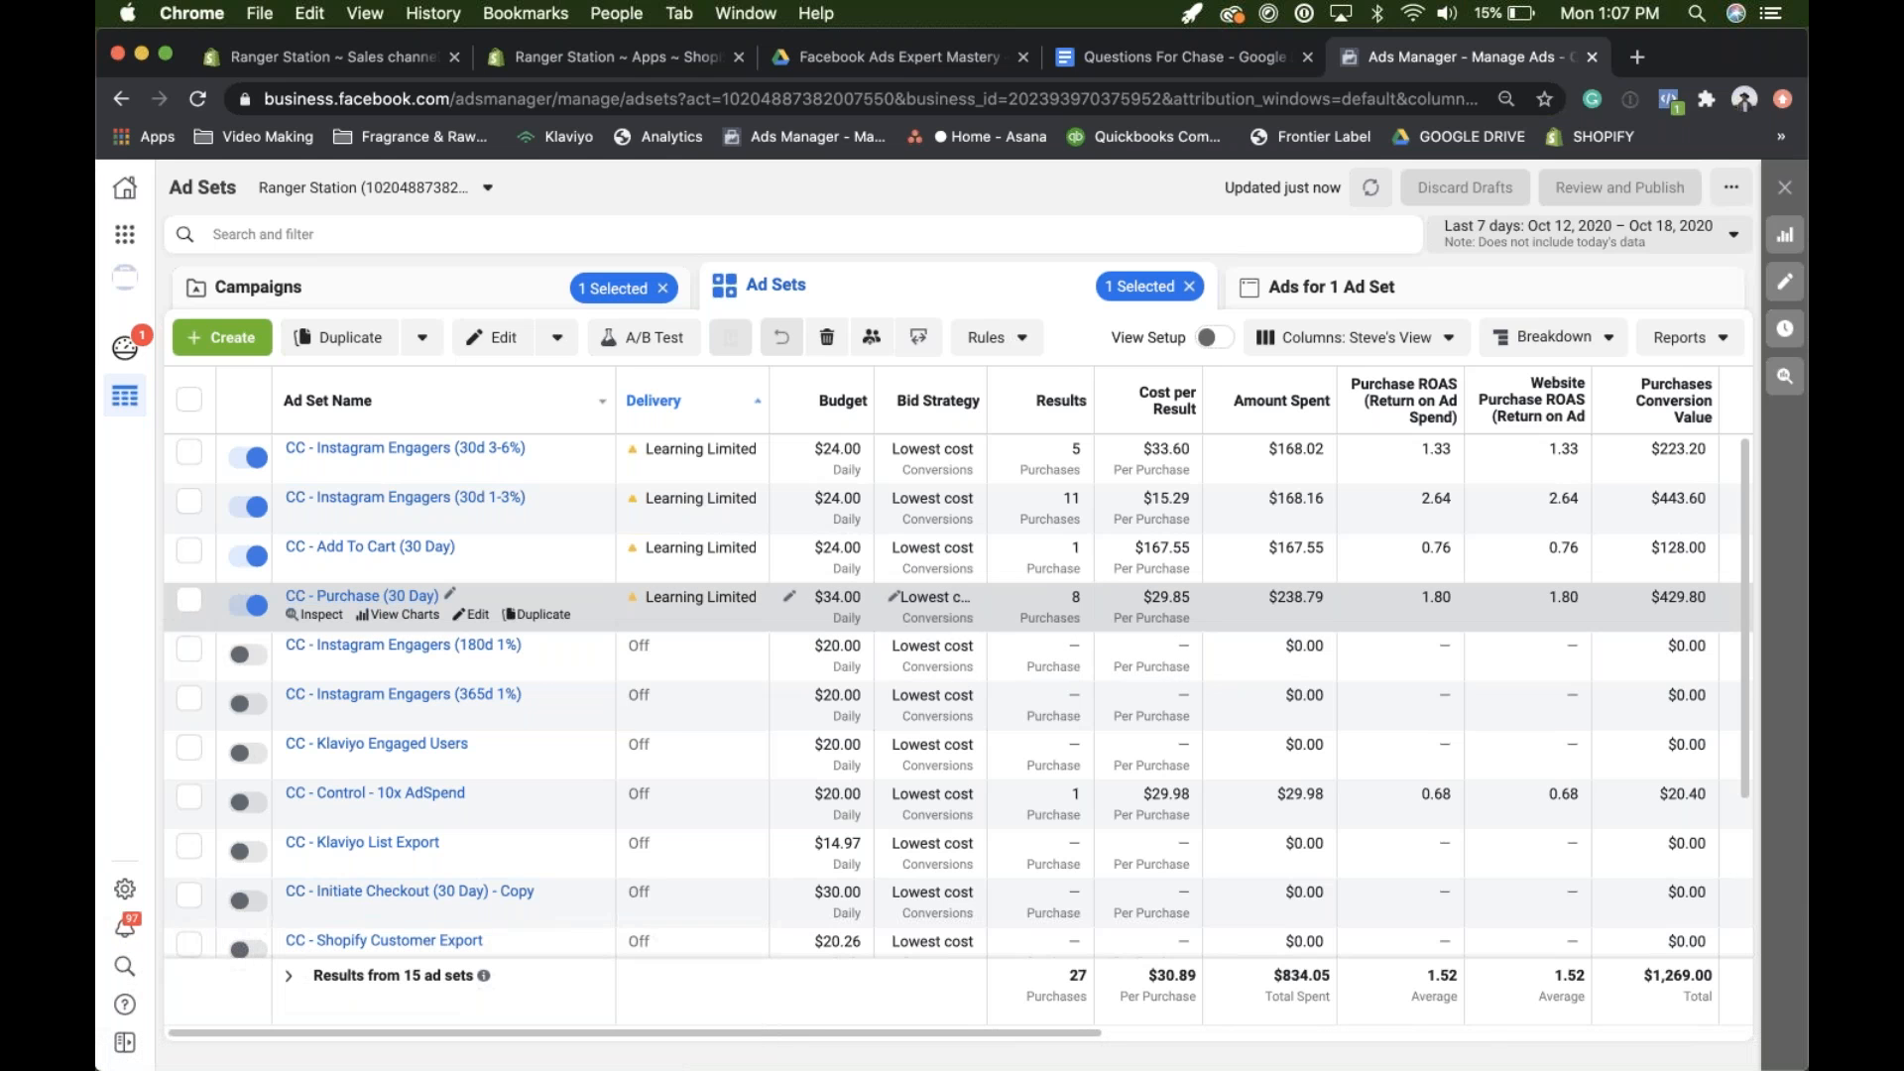
mouse_move(359, 596)
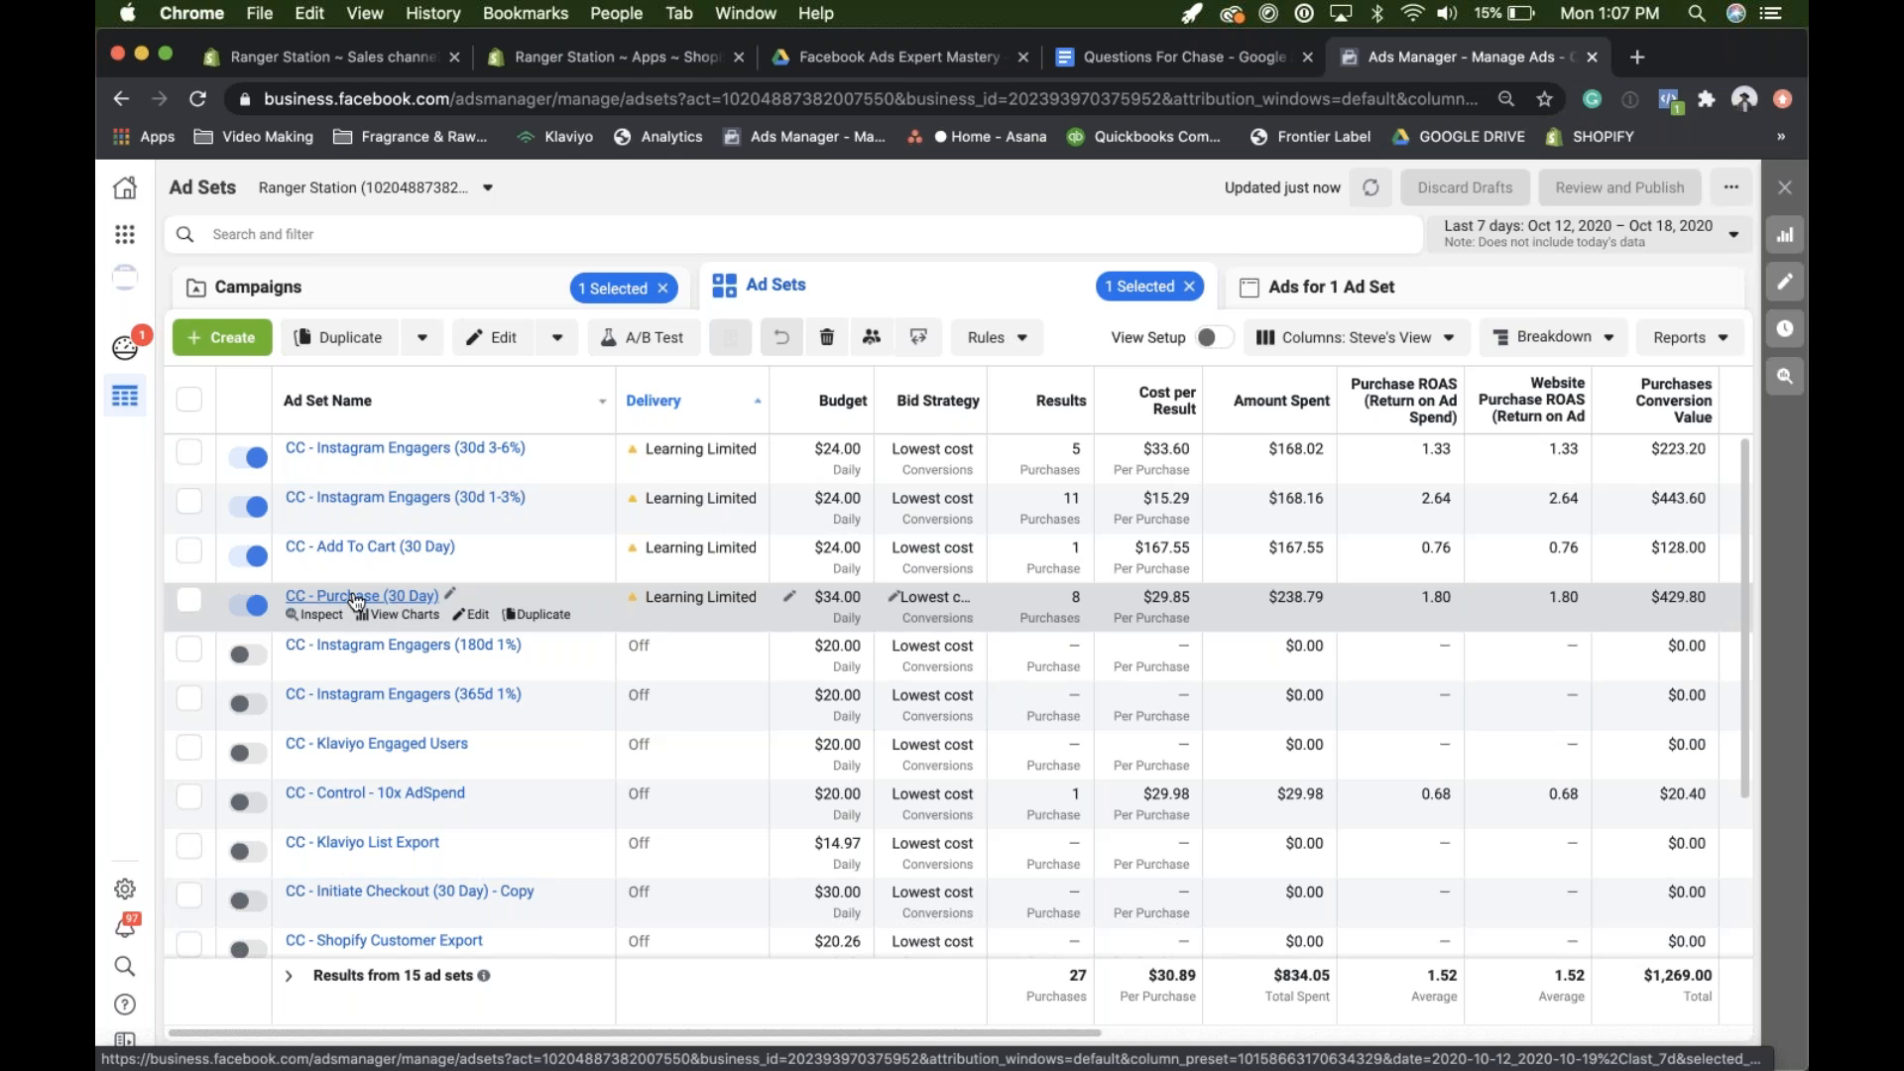
mouse_move(396, 601)
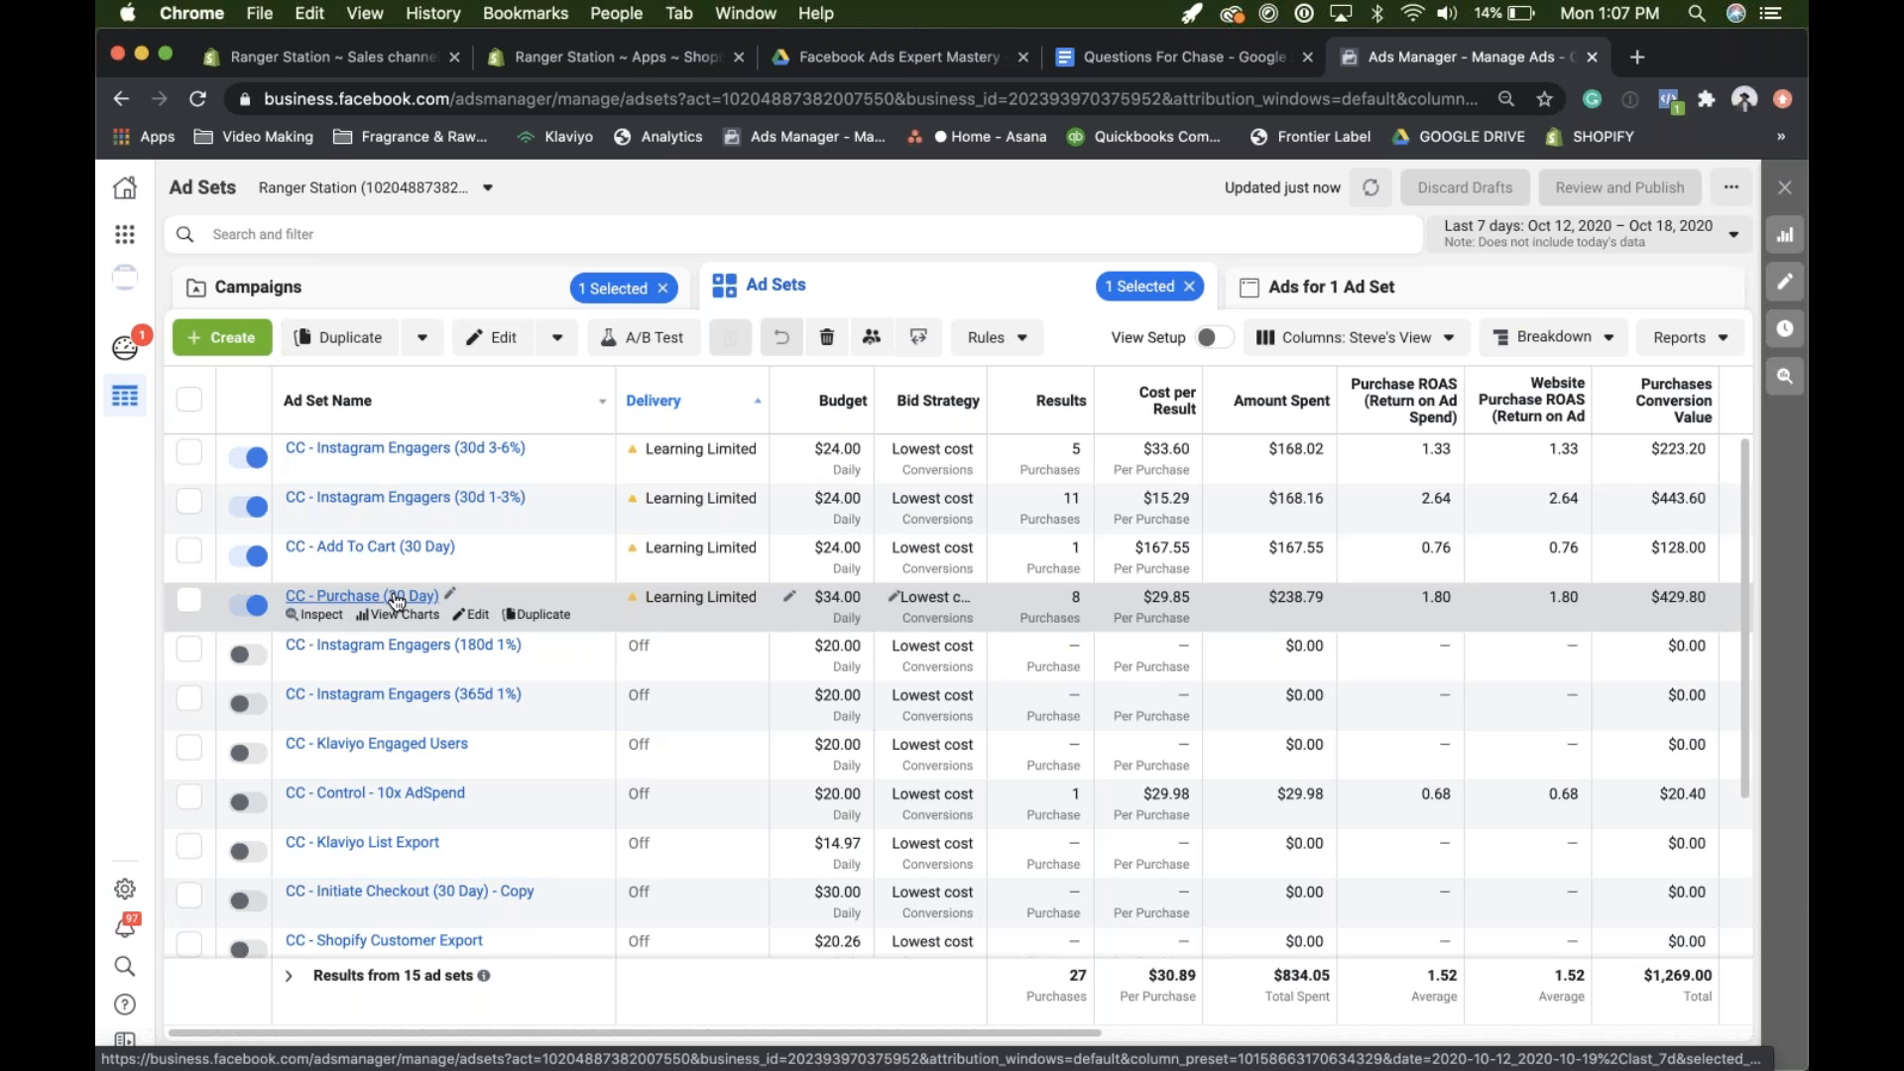
mouse_move(446, 627)
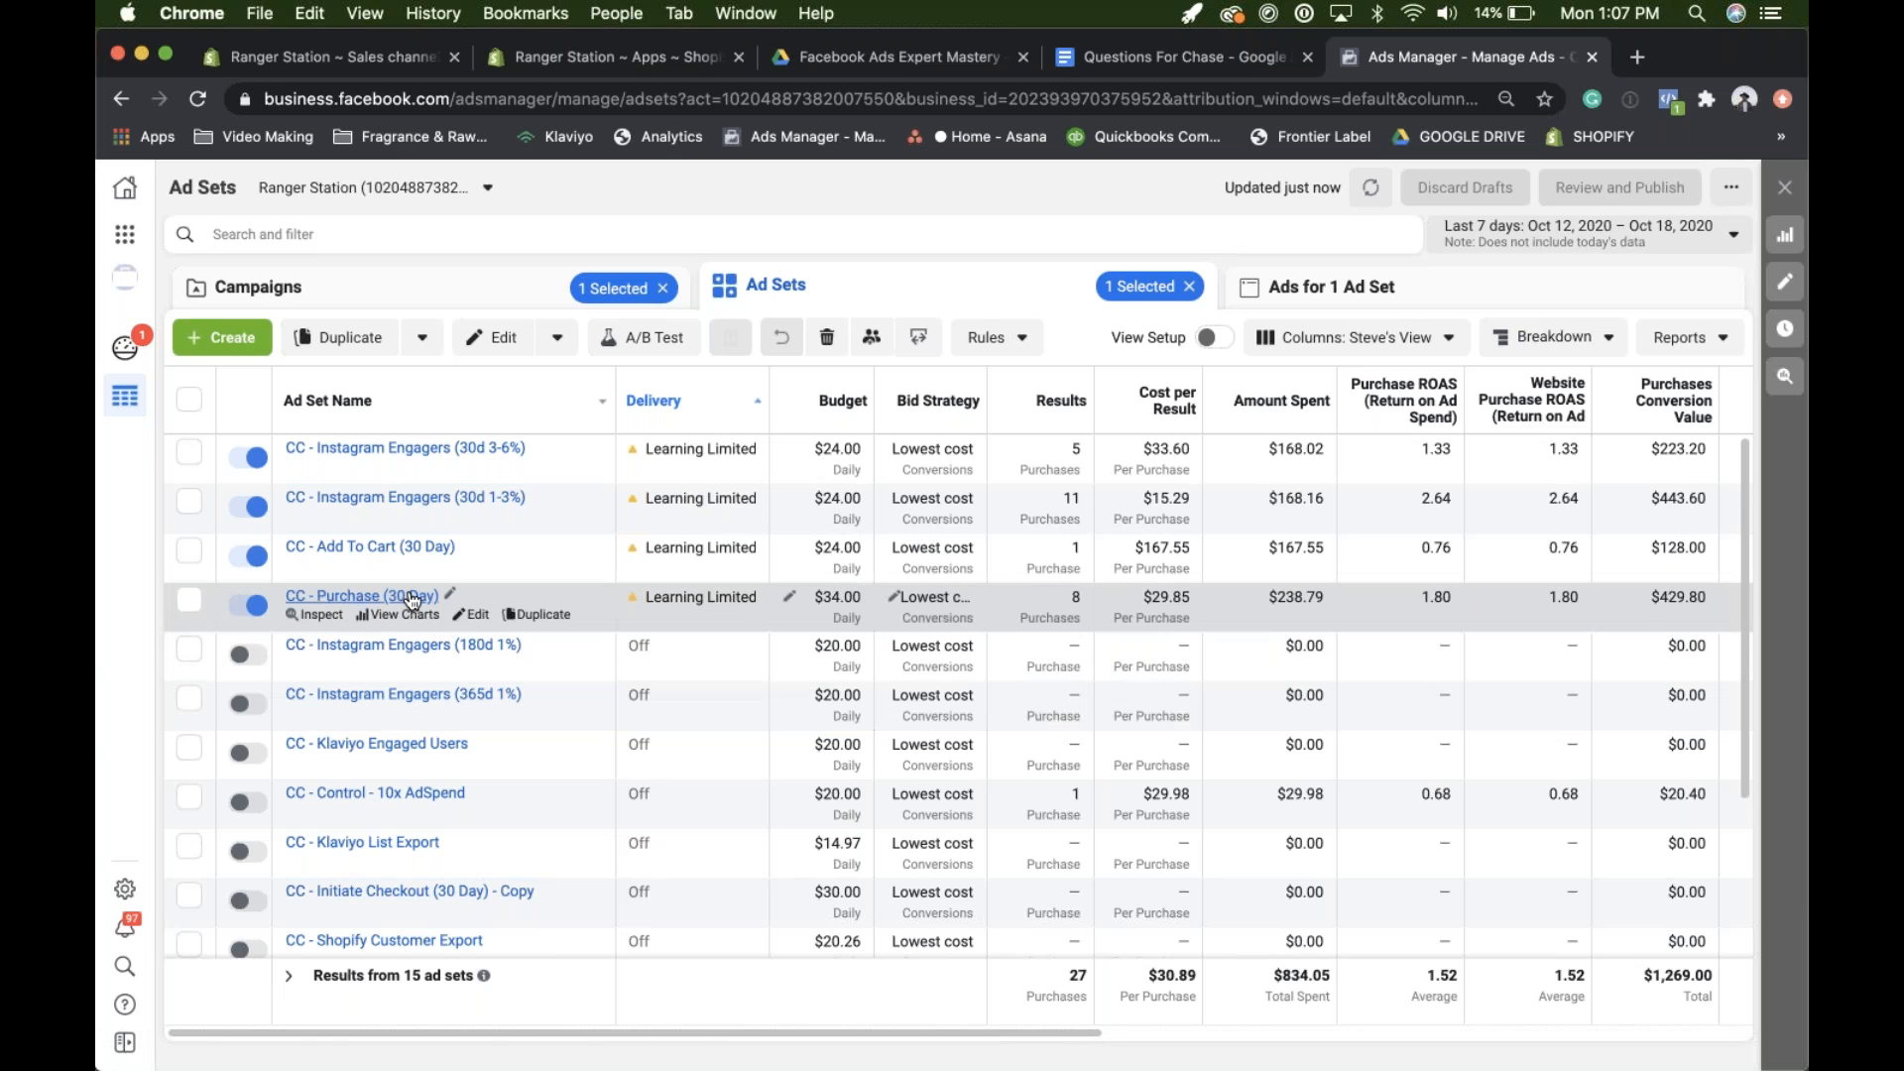
mouse_move(407, 447)
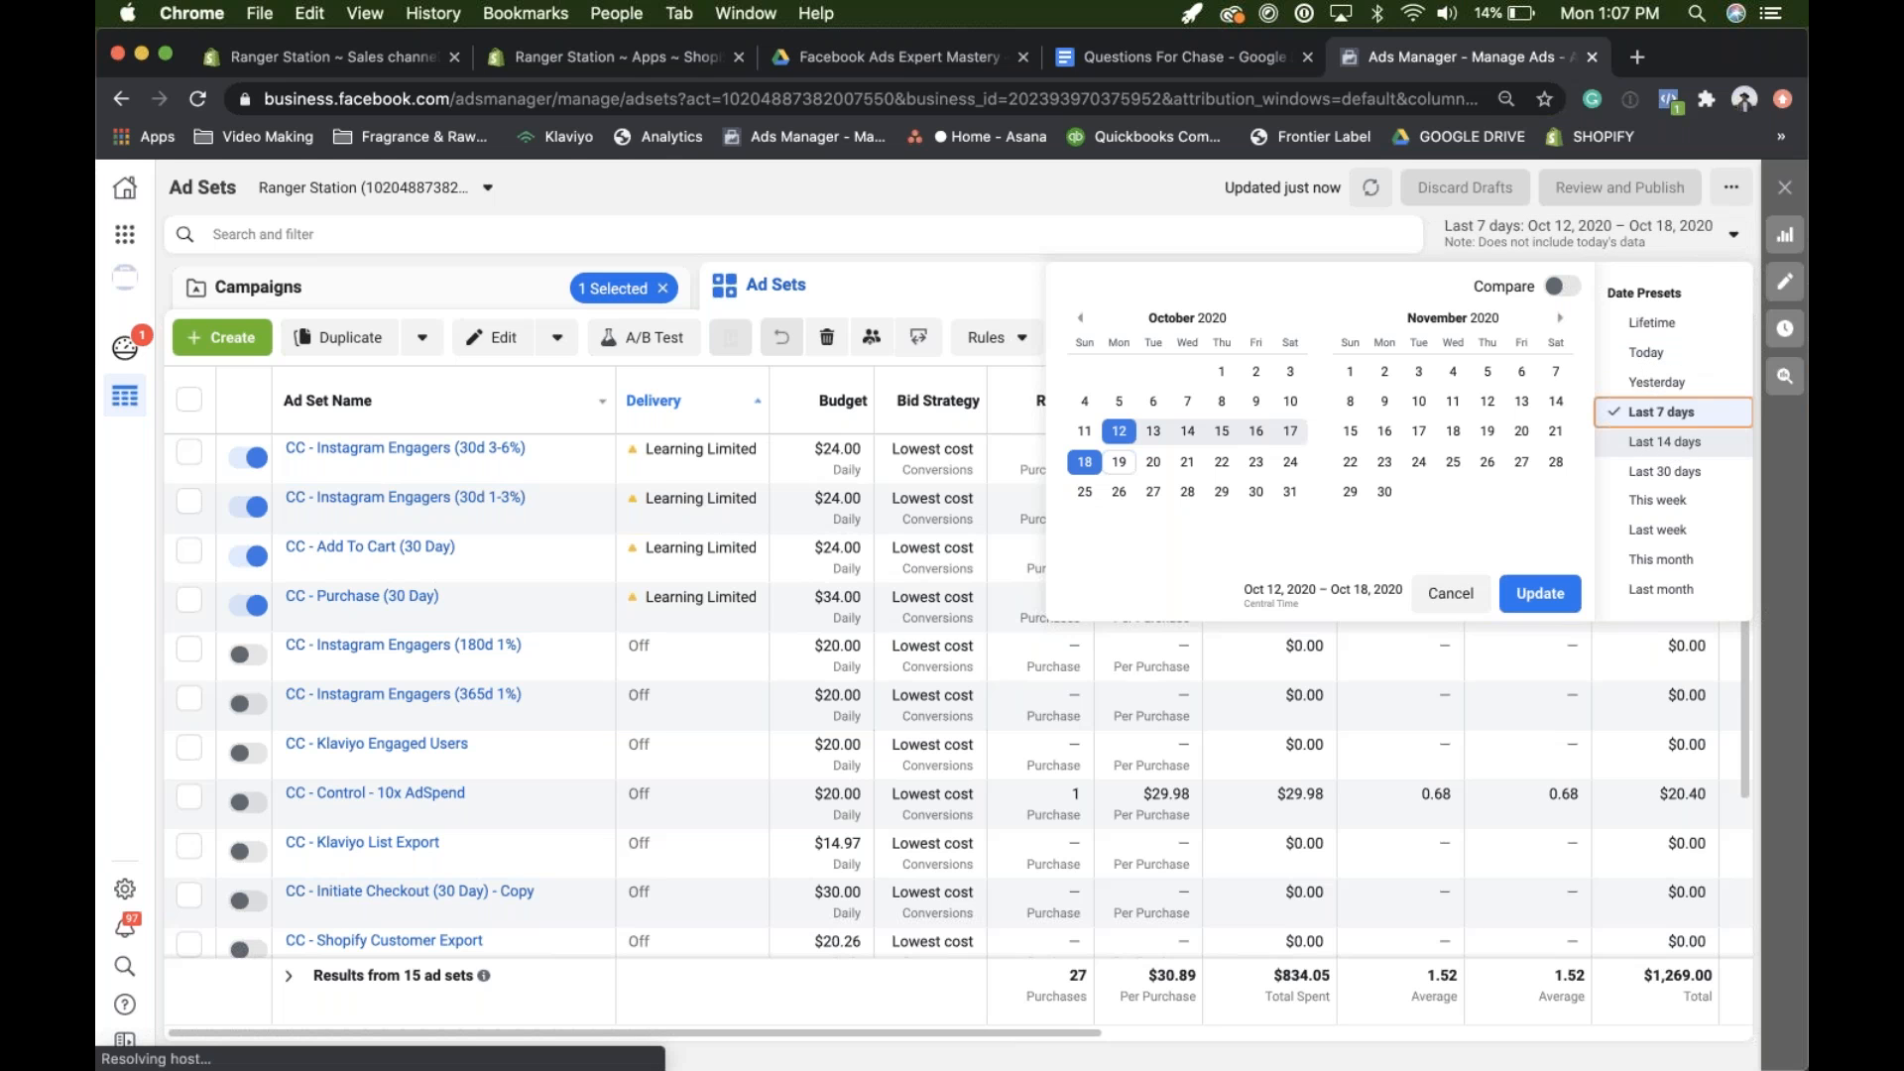
click(1664, 441)
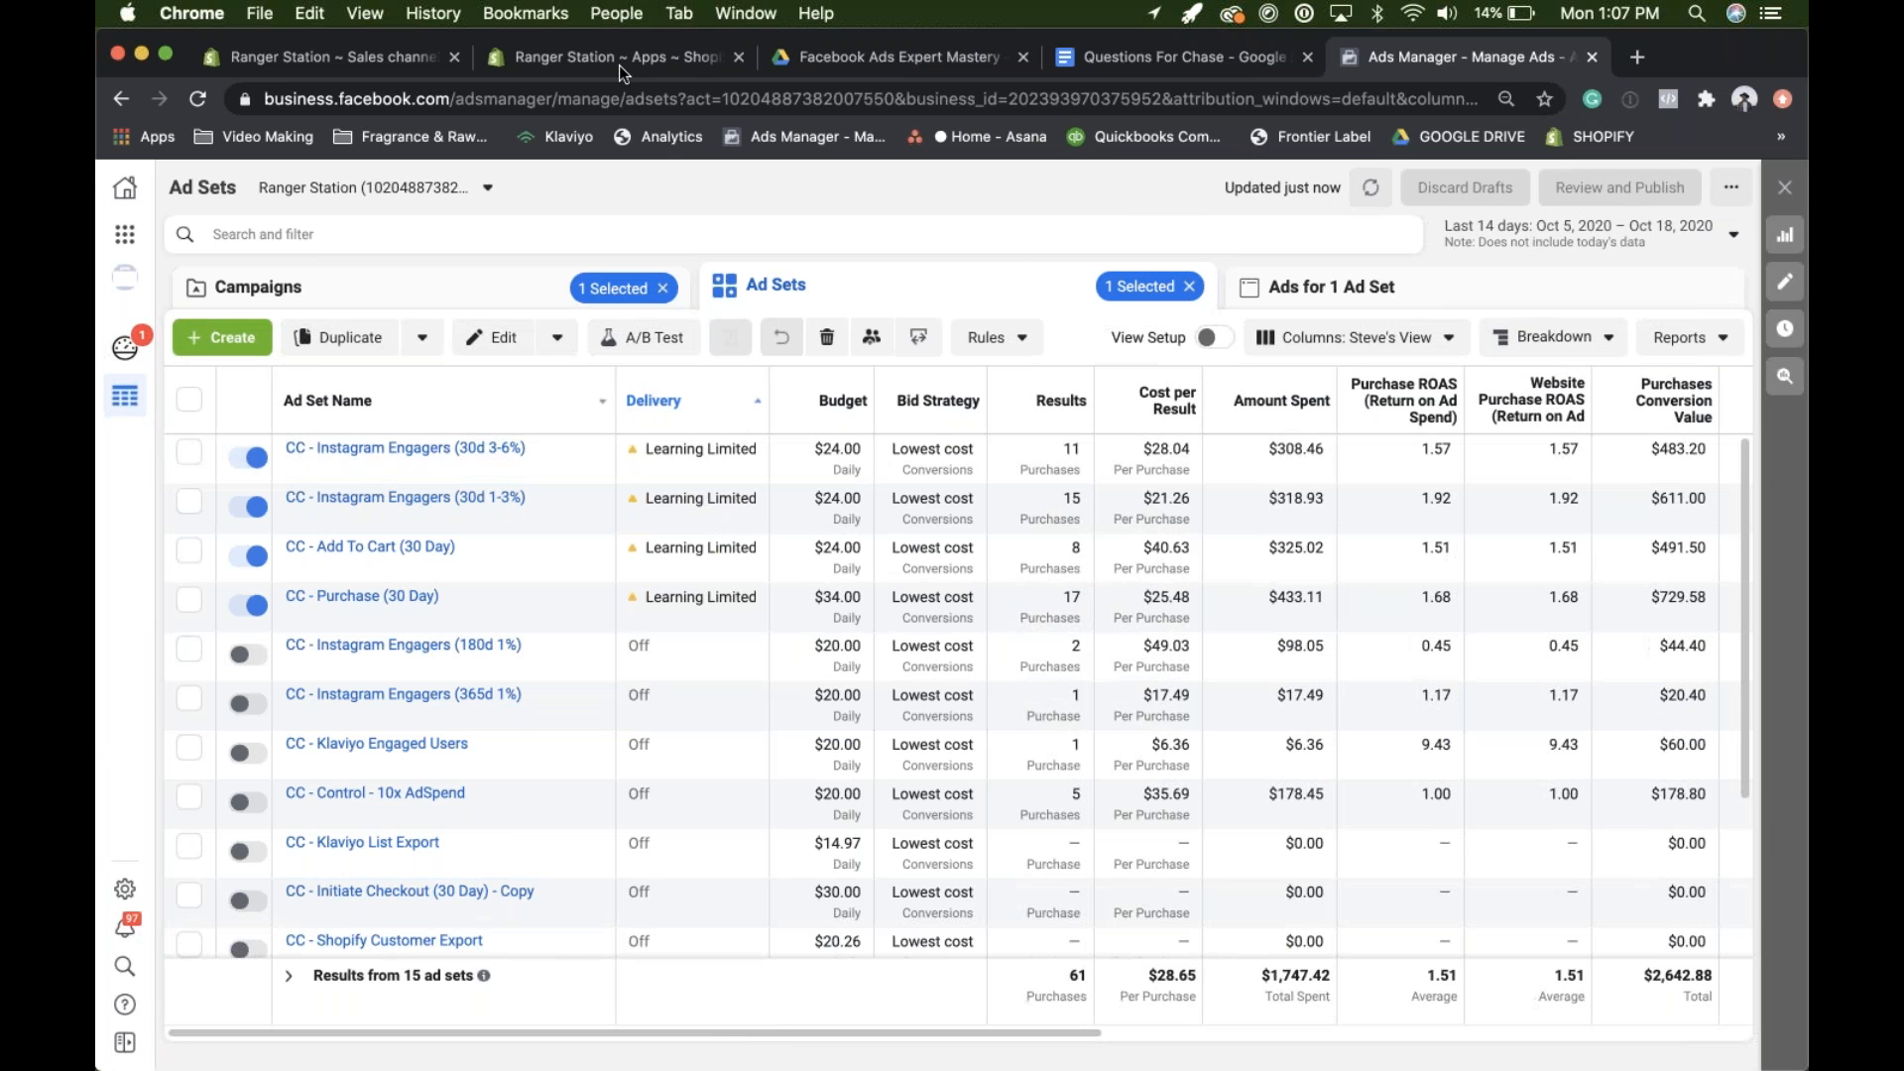
mouse_move(613, 57)
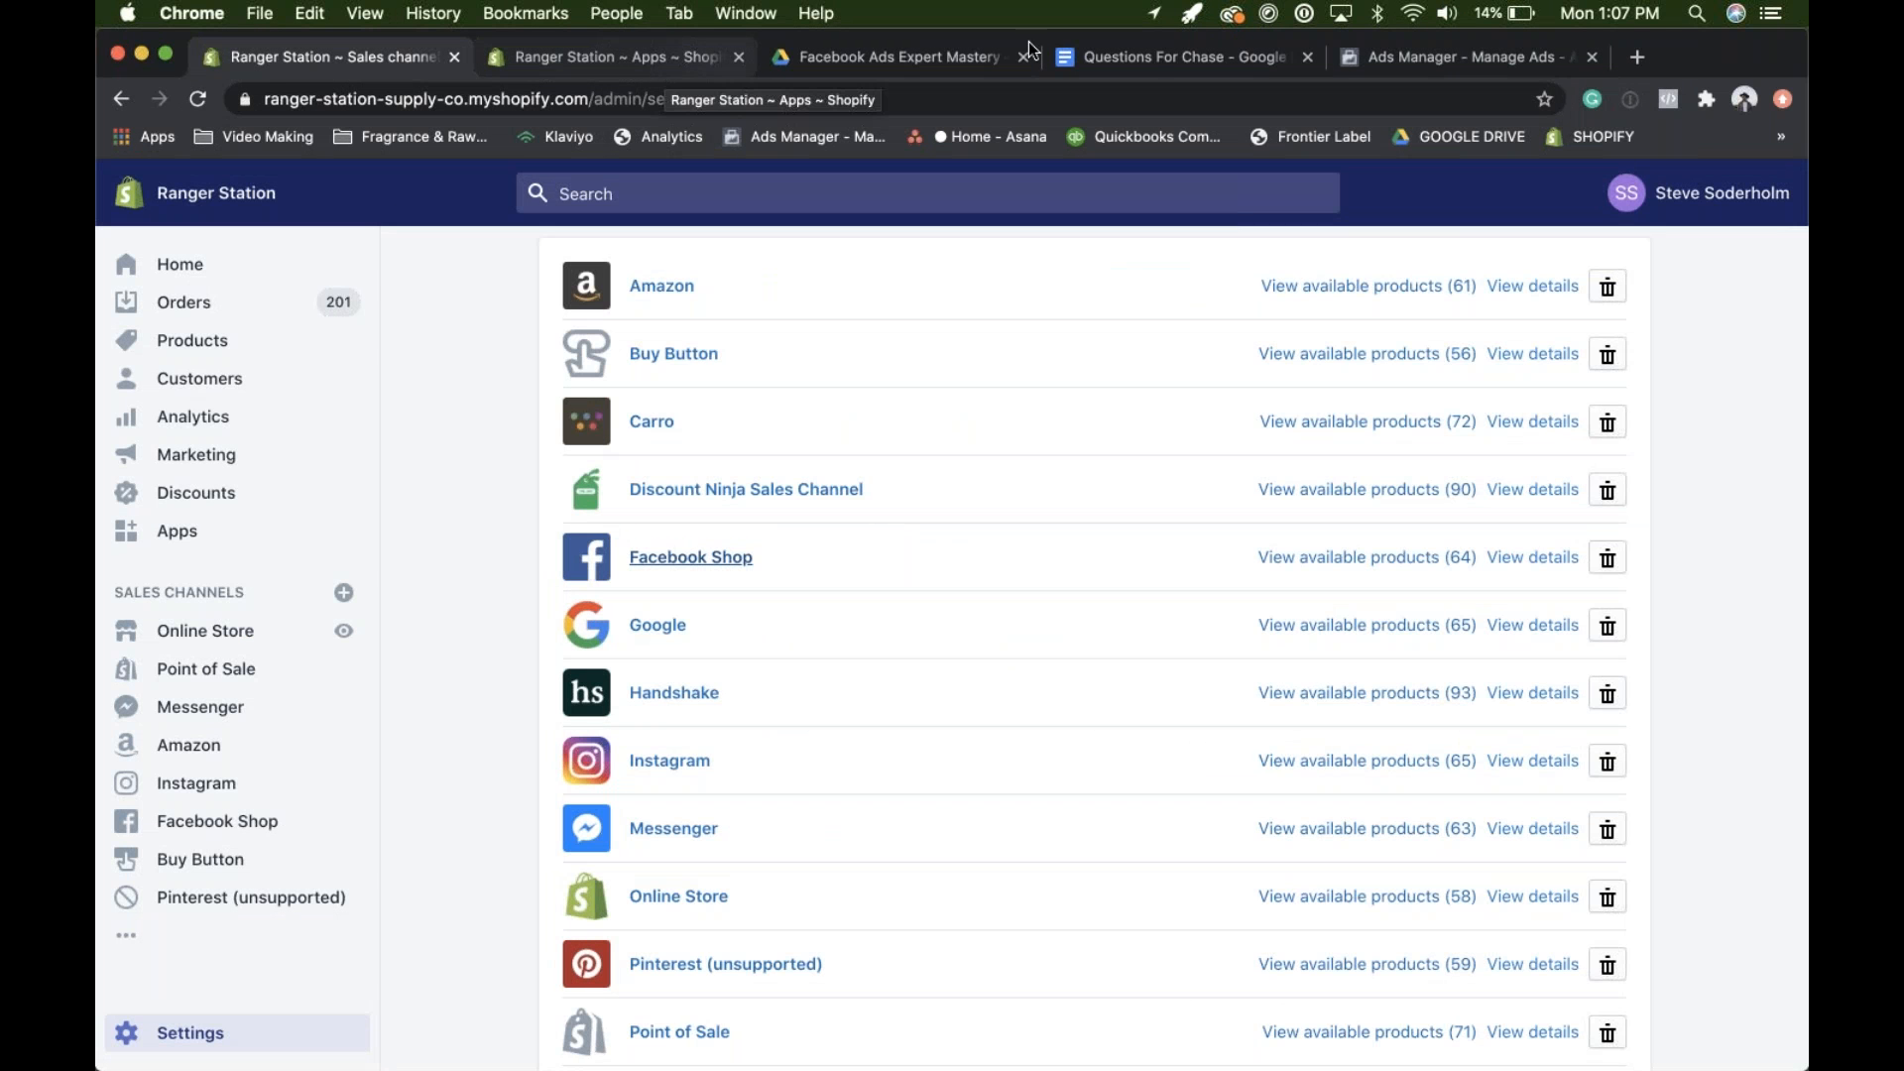
- Add a 'Value-Based LAL' line to the notes, accepting the hyphenated spelling suggestion
click(1173, 56)
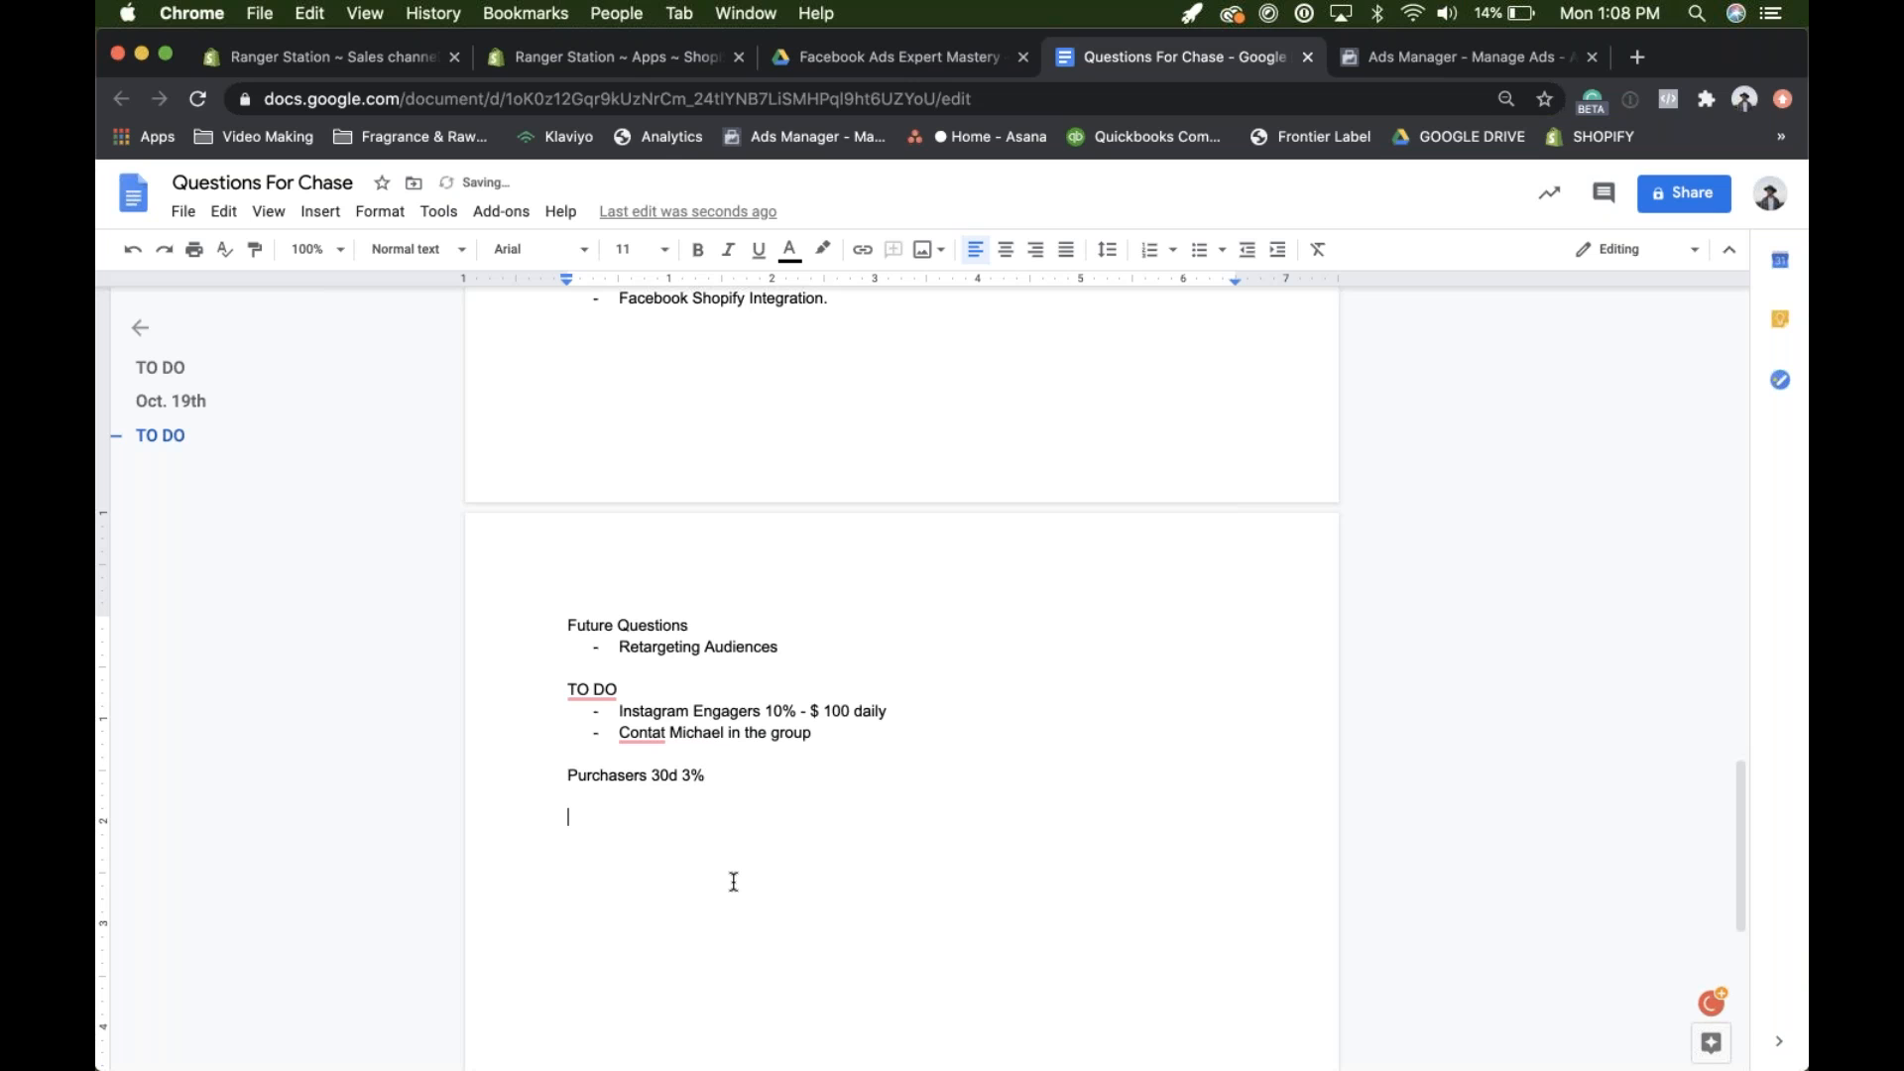
text(Value)
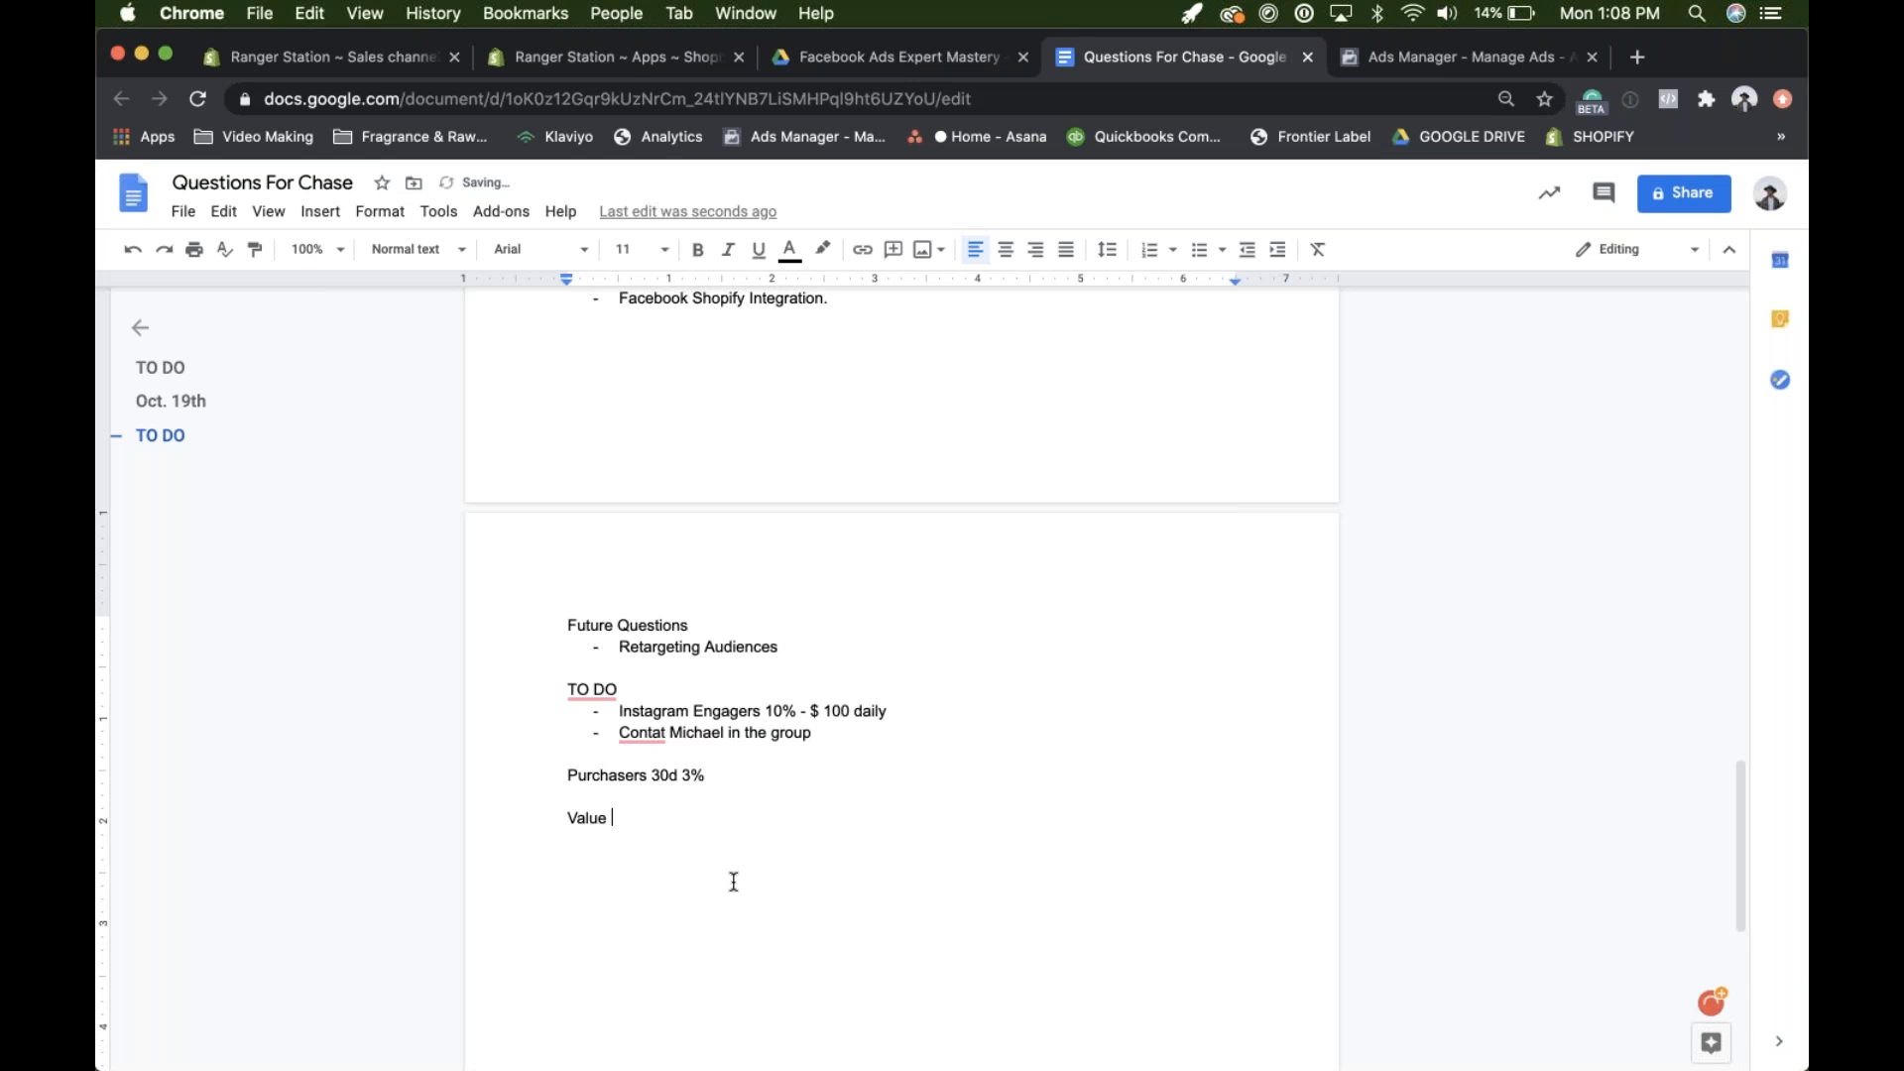
text(Based LAL)
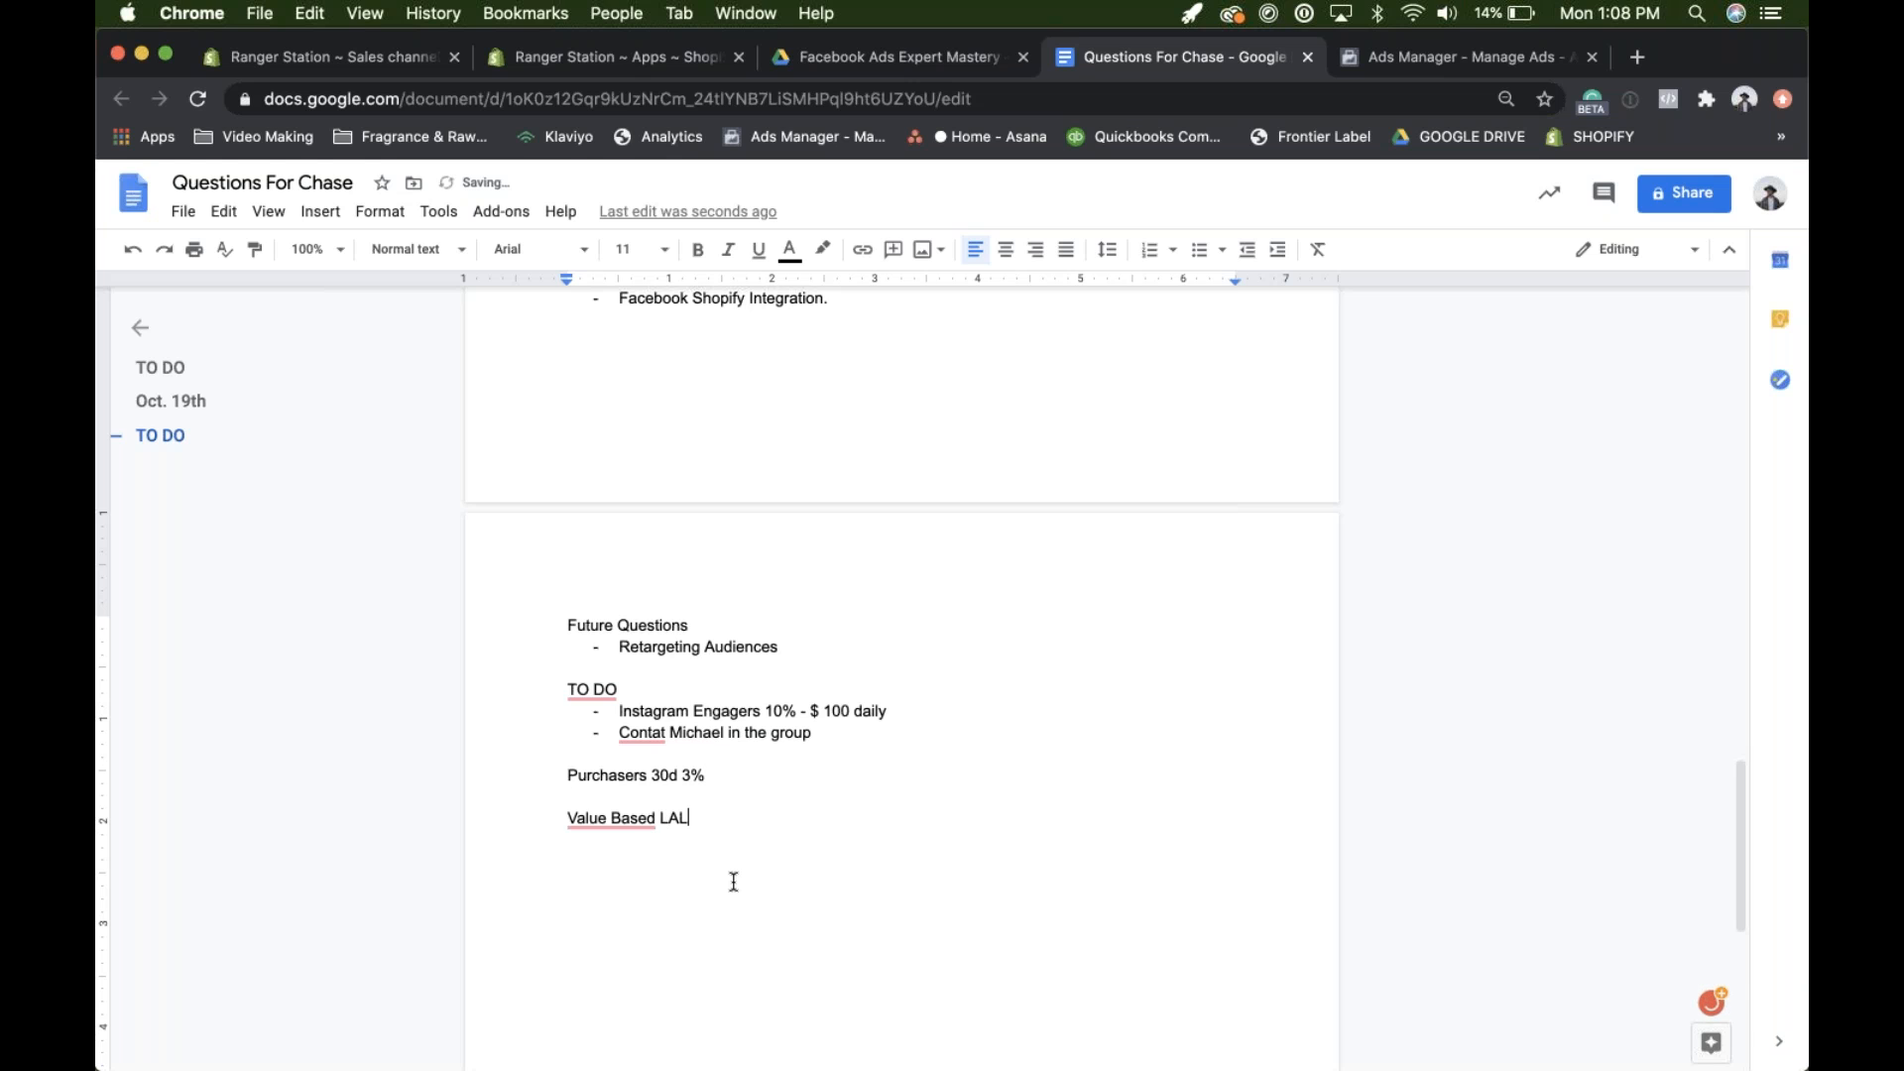
click(610, 817)
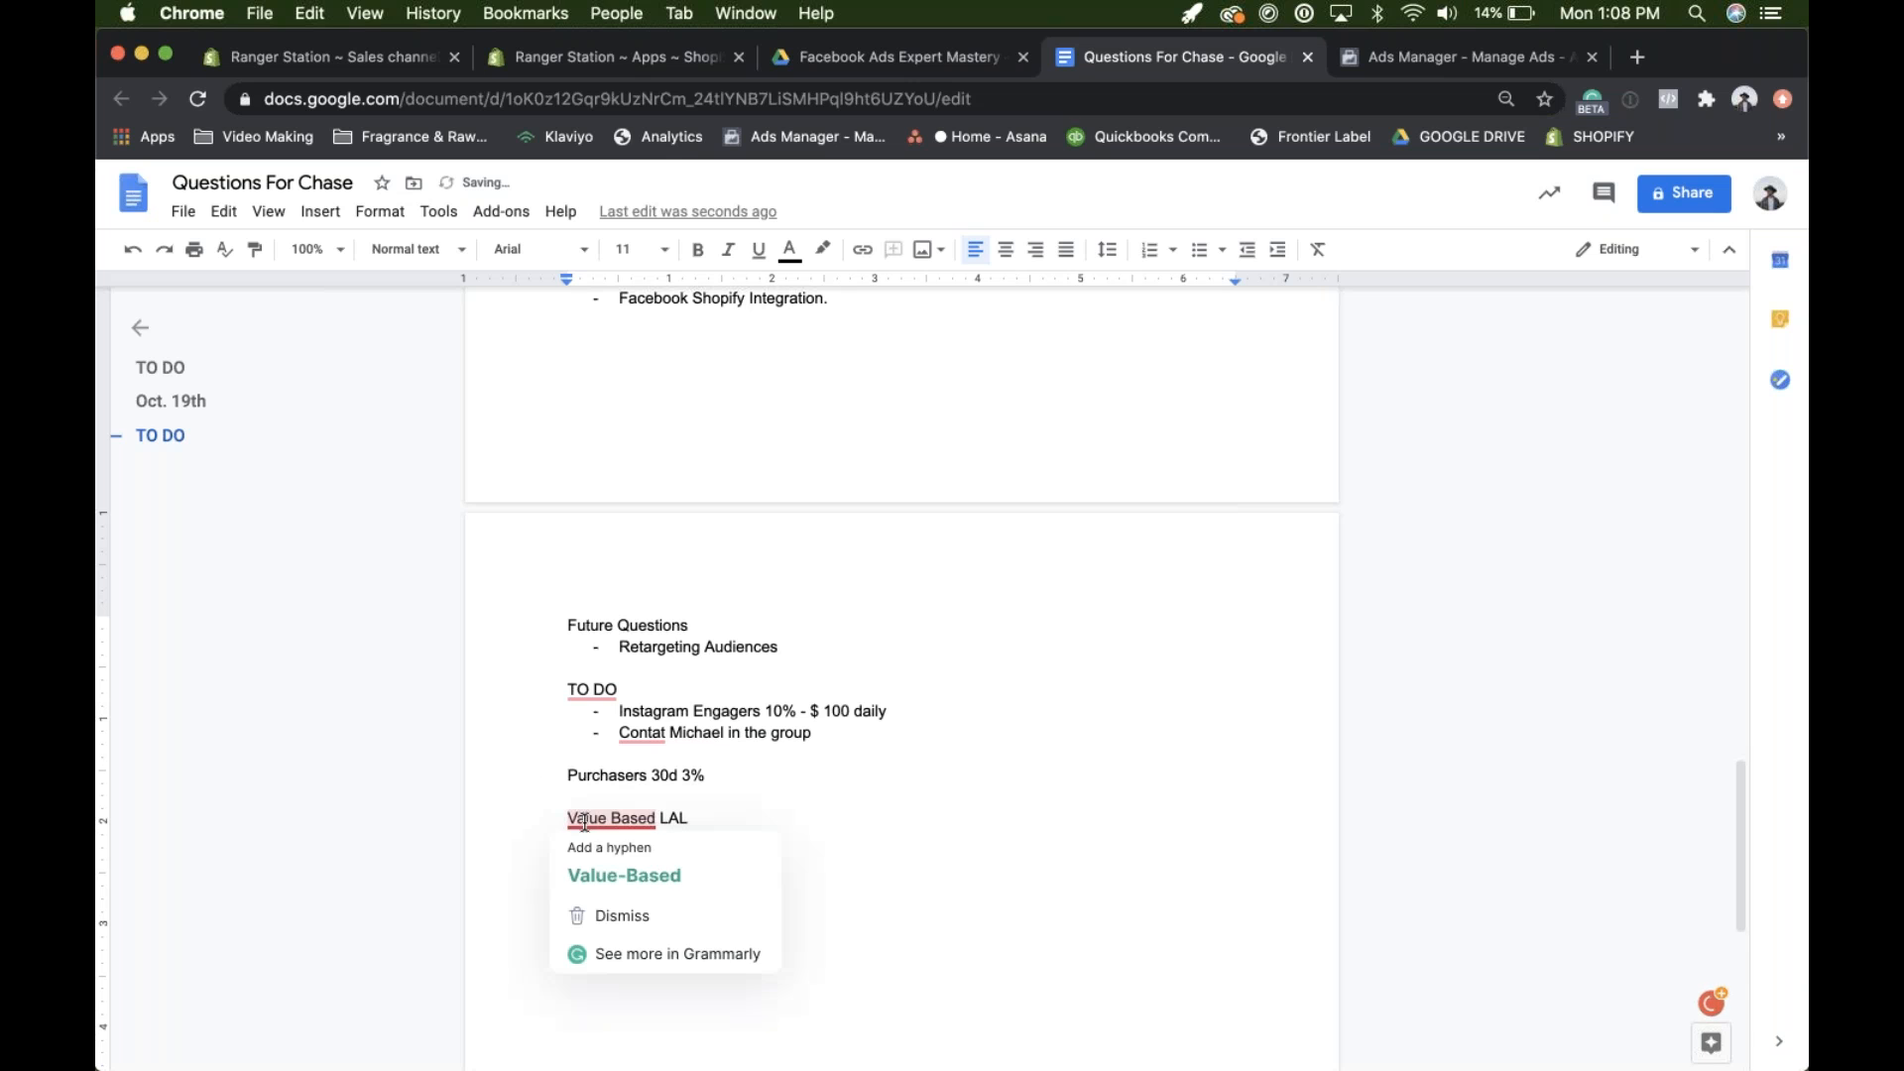
click(623, 875)
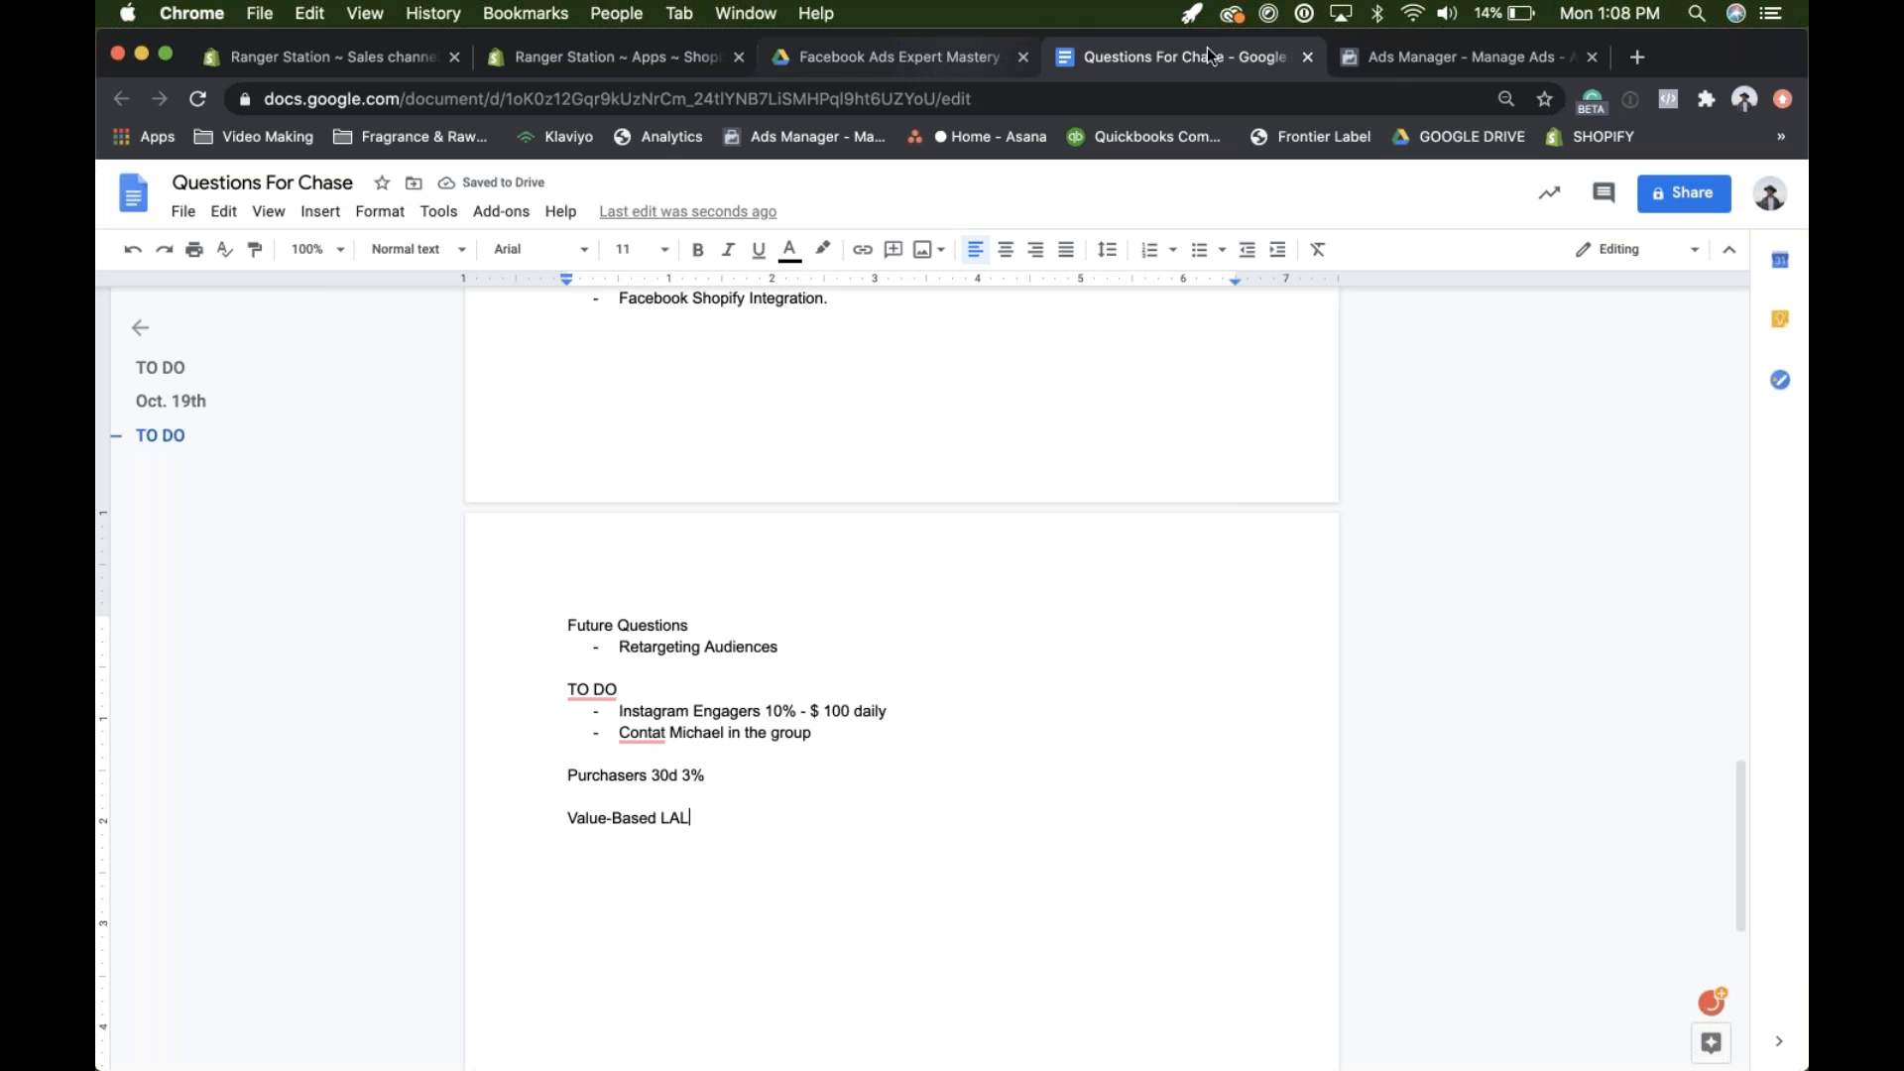
click(1463, 55)
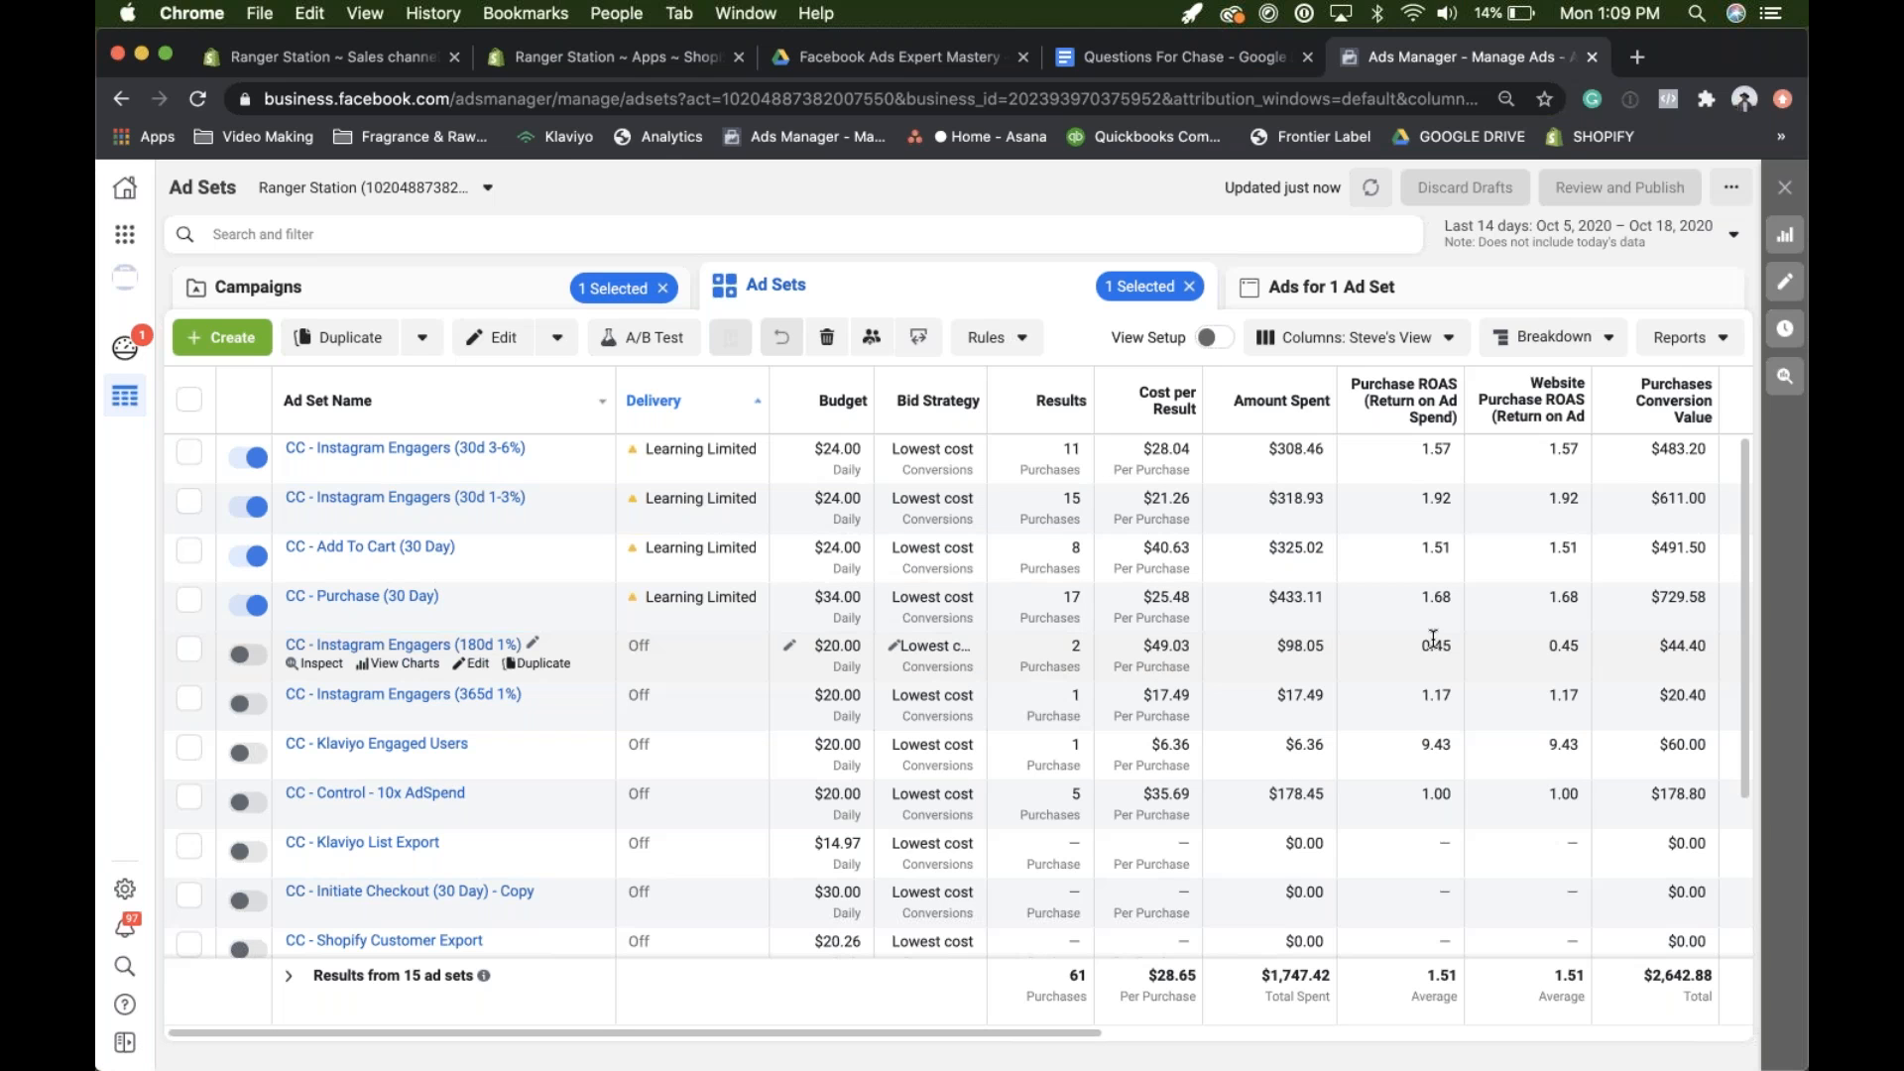
mouse_move(1399, 605)
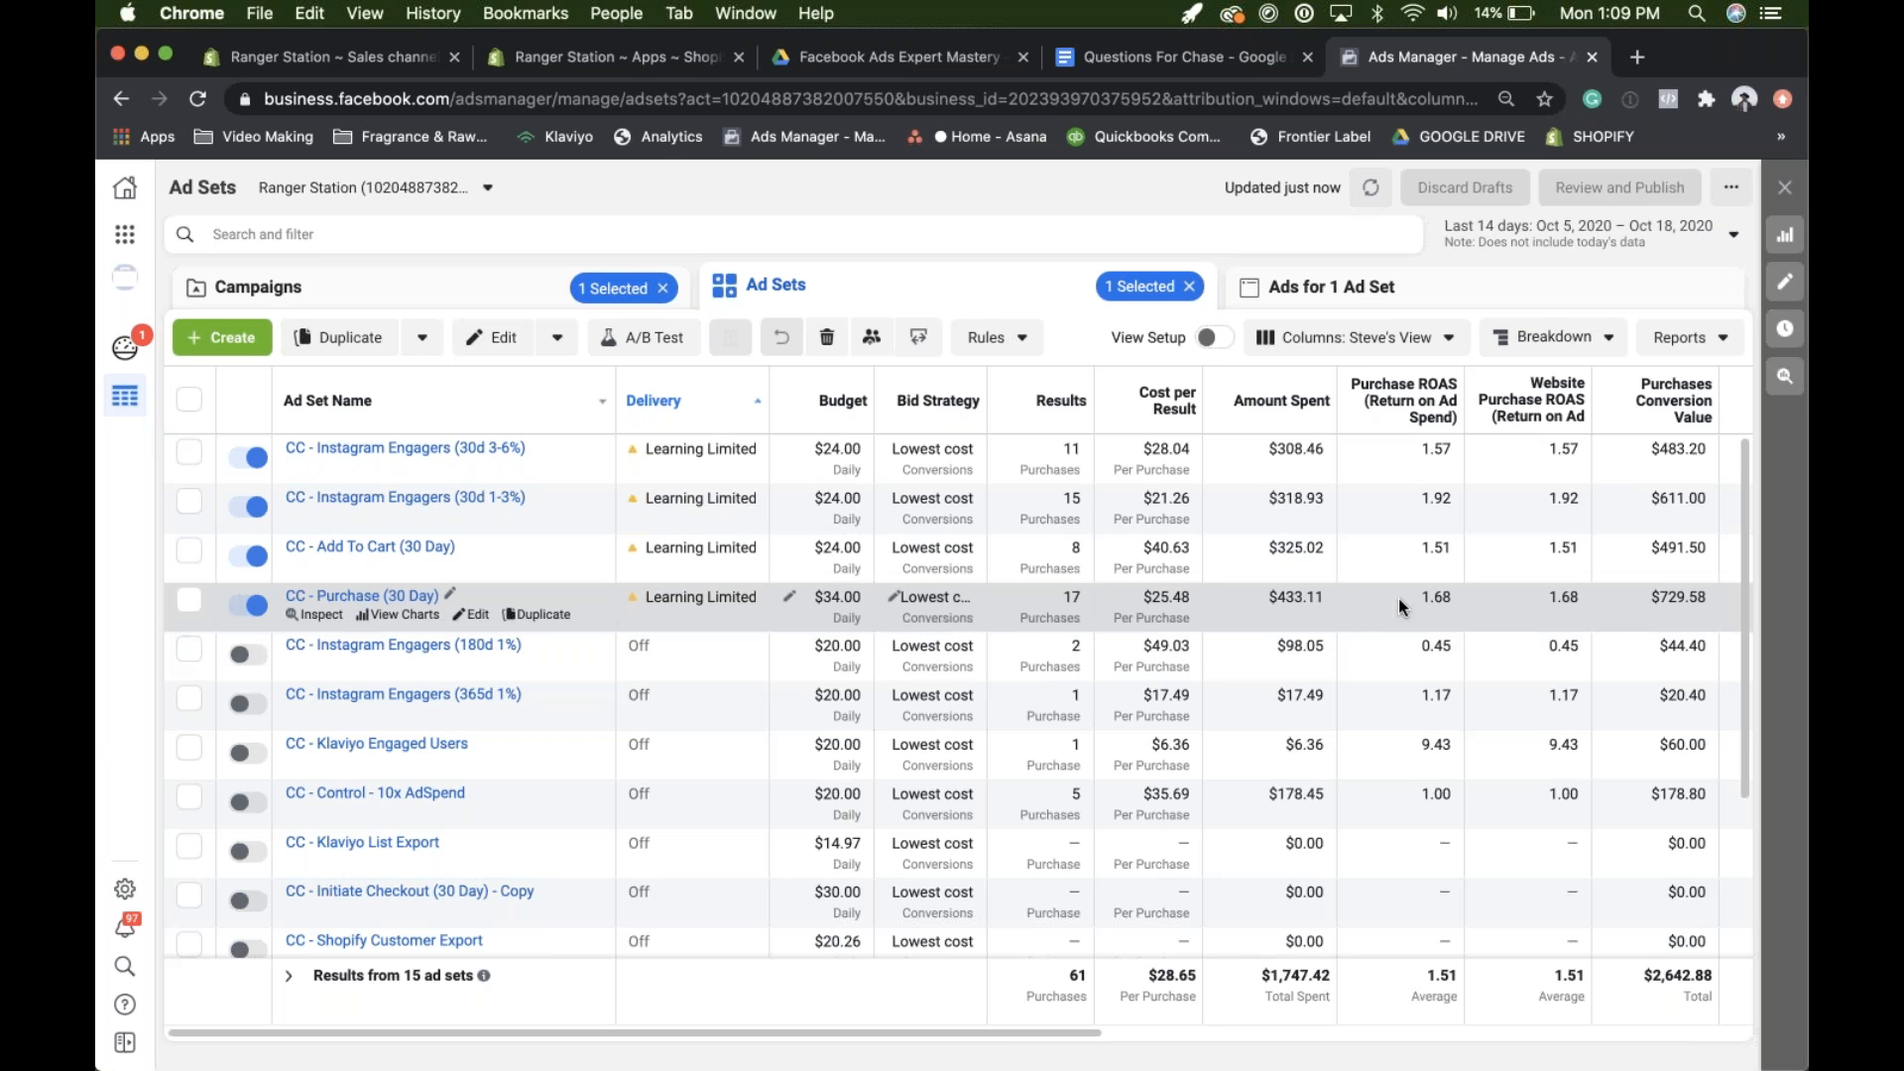
mouse_move(426, 277)
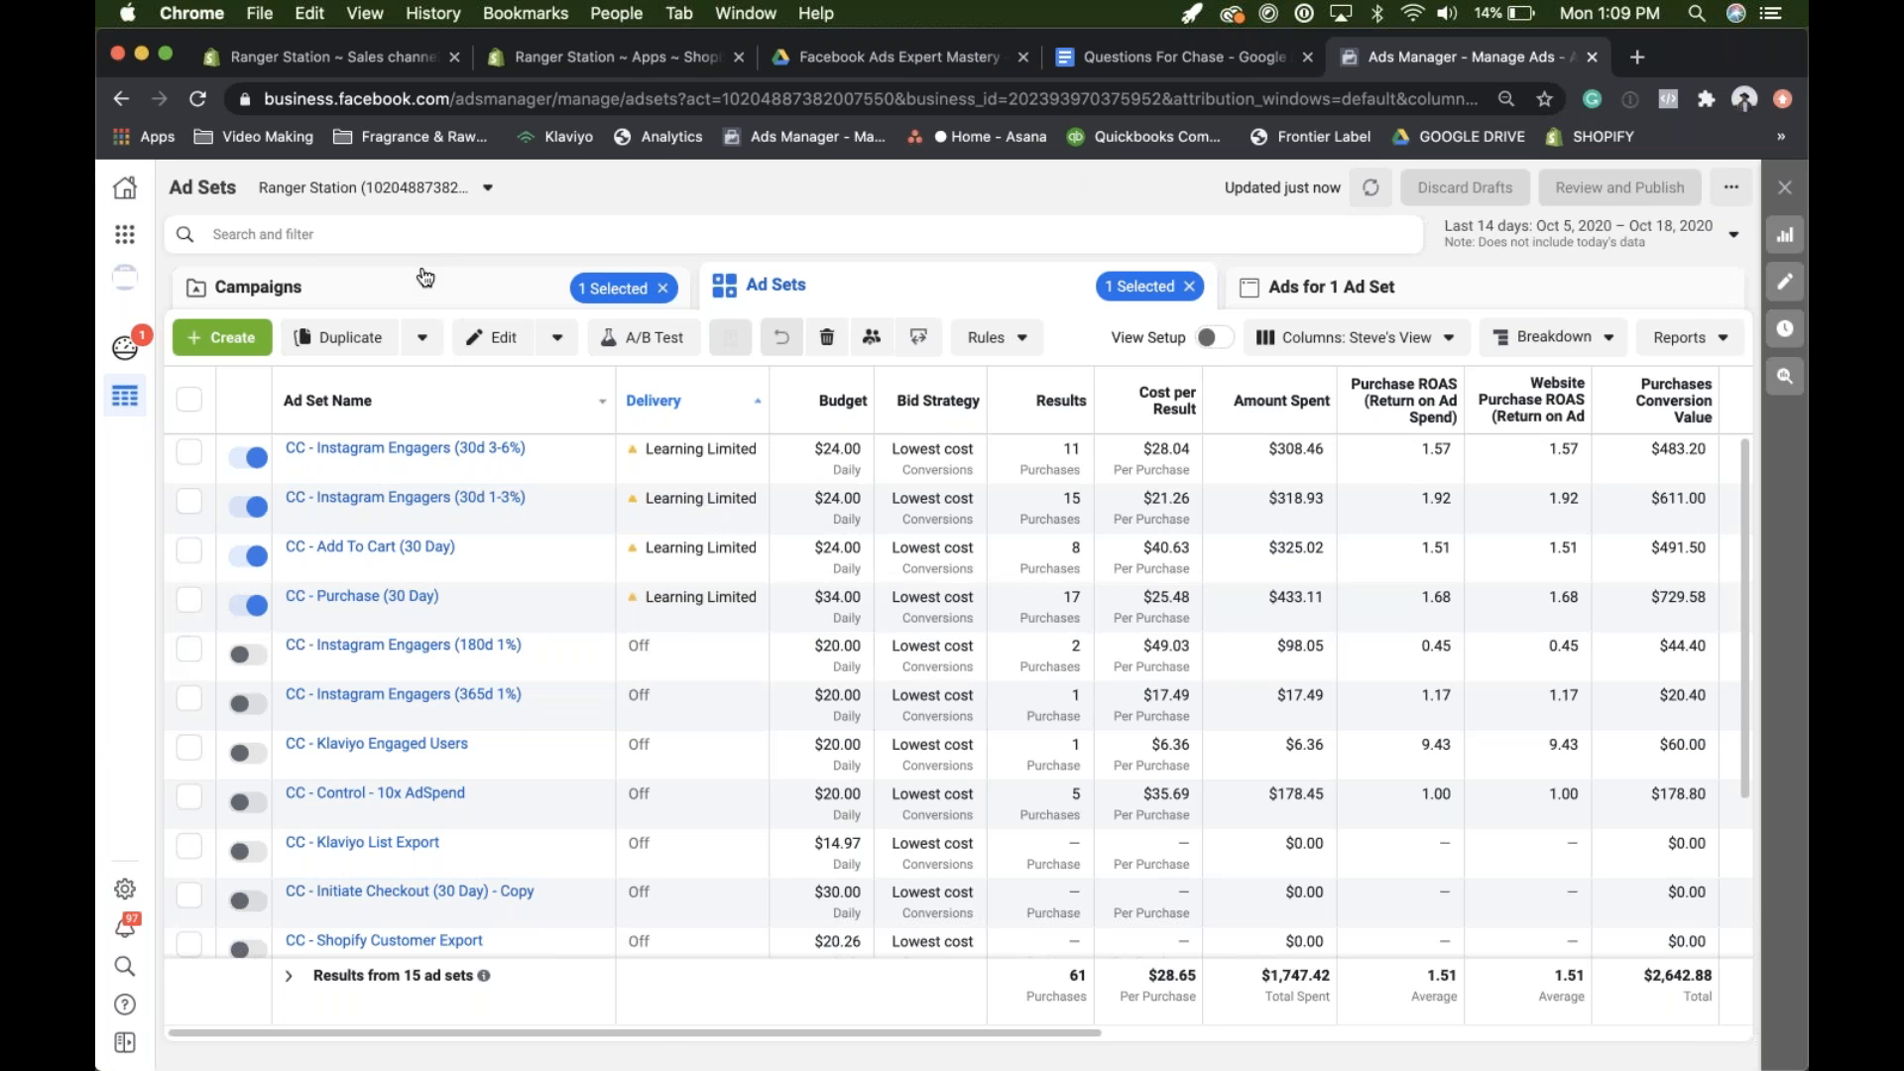
mouse_move(425, 276)
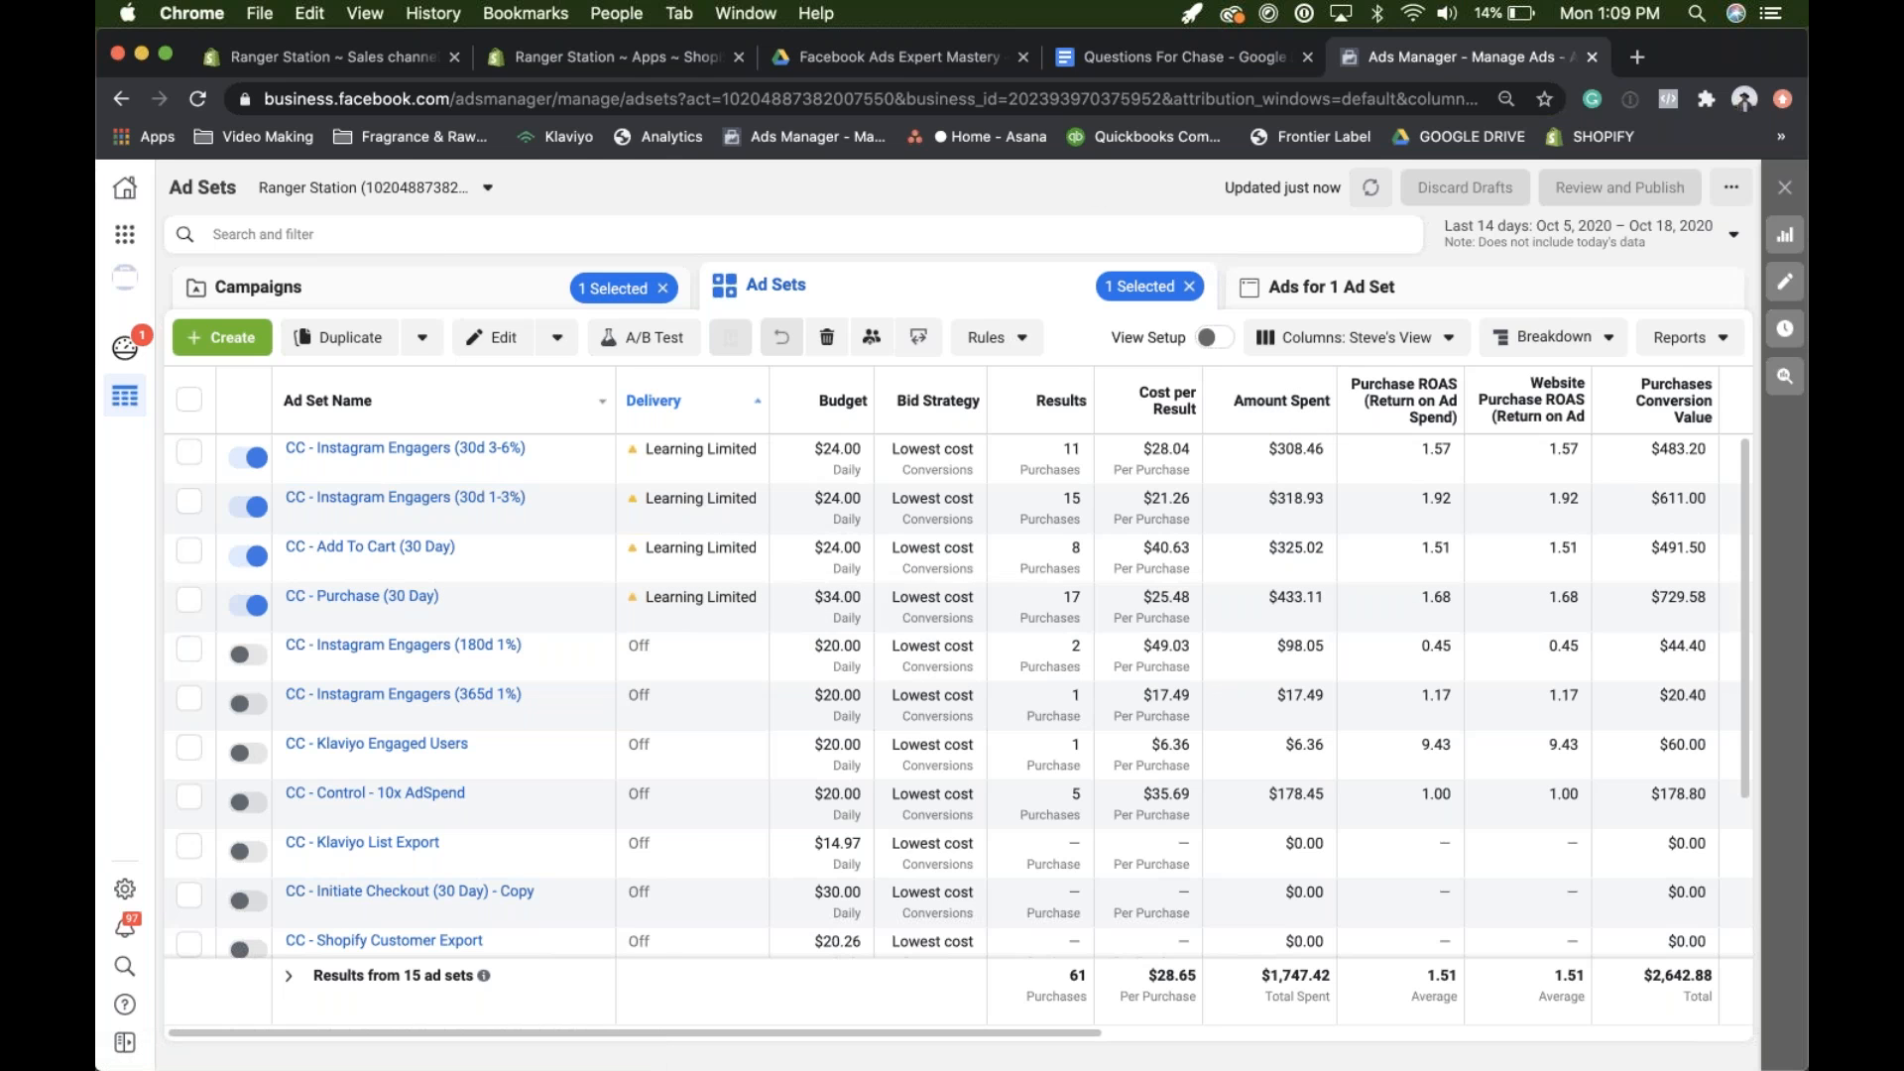
mouse_move(461, 448)
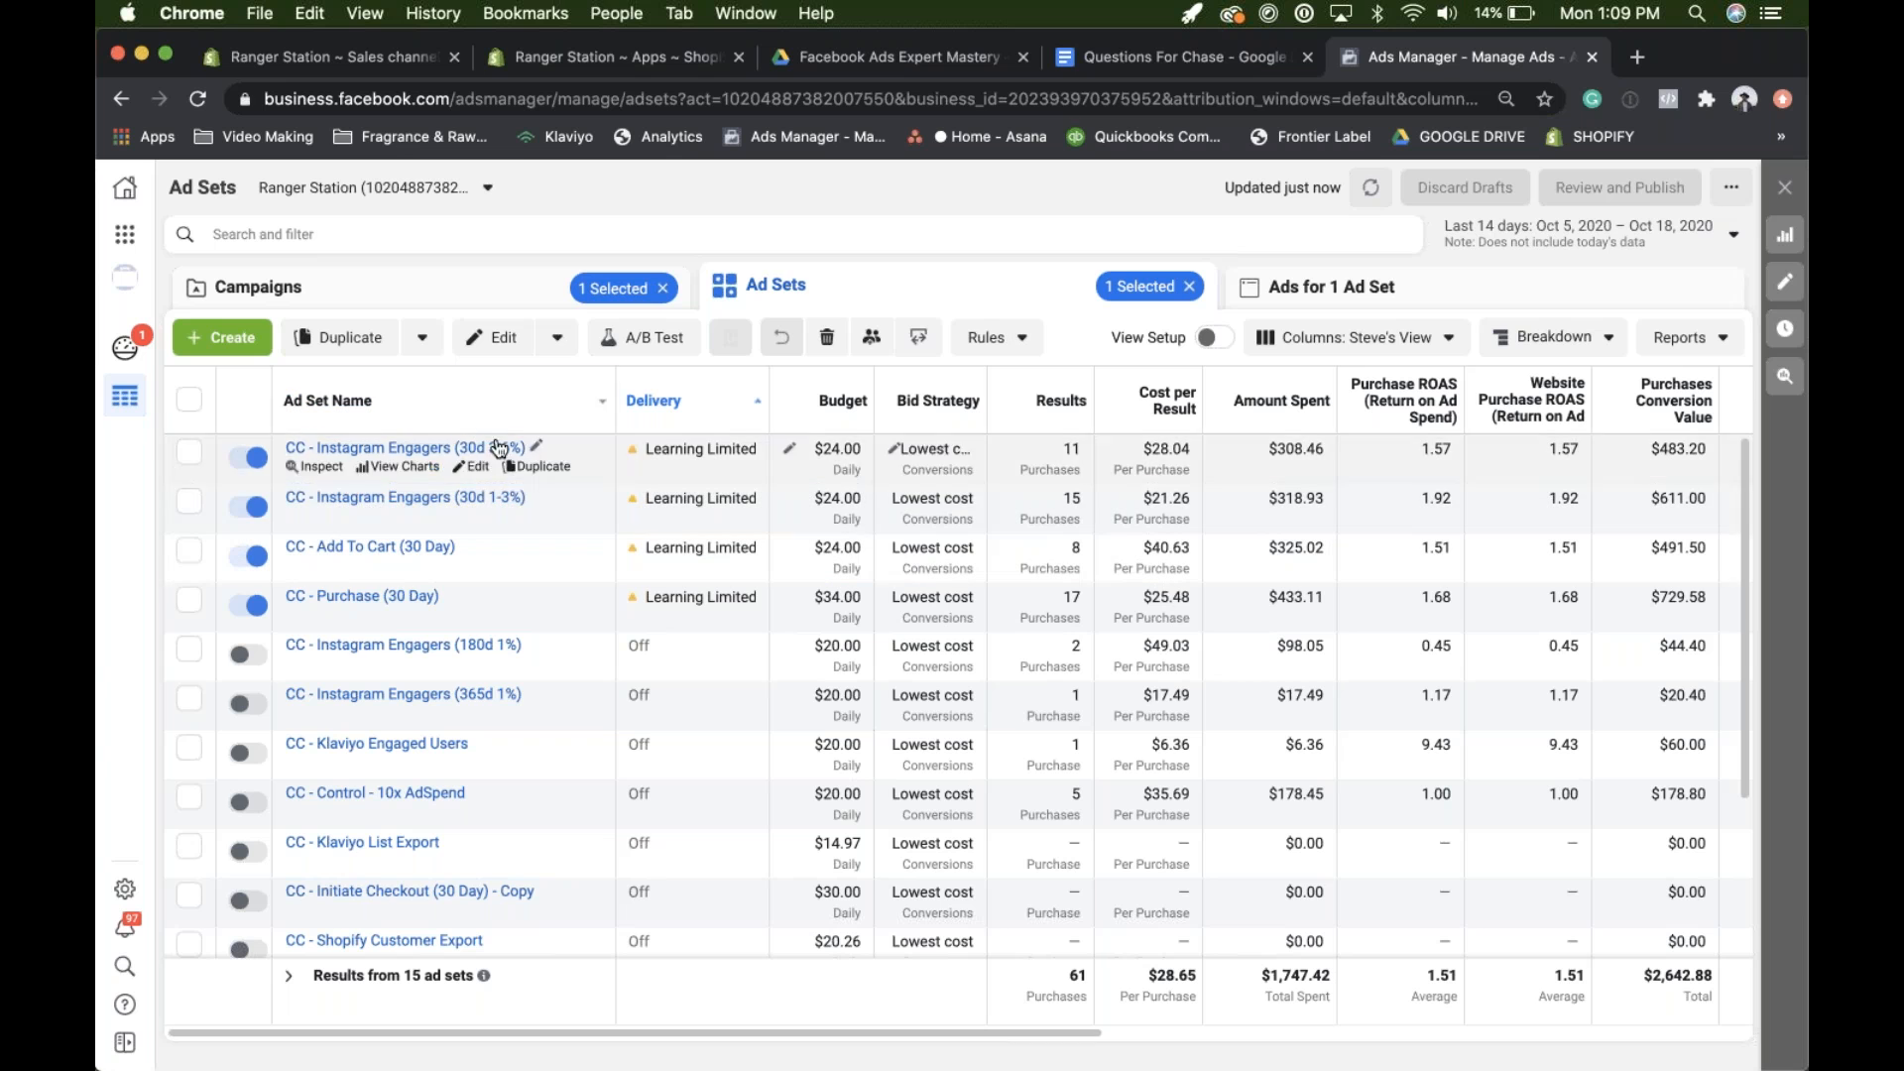
mouse_move(580, 505)
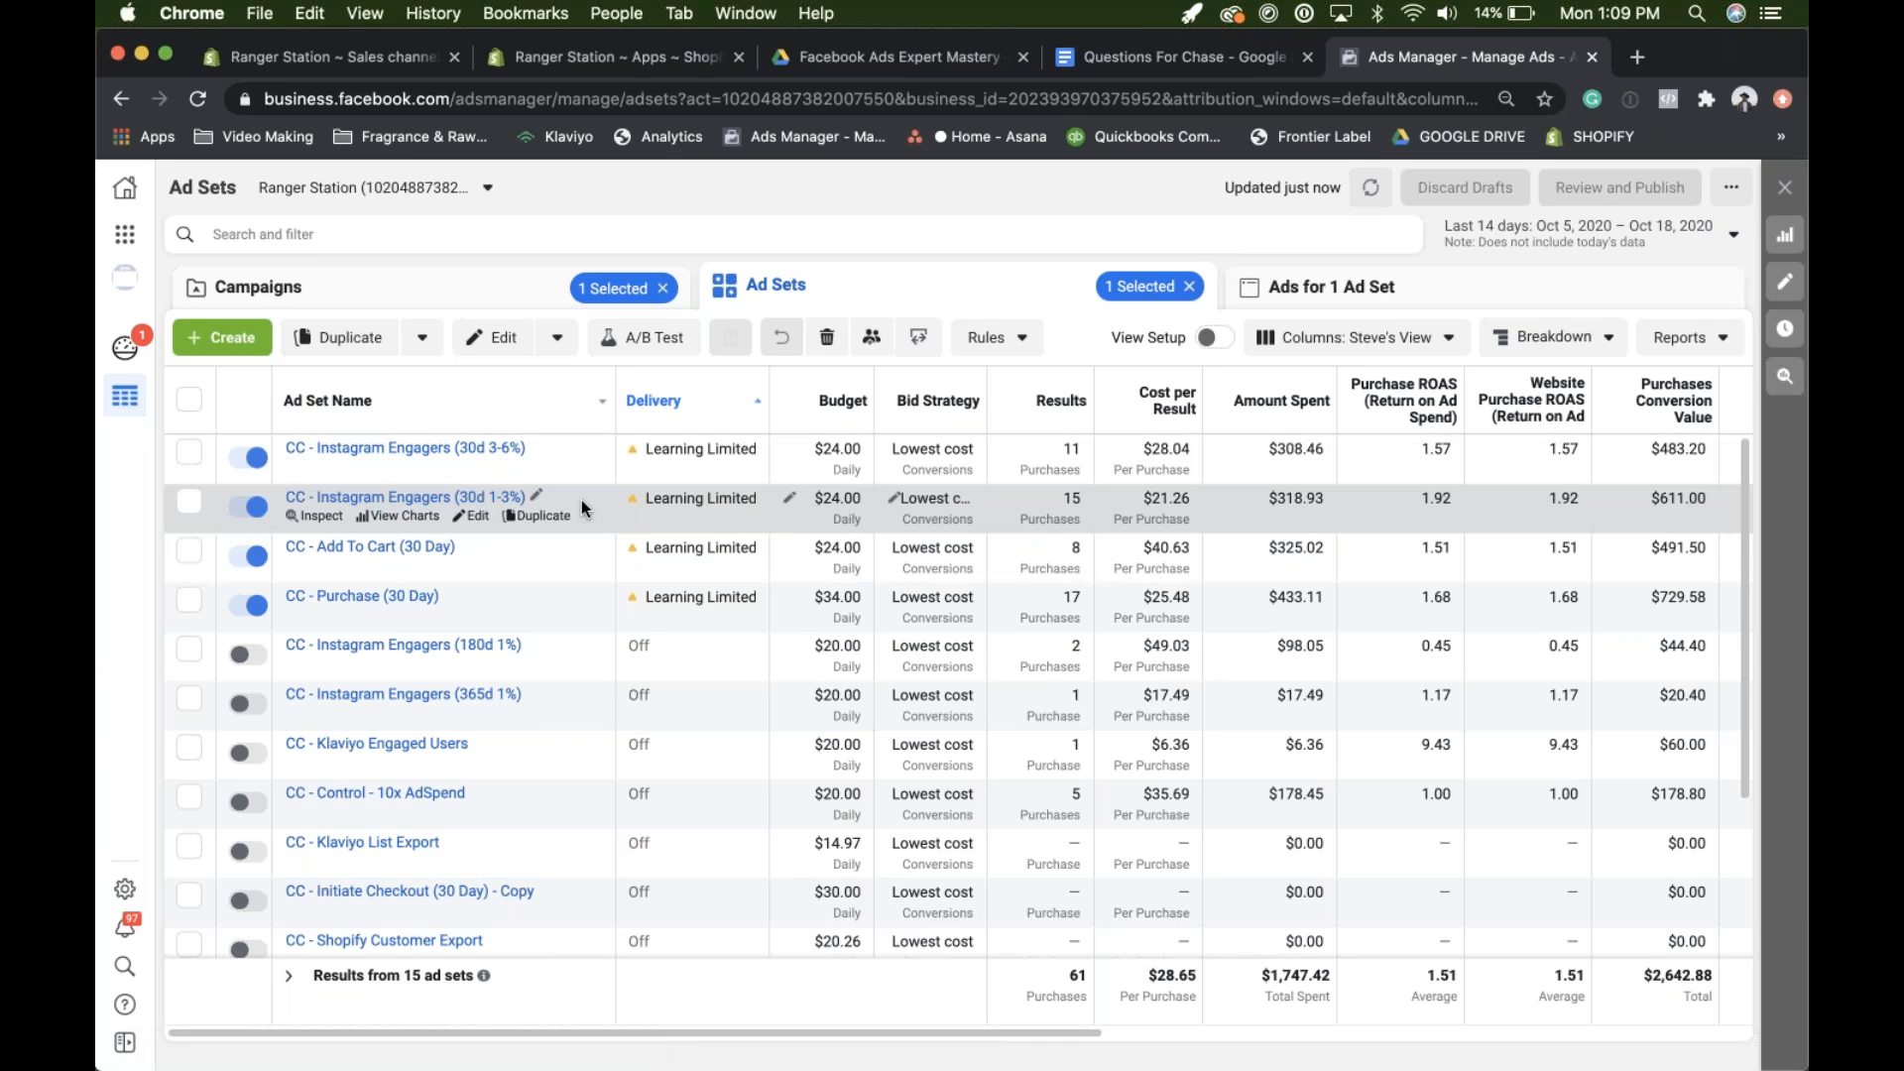
mouse_move(622, 526)
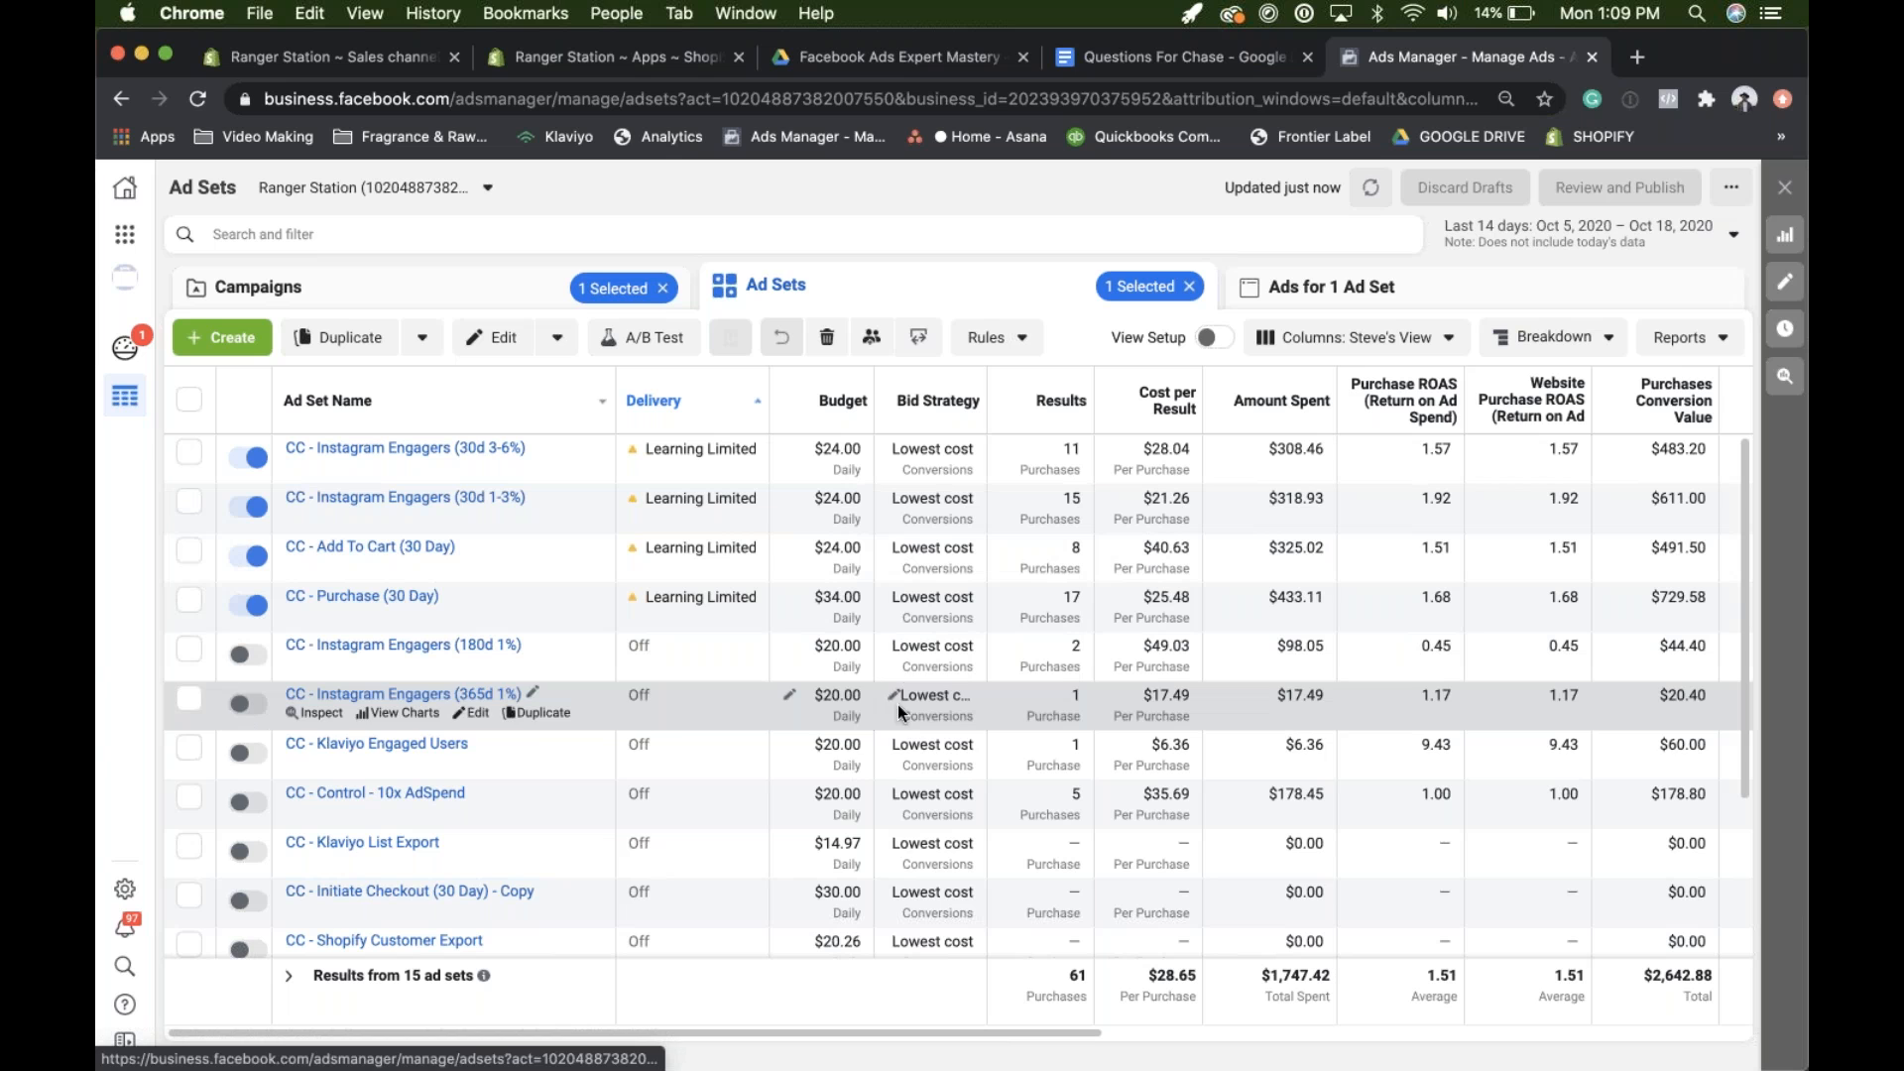
mouse_move(377, 743)
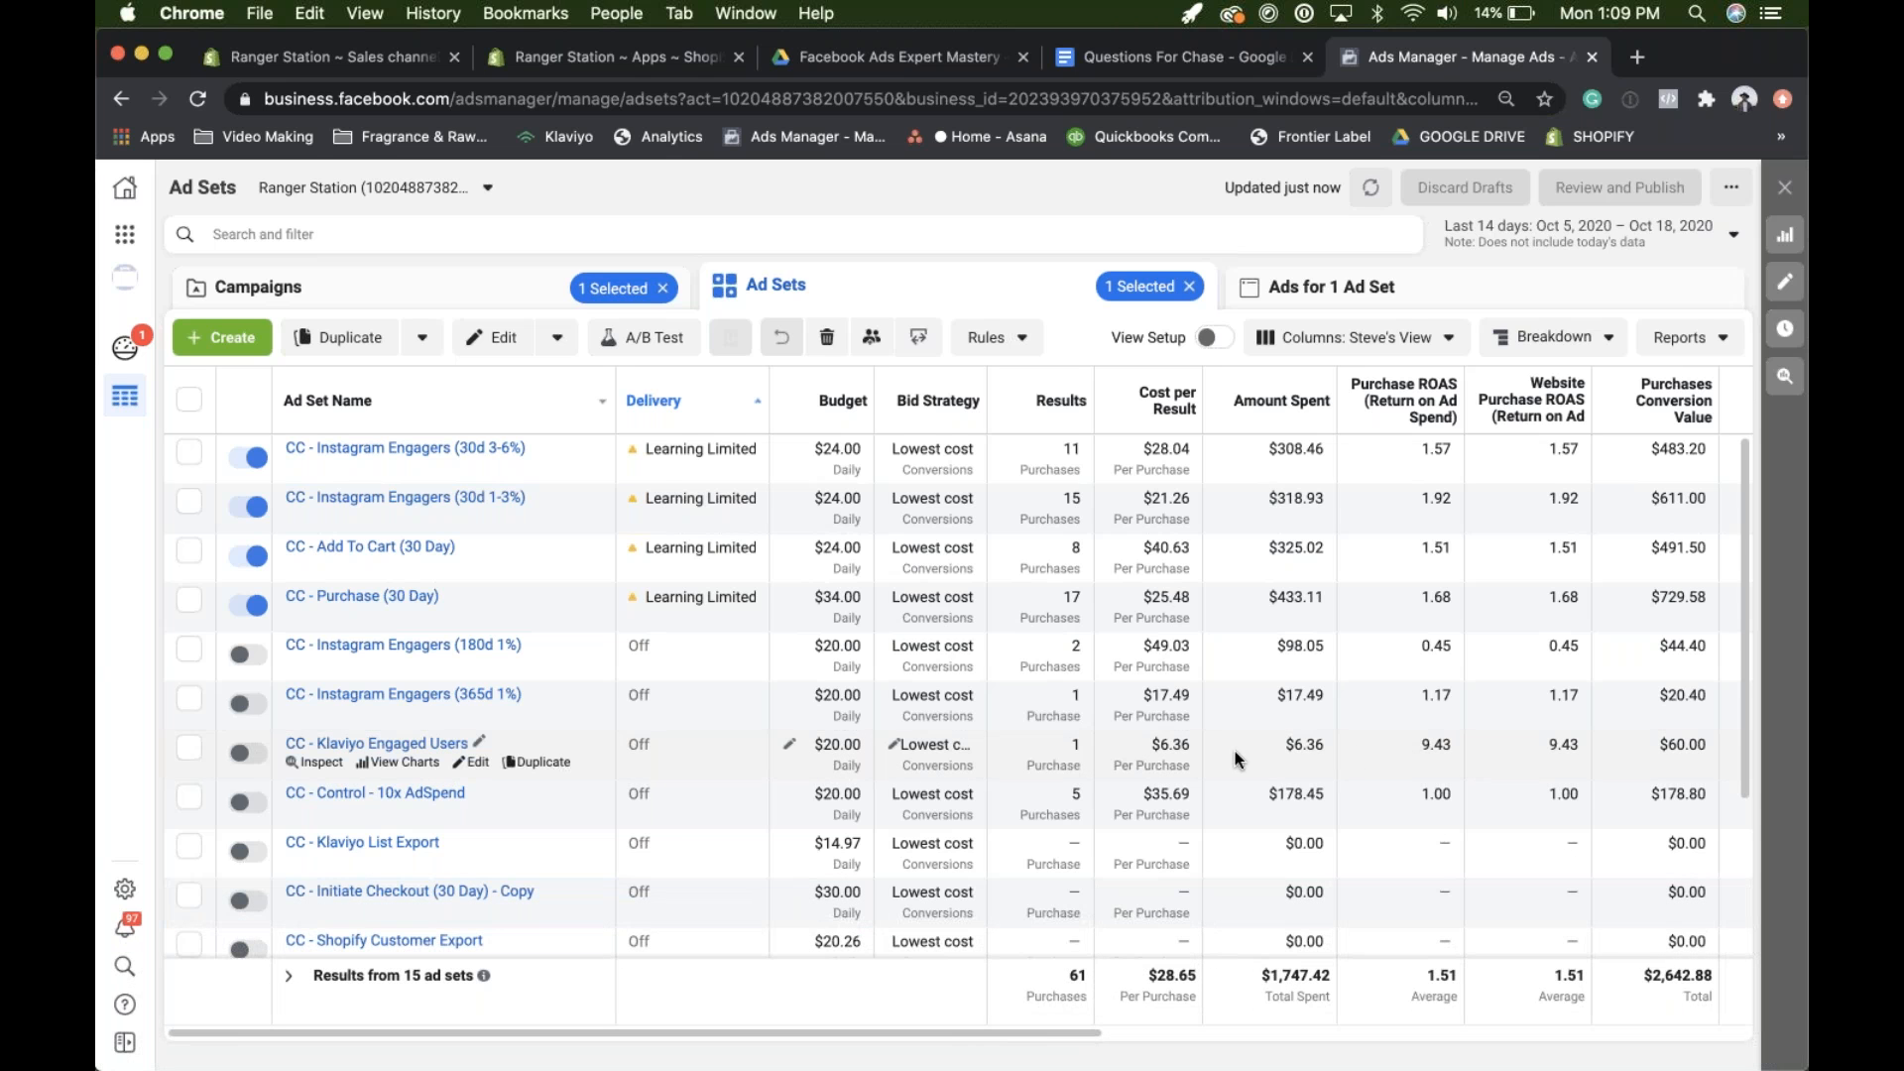
mouse_move(1494, 762)
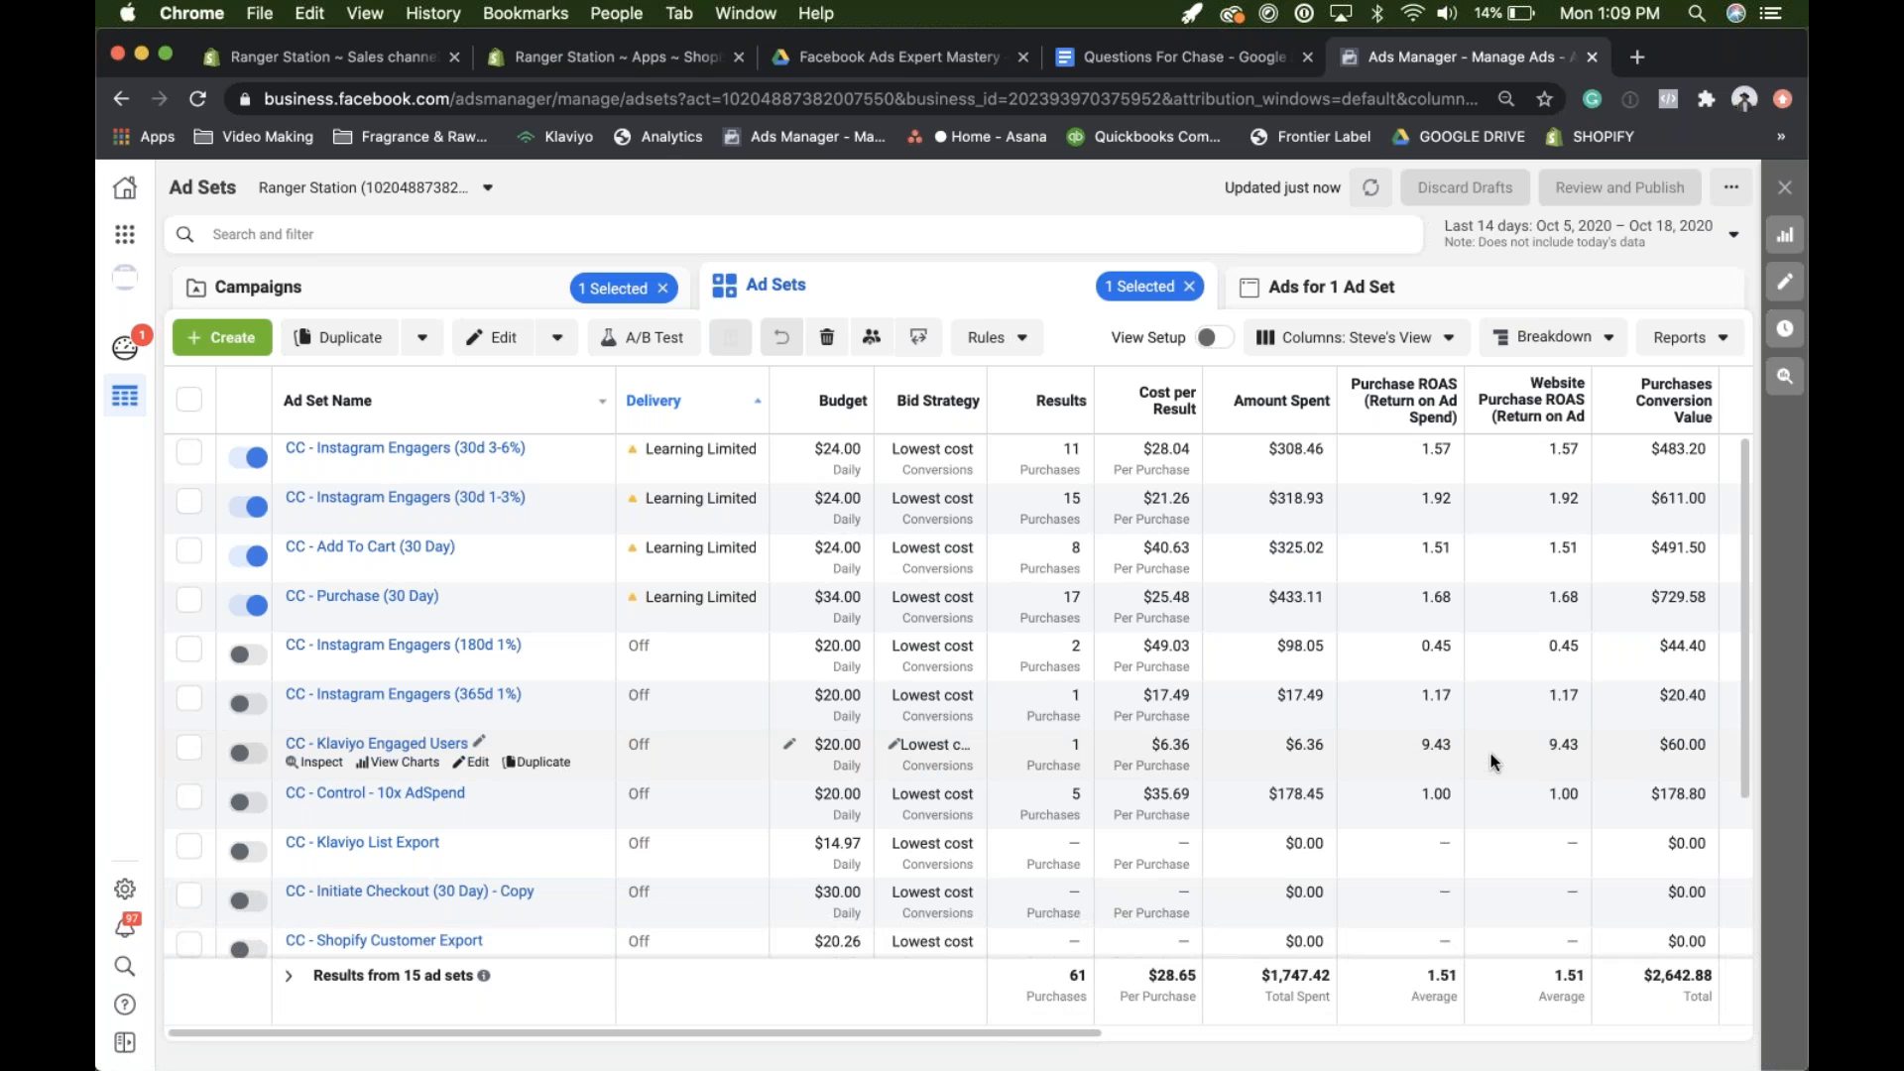
- Tick the CC - Klaviyo Engaged Users ad set in the 14-day report, then return to the document
click(190, 747)
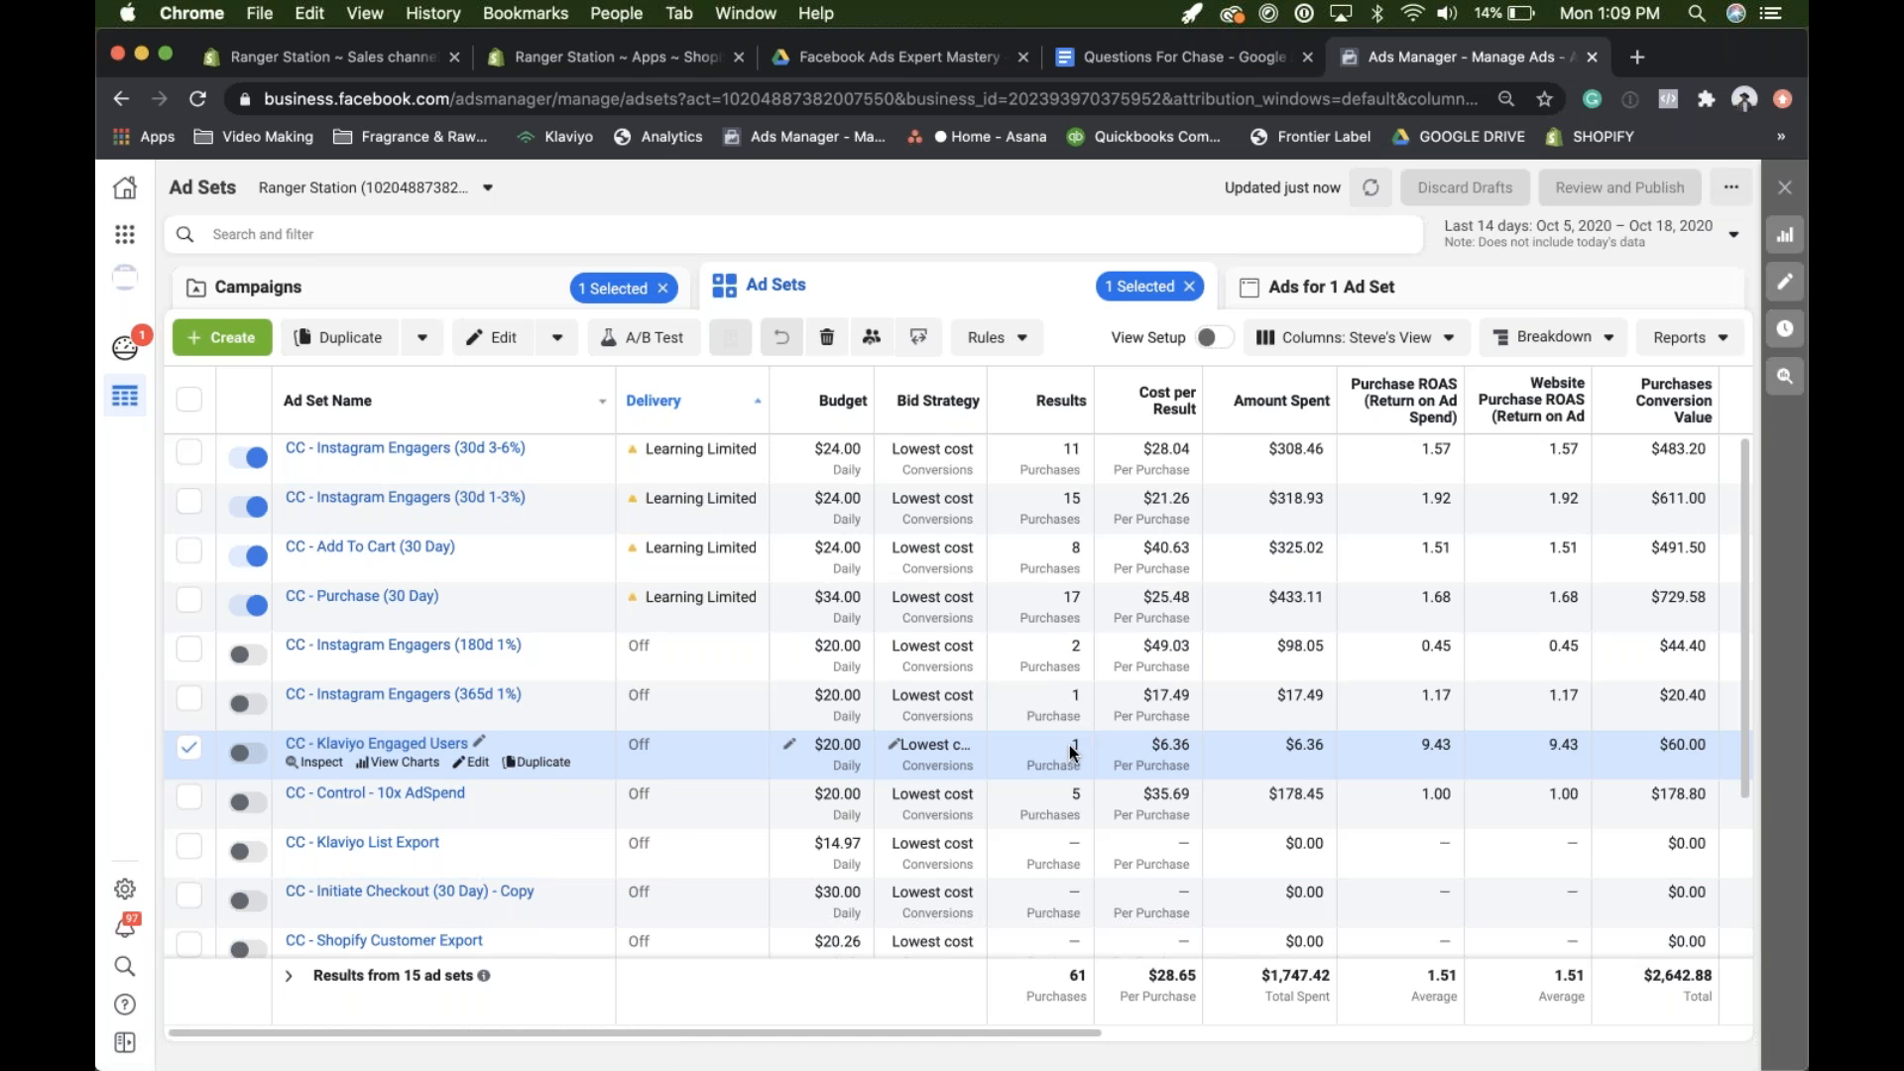
mouse_move(1073, 745)
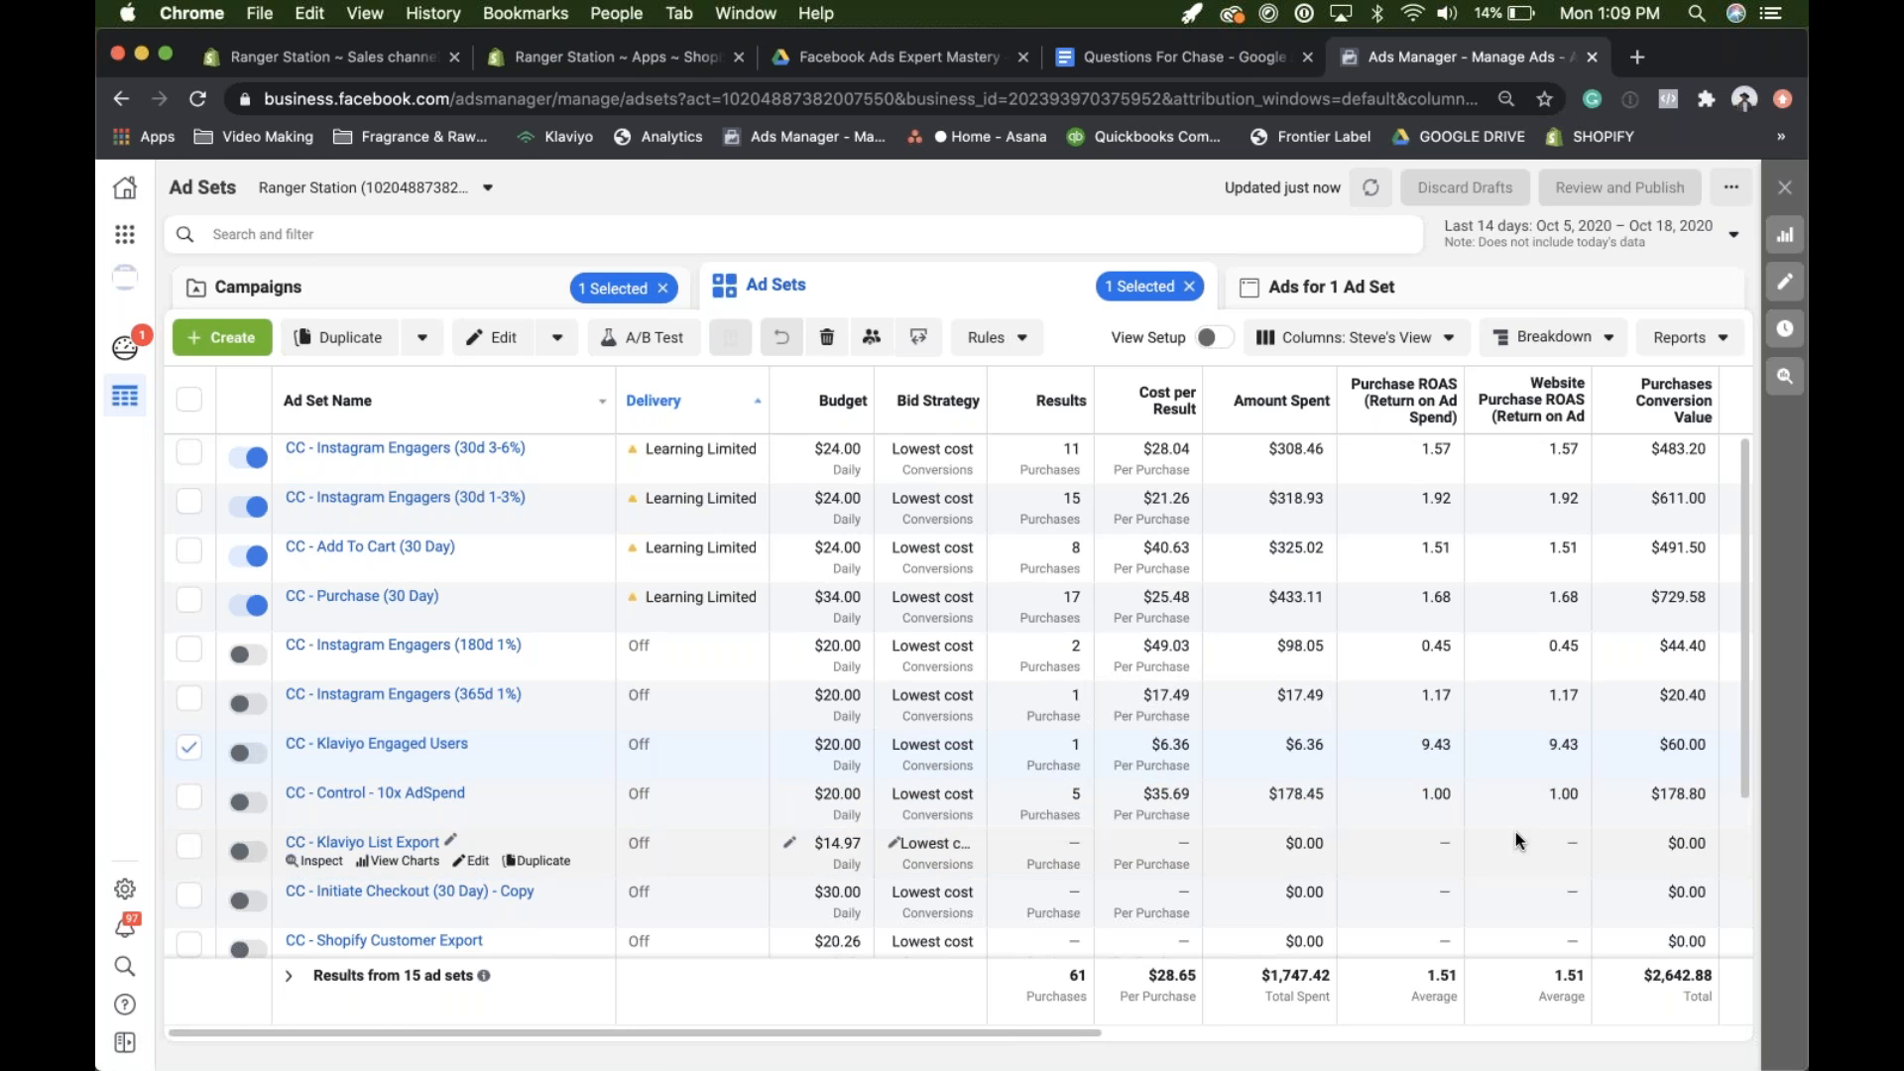
mouse_move(1224, 763)
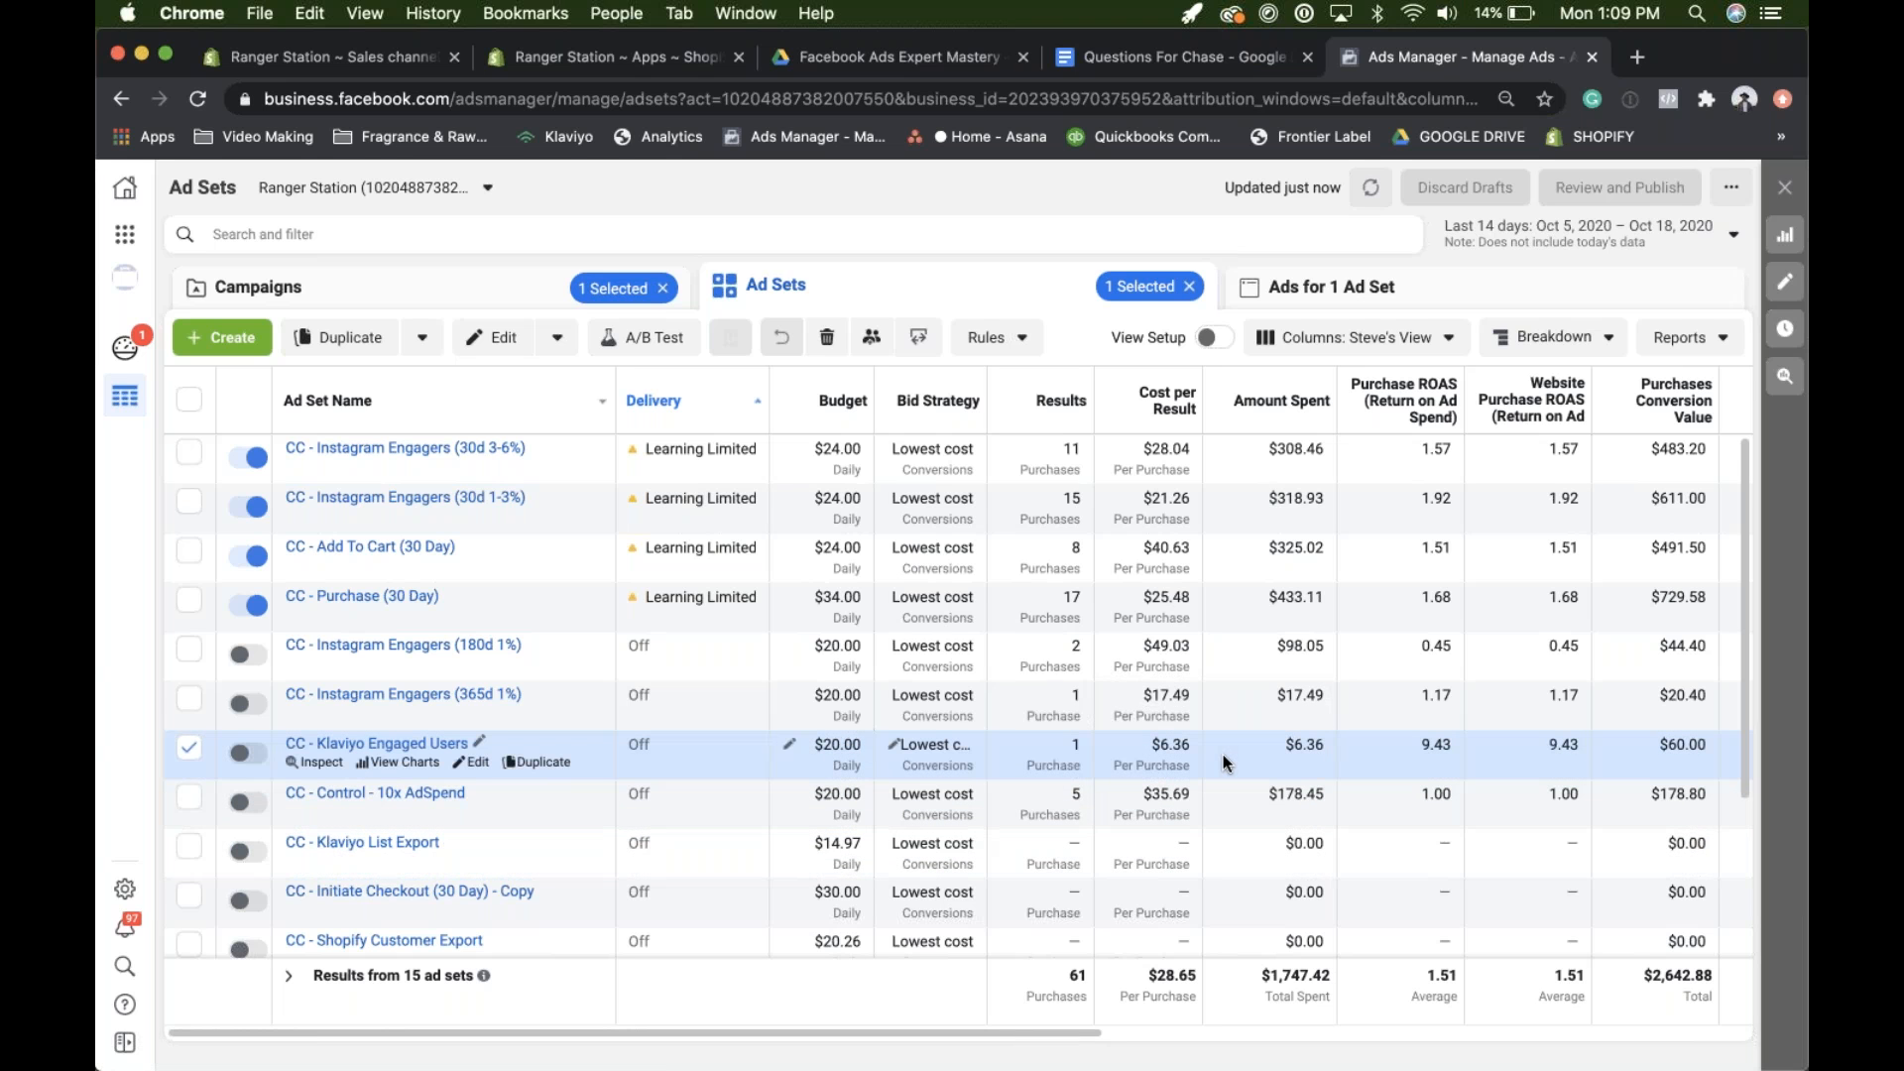
mouse_move(1243, 753)
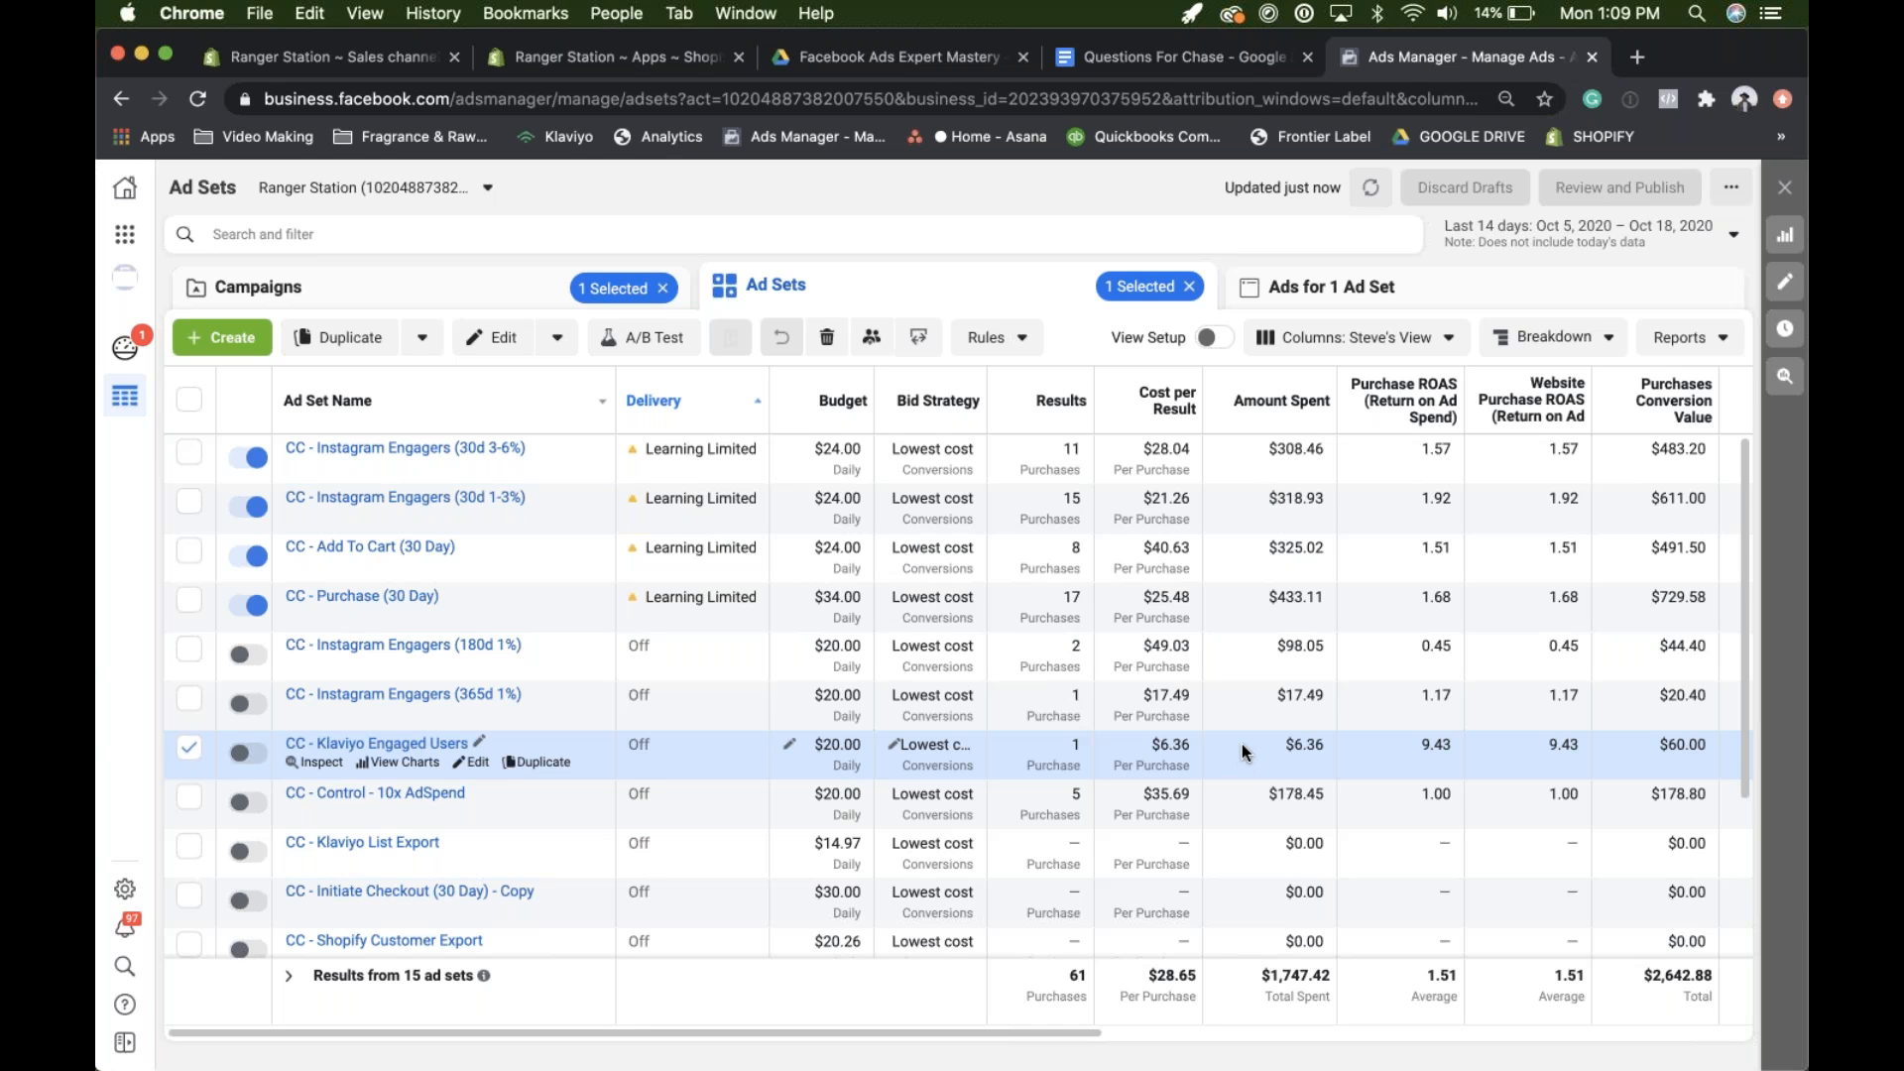
mouse_move(1415, 753)
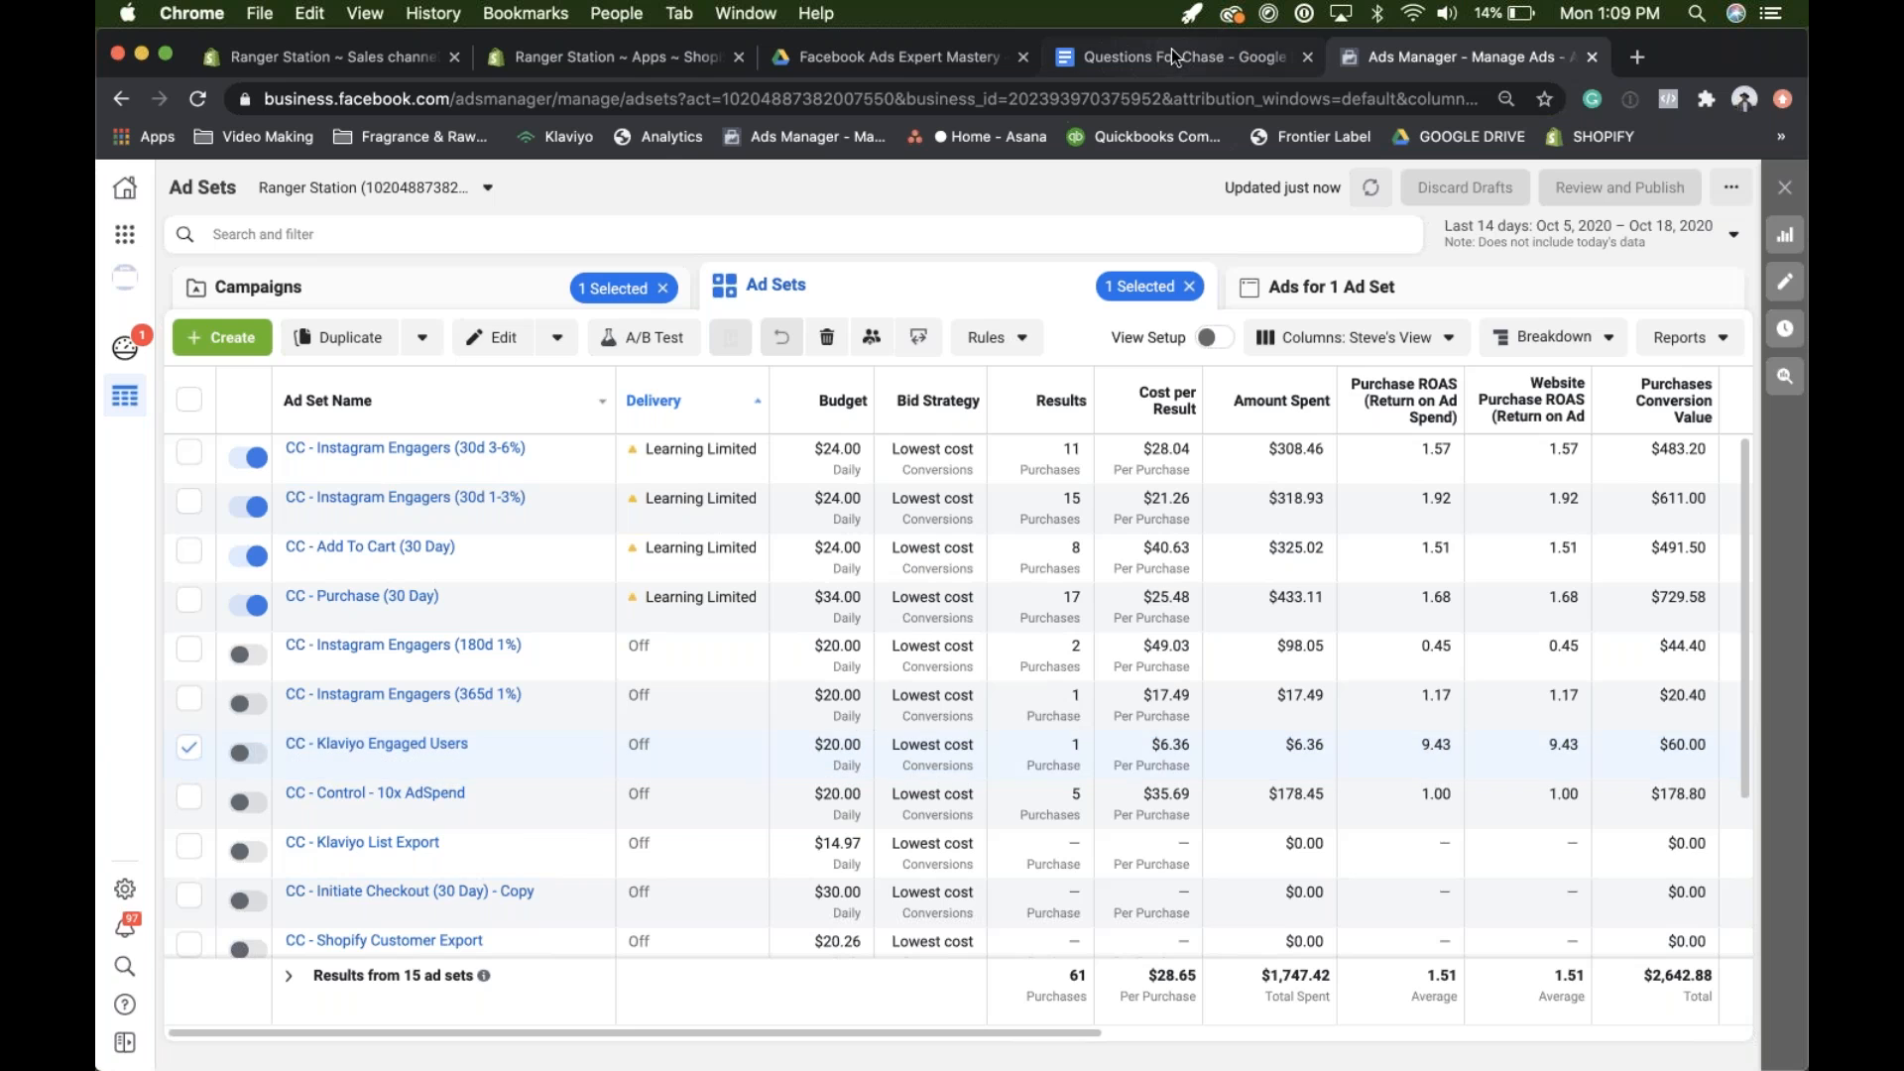
click(1180, 58)
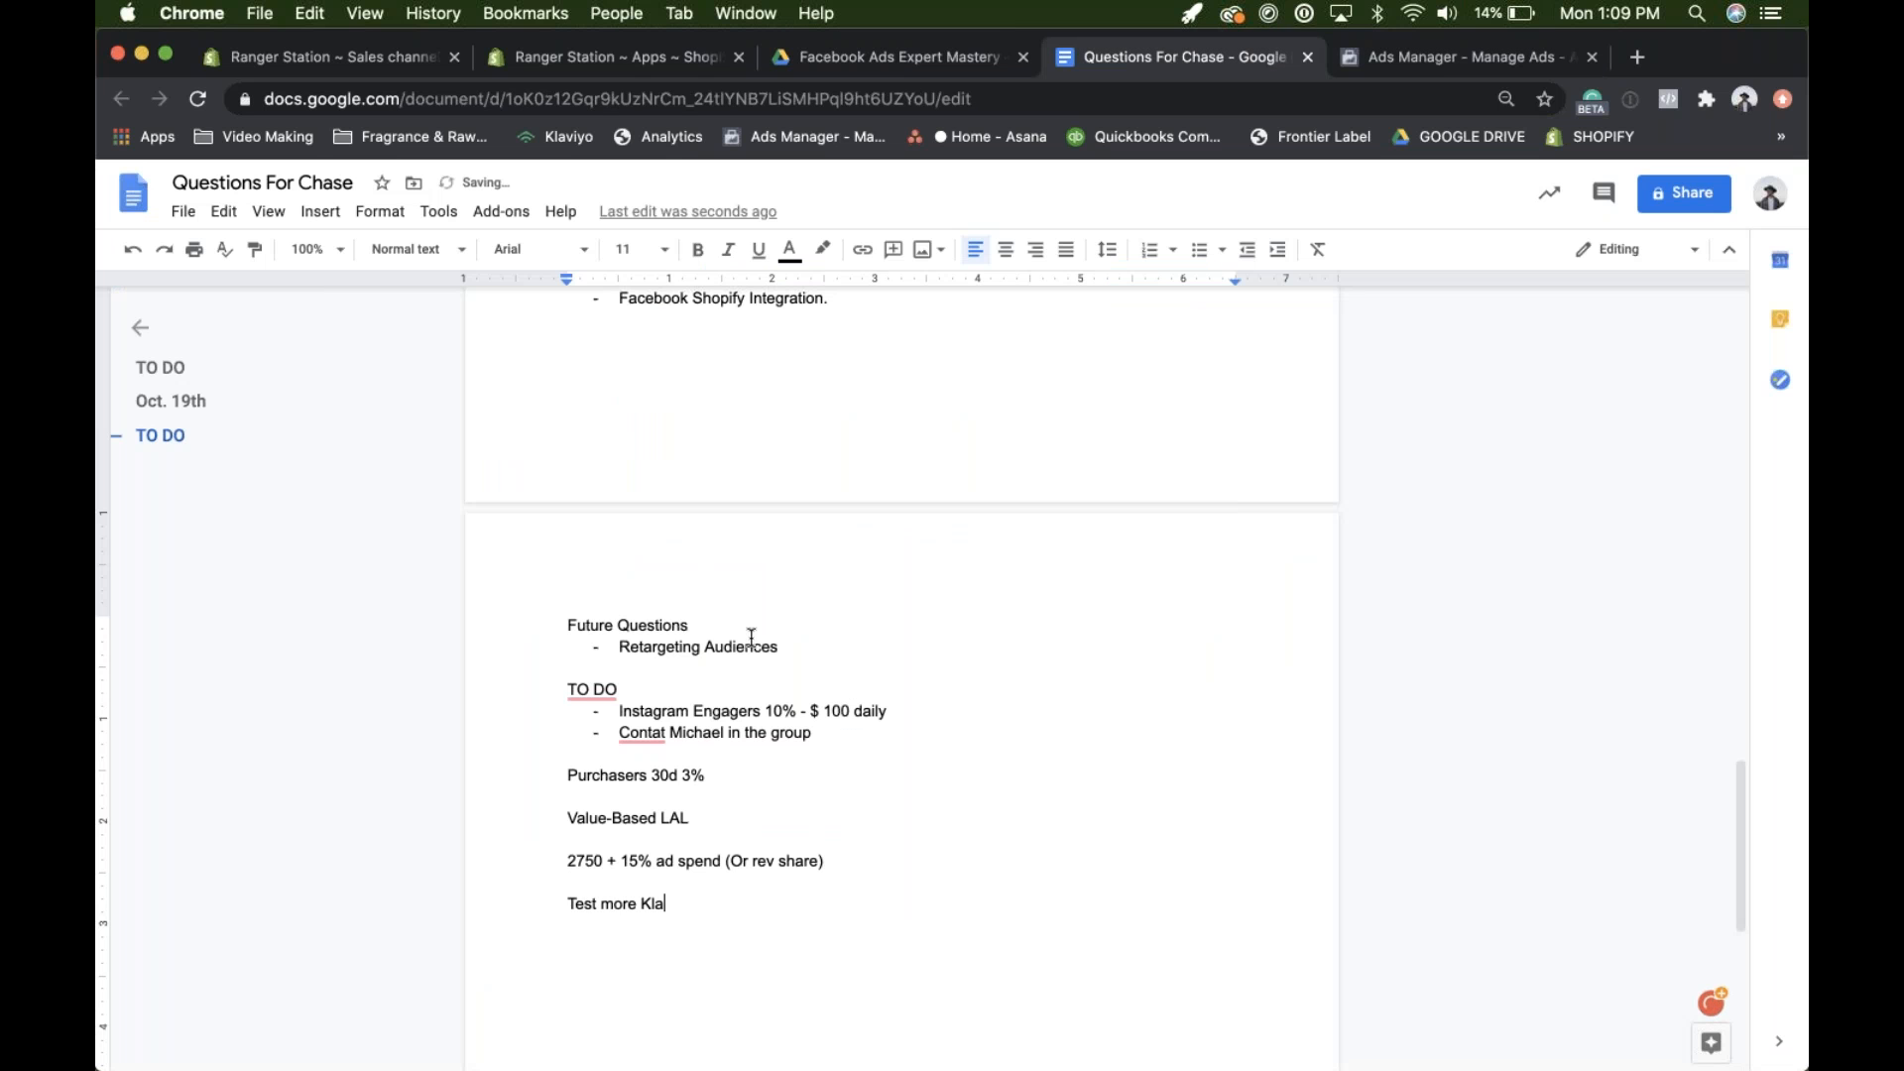